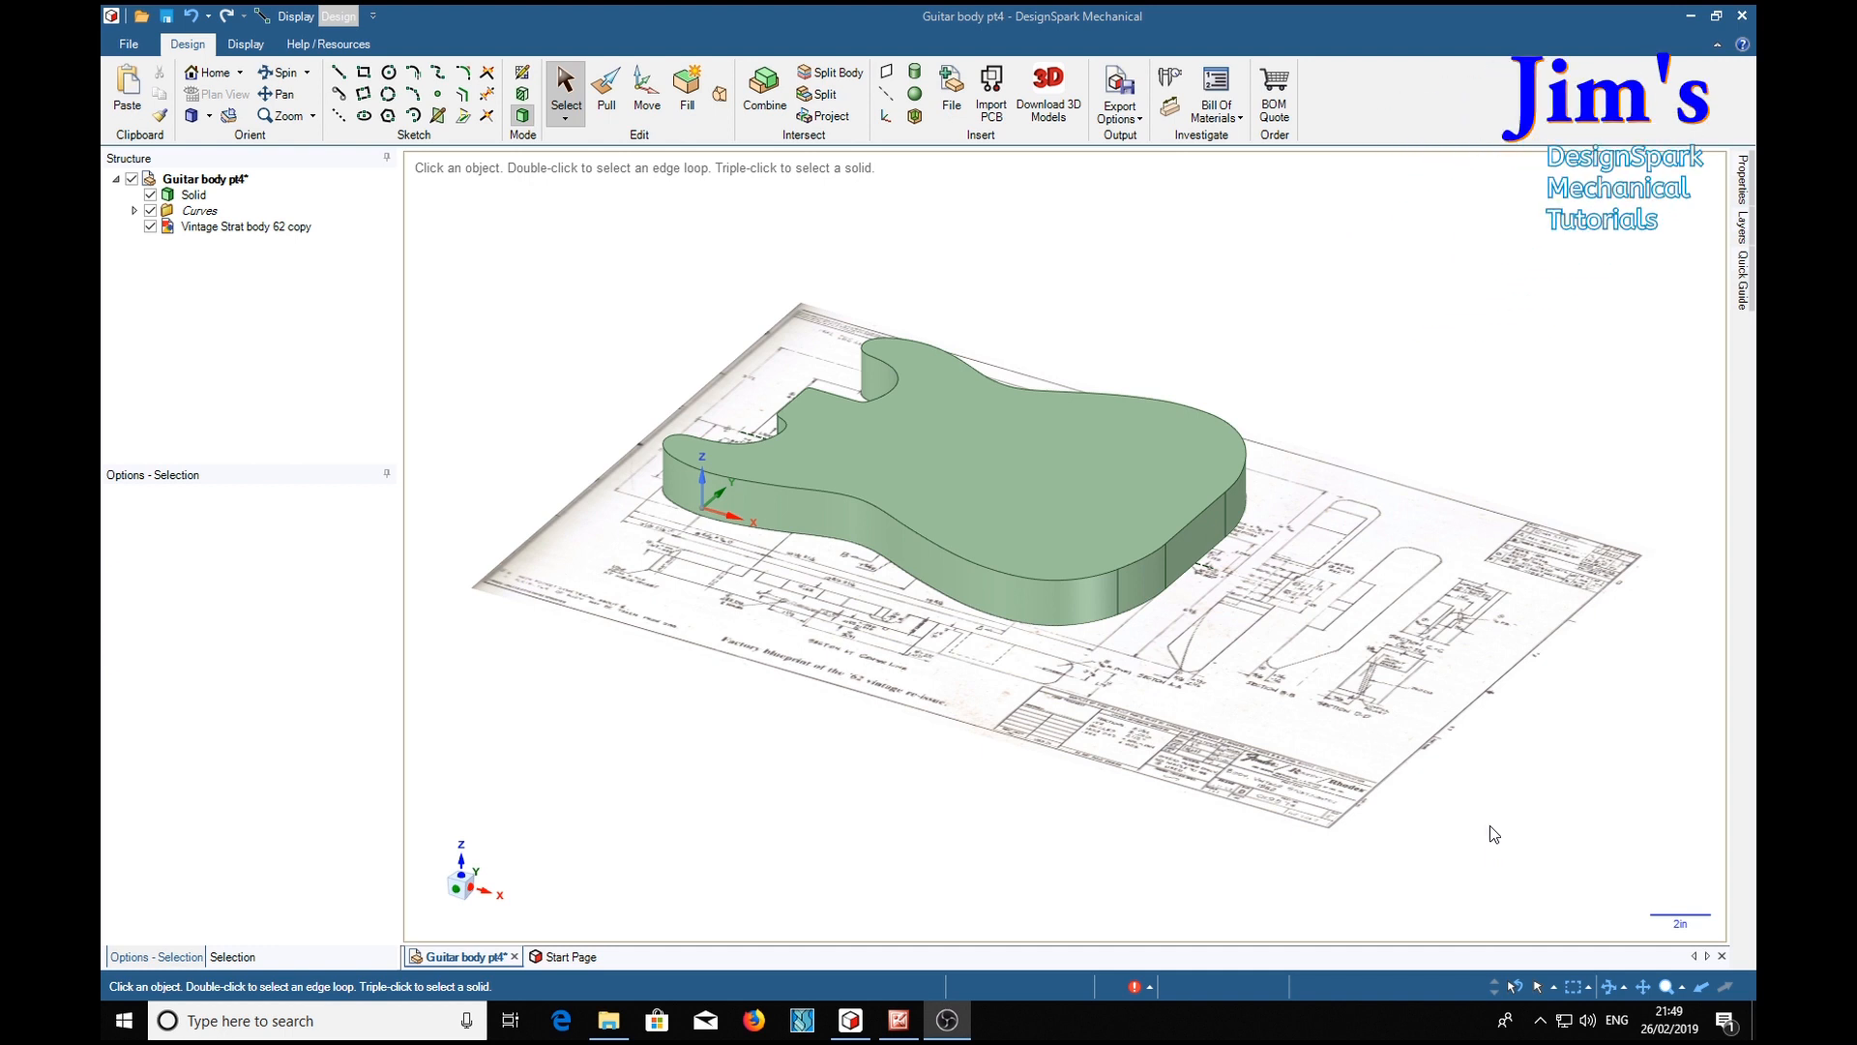
Select the dashed centreline curve and Ctrl-add the blueprint image from the Structure tree
left_click(1058, 460)
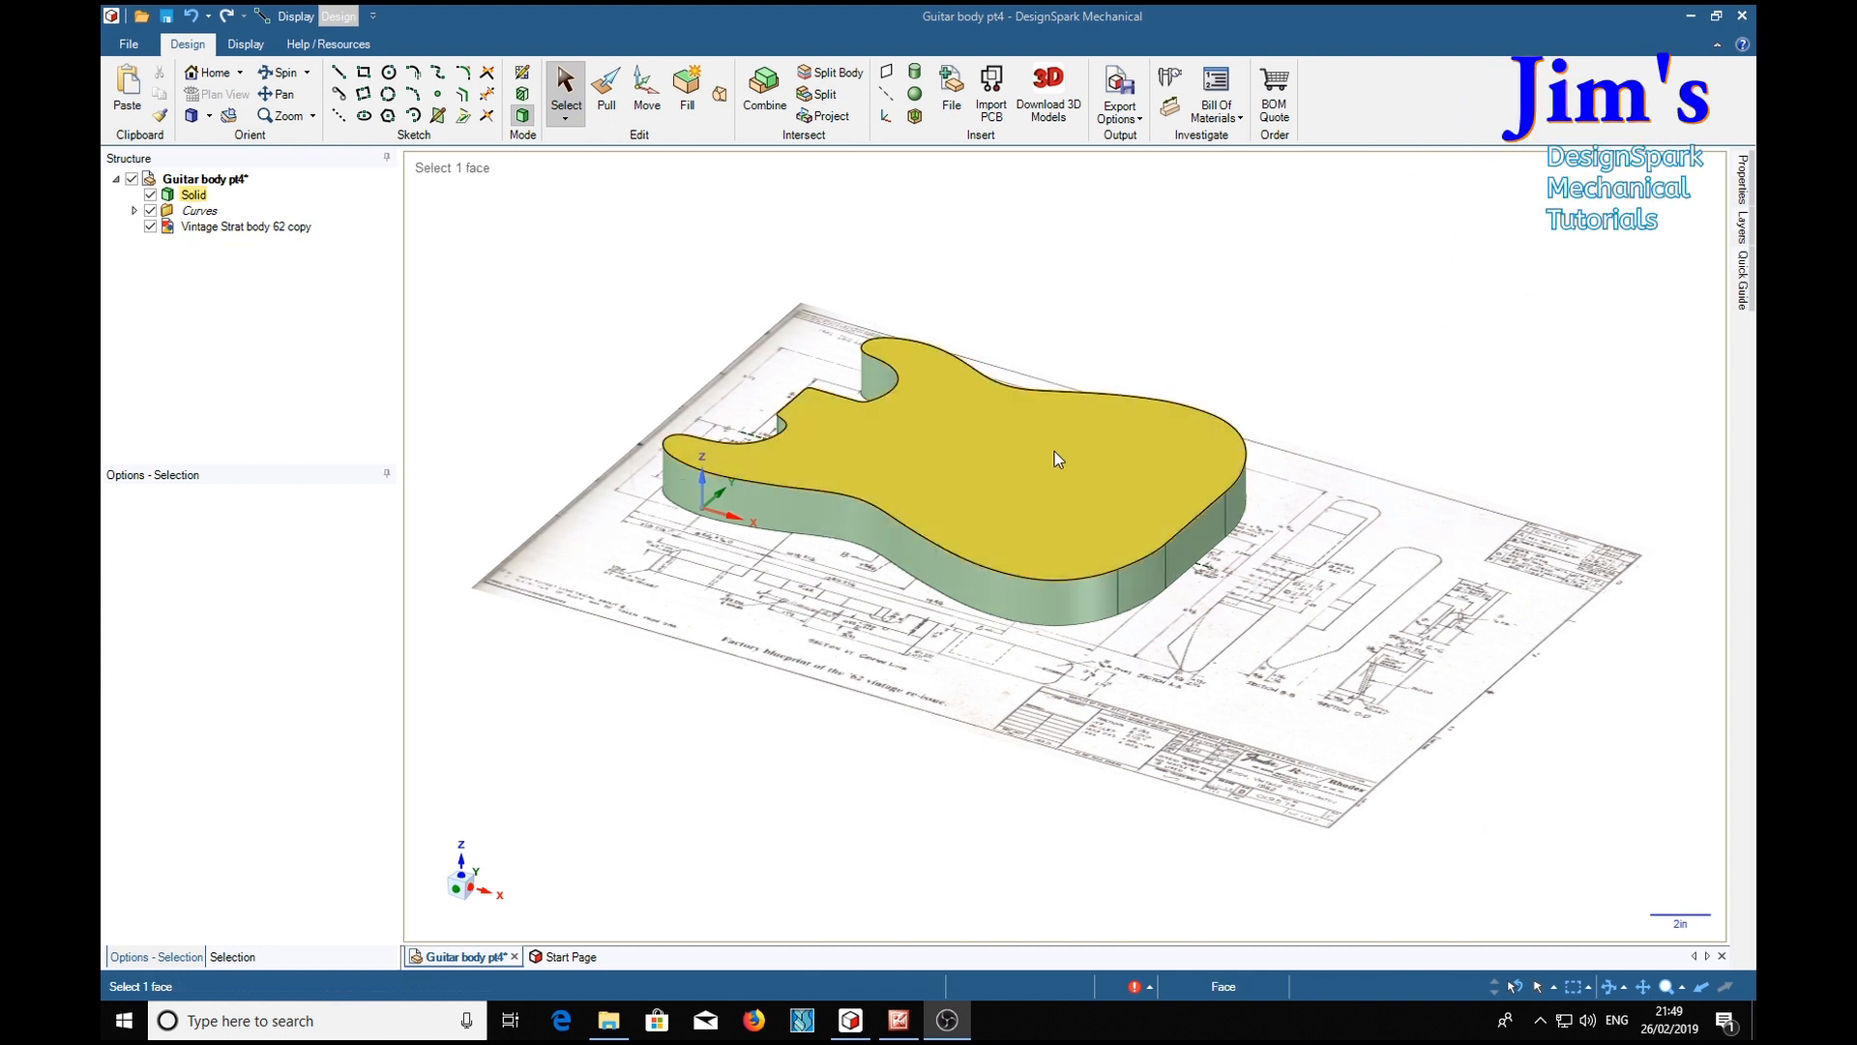
mouse_move(904, 426)
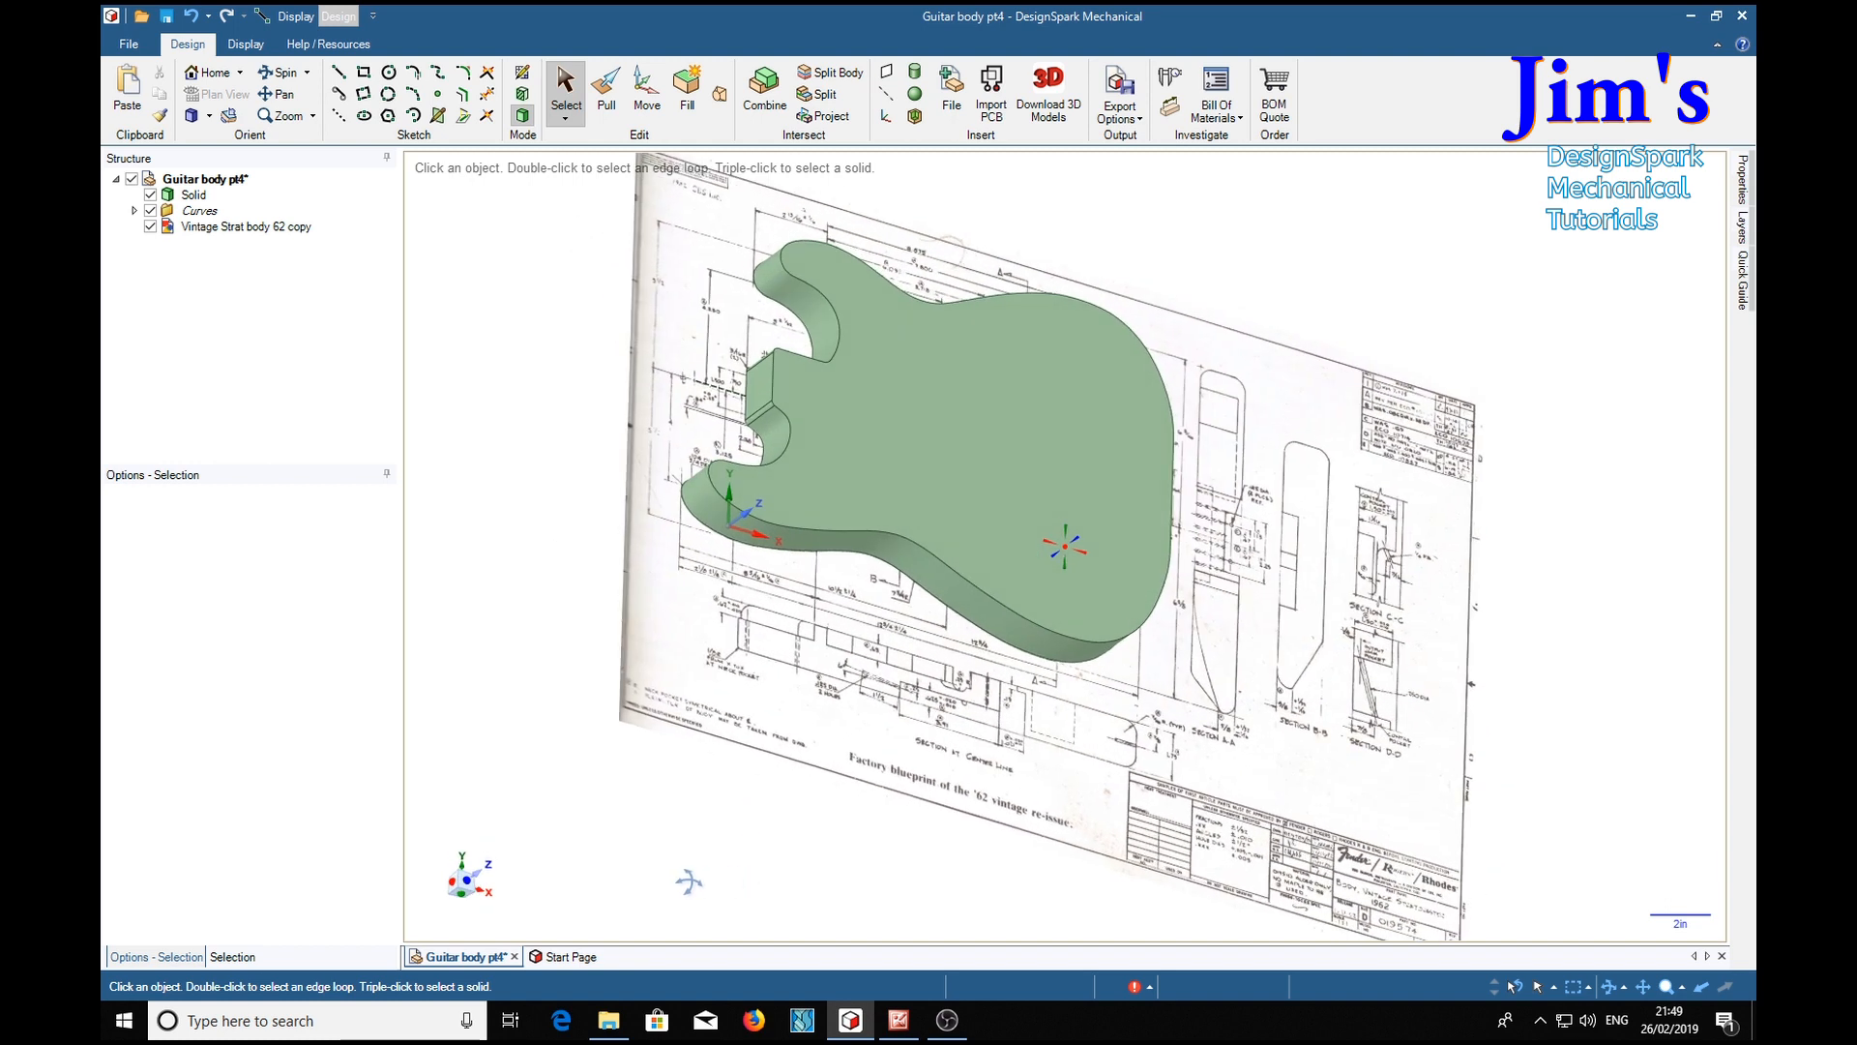
left_click(697, 381)
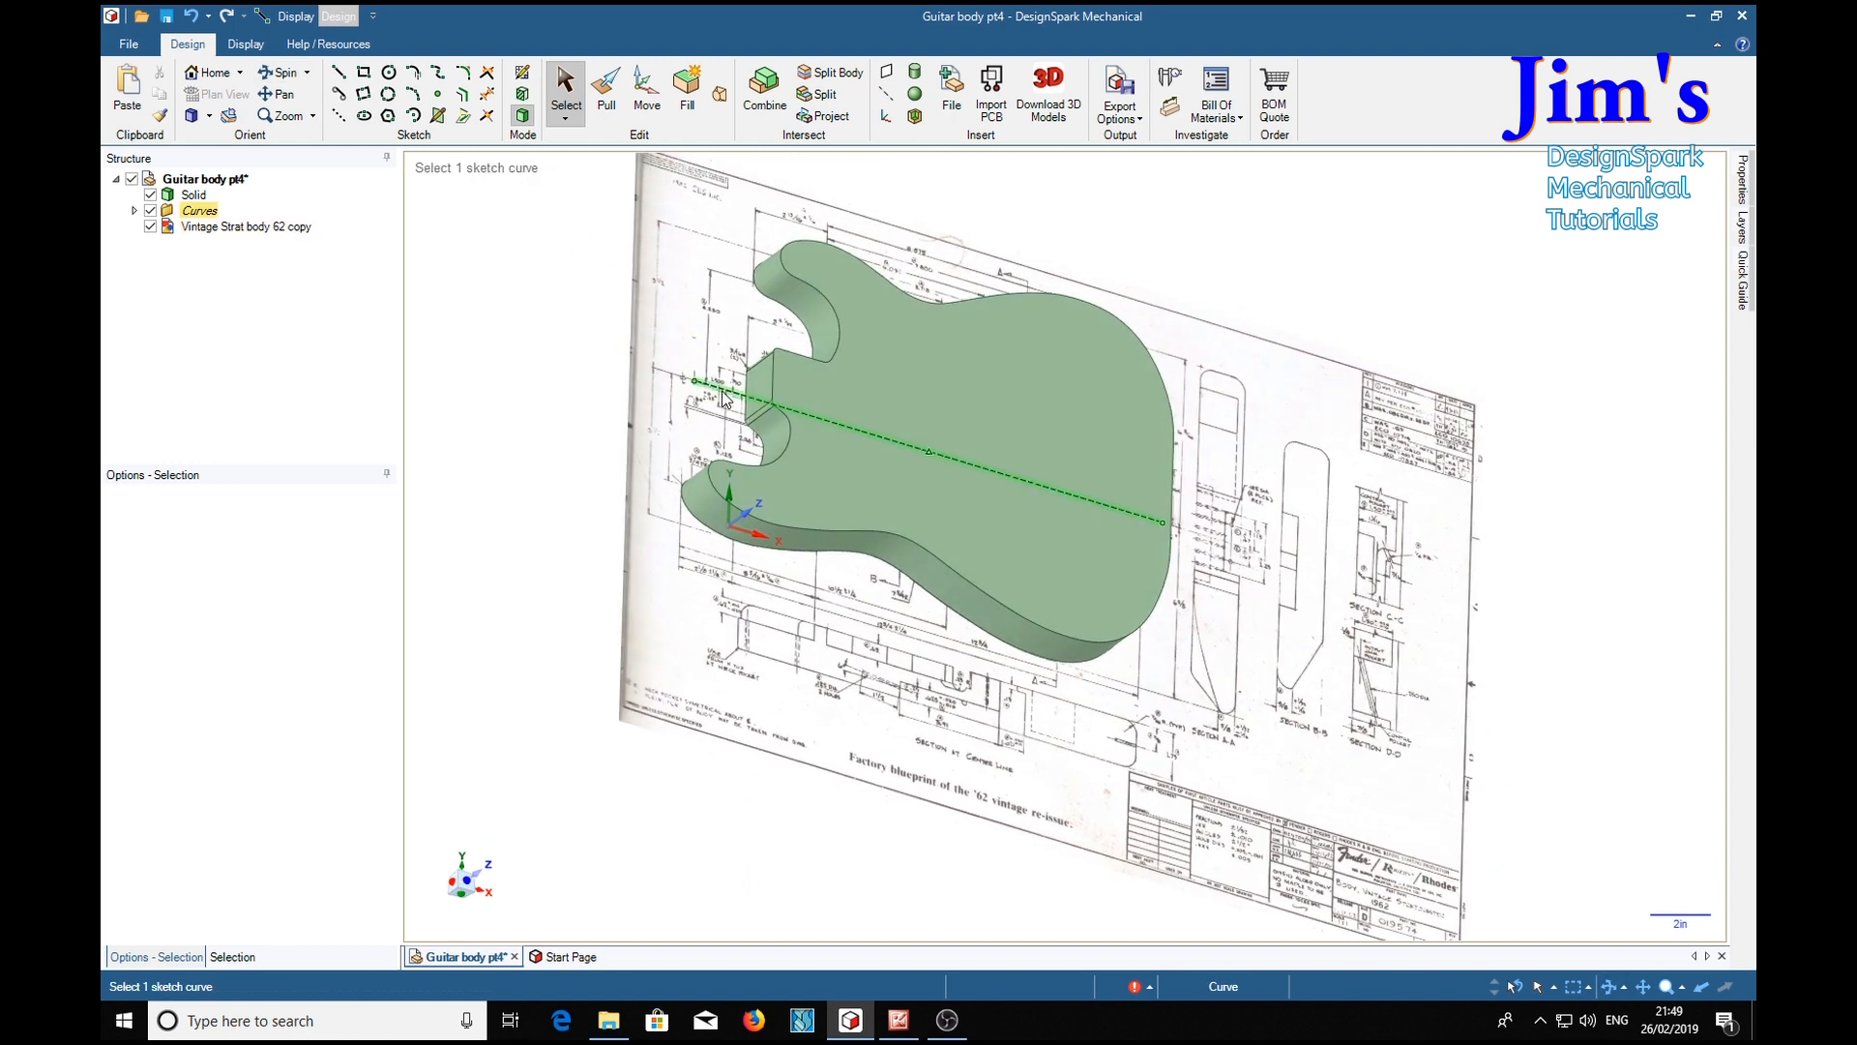
left_click(854, 592)
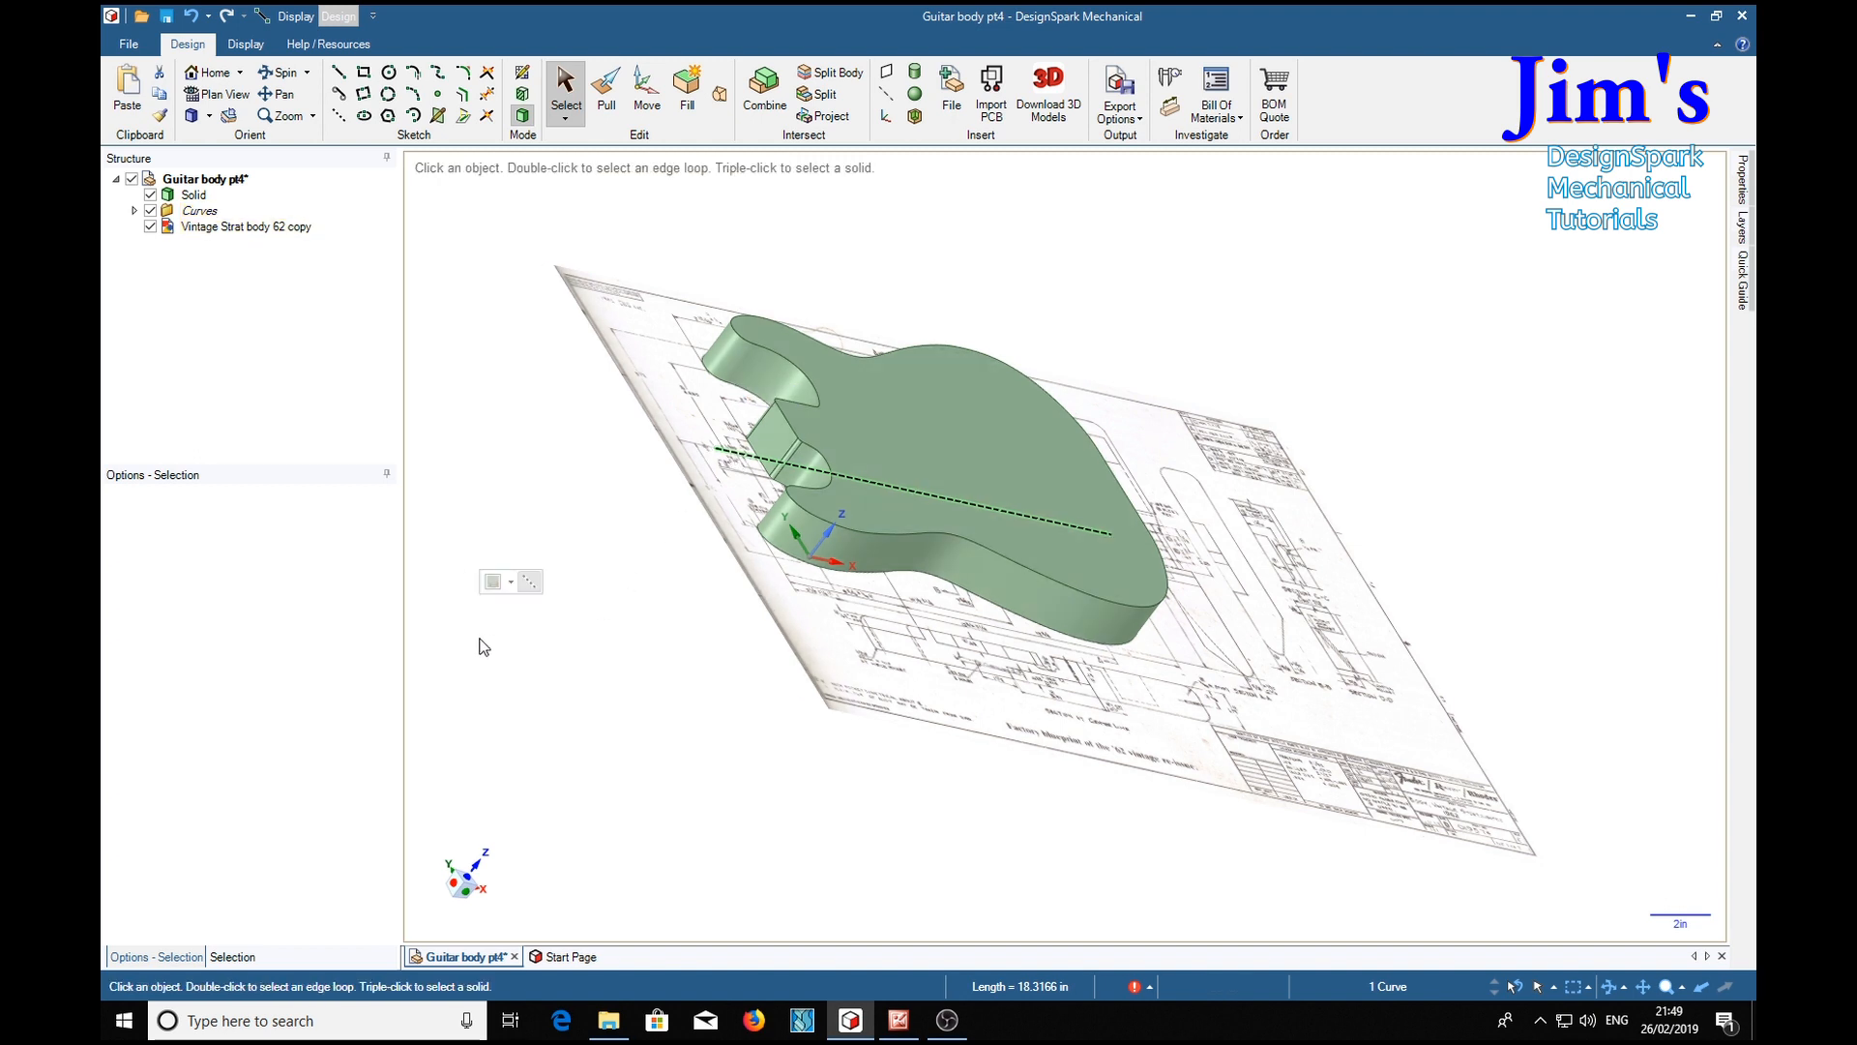
left_click(246, 226)
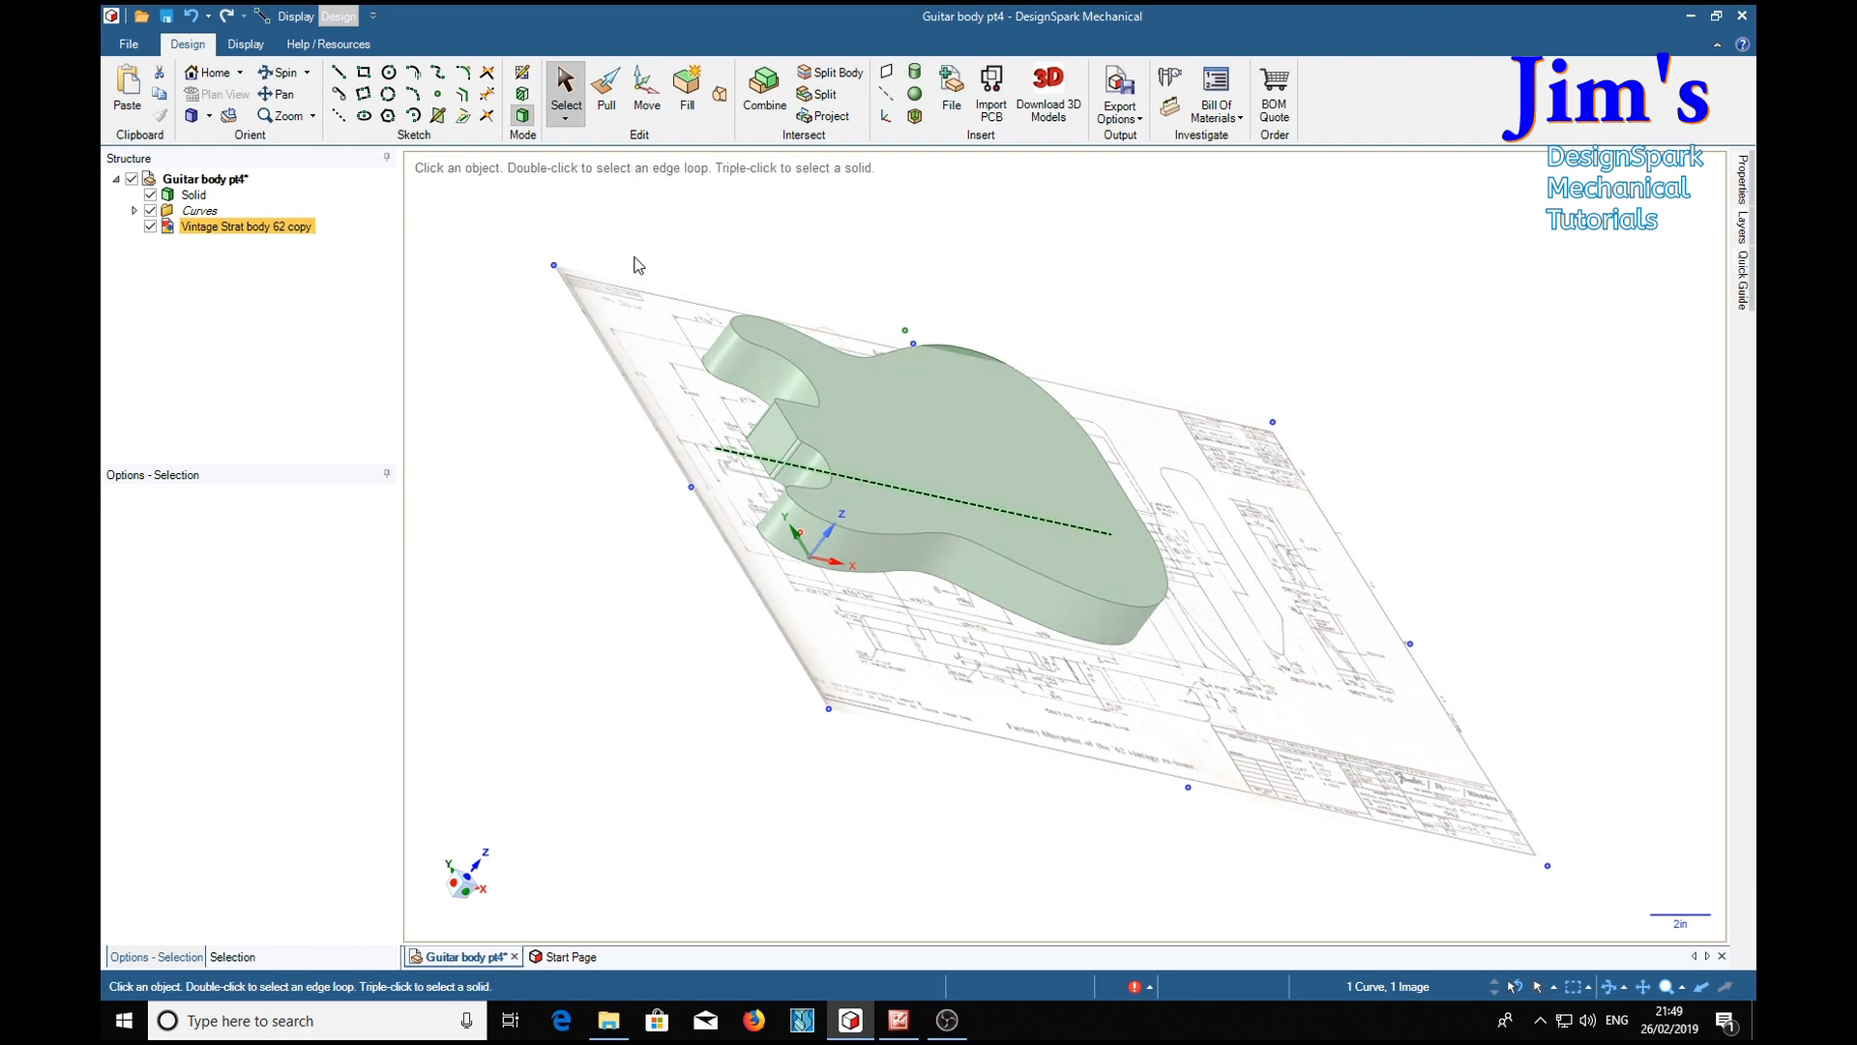
Move the image and centreline so the drawn body outline overlays the solid body
left_click(646, 89)
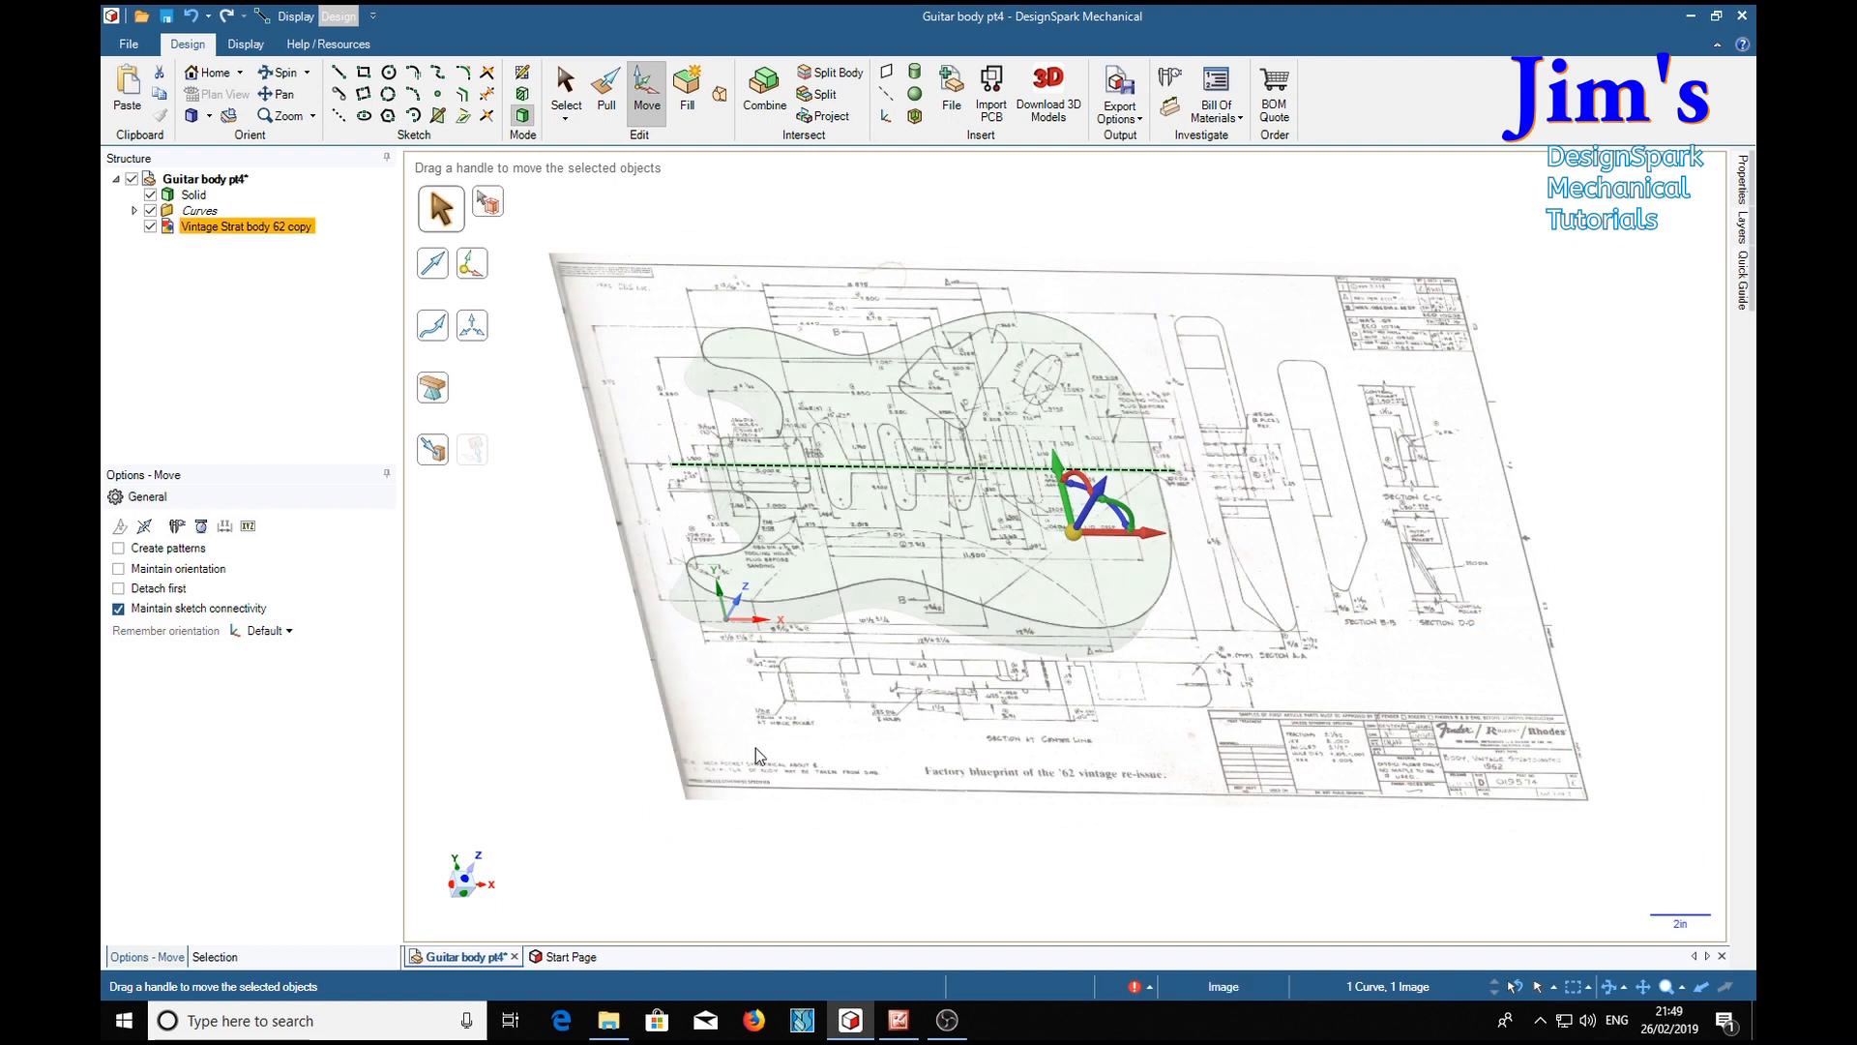
mouse_move(1190, 748)
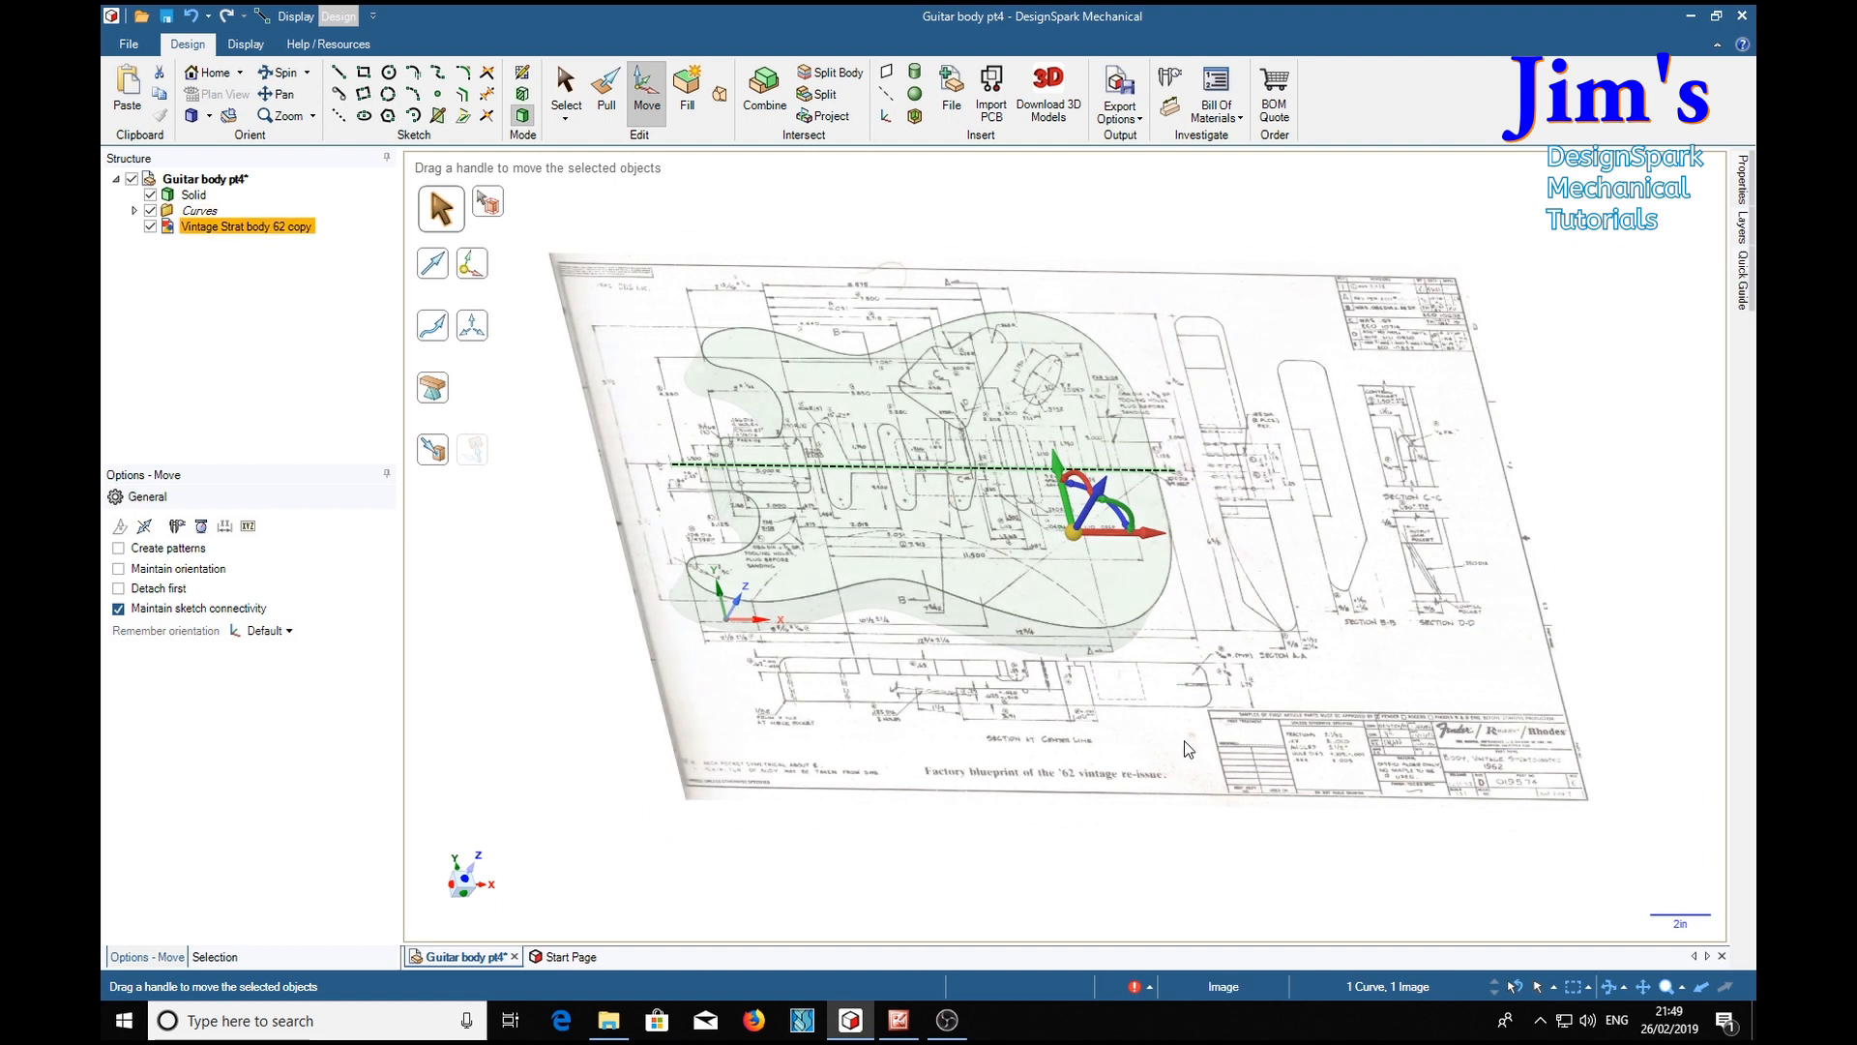
mouse_move(691, 275)
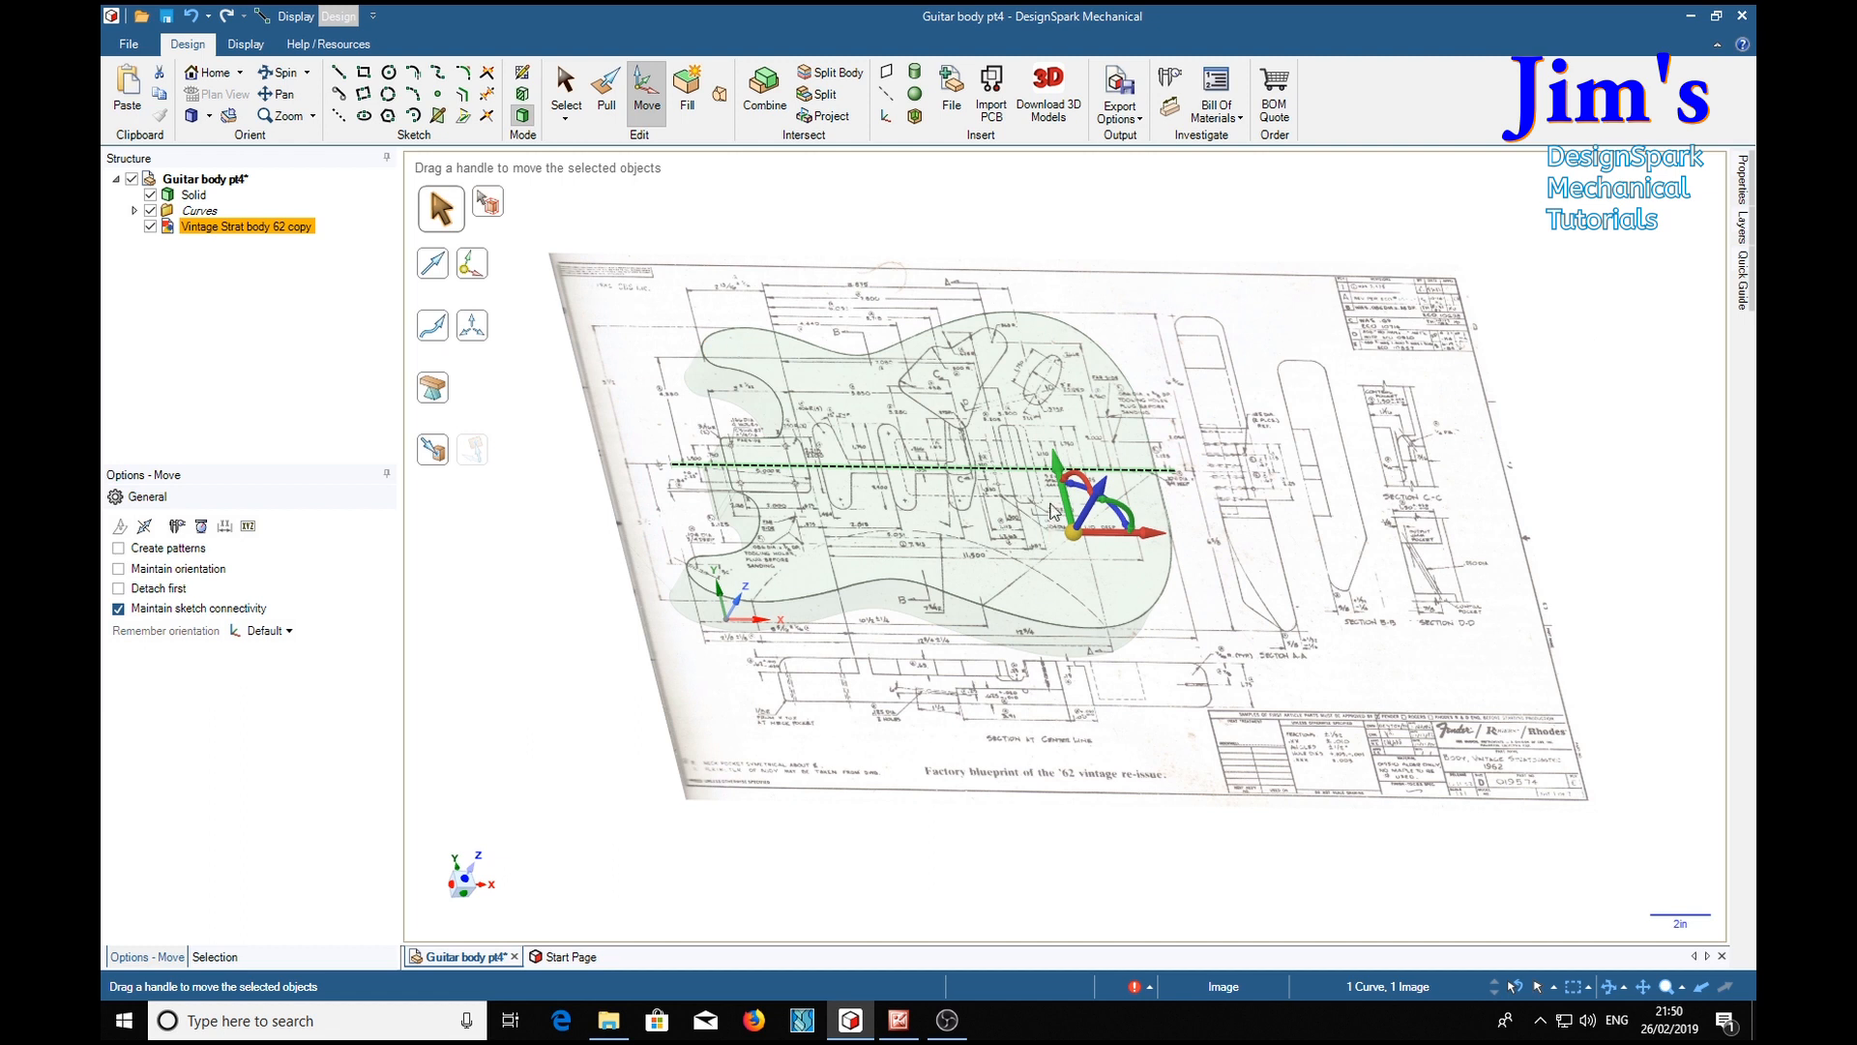
mouse_move(1142, 641)
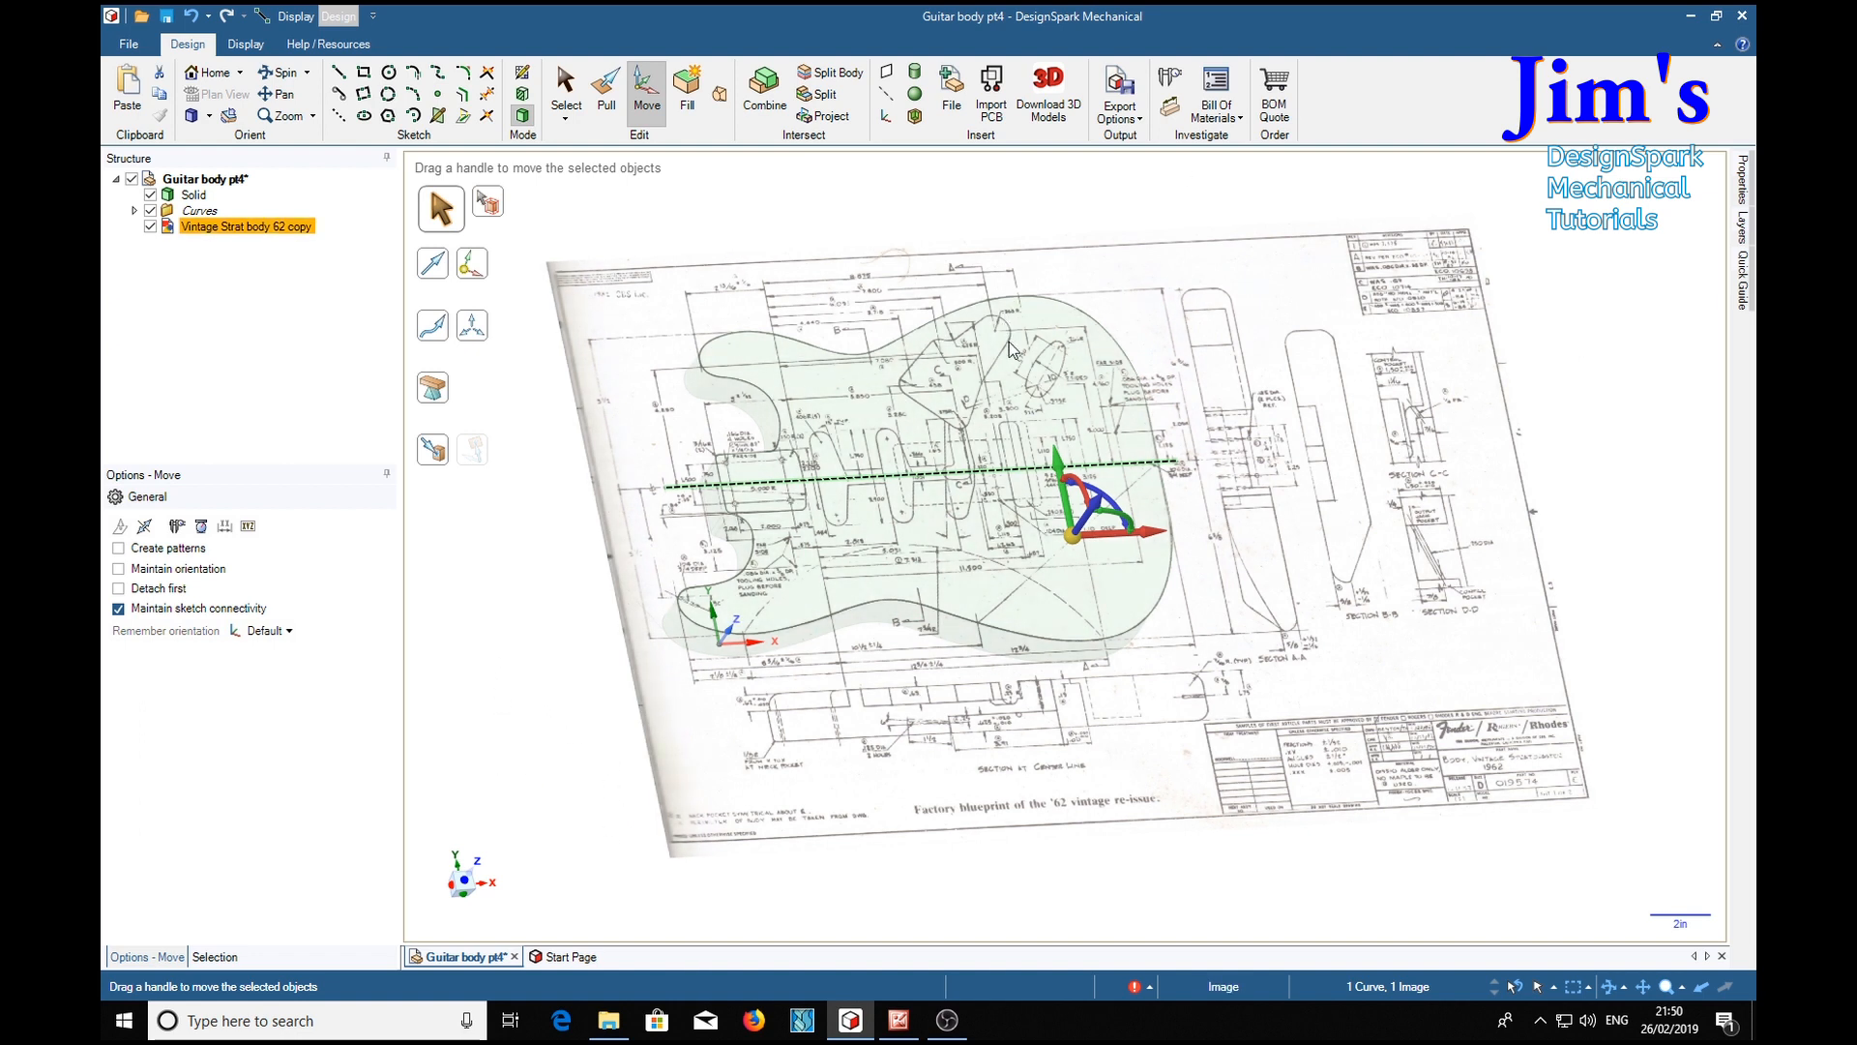
left_click(540, 637)
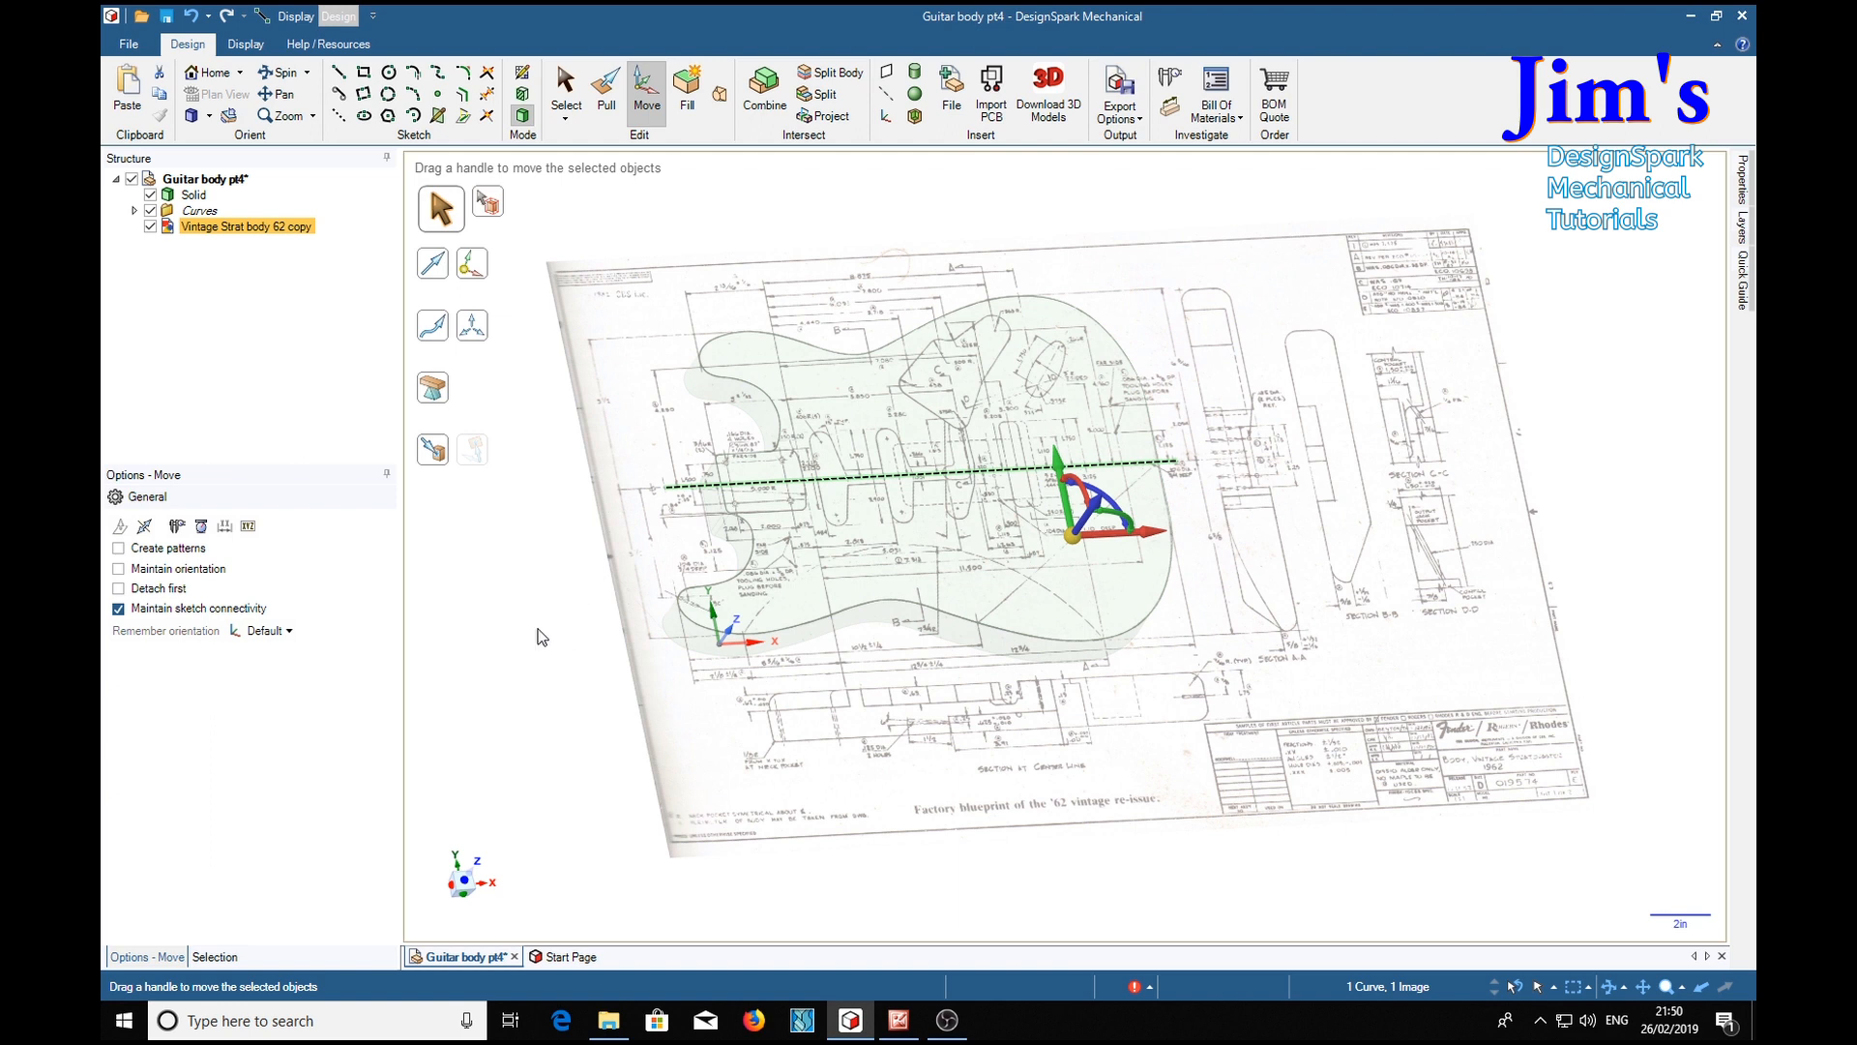
mouse_move(464, 884)
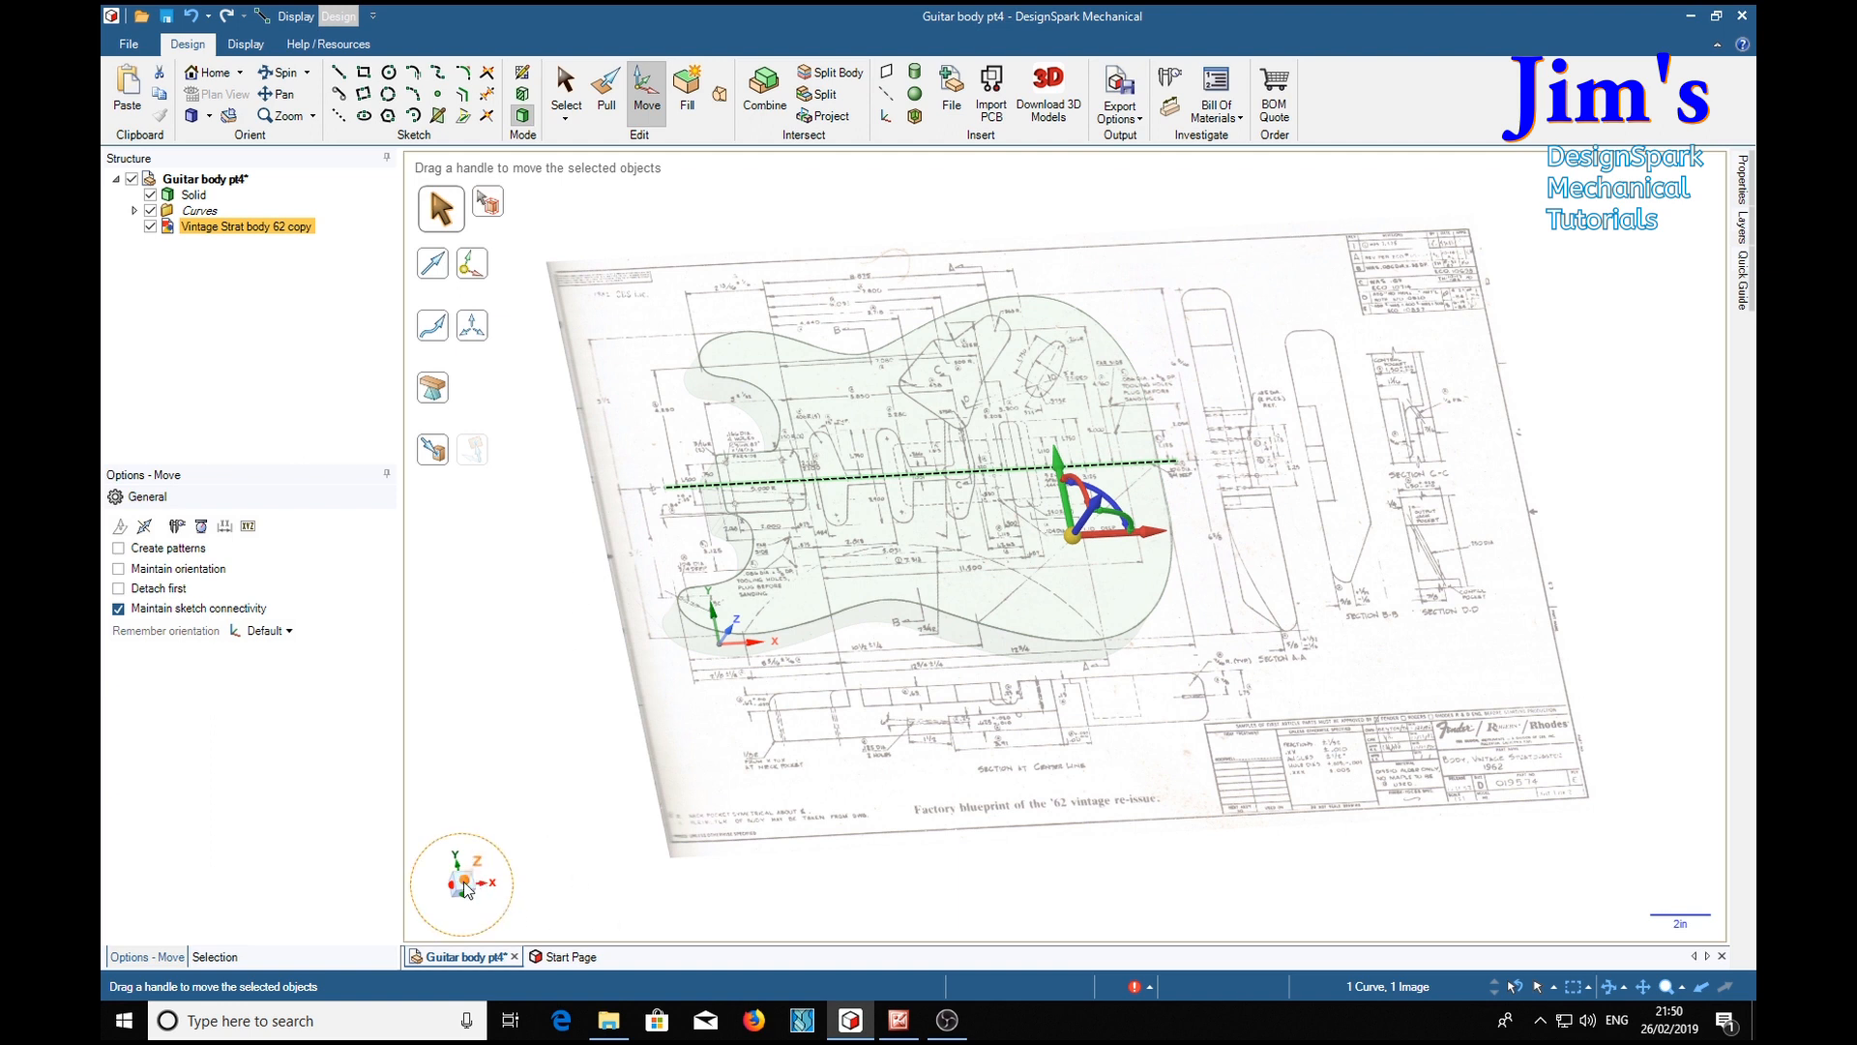
mouse_move(466, 890)
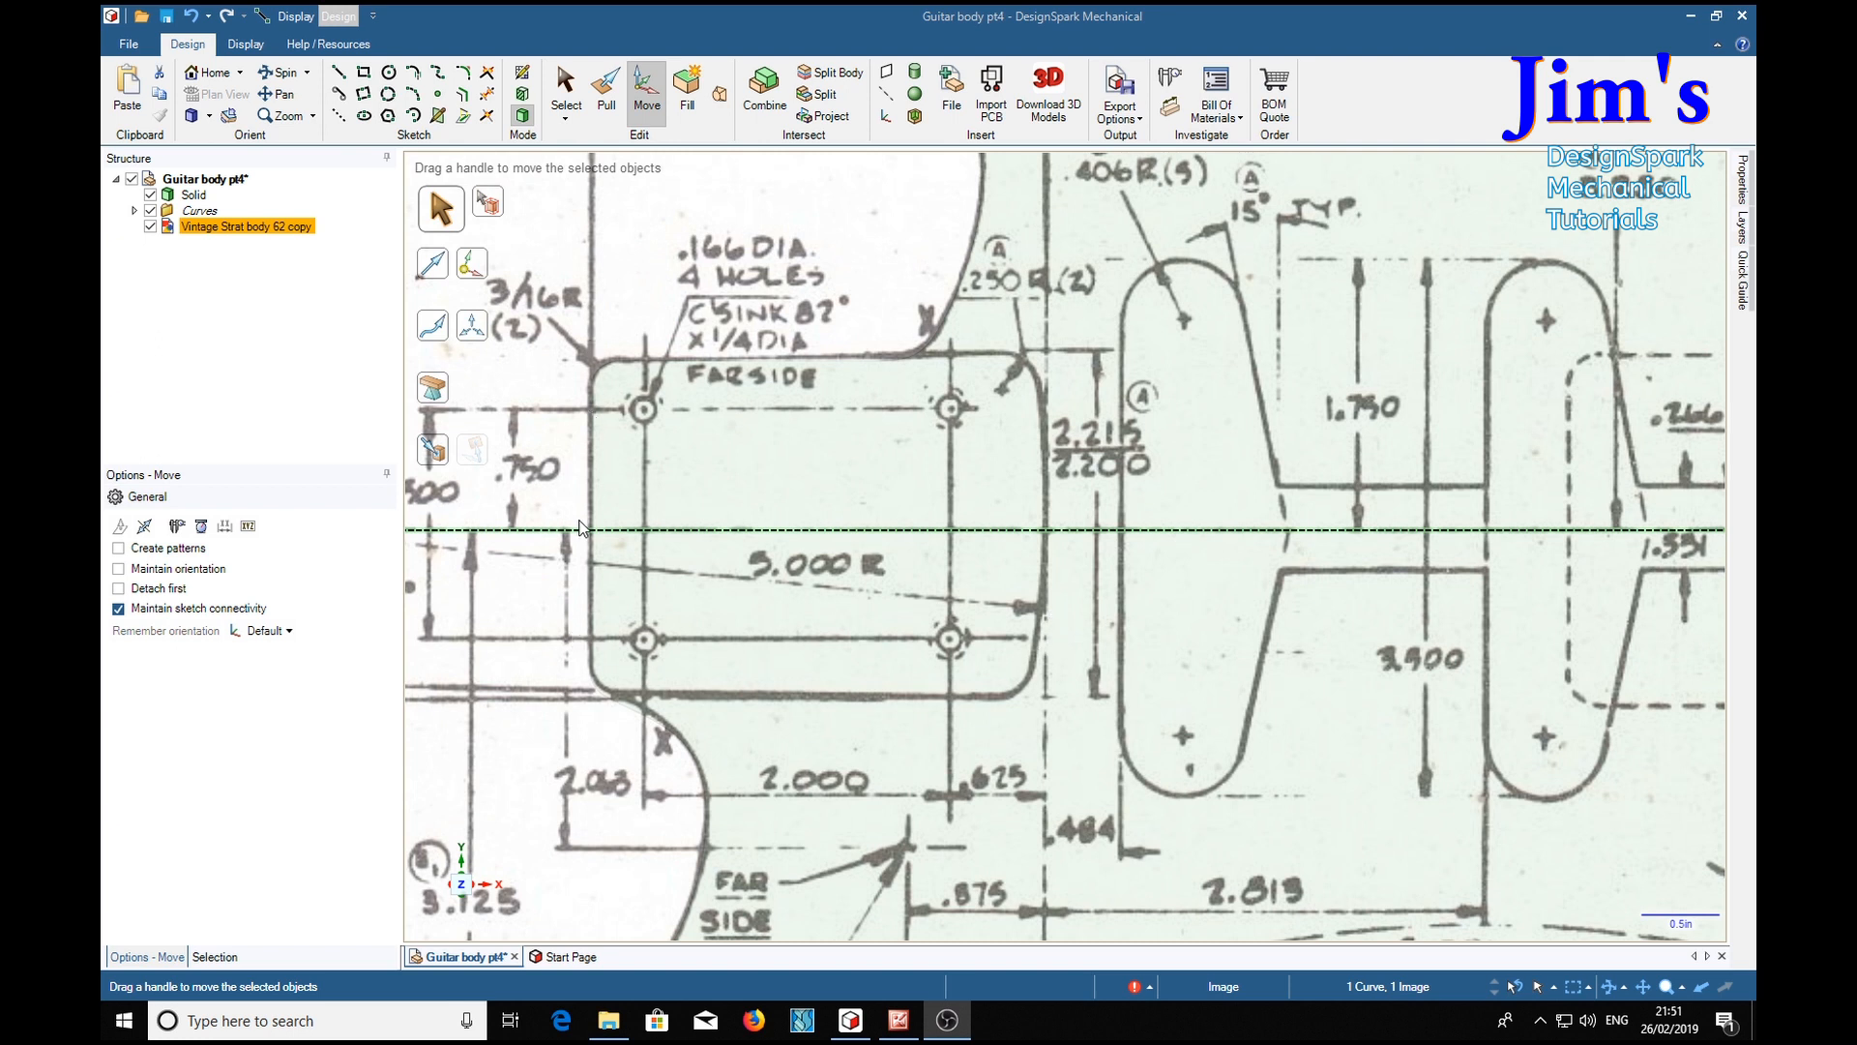
mouse_move(602, 600)
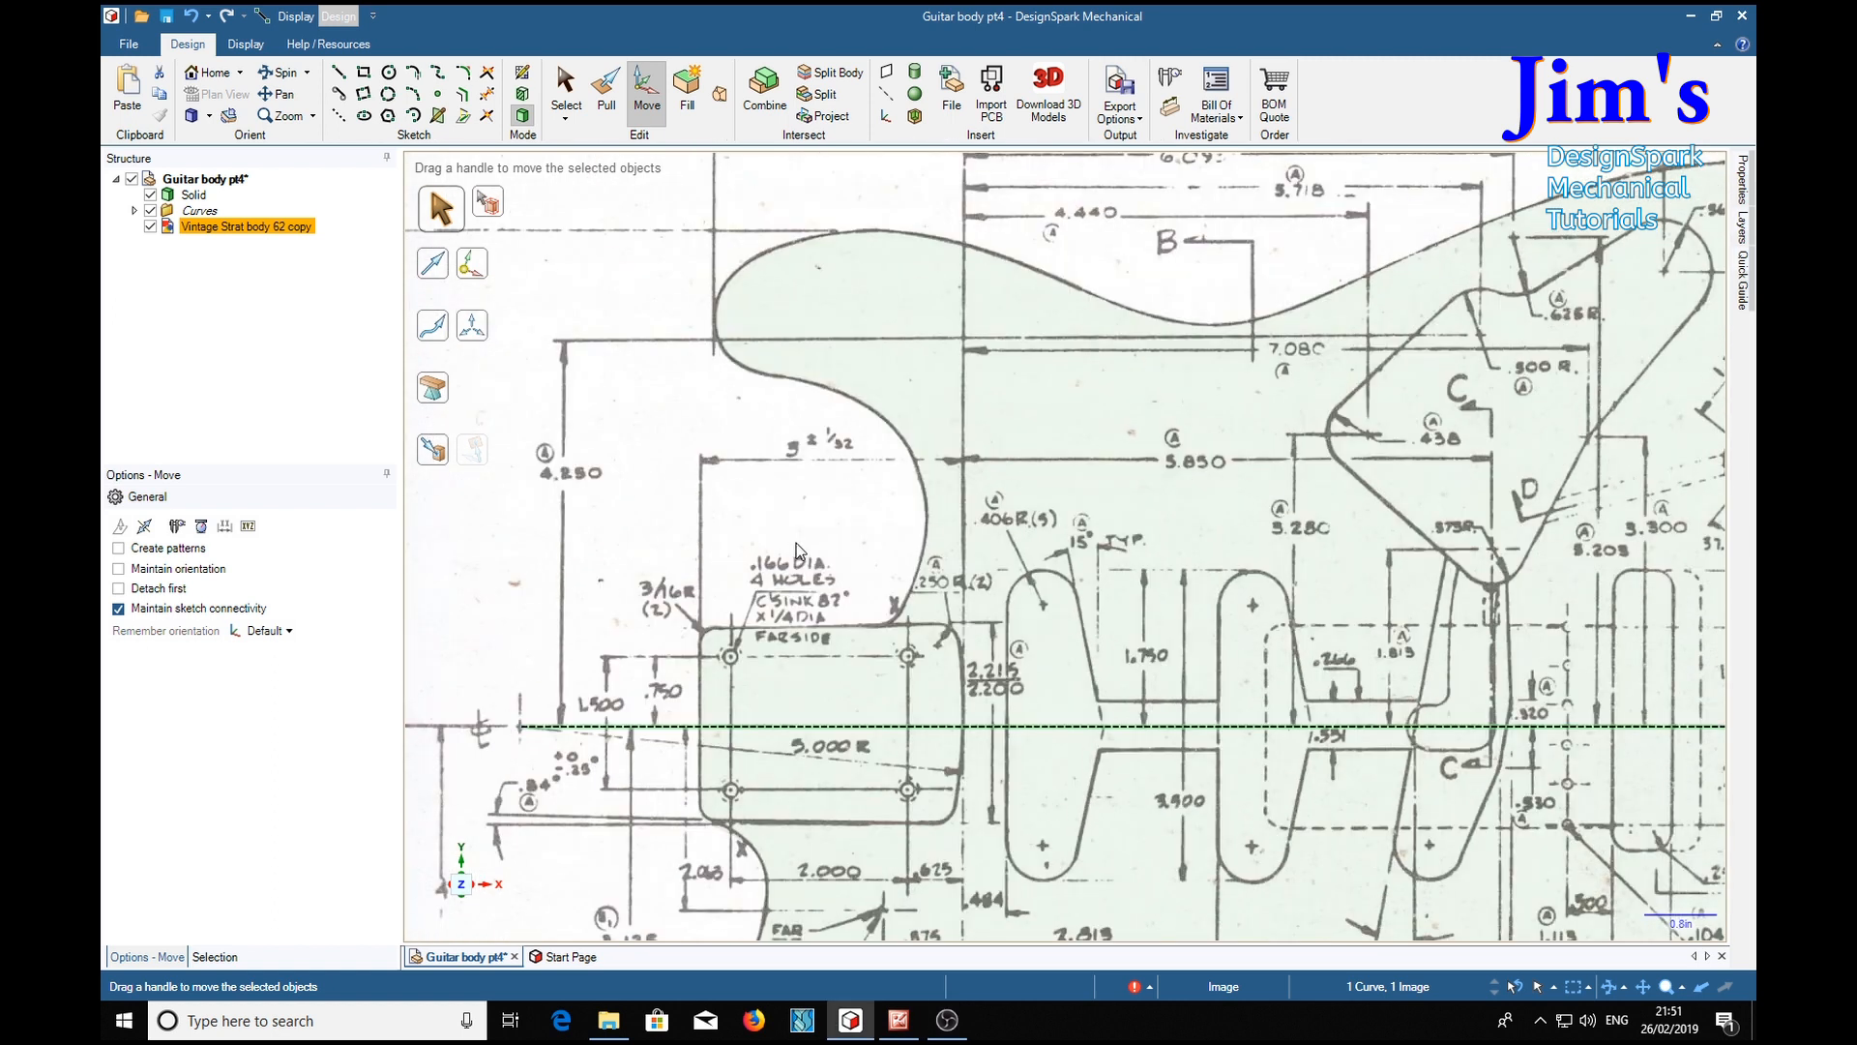
mouse_move(758, 668)
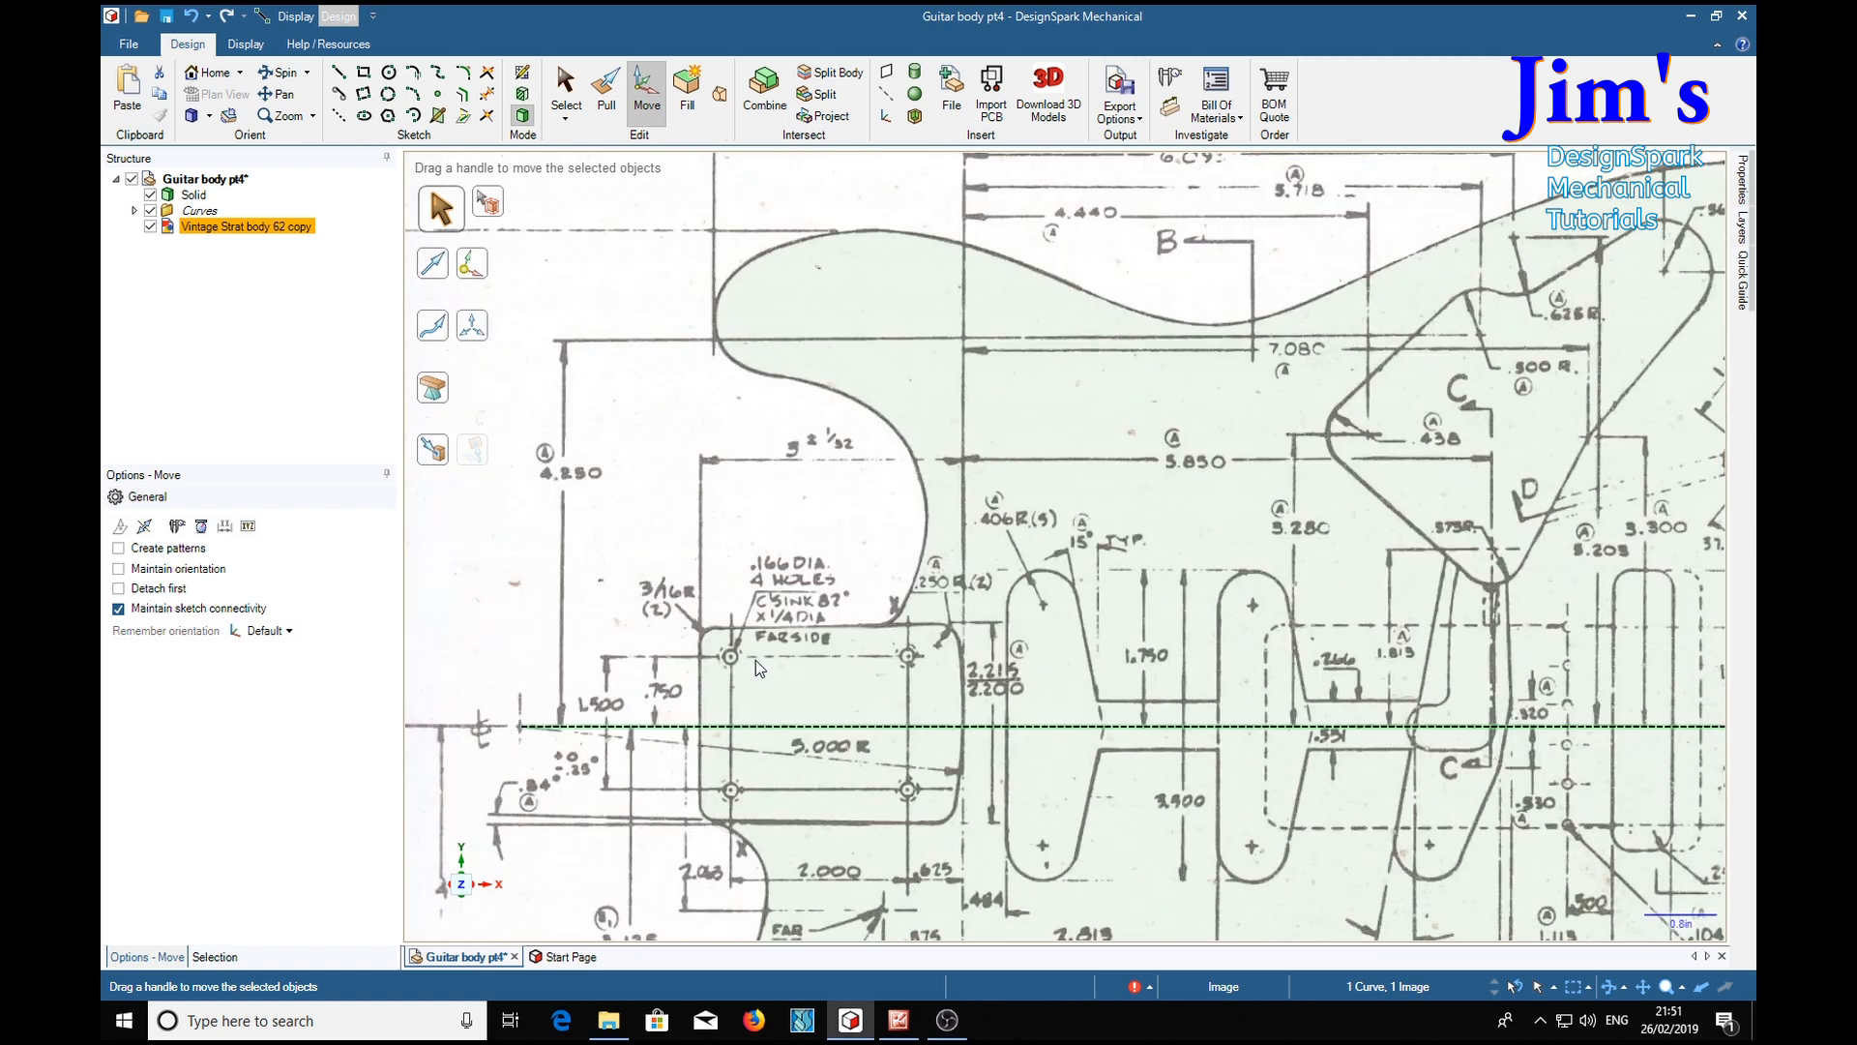
mouse_move(987, 706)
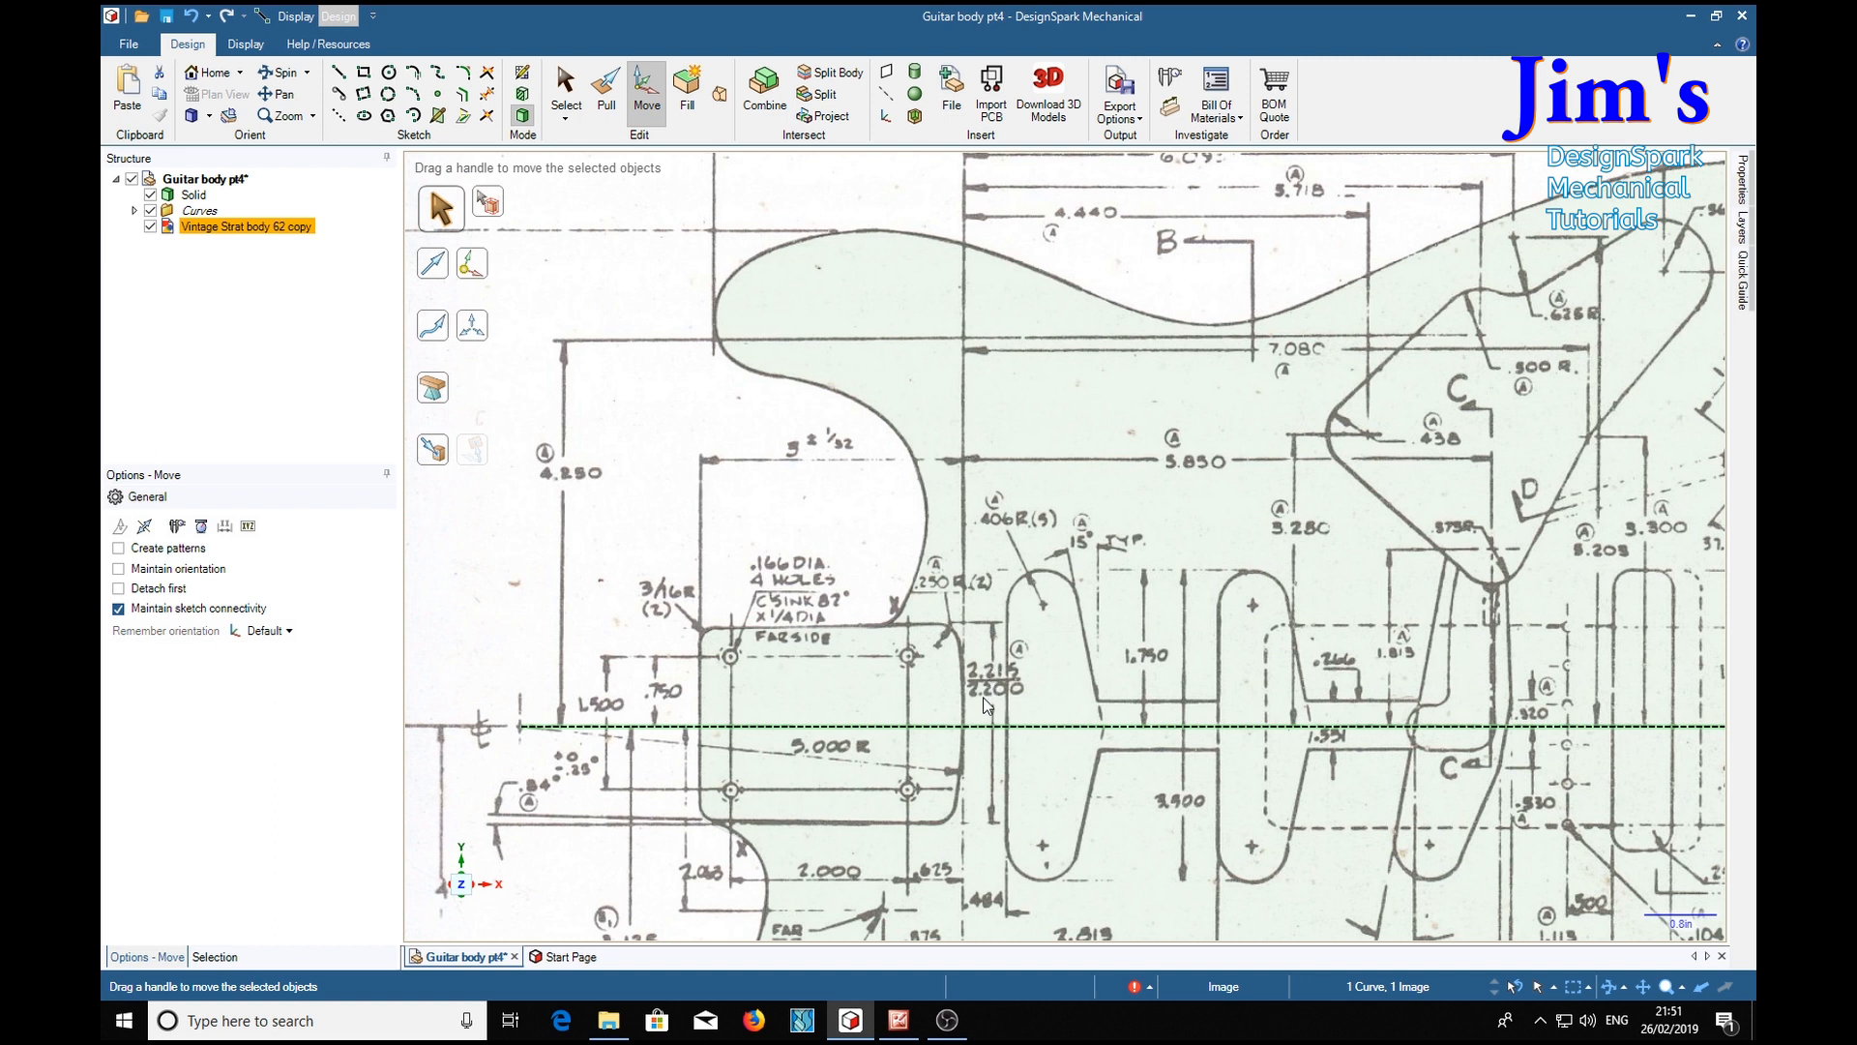
mouse_move(704, 557)
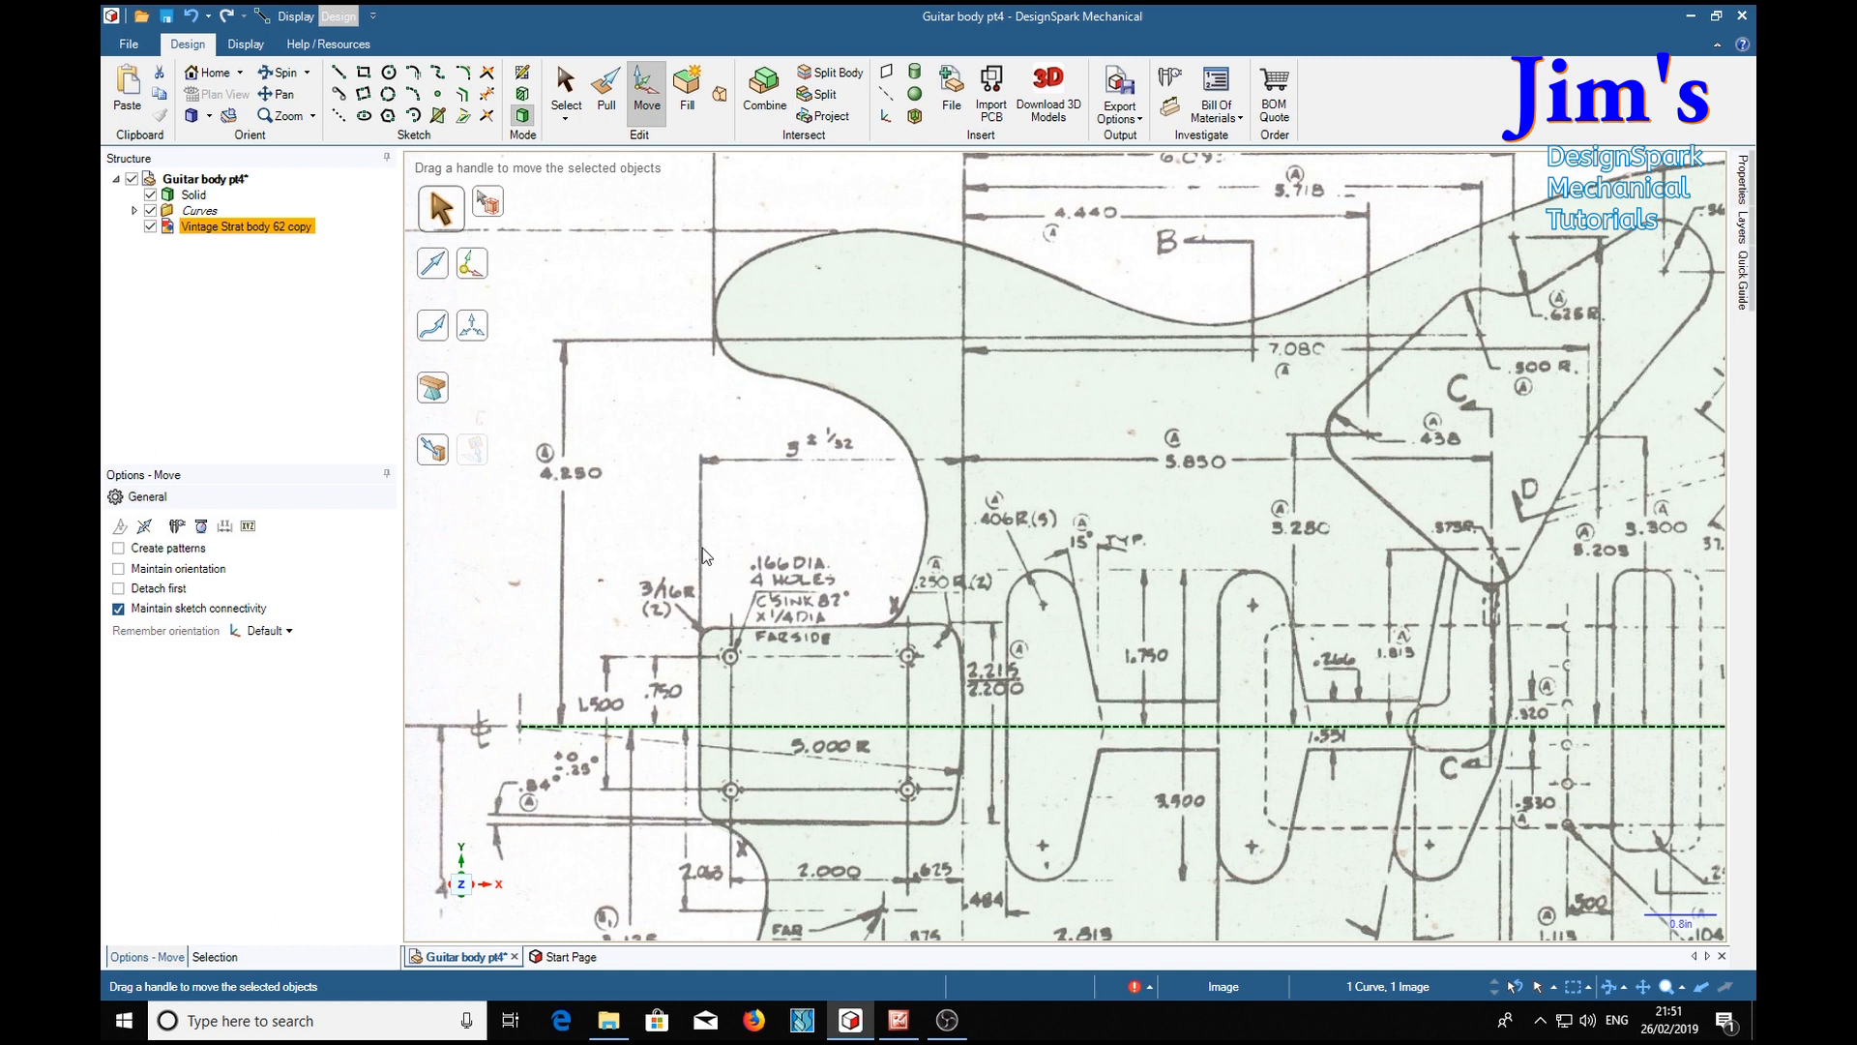
mouse_move(607, 459)
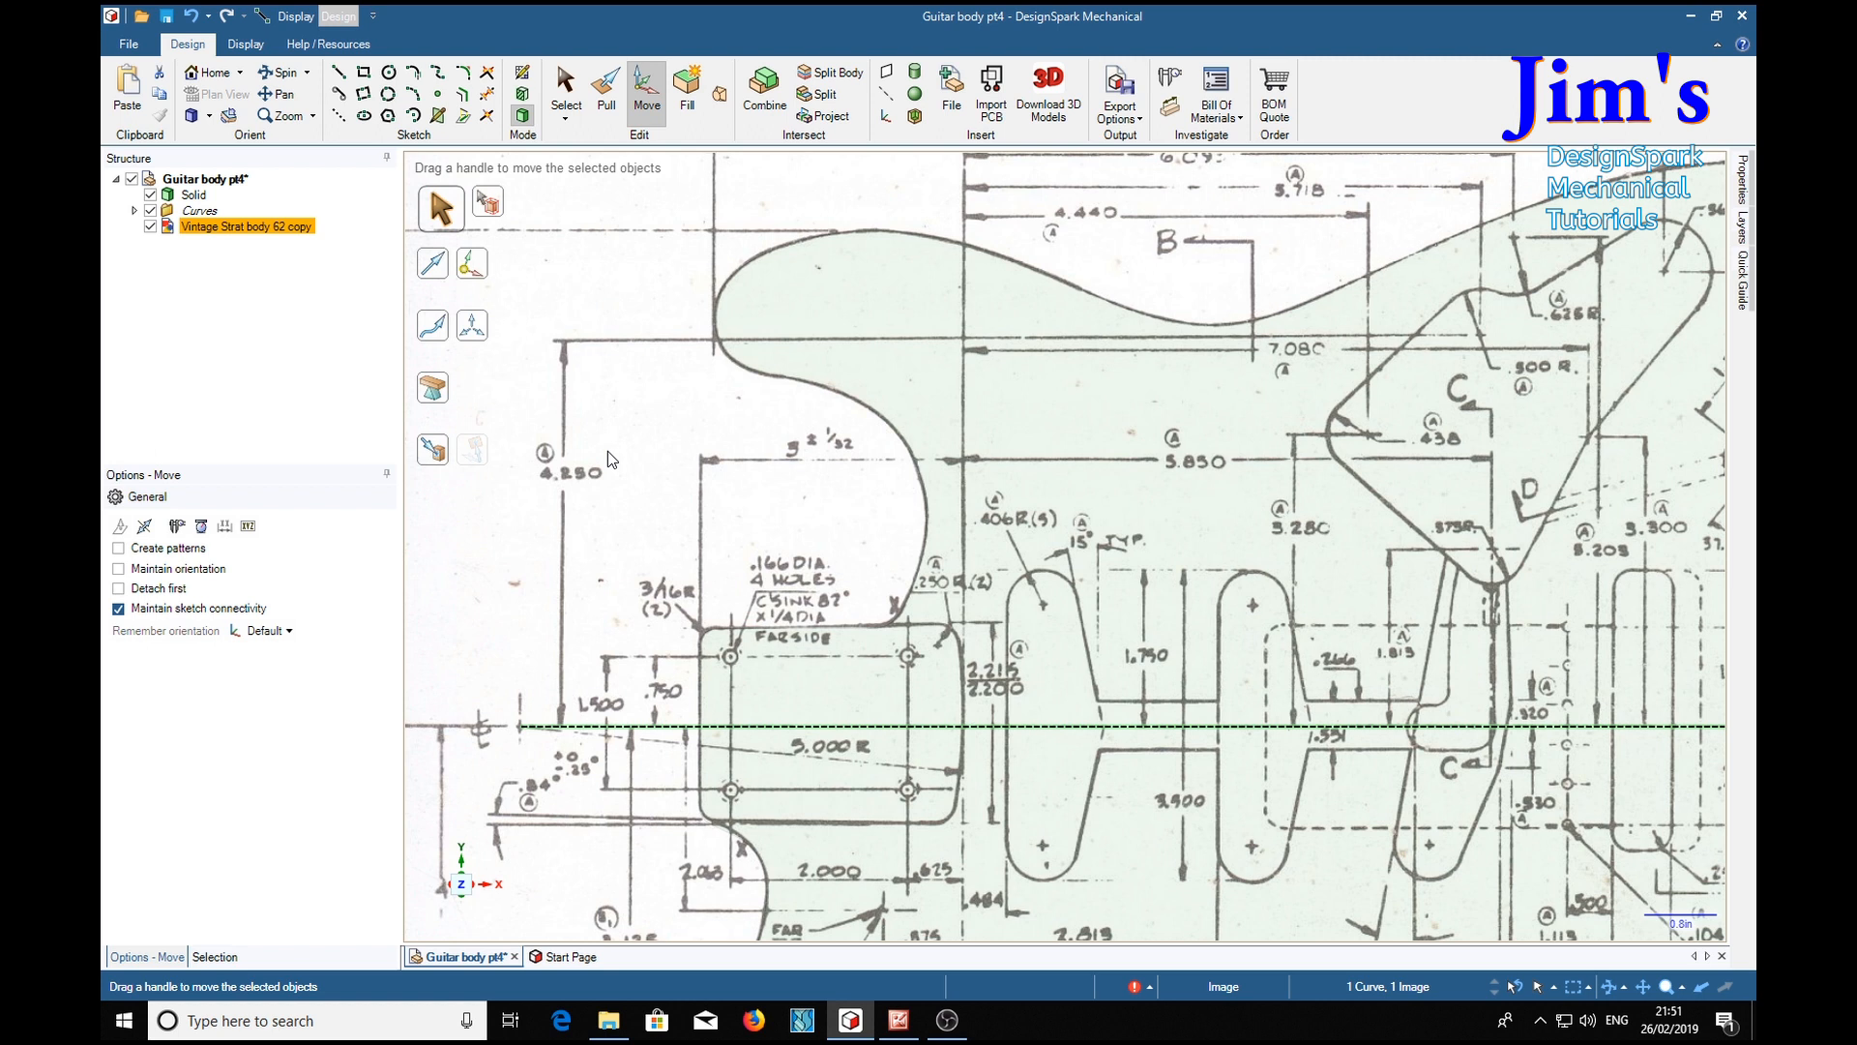
mouse_move(569, 300)
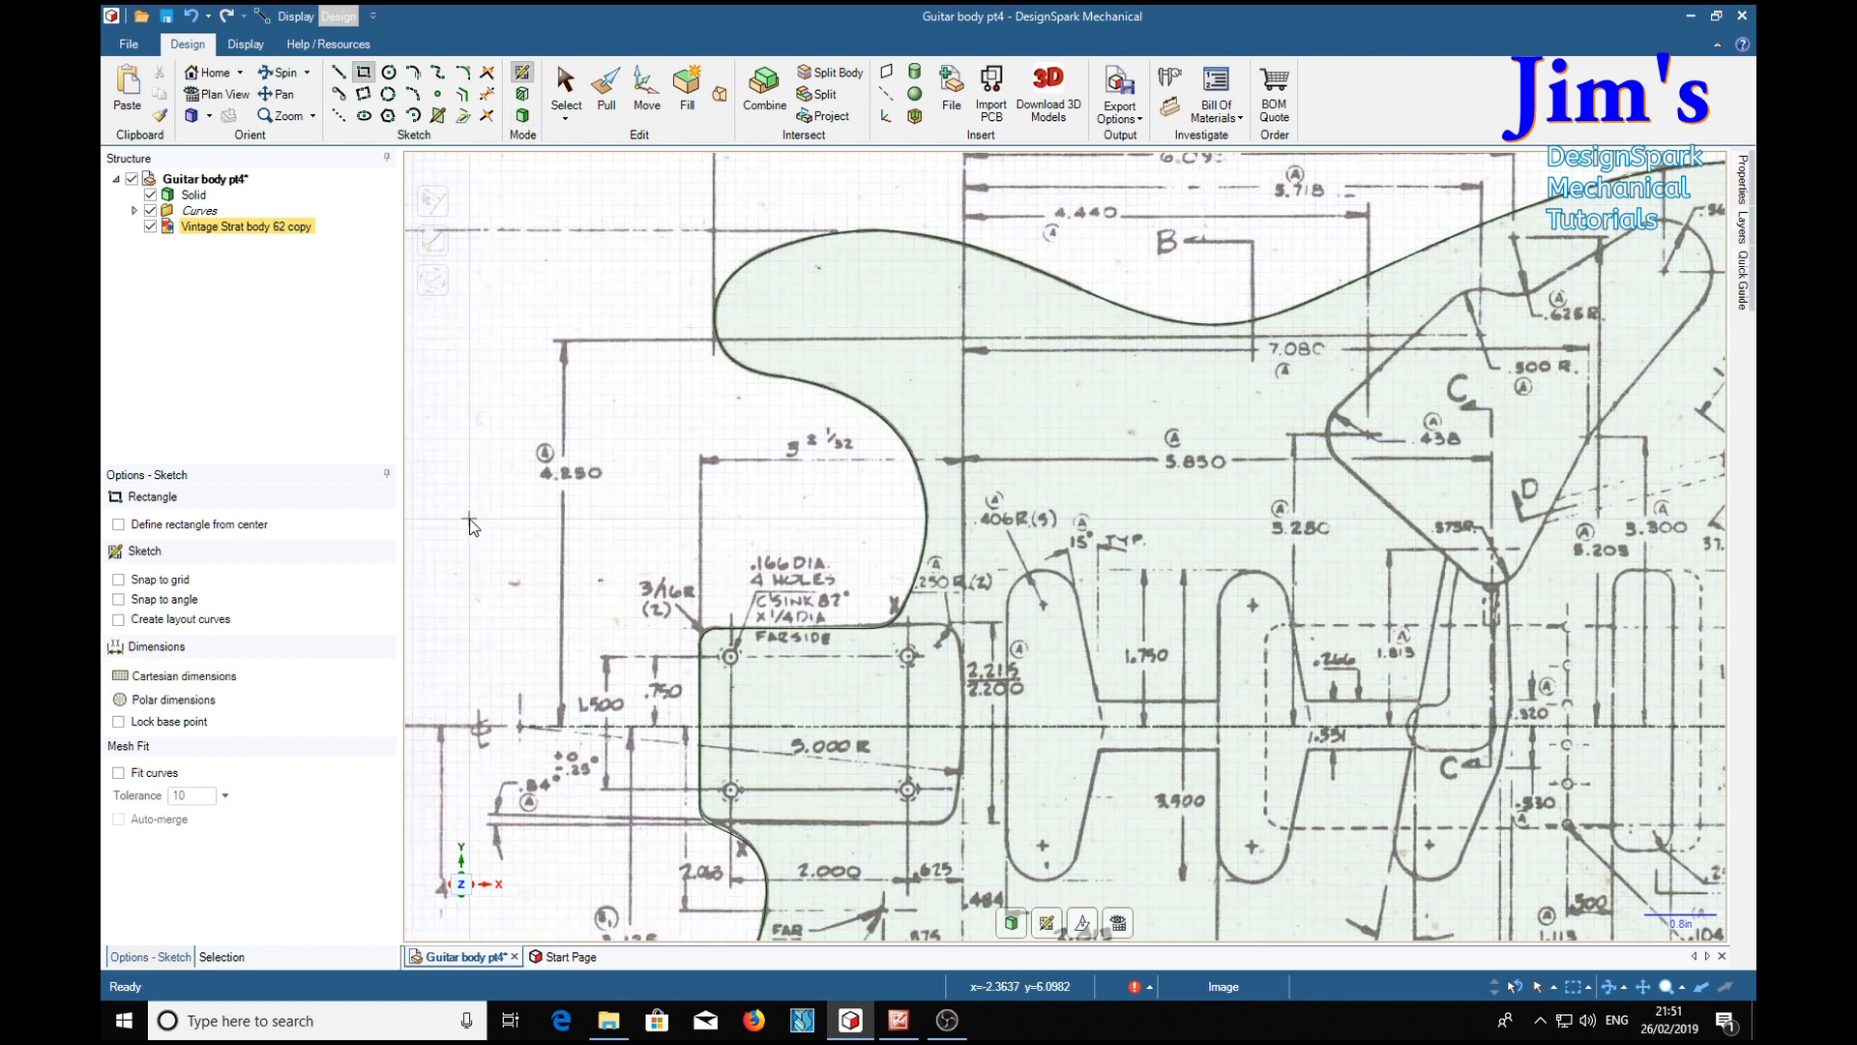
mouse_move(472, 546)
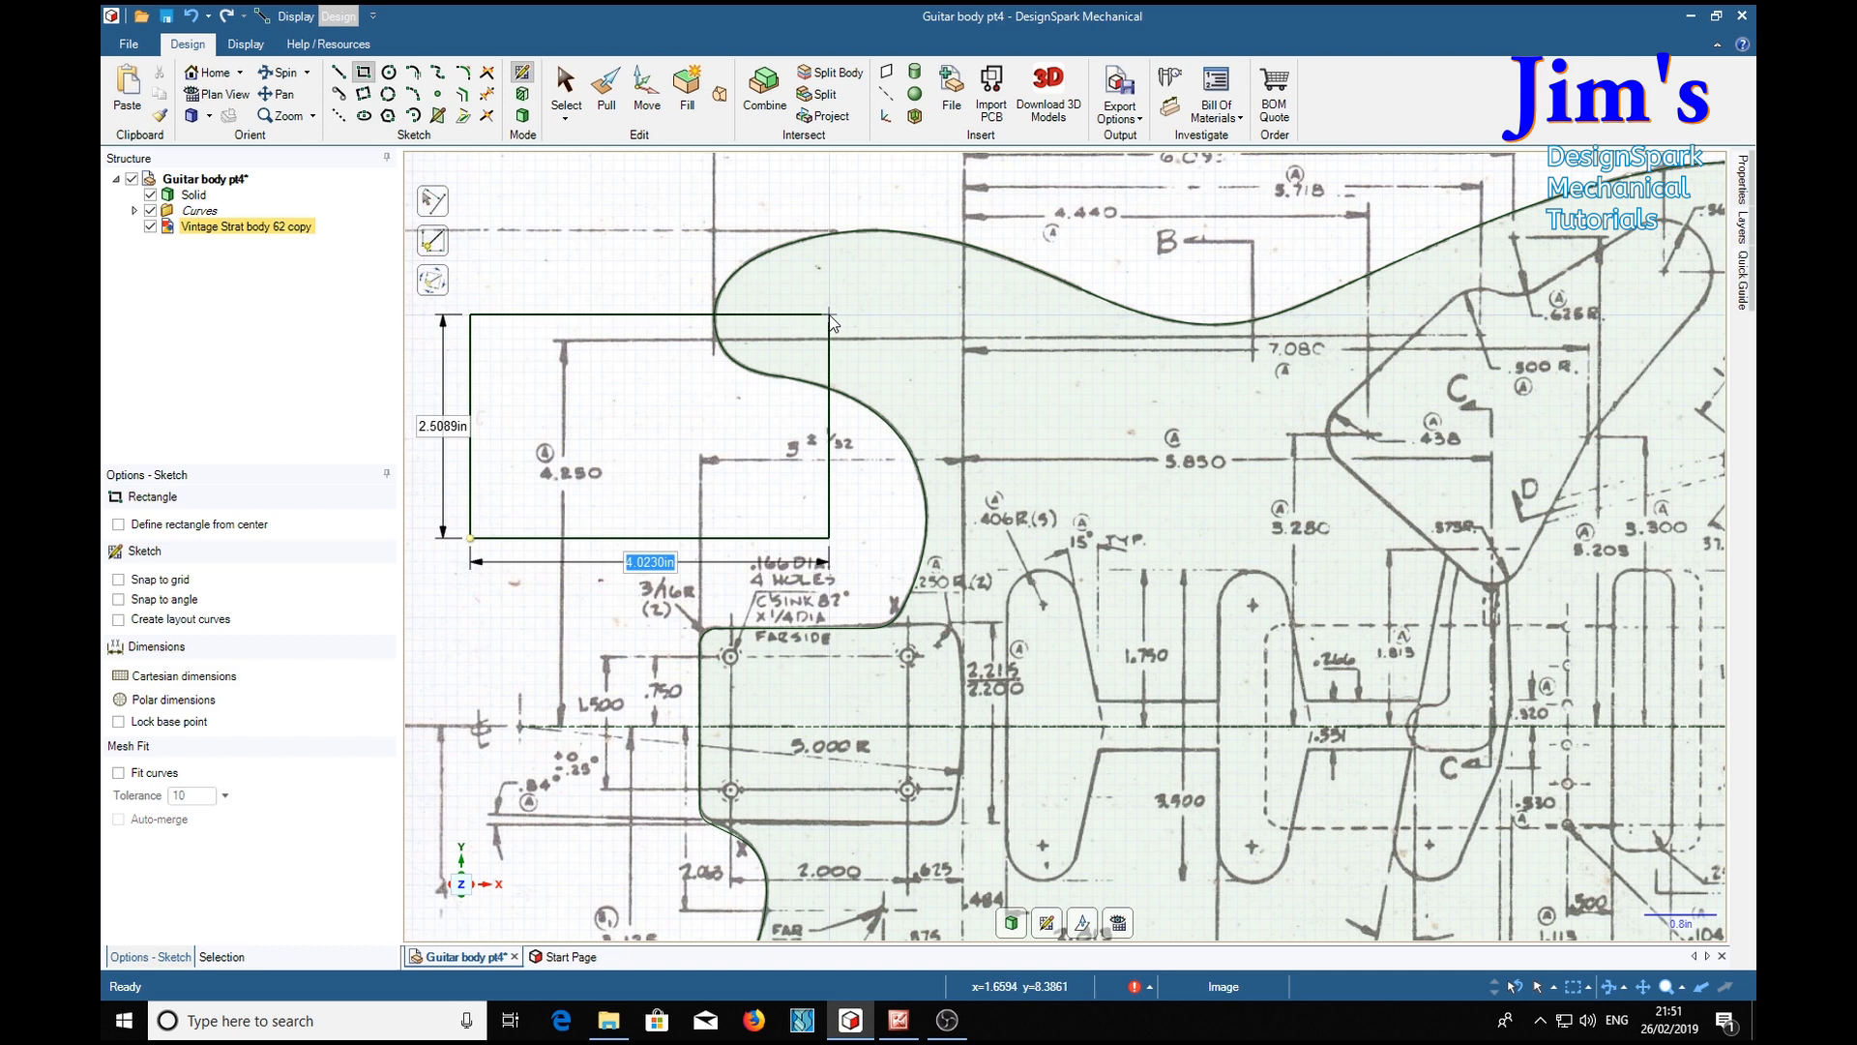
Size the neck-pocket rectangle to 3 in wide by 2.2 in tall and confirm it
type("3")
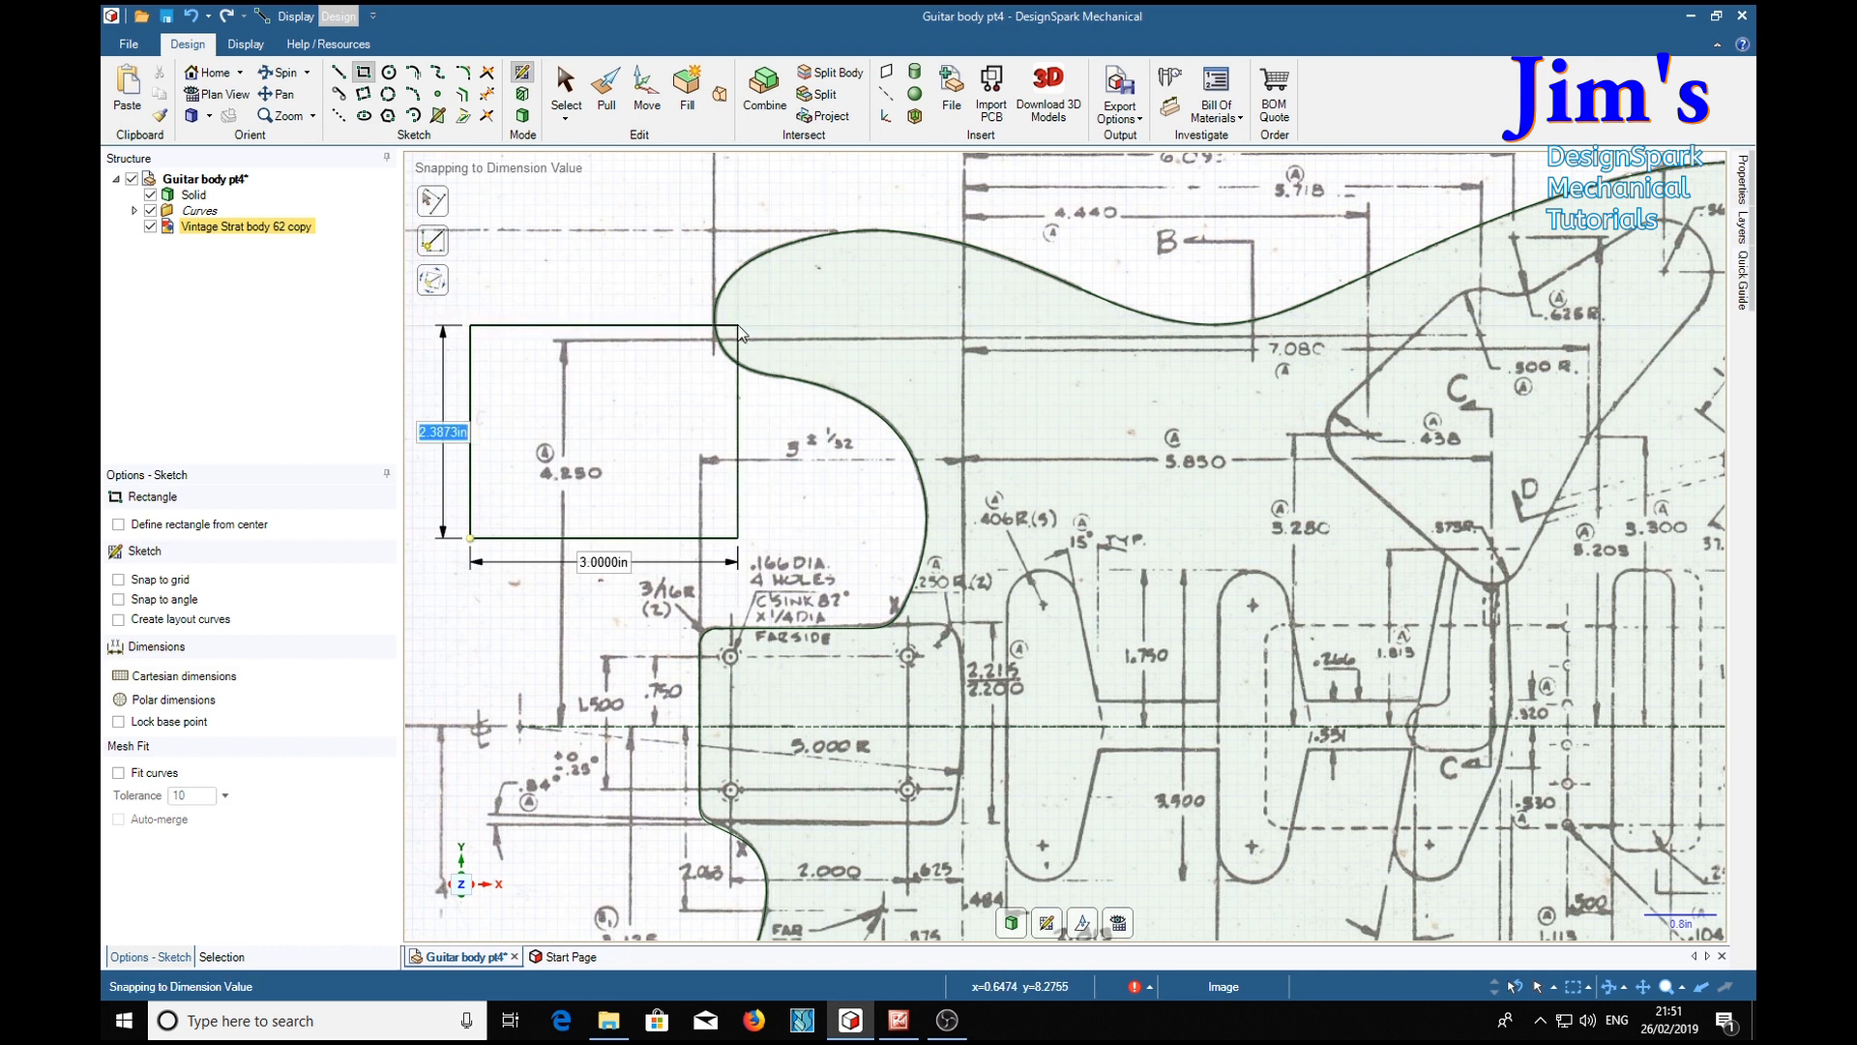
type("2")
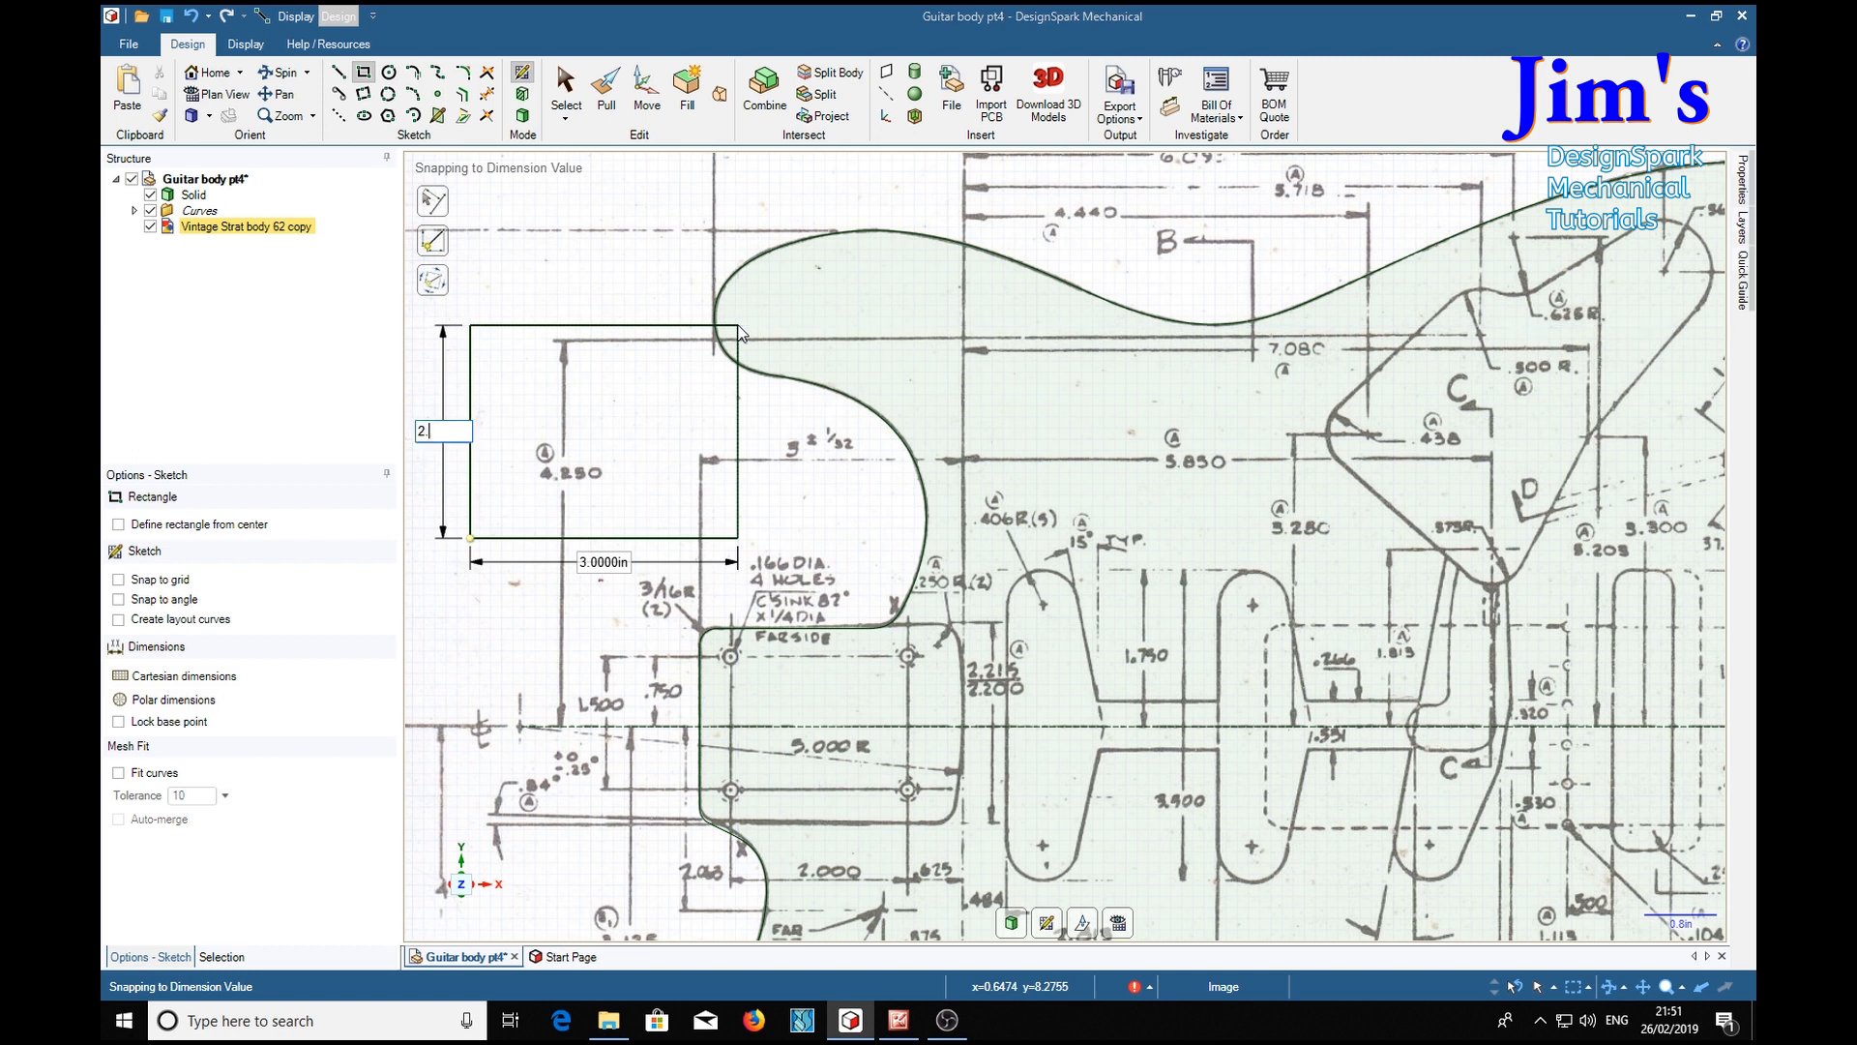
type(".2")
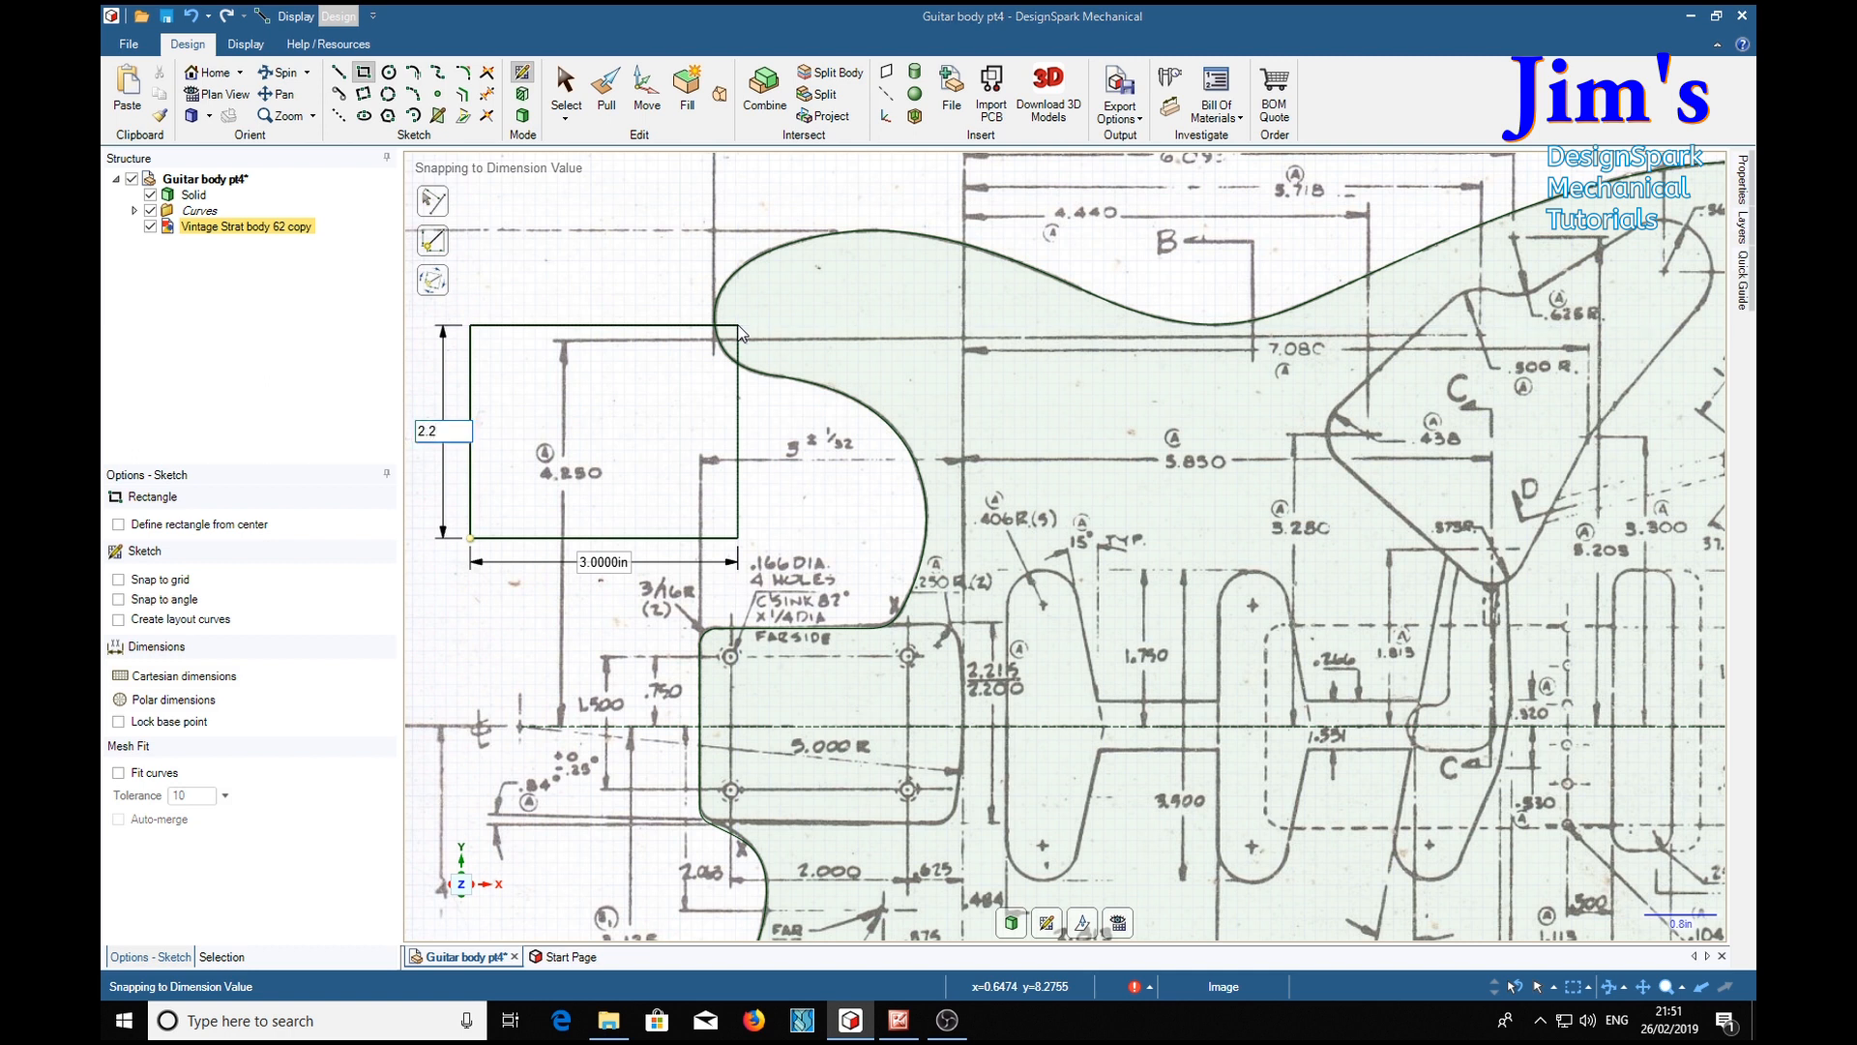
left_click(646, 92)
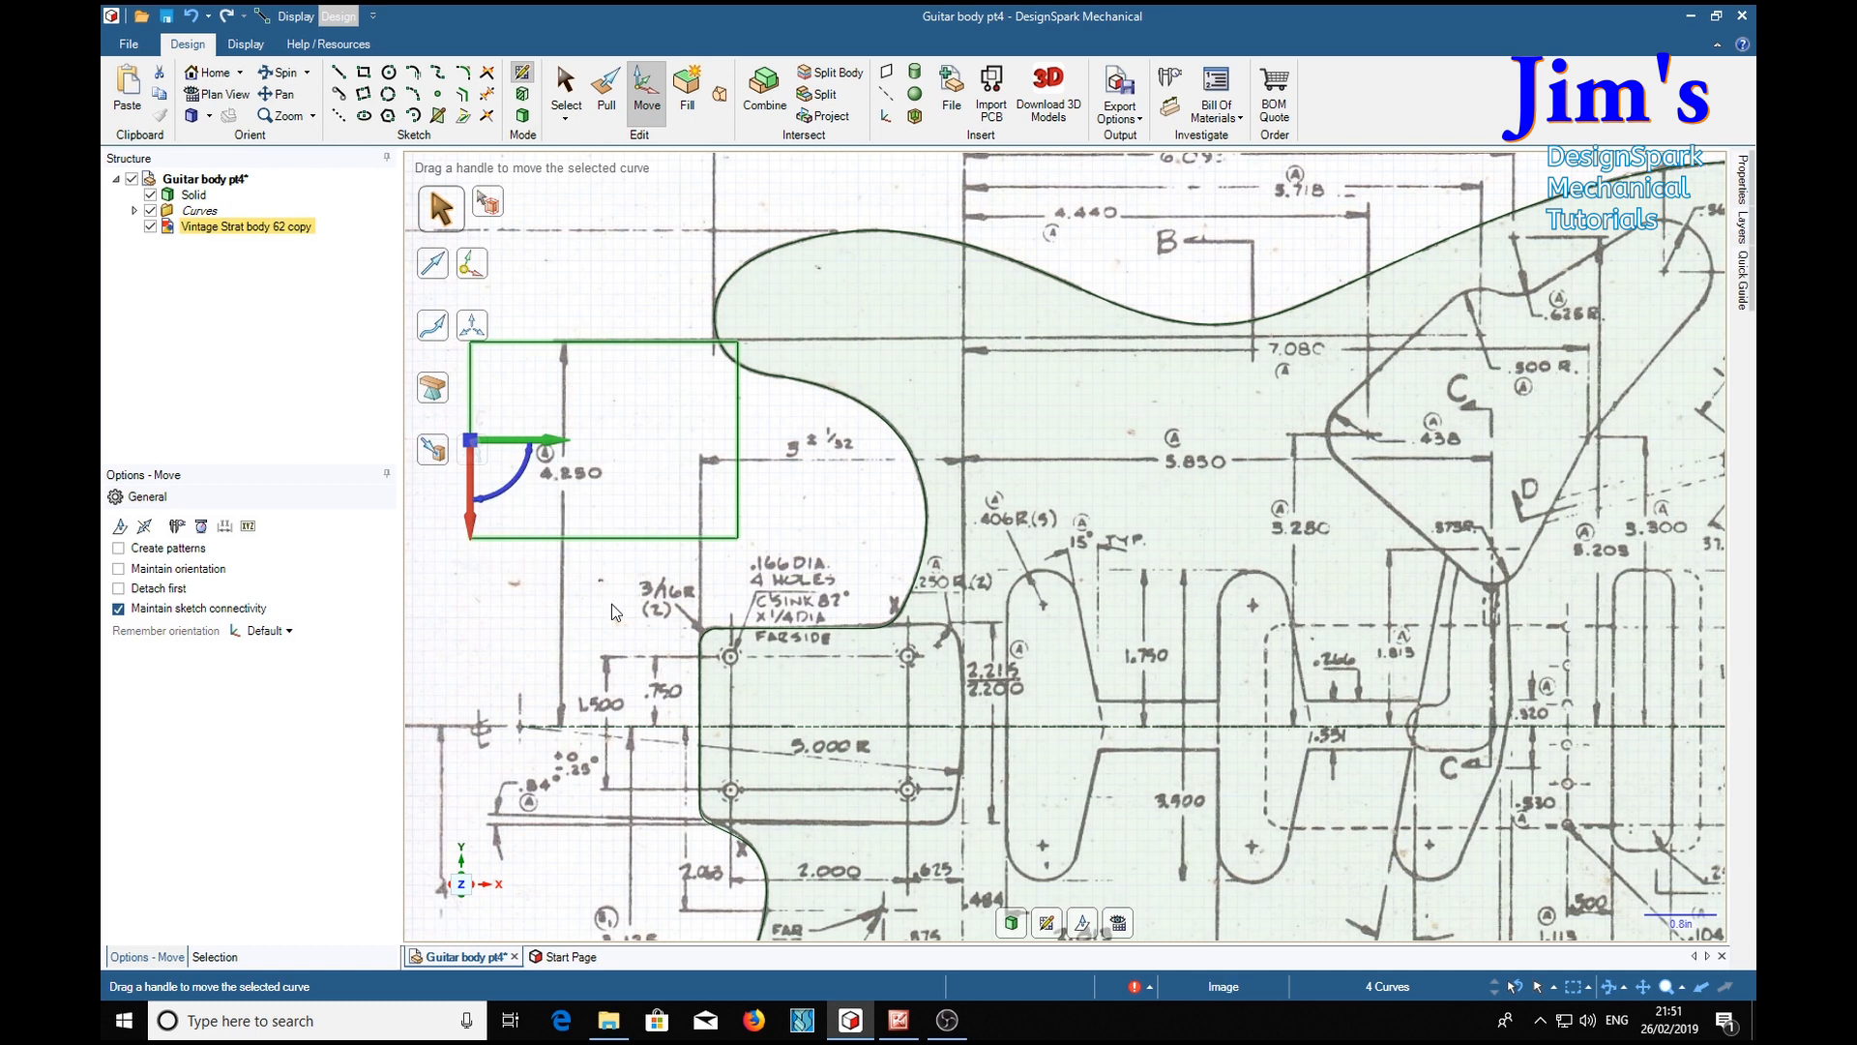
mouse_move(671, 728)
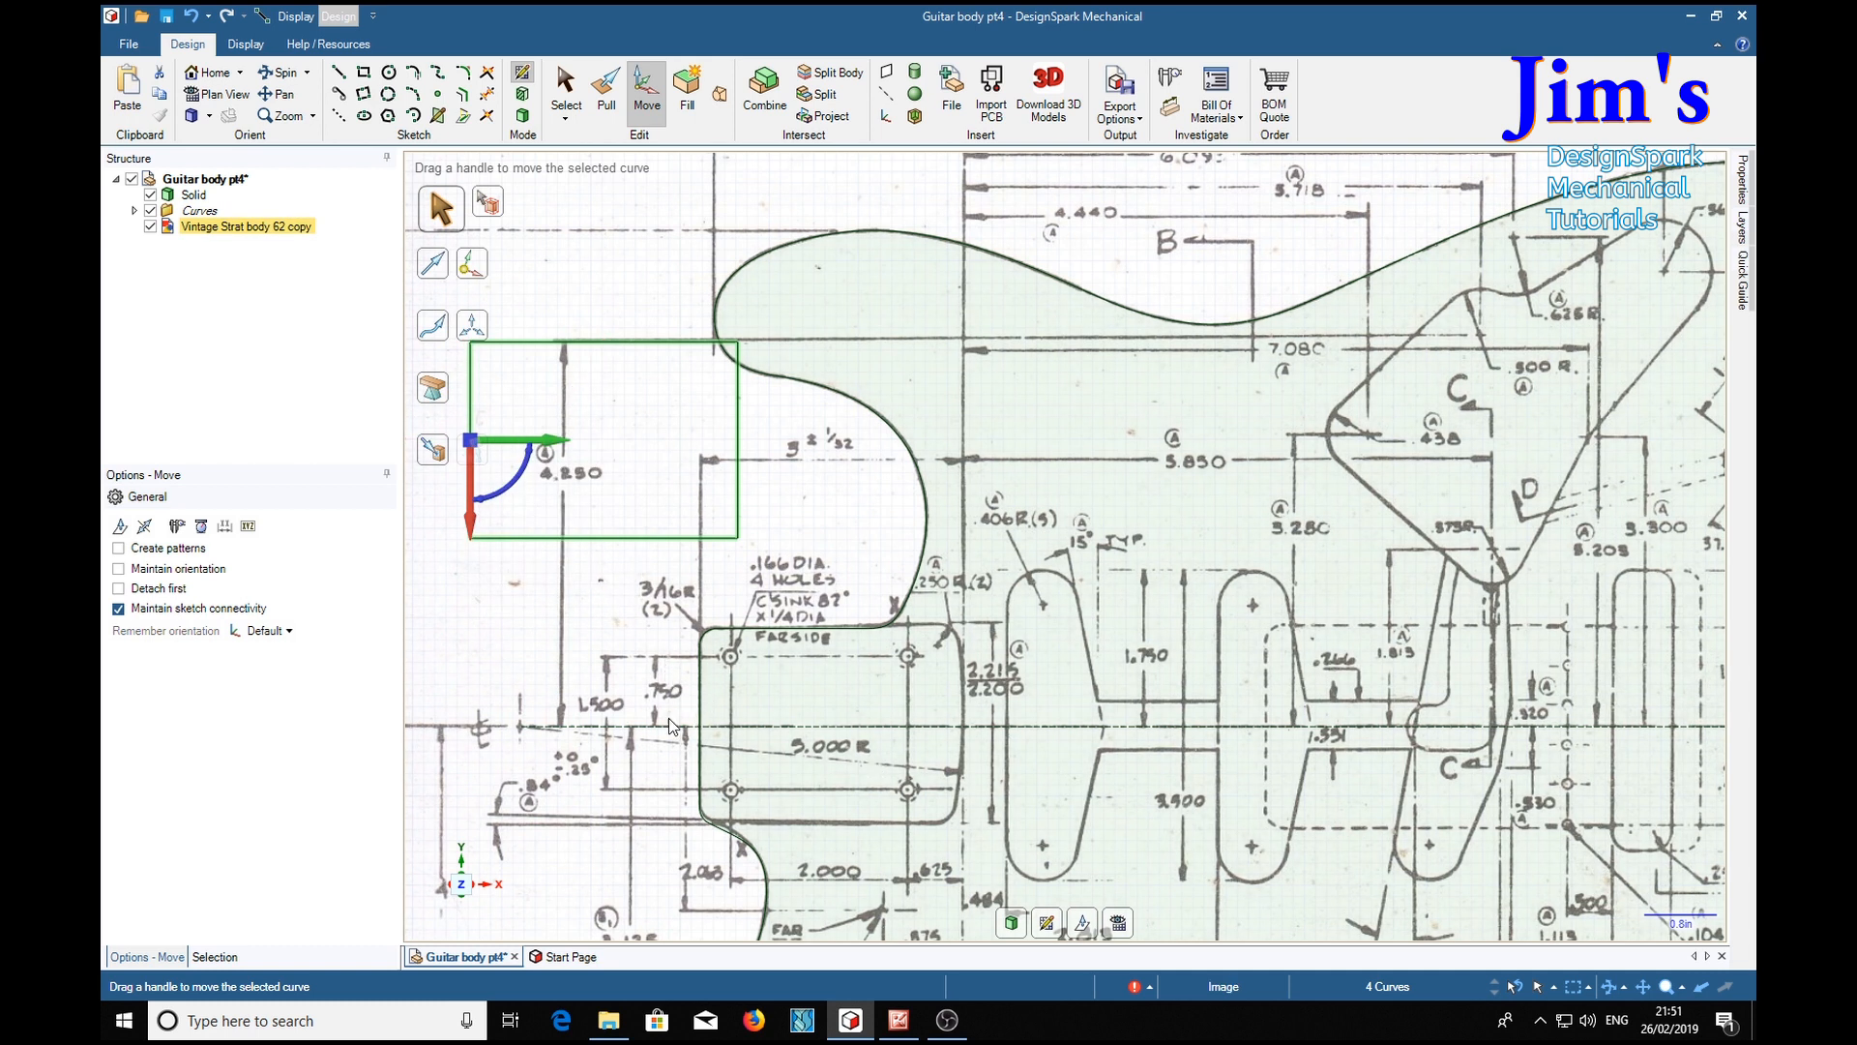
Move the 3 x 2.2 rectangle down onto the blueprint's four-hole neck-pocket outline
left_click(200, 209)
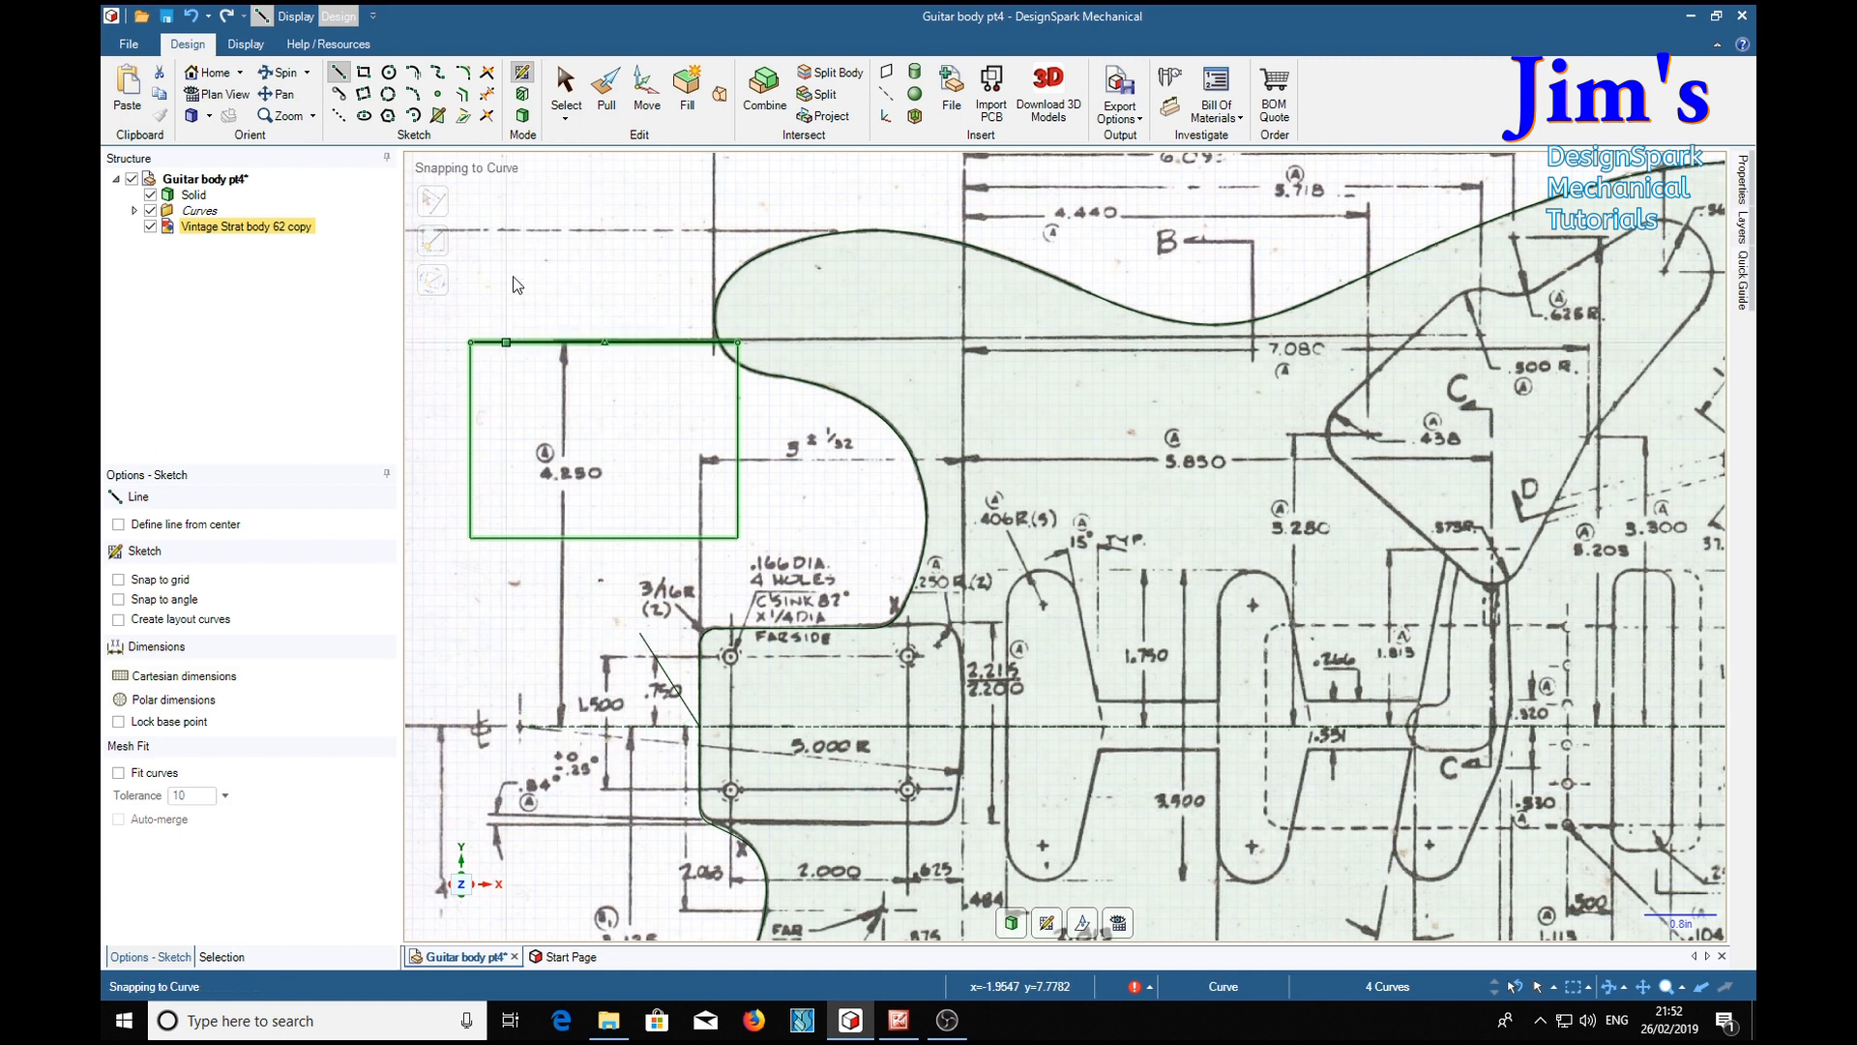
left_click(646, 89)
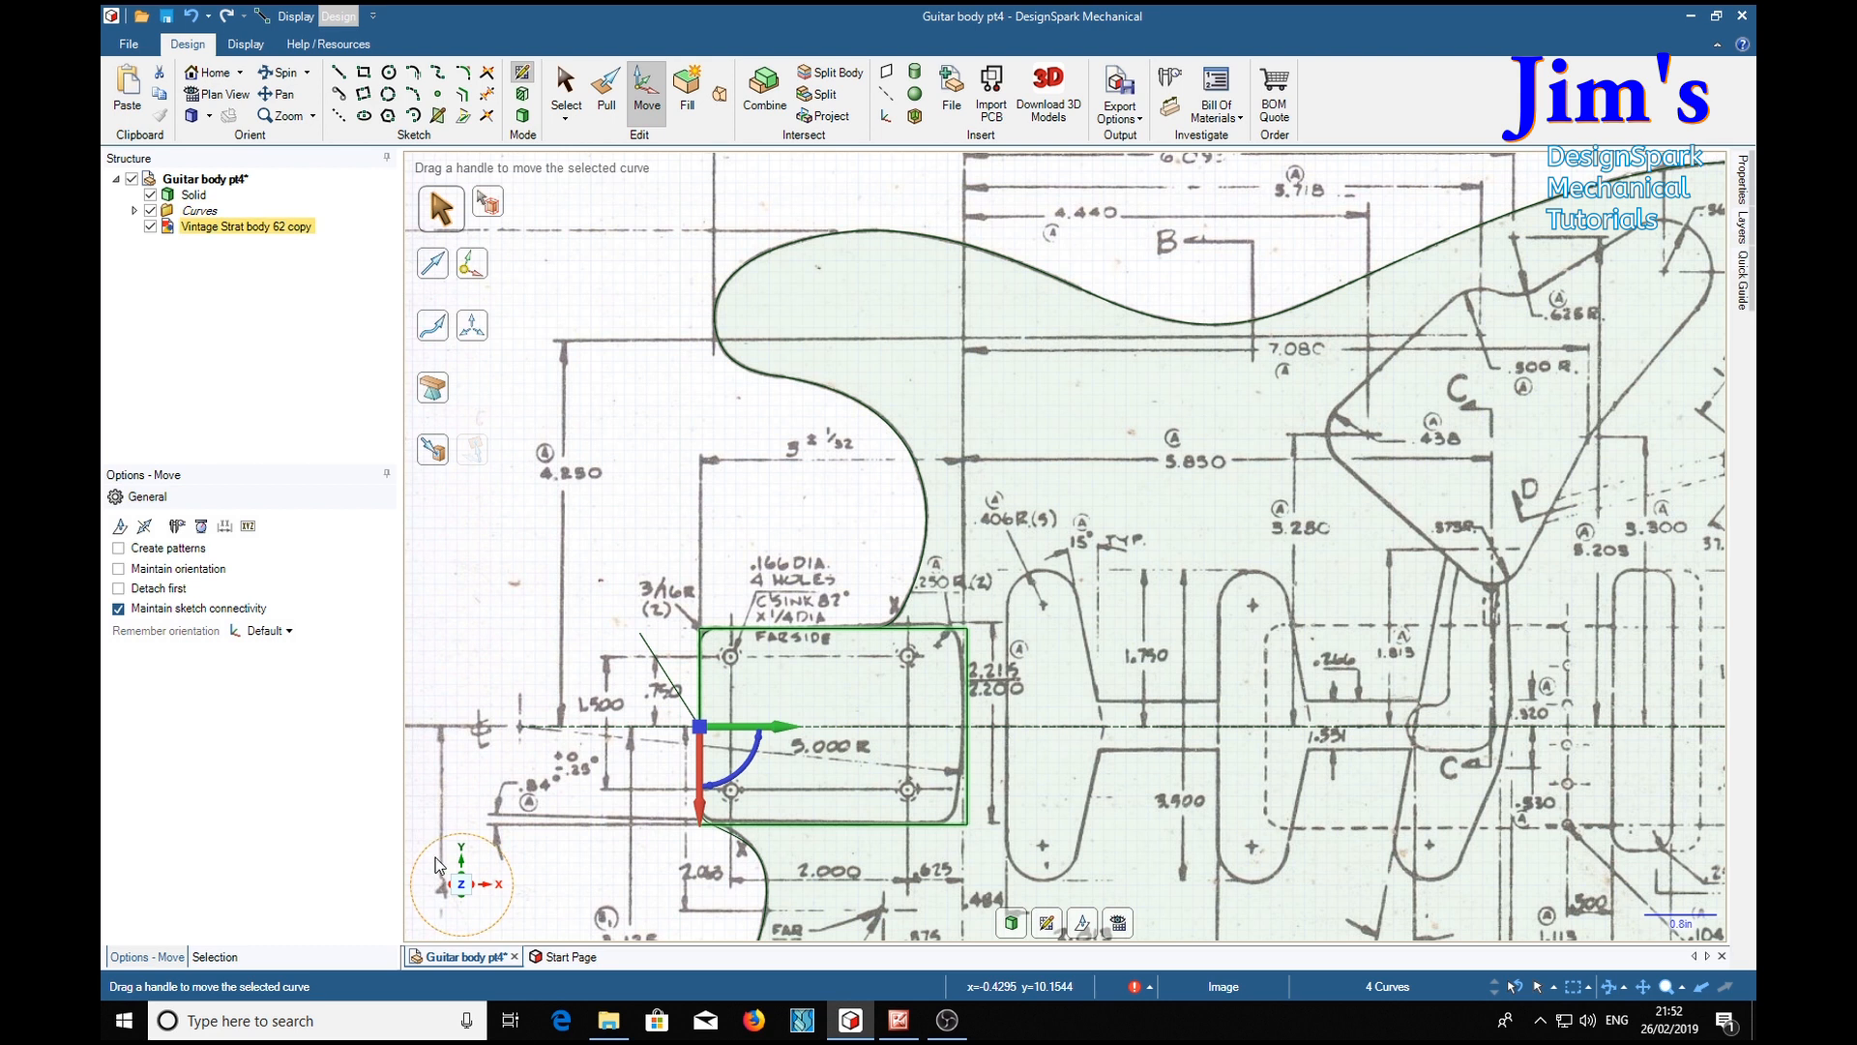
mouse_move(616, 668)
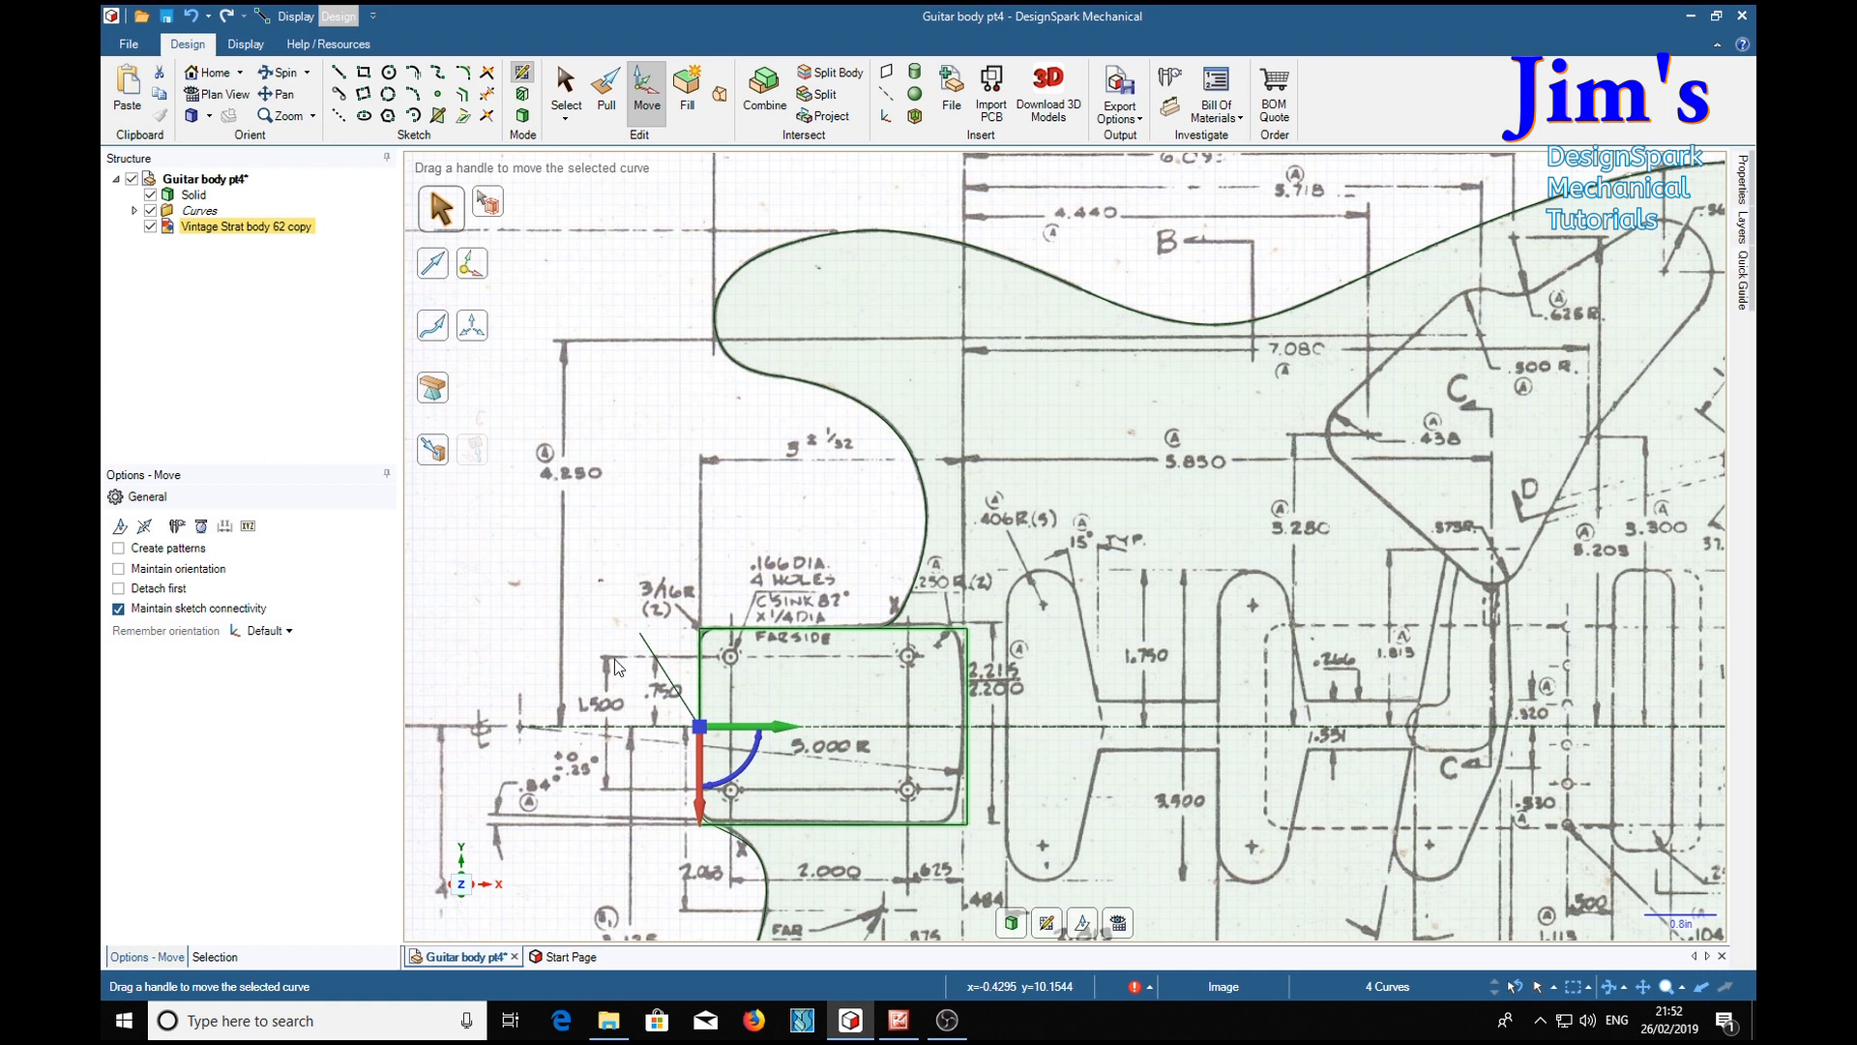
mouse_move(619, 685)
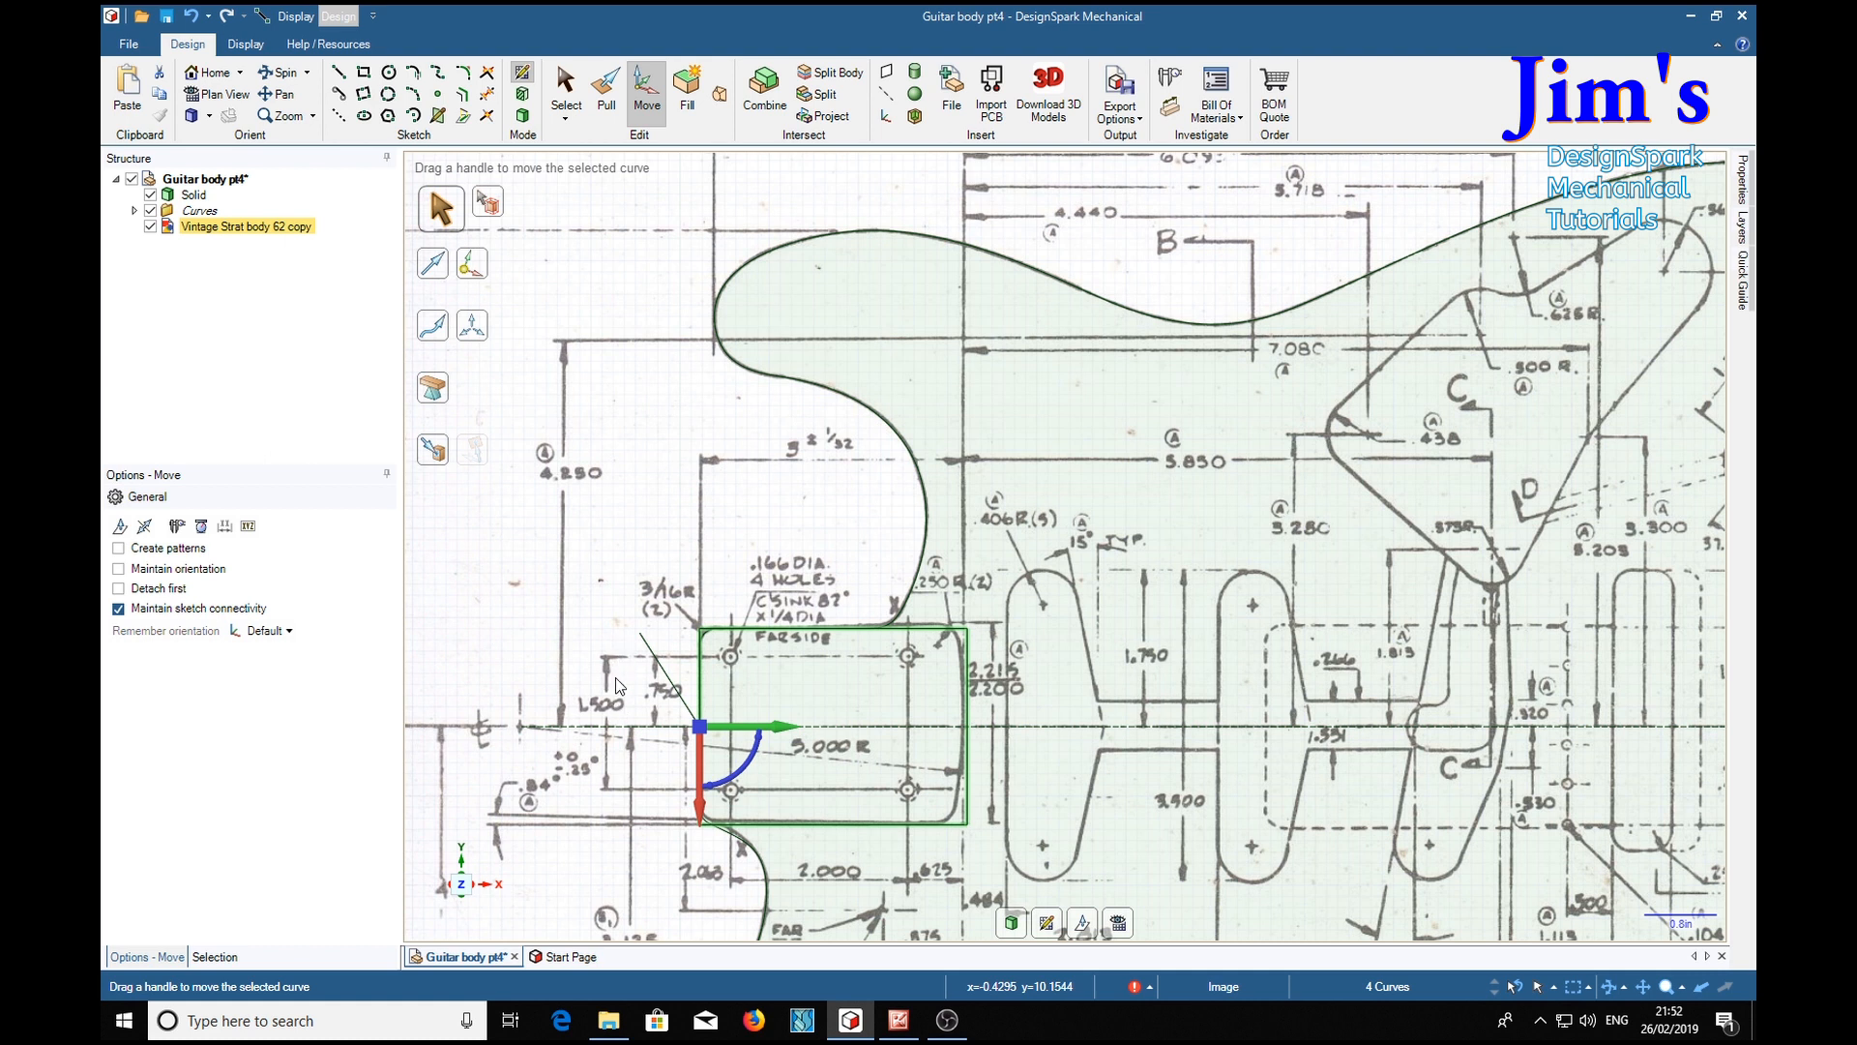
mouse_move(735, 726)
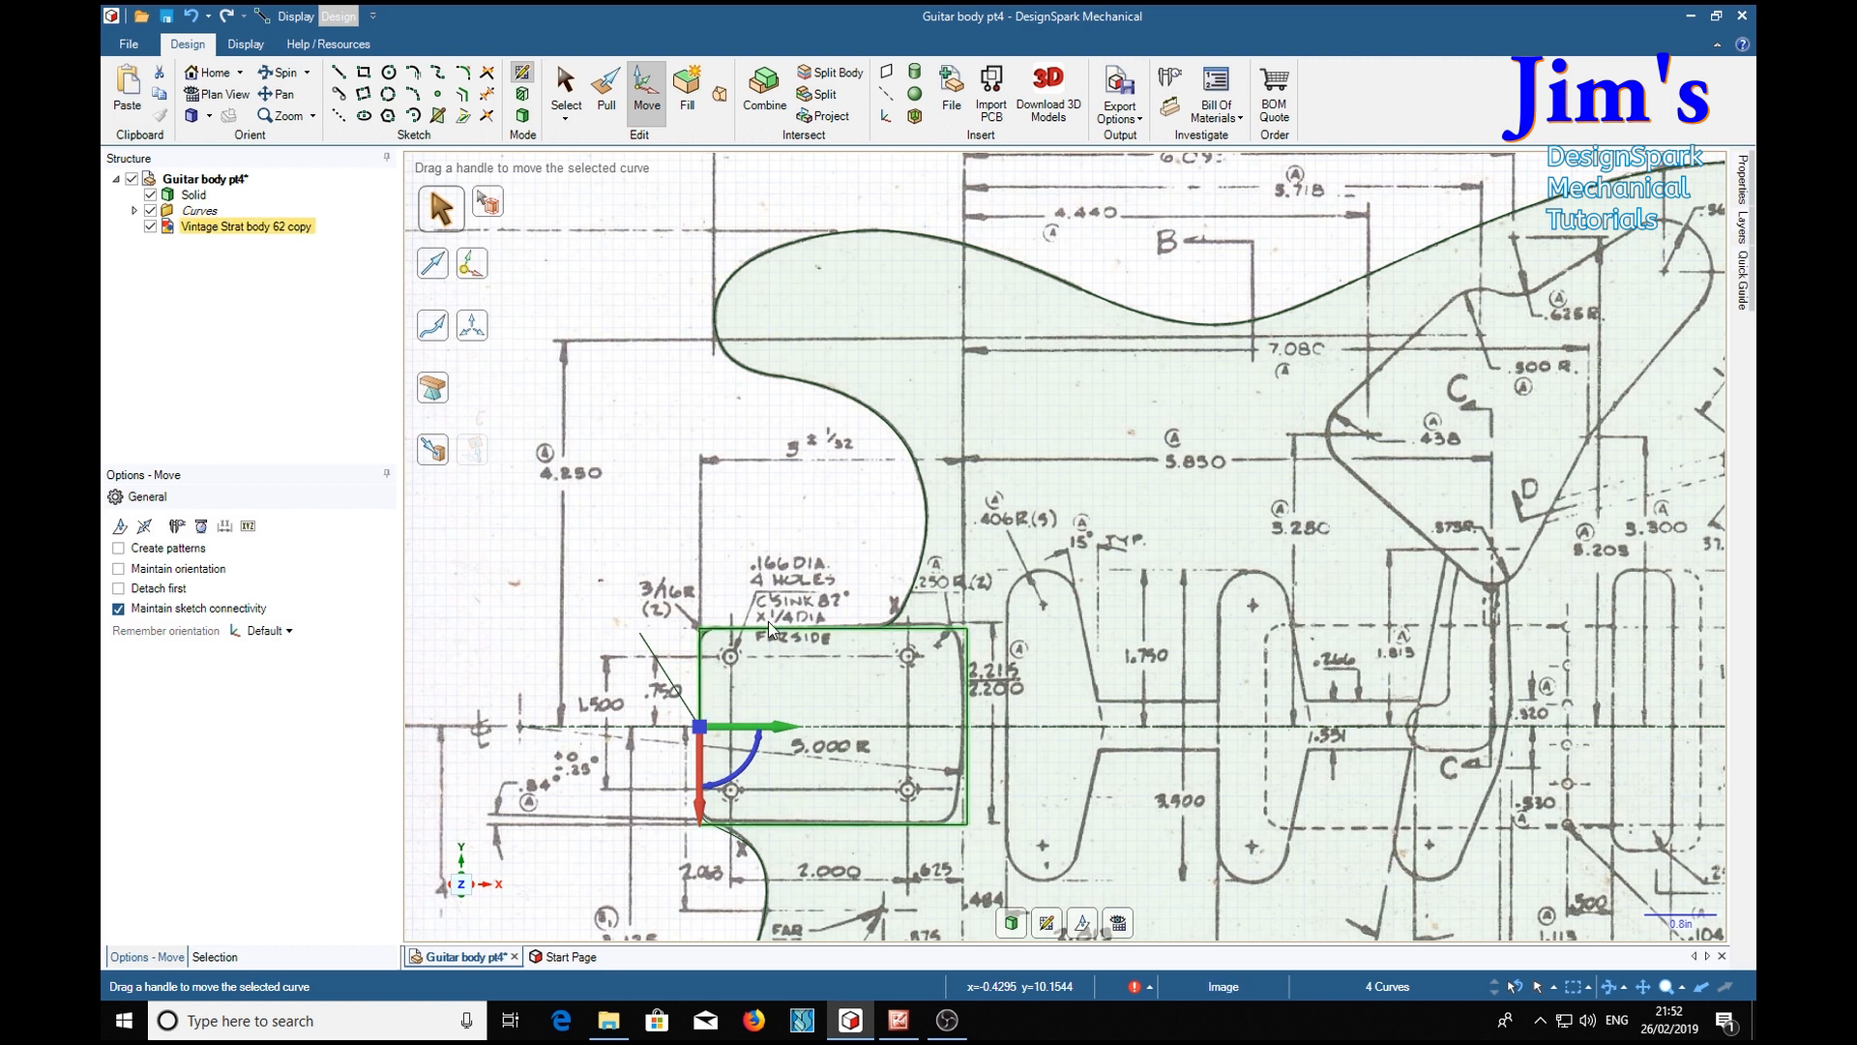
mouse_move(804, 700)
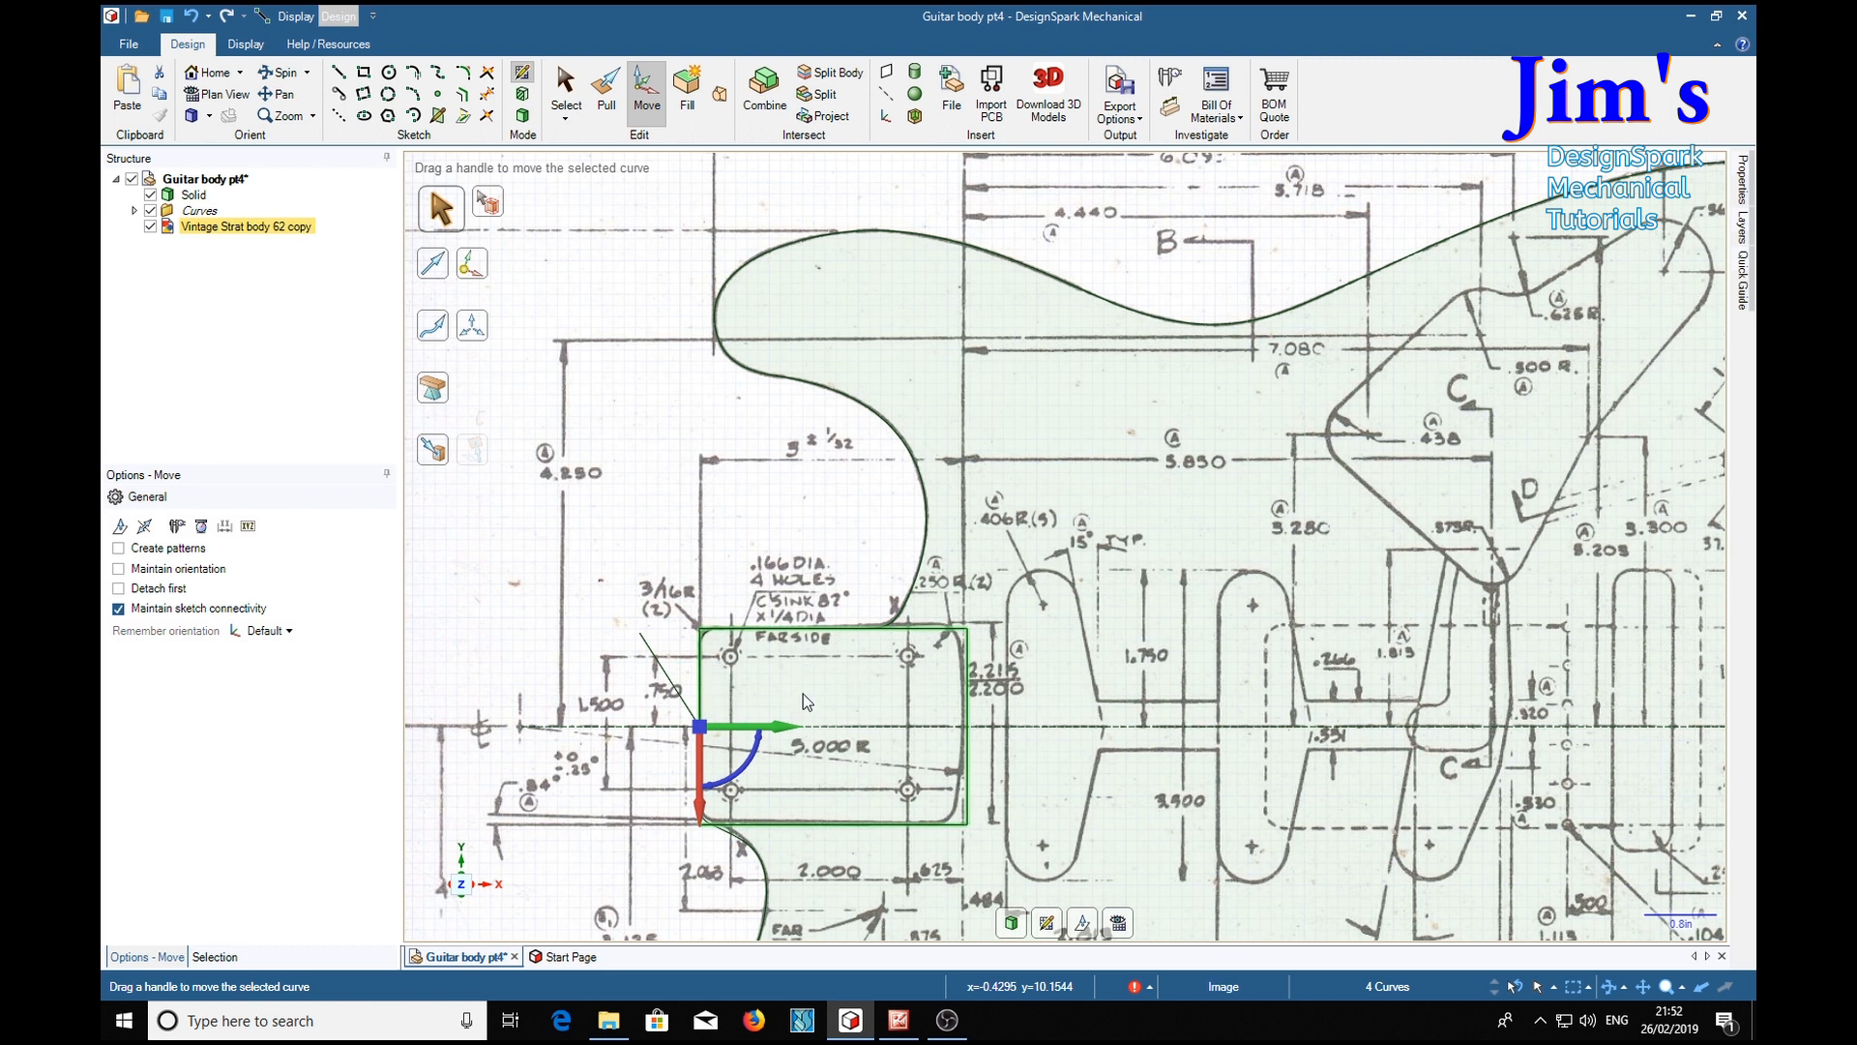
mouse_move(848, 809)
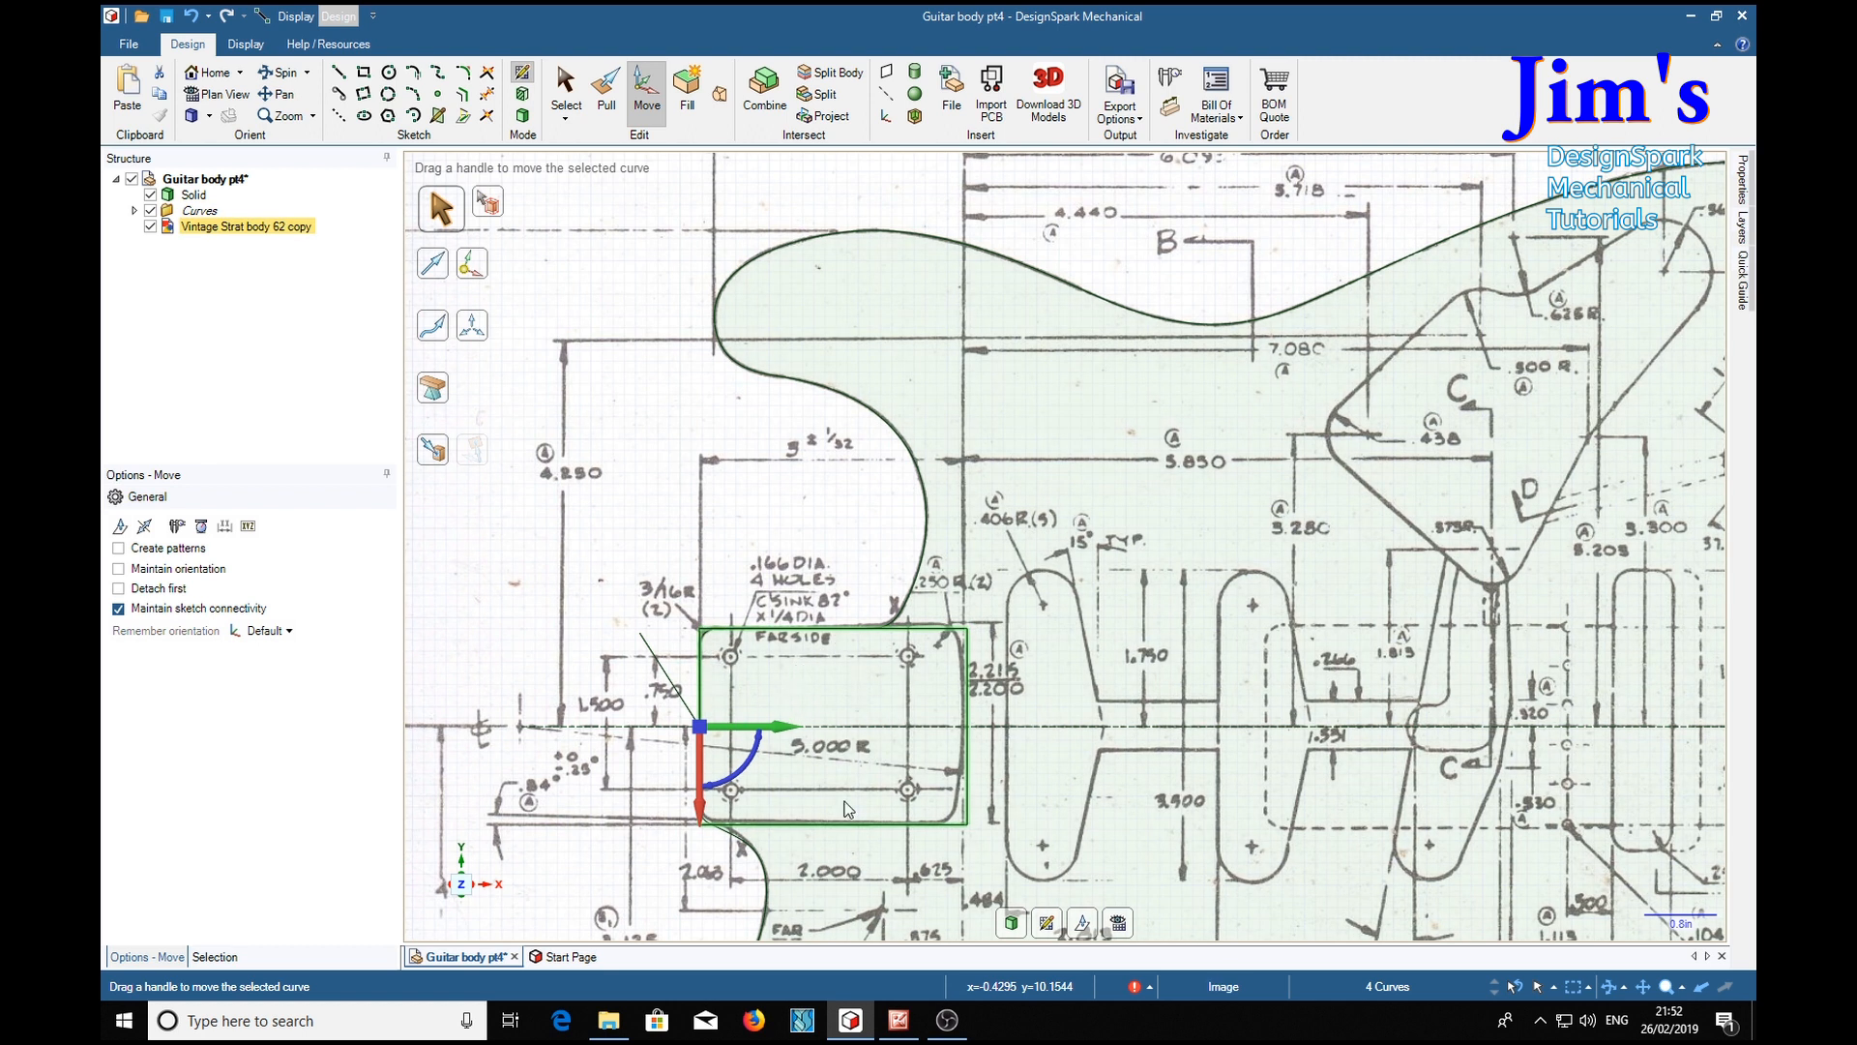
mouse_move(691, 693)
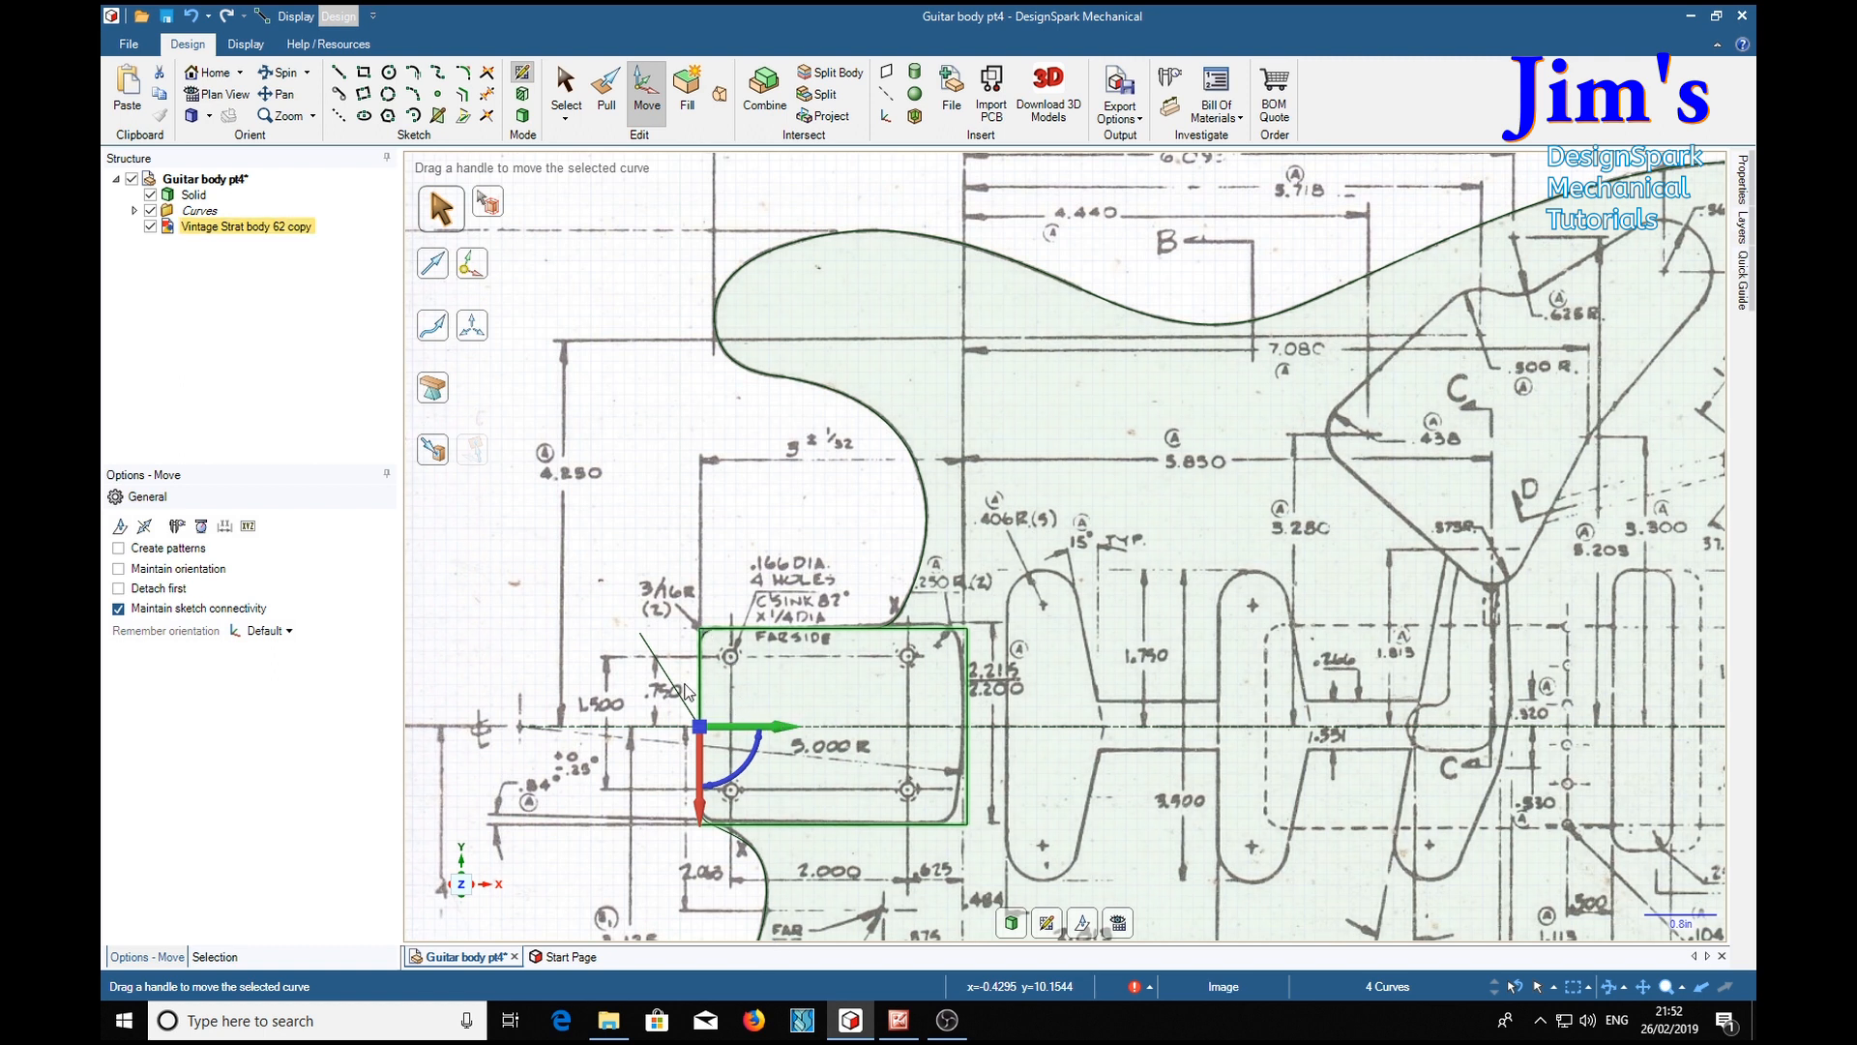
mouse_move(704, 824)
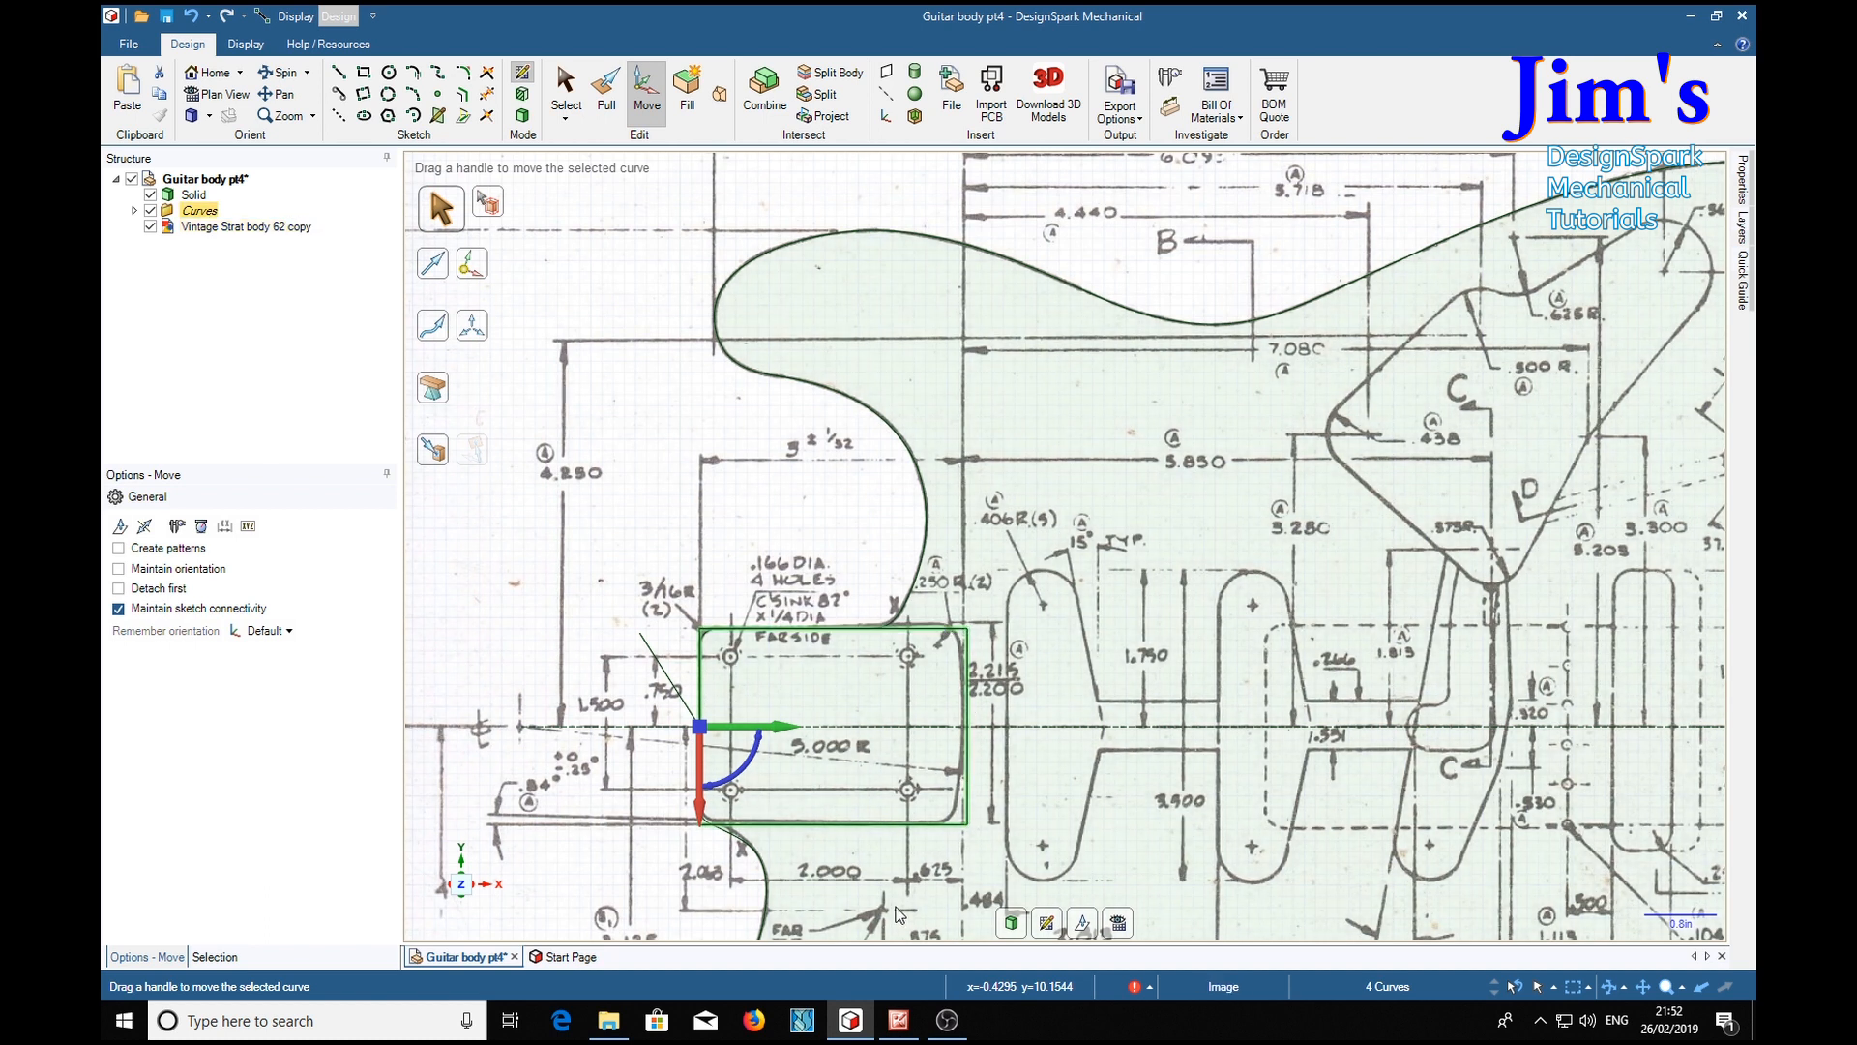
Sweep a 10-inch-diameter arc centred on the centreline across the pocket rectangle's far end
left_click(246, 226)
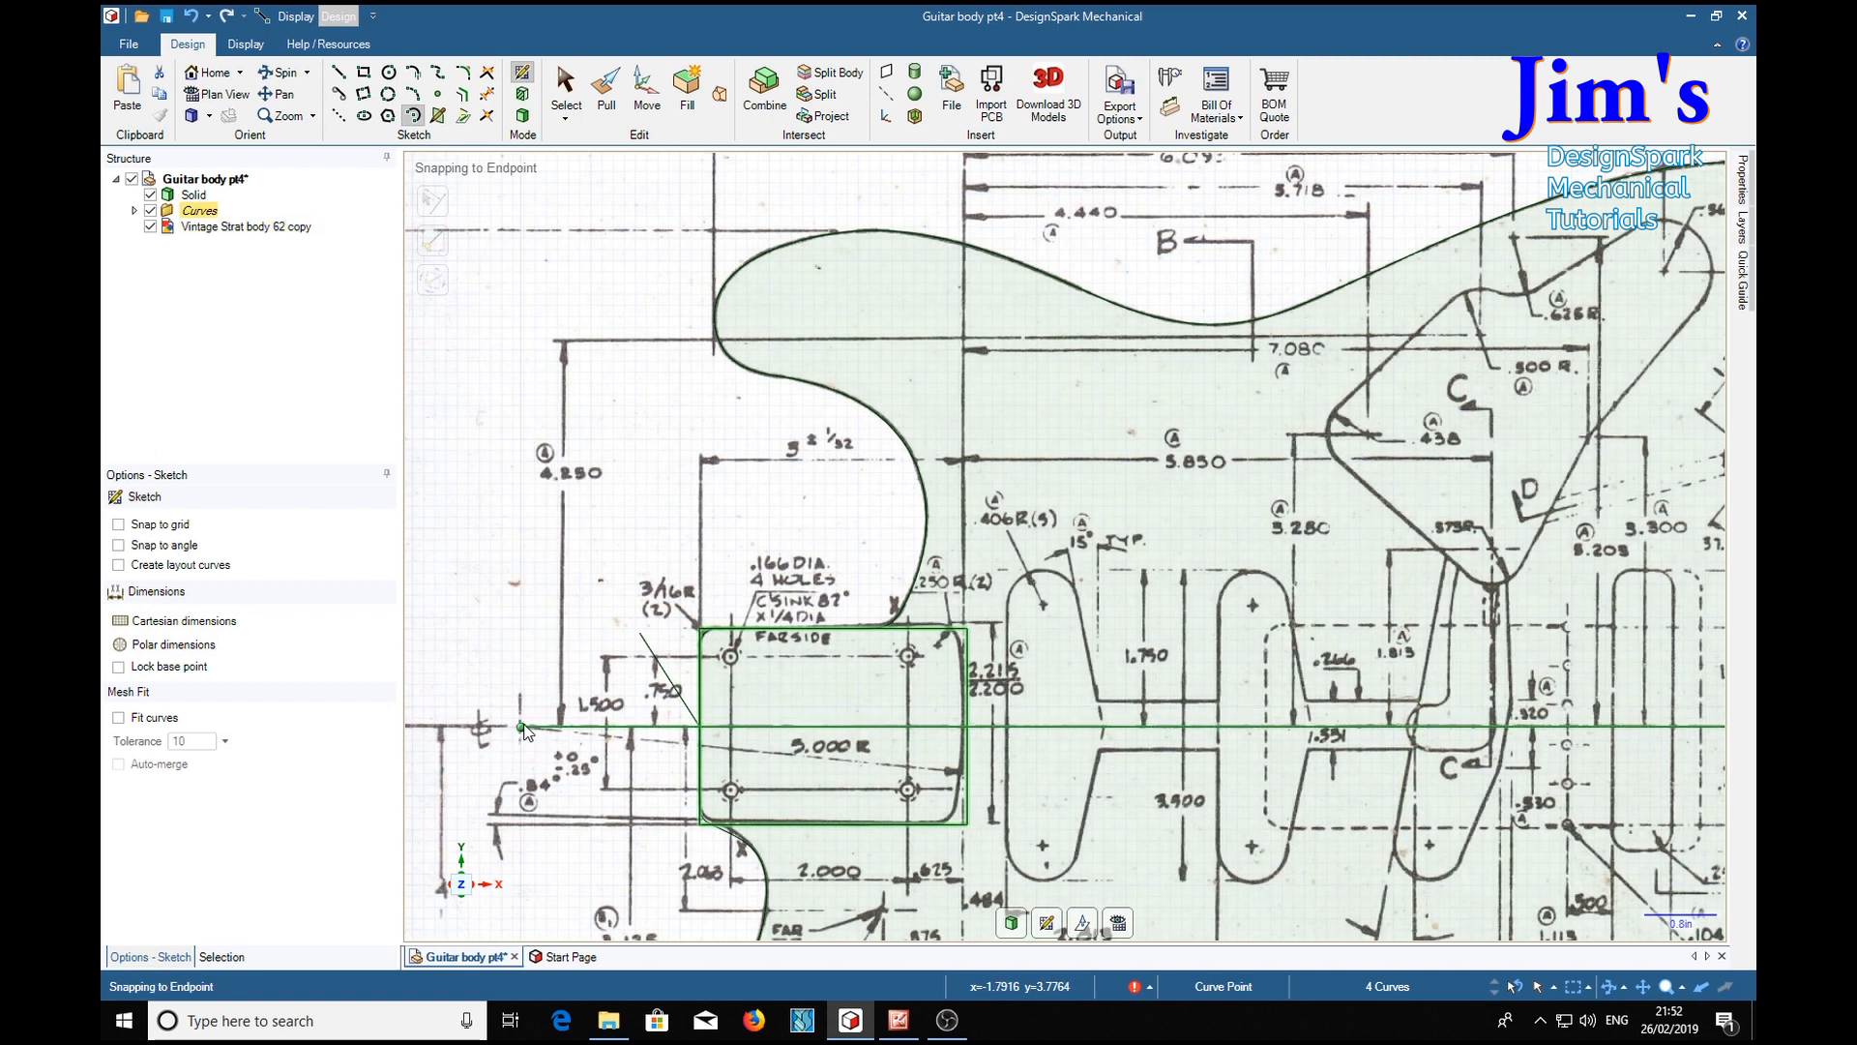
mouse_move(528, 736)
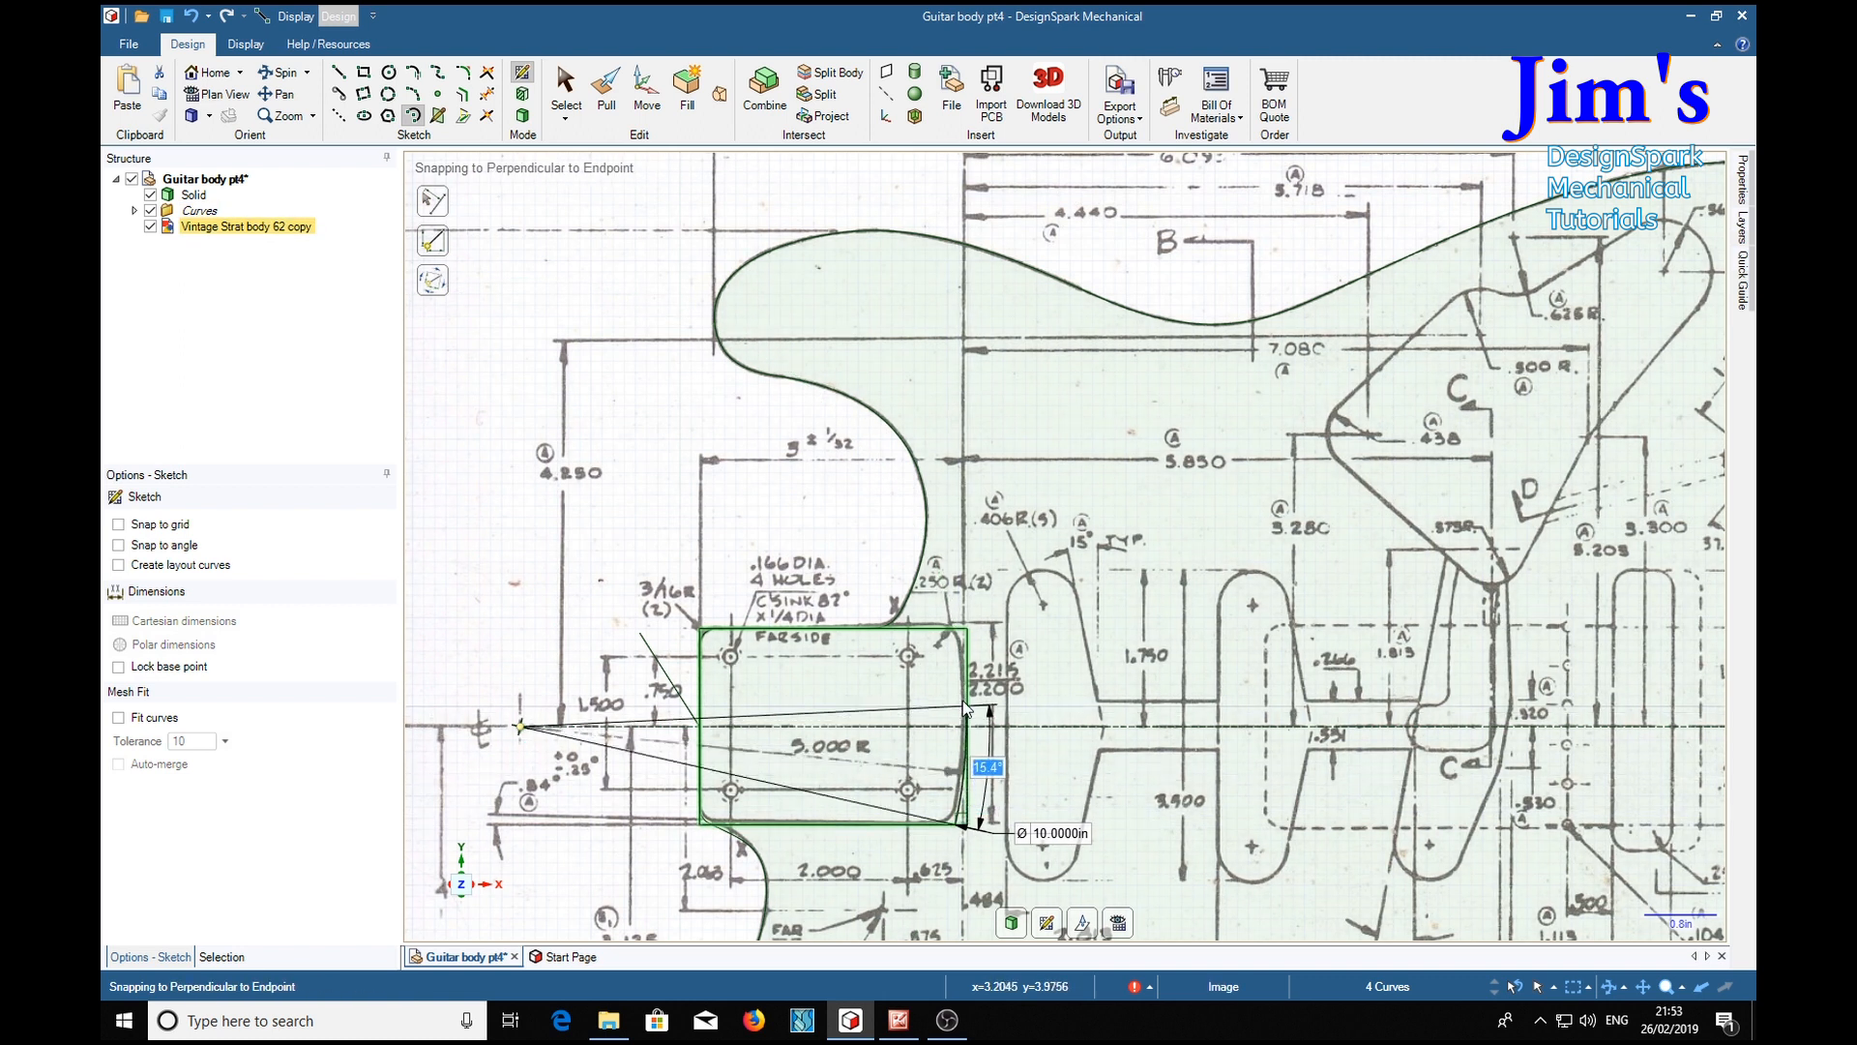
left_click_drag(965, 710, 953, 627)
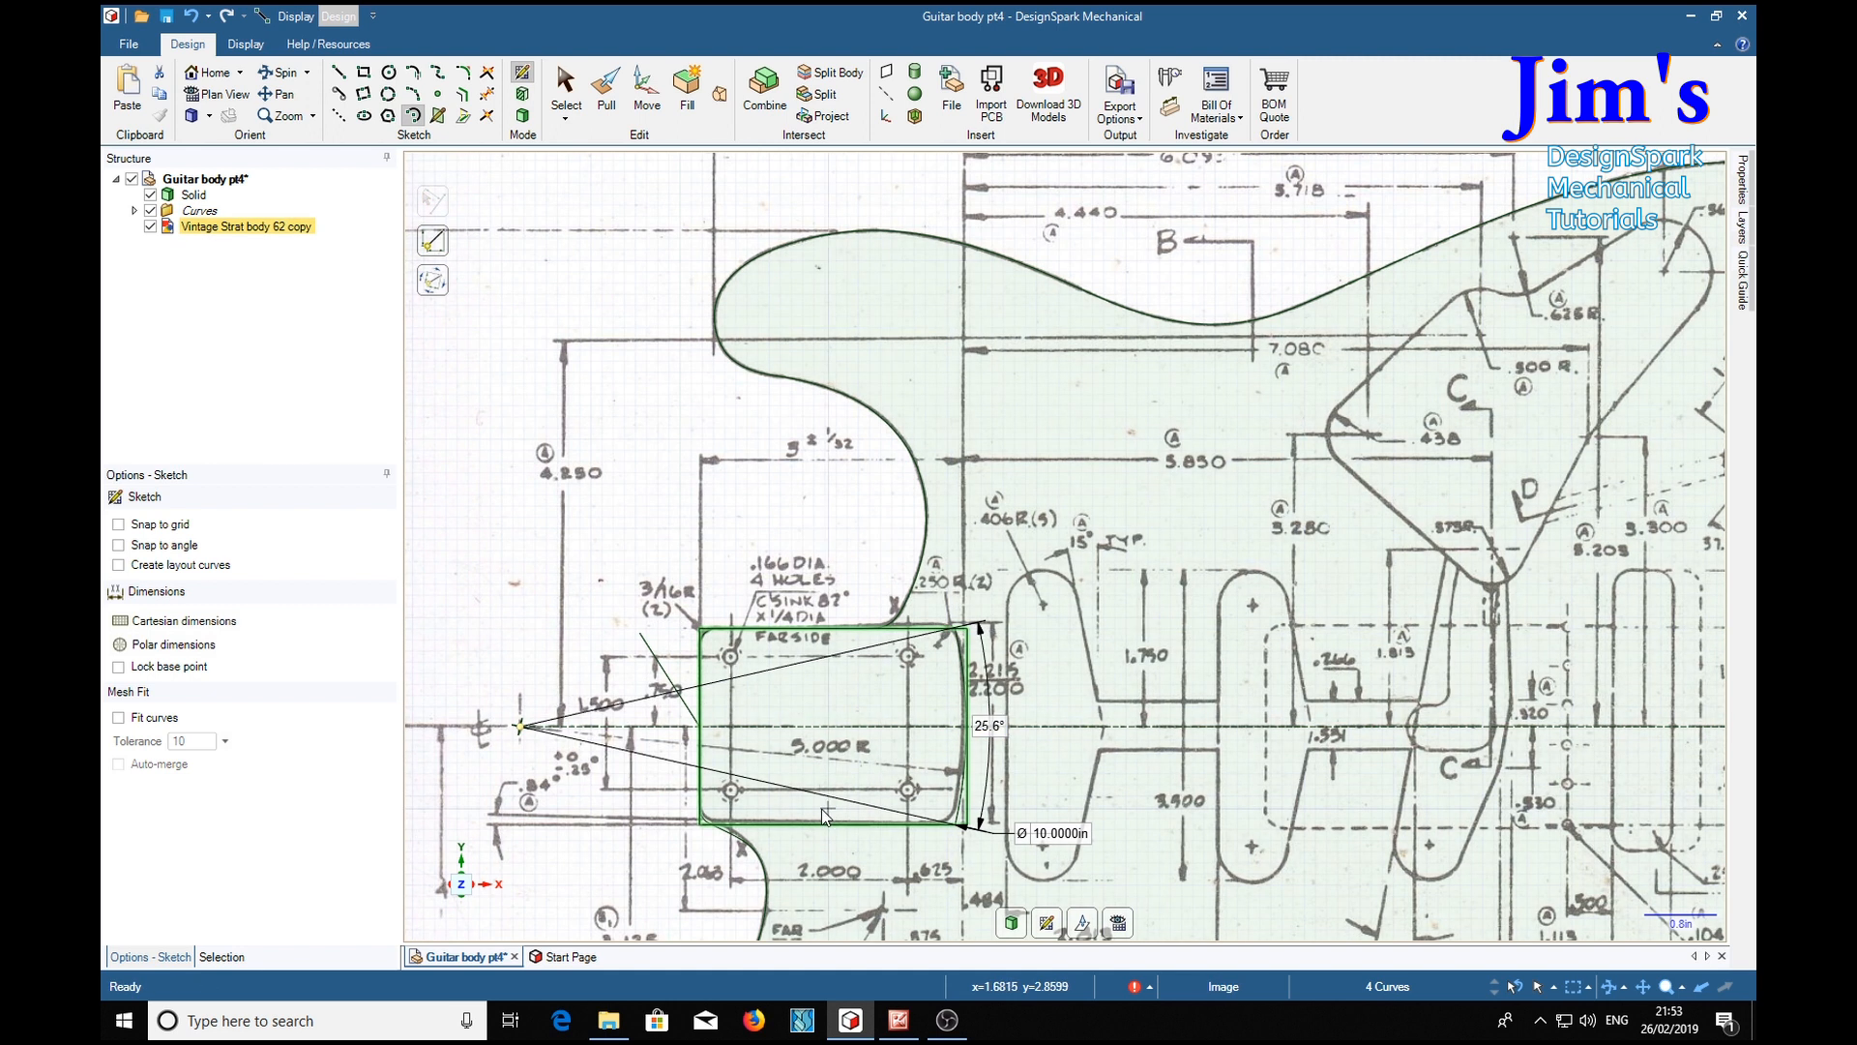
mouse_move(236, 344)
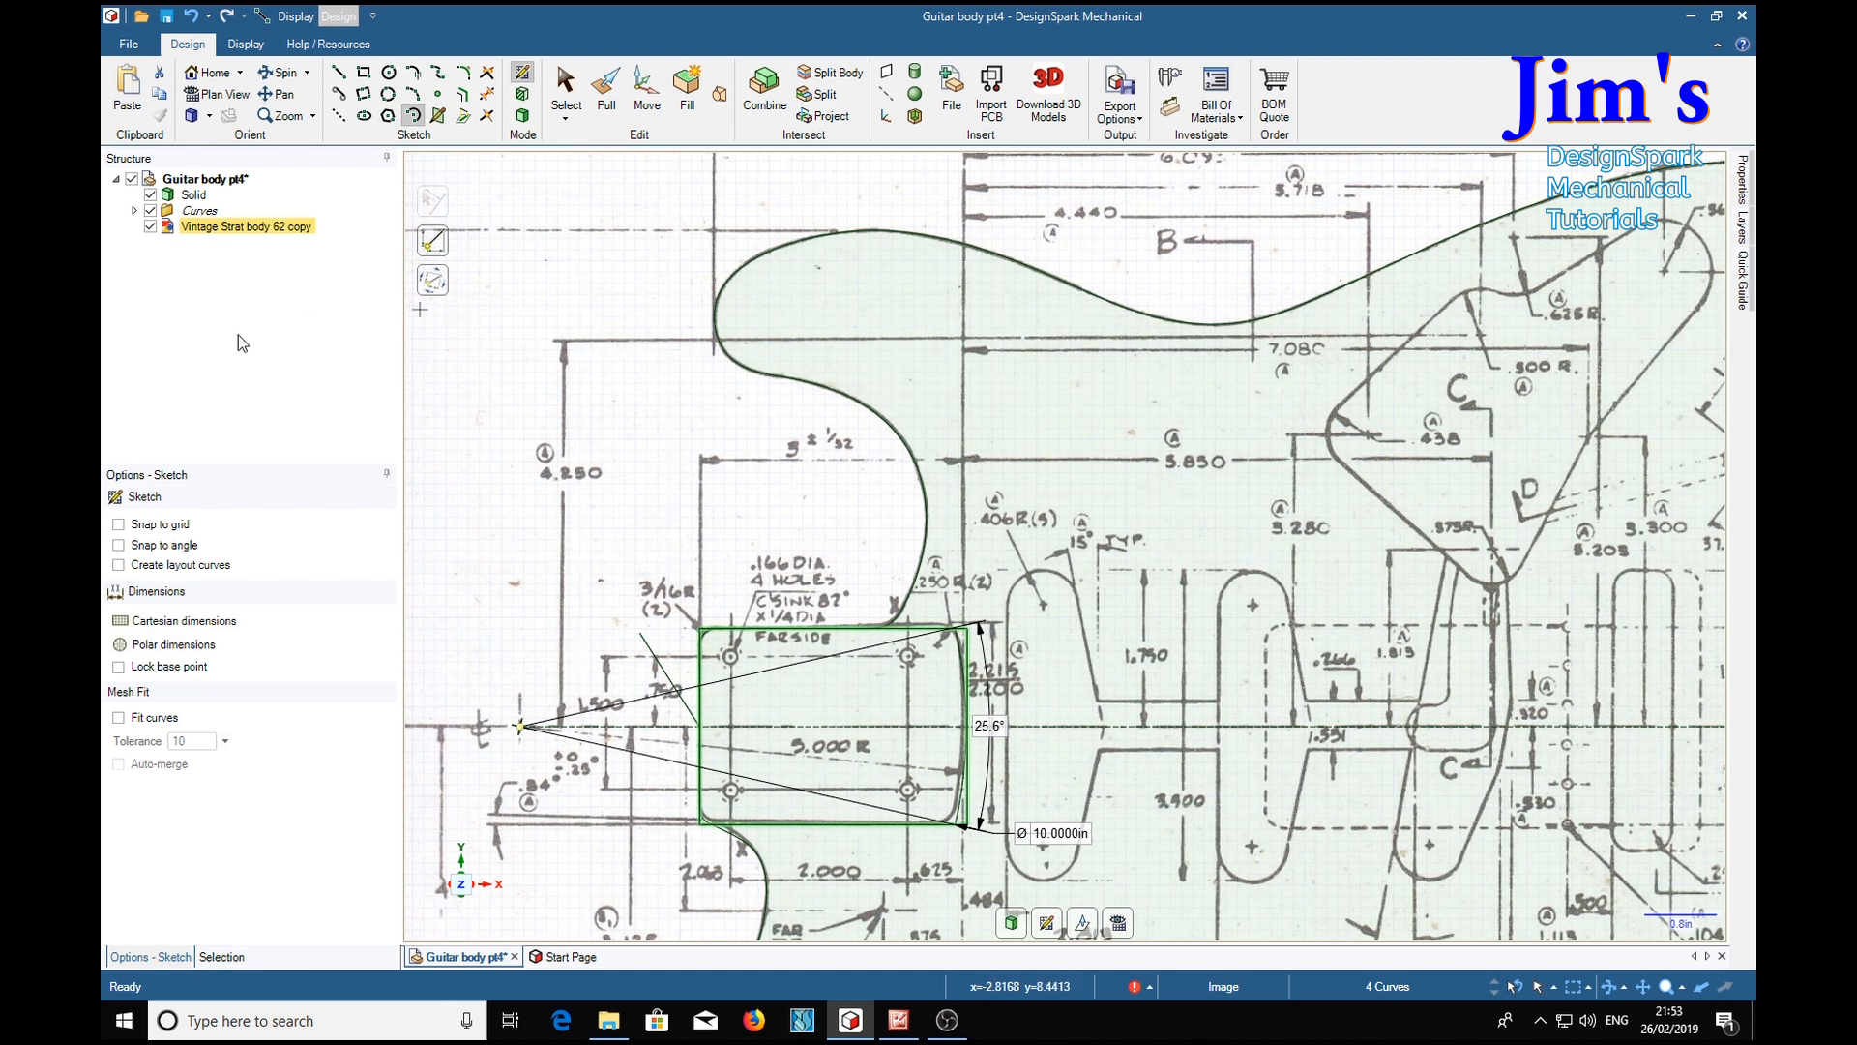
left_click(149, 226)
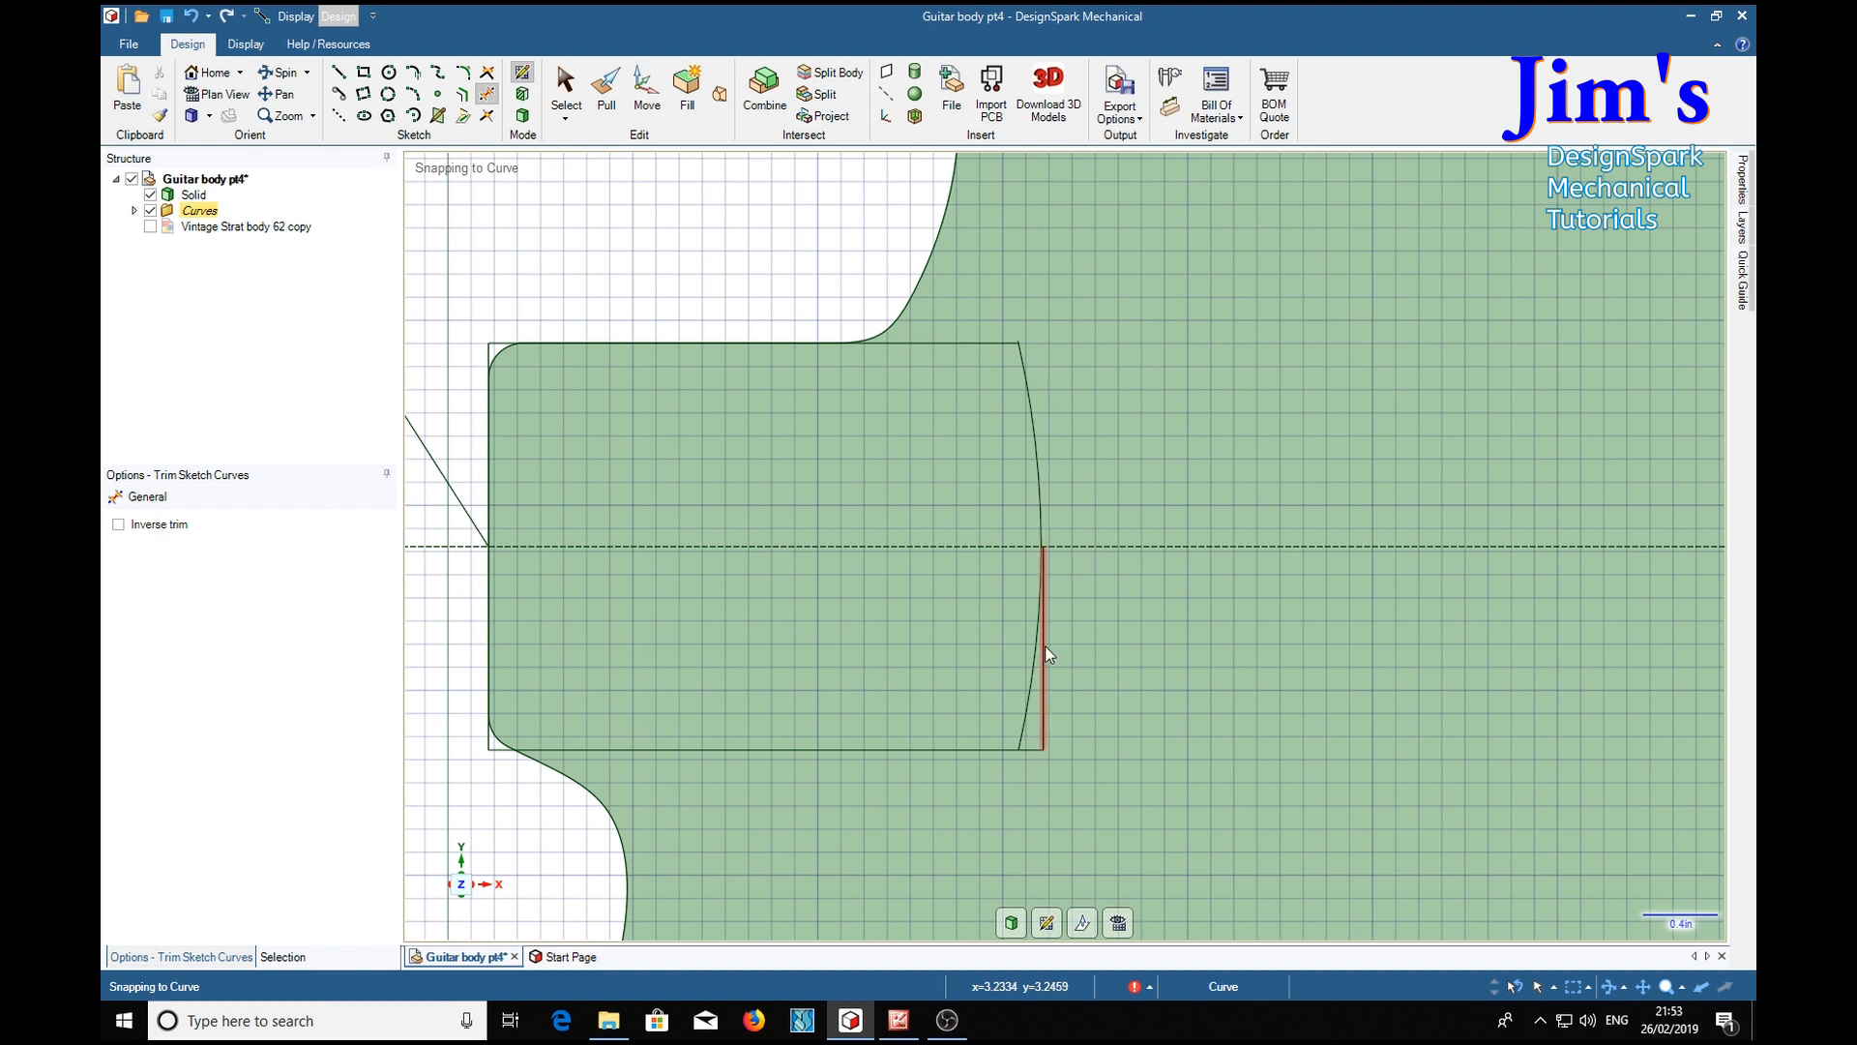
Trim away the rectangle's straight end segment beyond the arc
left_click(1047, 652)
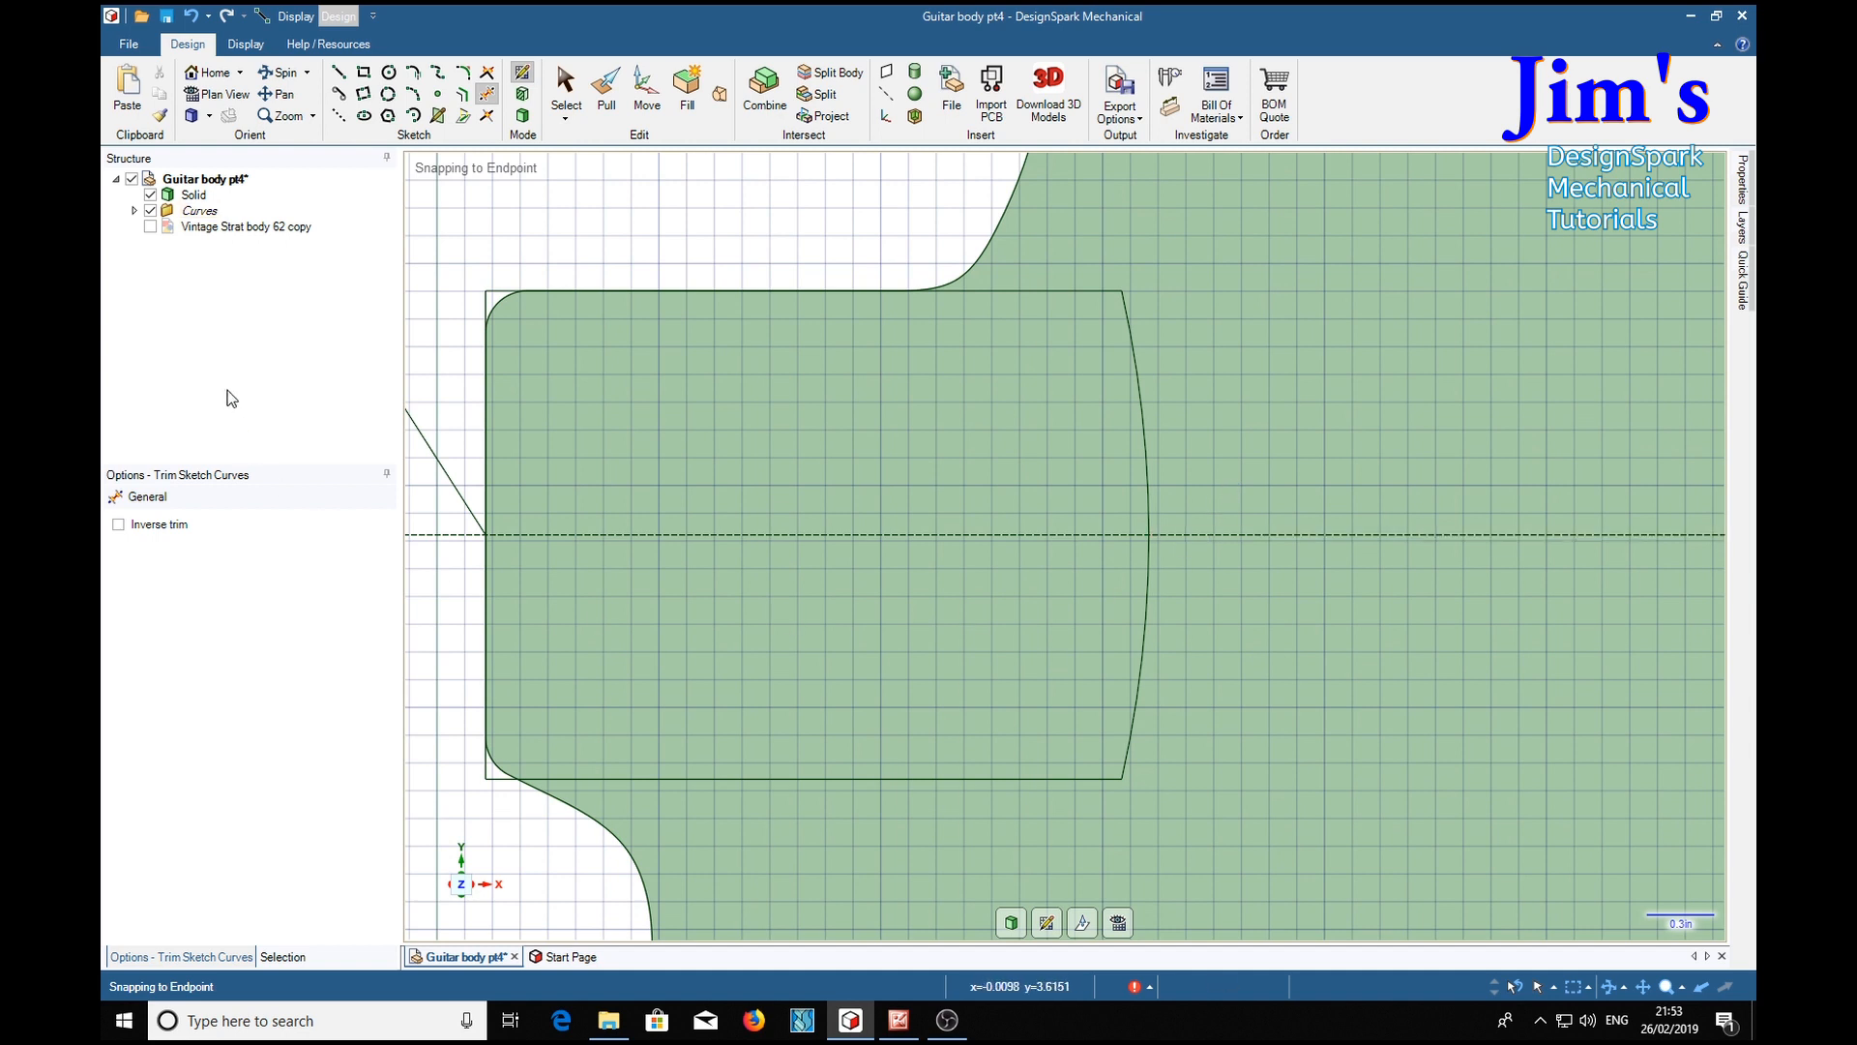
left_click(151, 226)
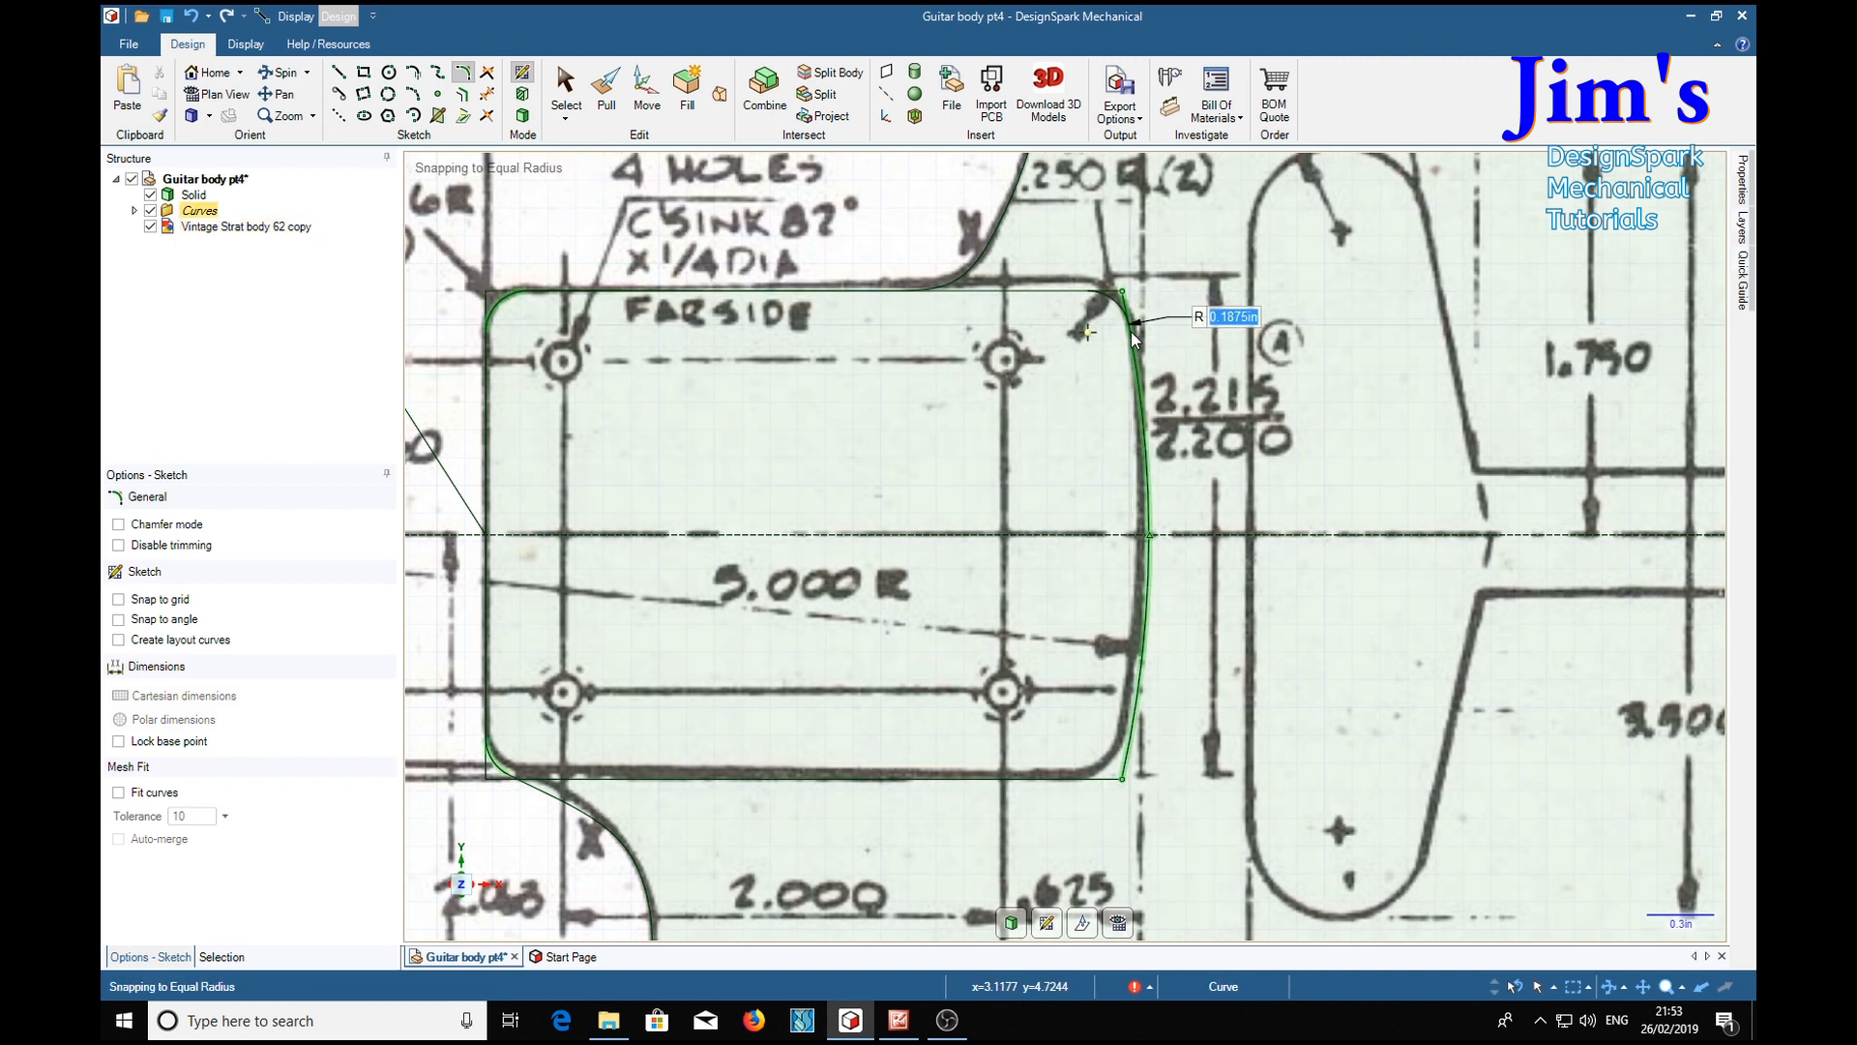
Round both corners where the arc meets the pocket's long sides with a .2 radius
type(".2")
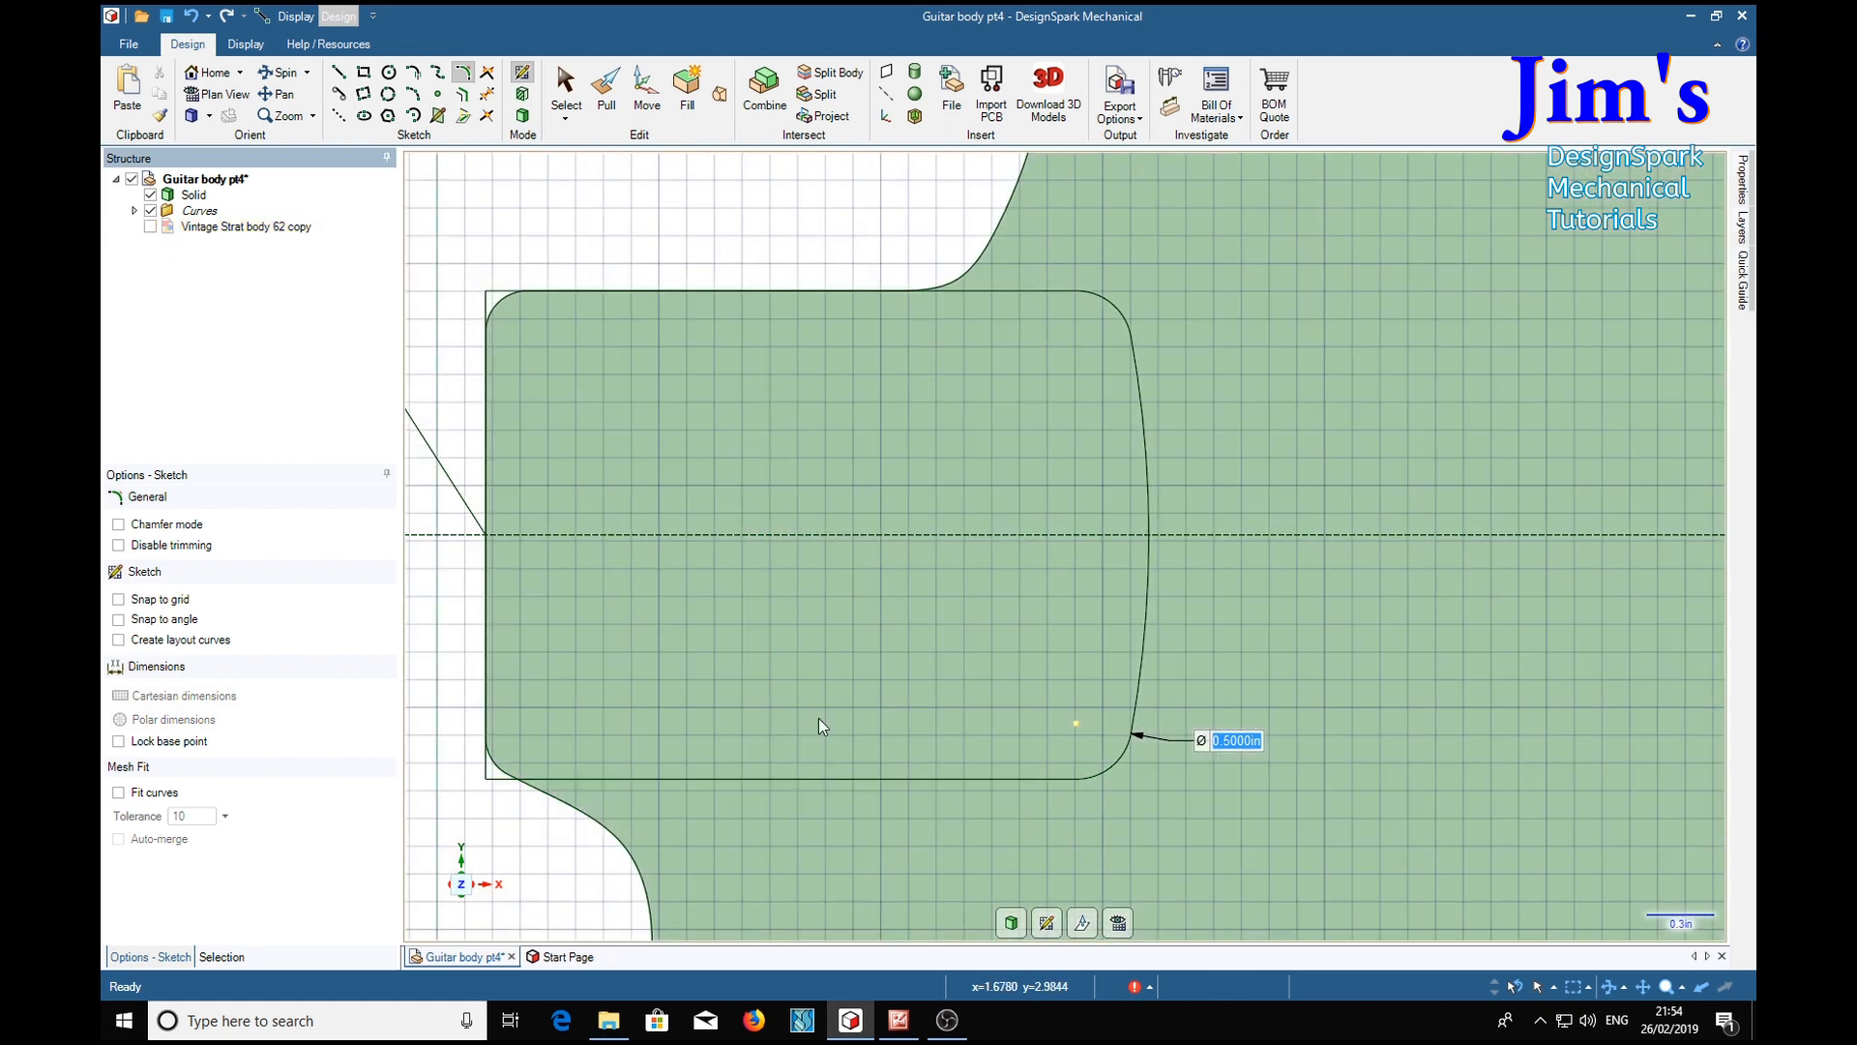
mouse_move(1075, 724)
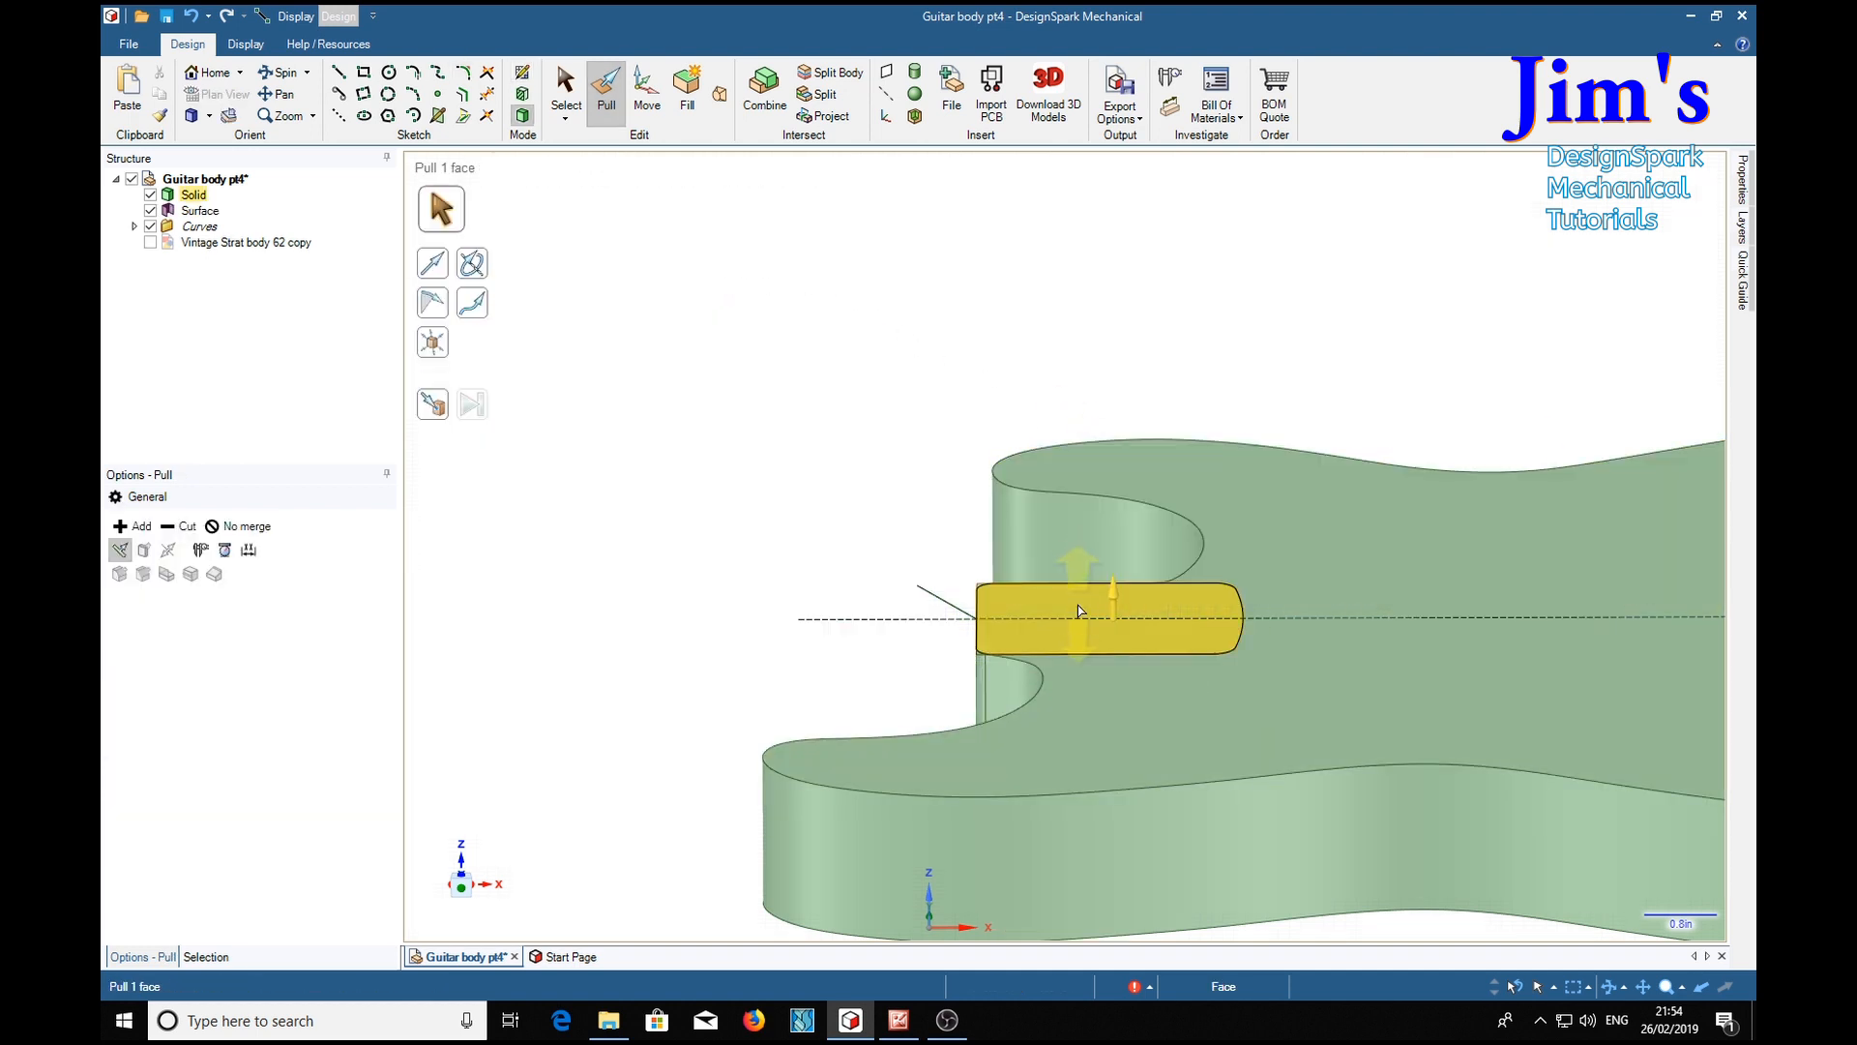
left_click(1077, 615)
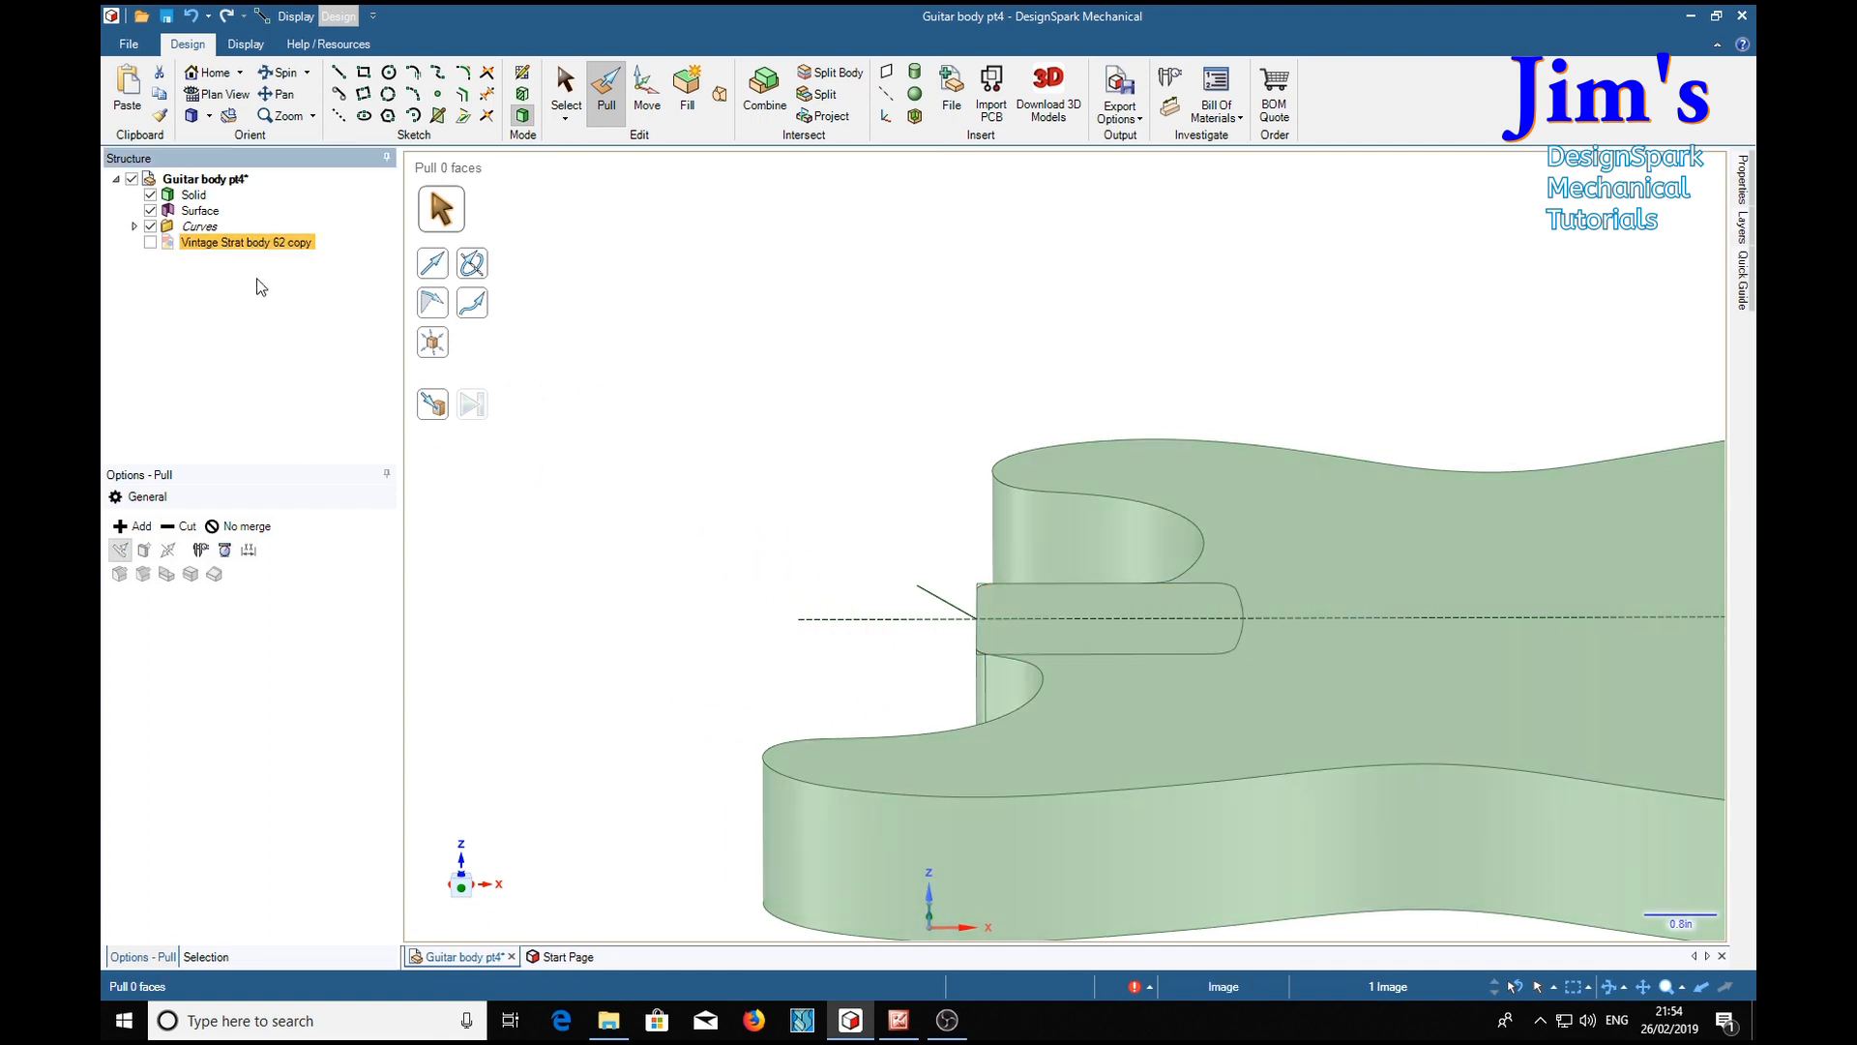
left_click(151, 241)
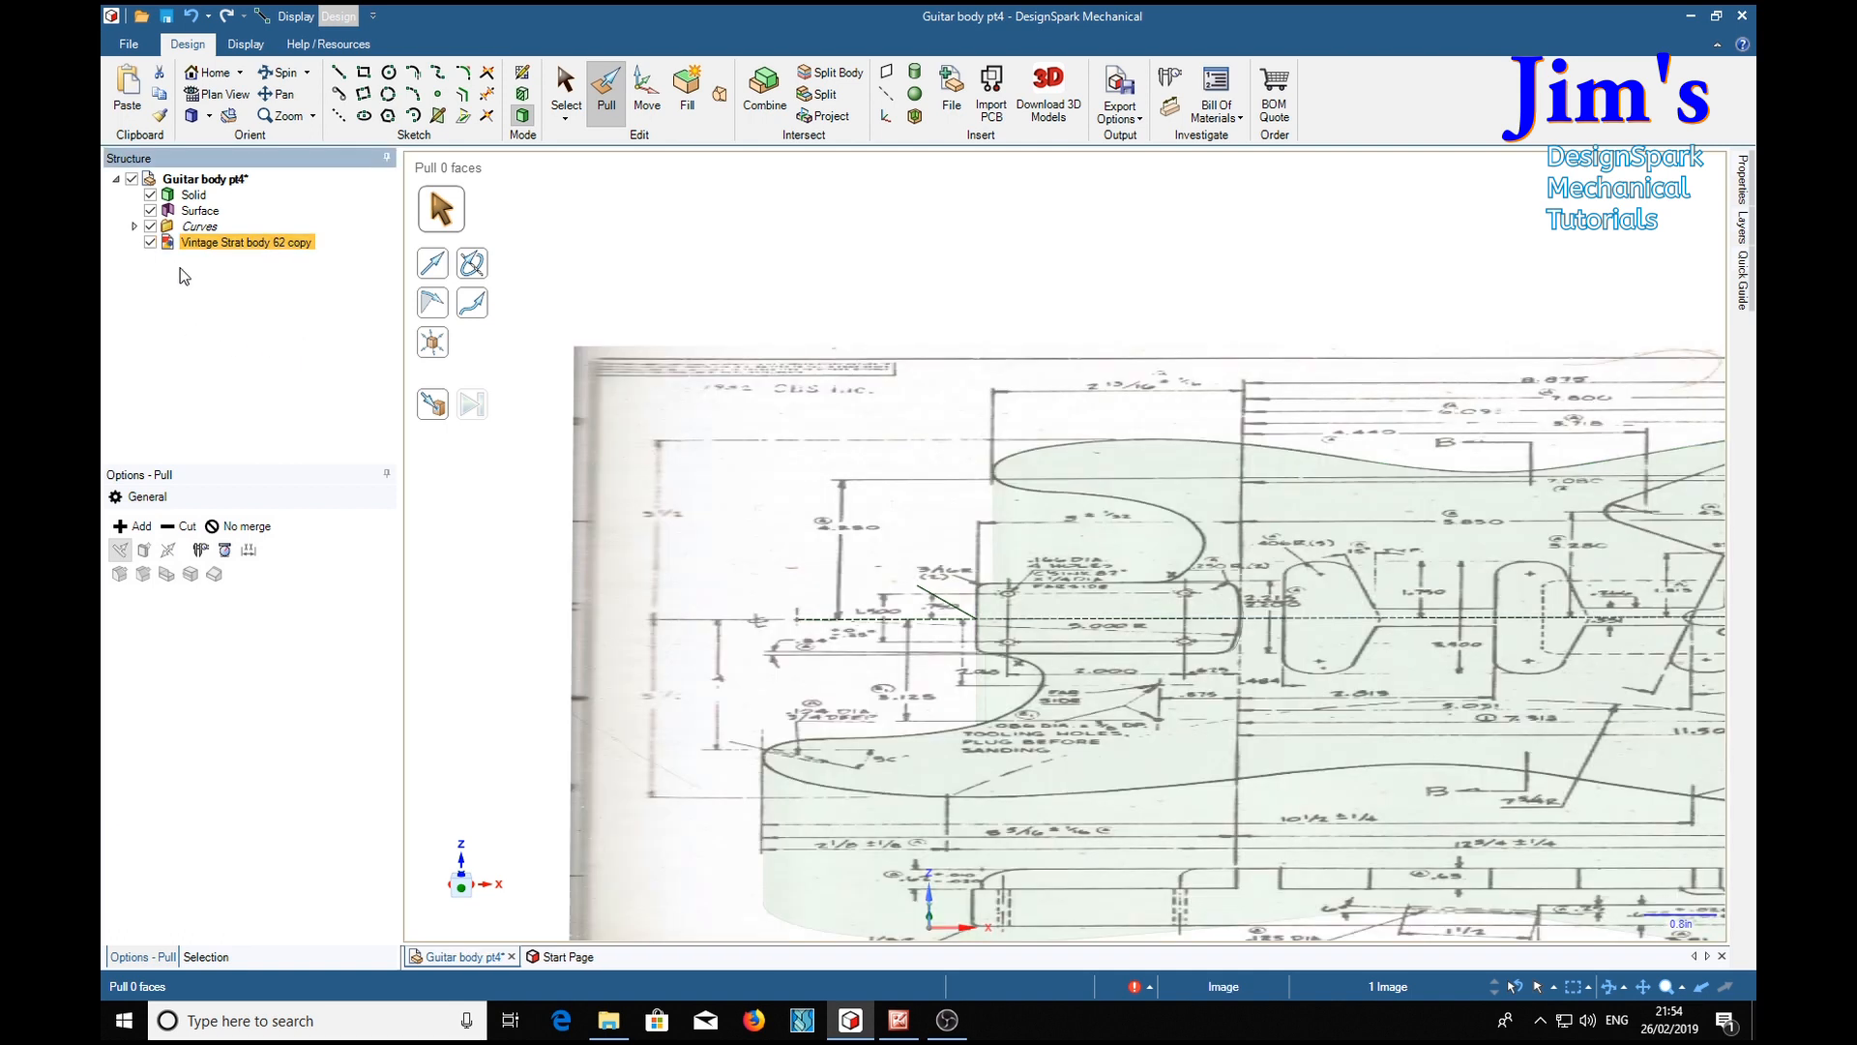
scroll("down", 3)
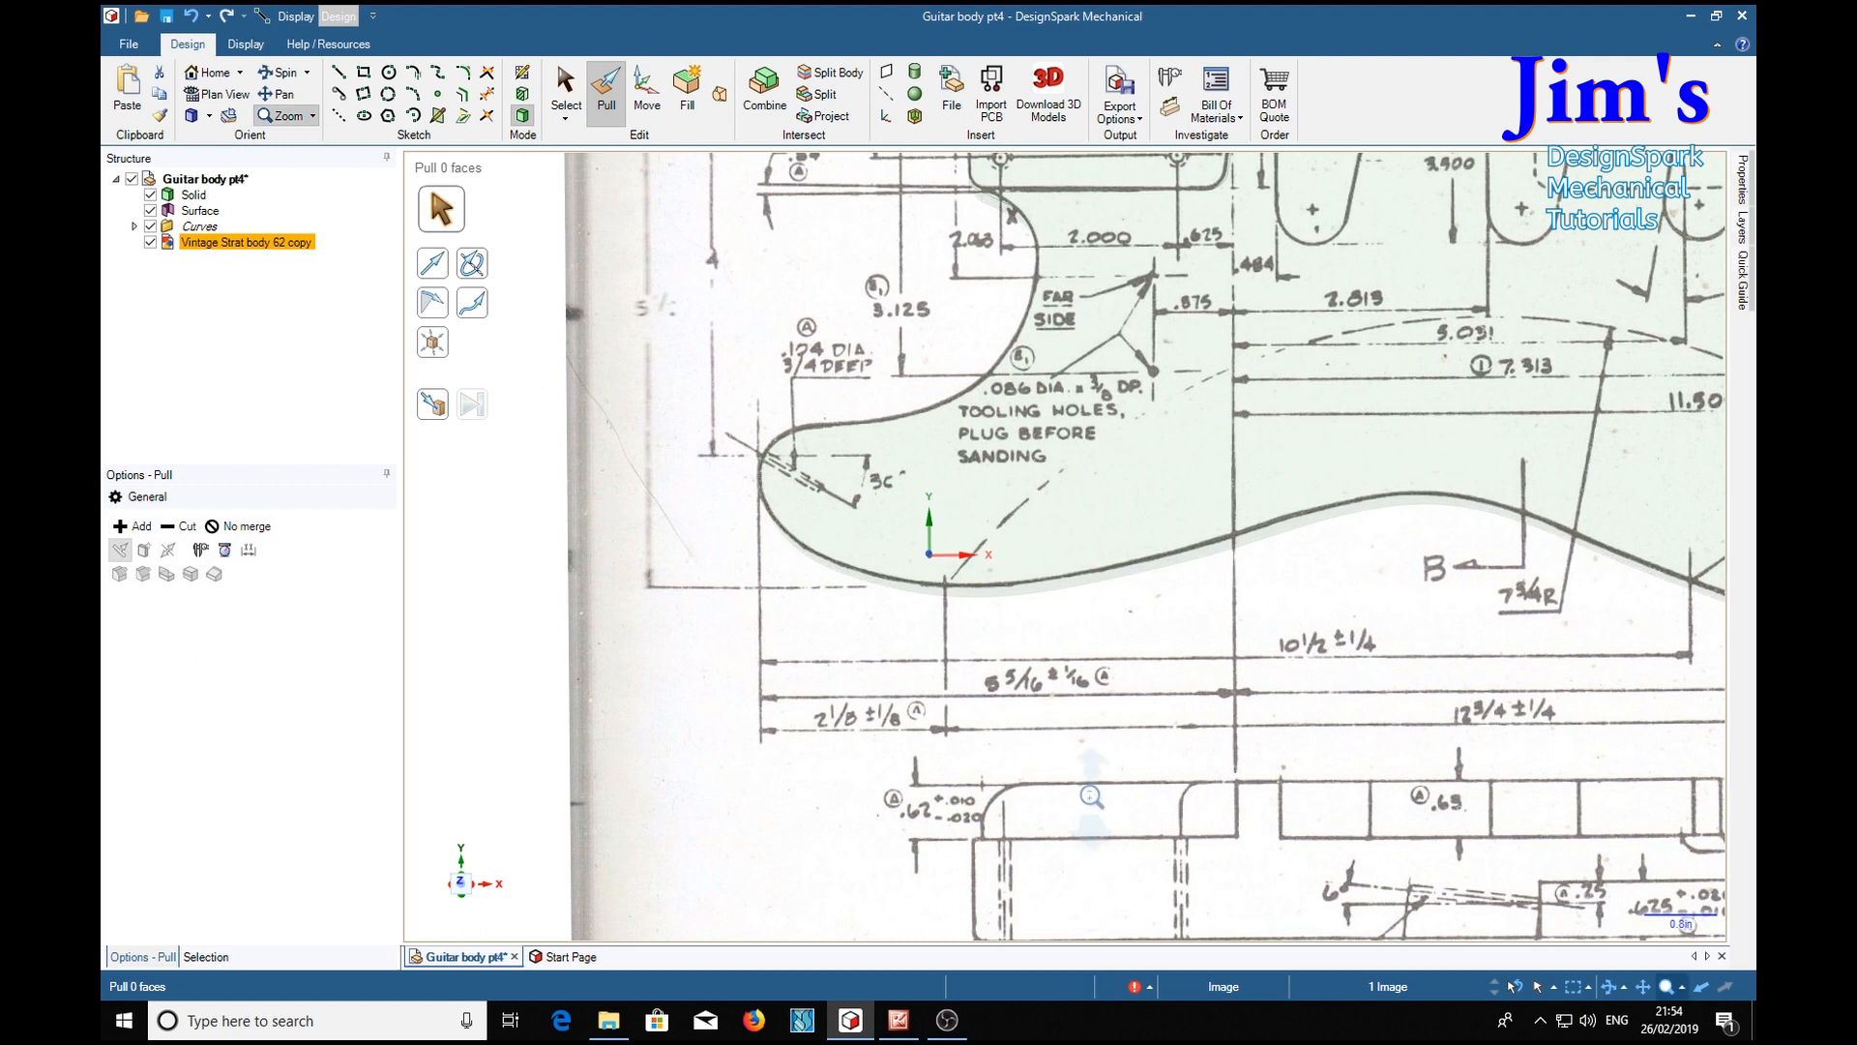
mouse_move(911, 826)
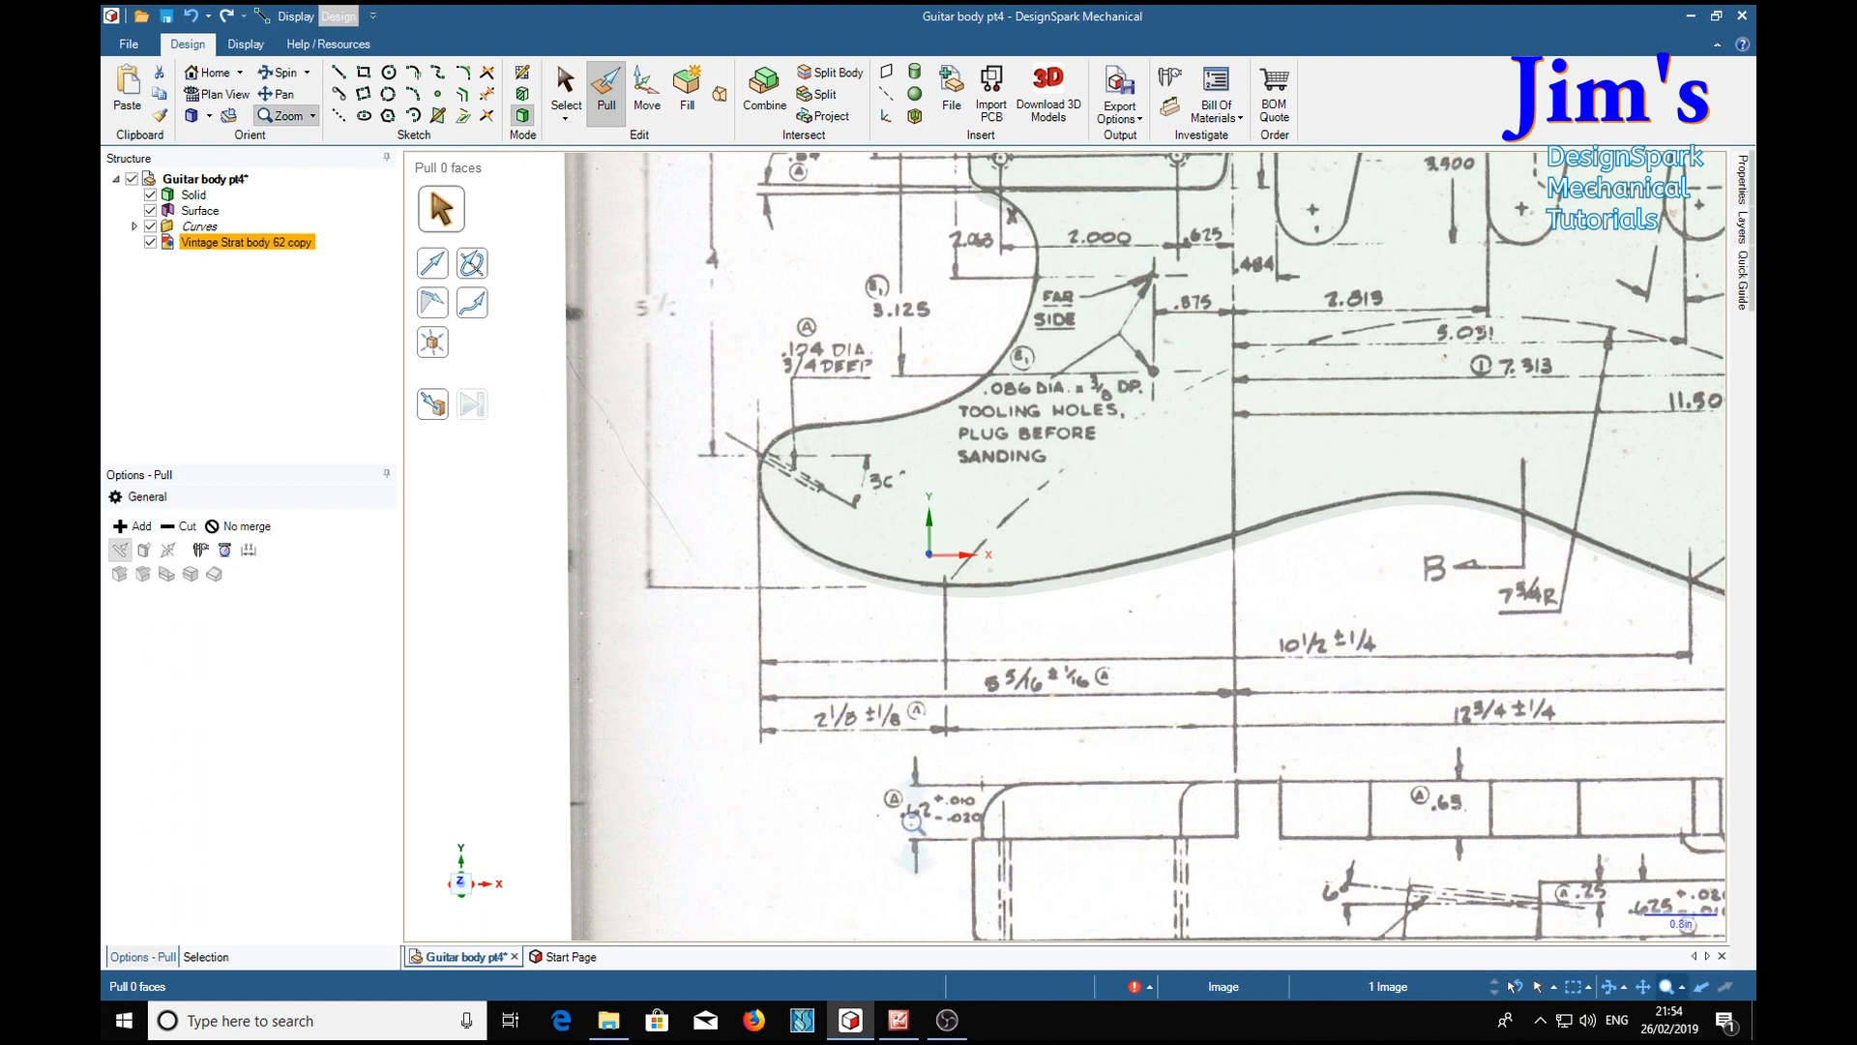
mouse_move(586, 296)
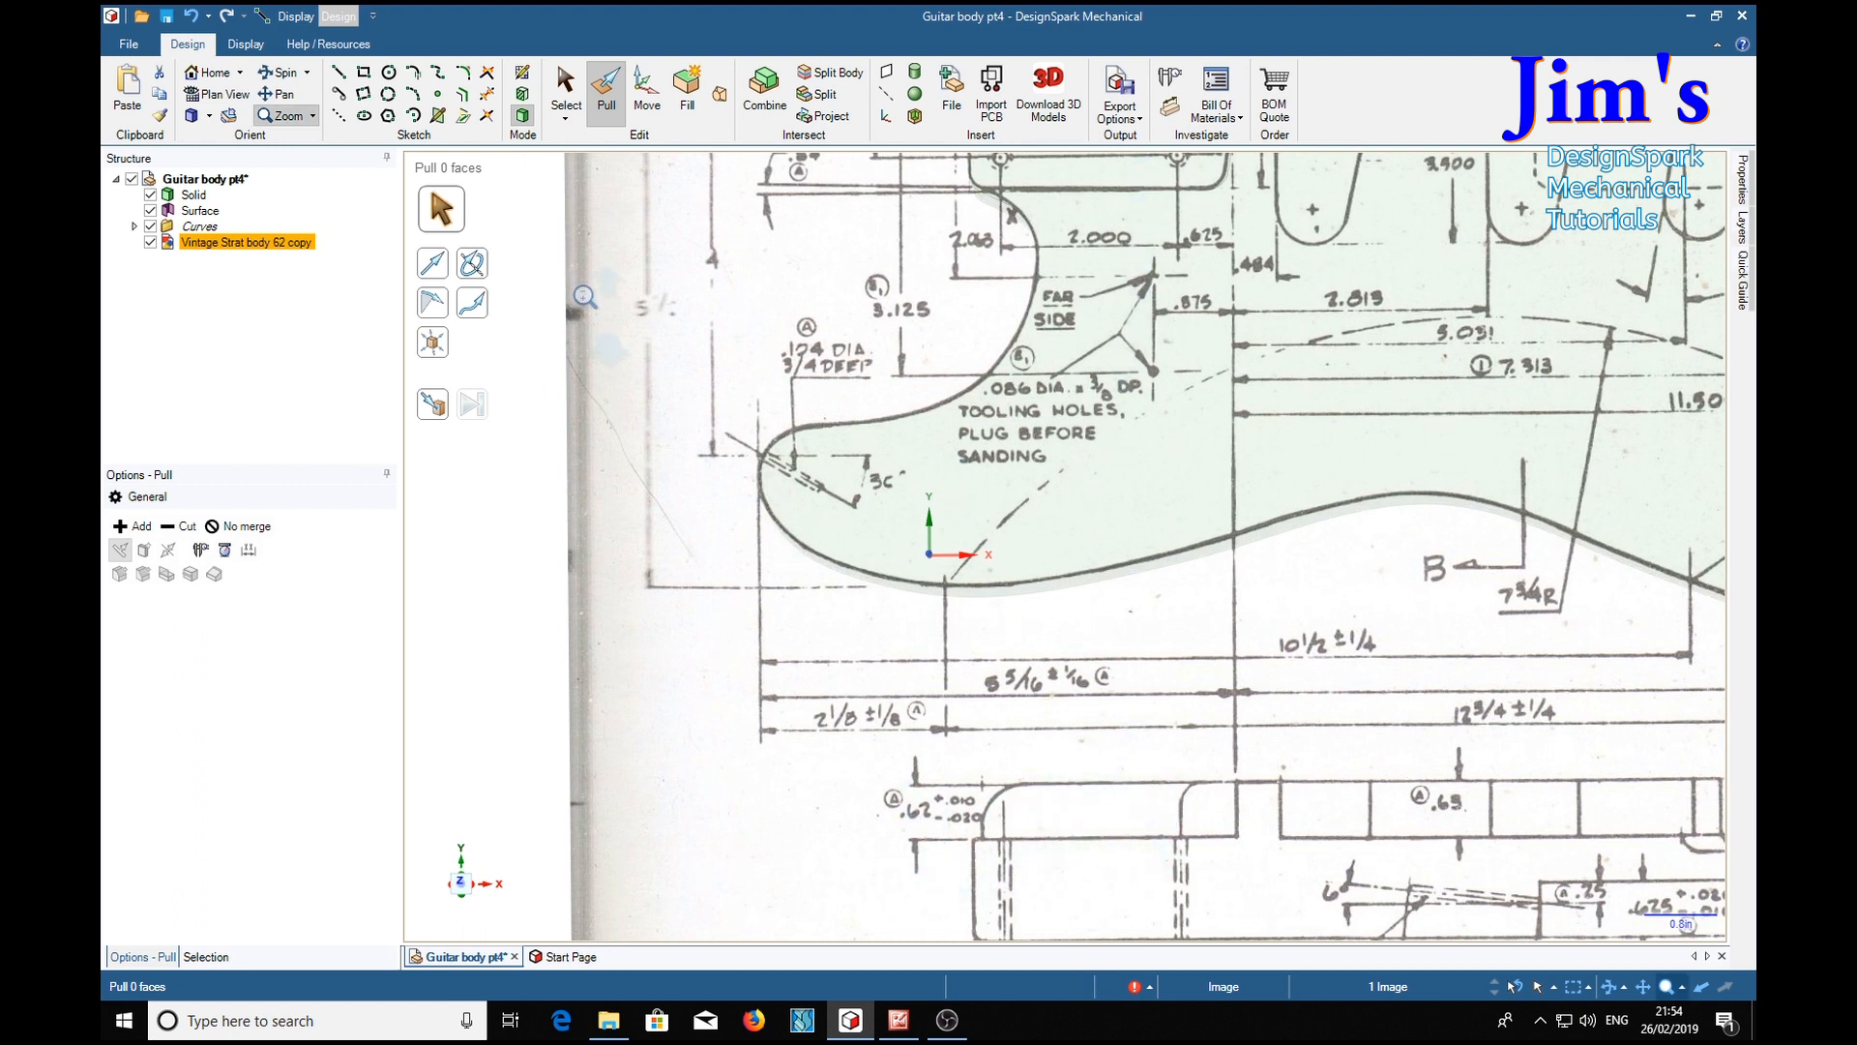
left_click(151, 243)
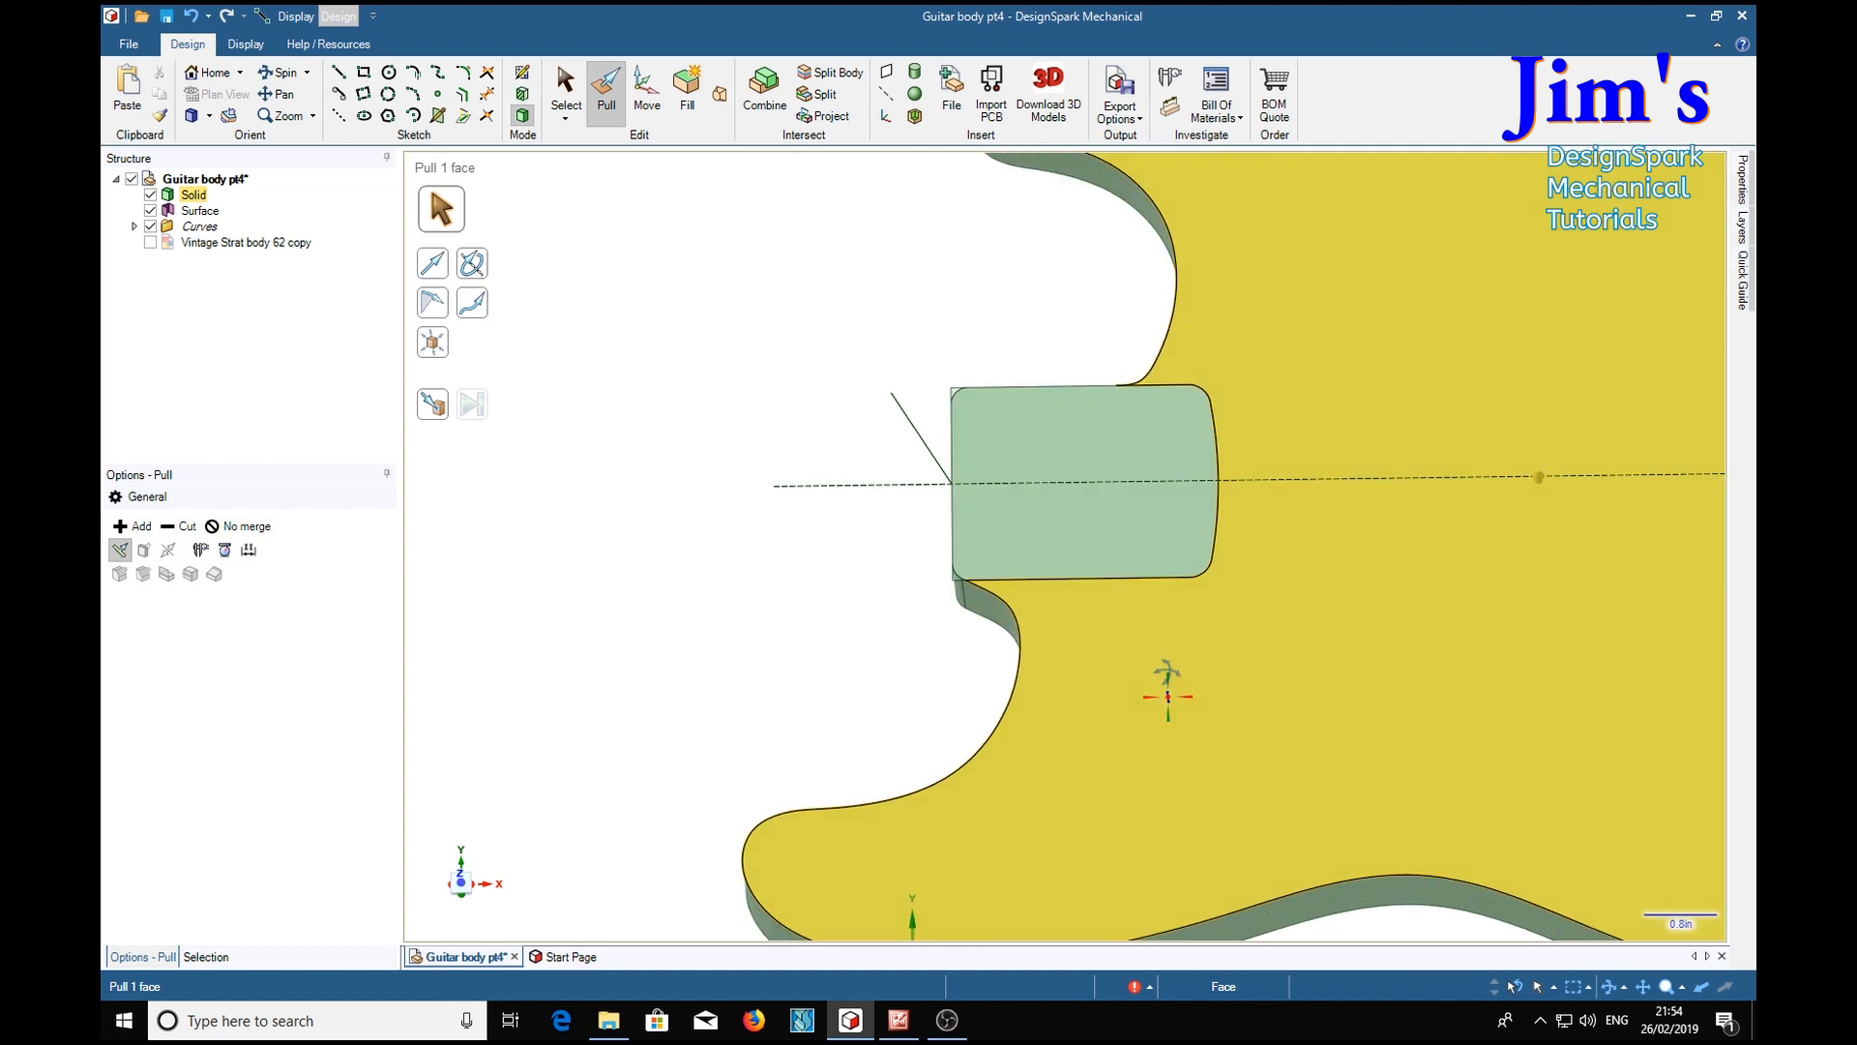
Pull the neck pocket face down into the body to the entered 62 depth
left_click(1081, 508)
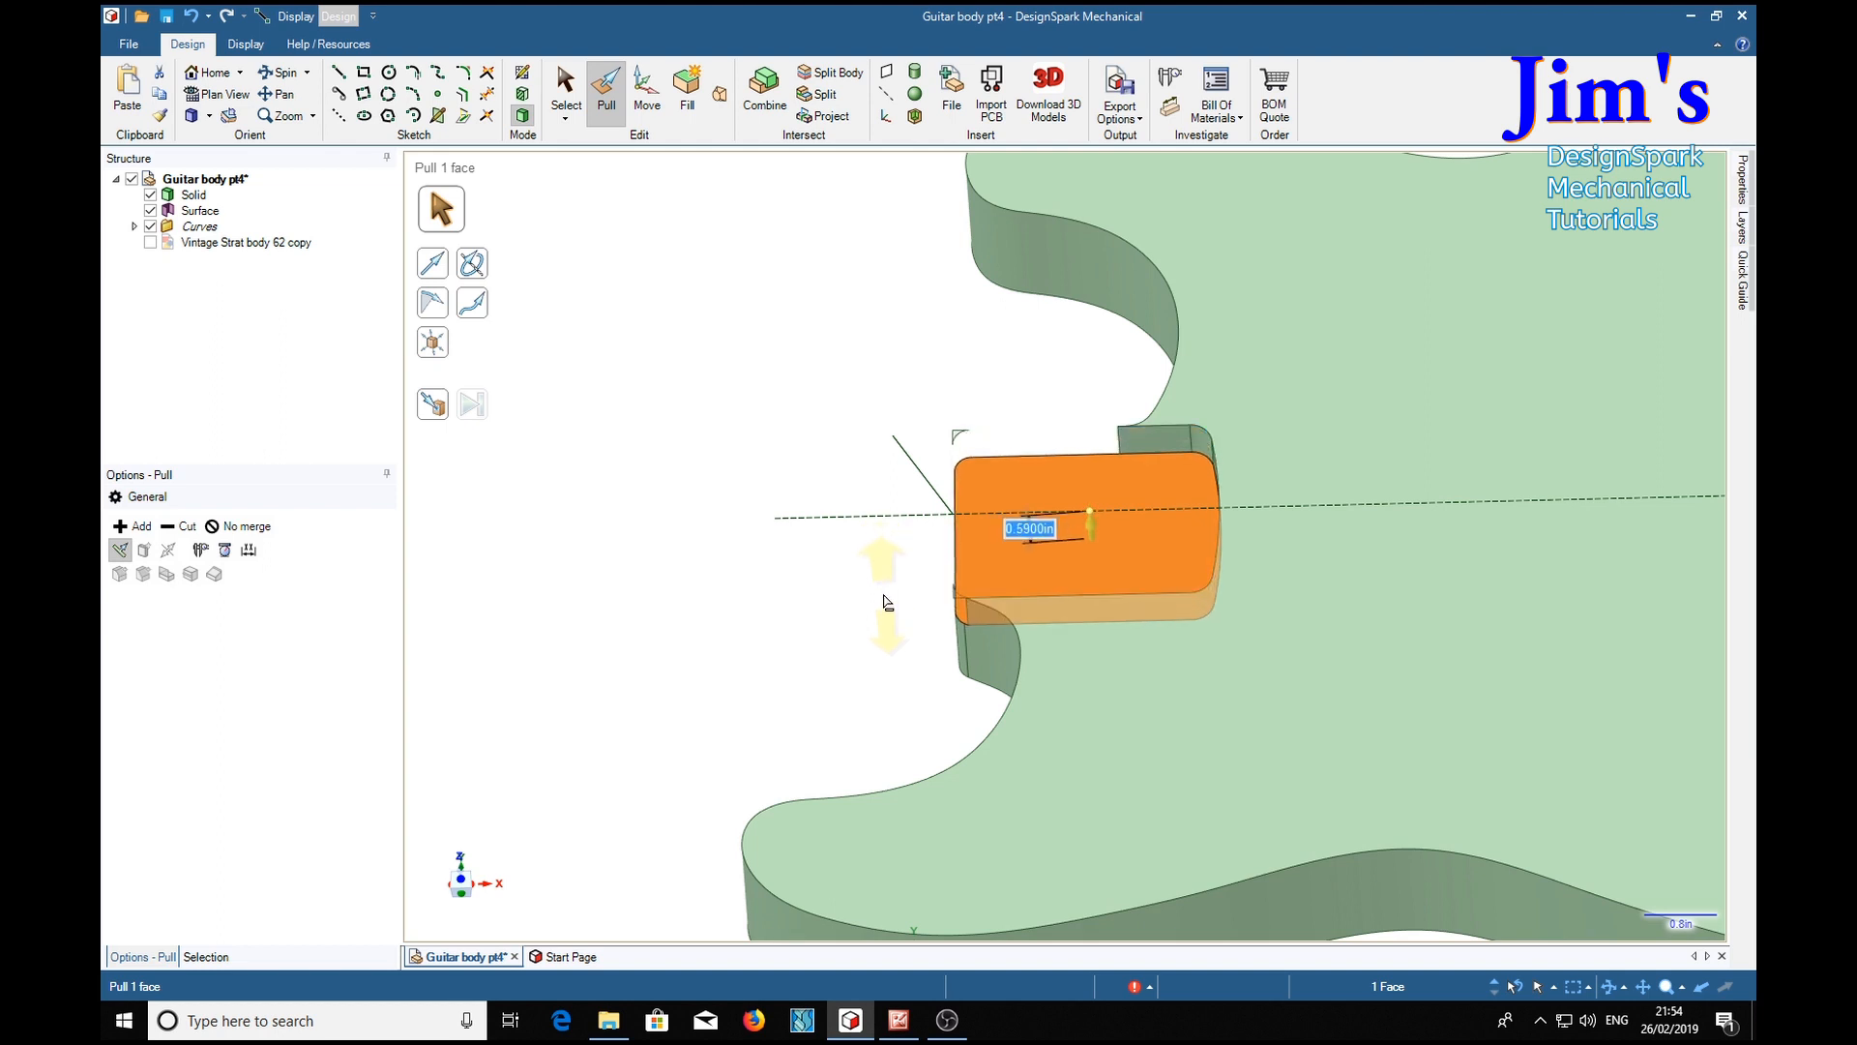
type("62")
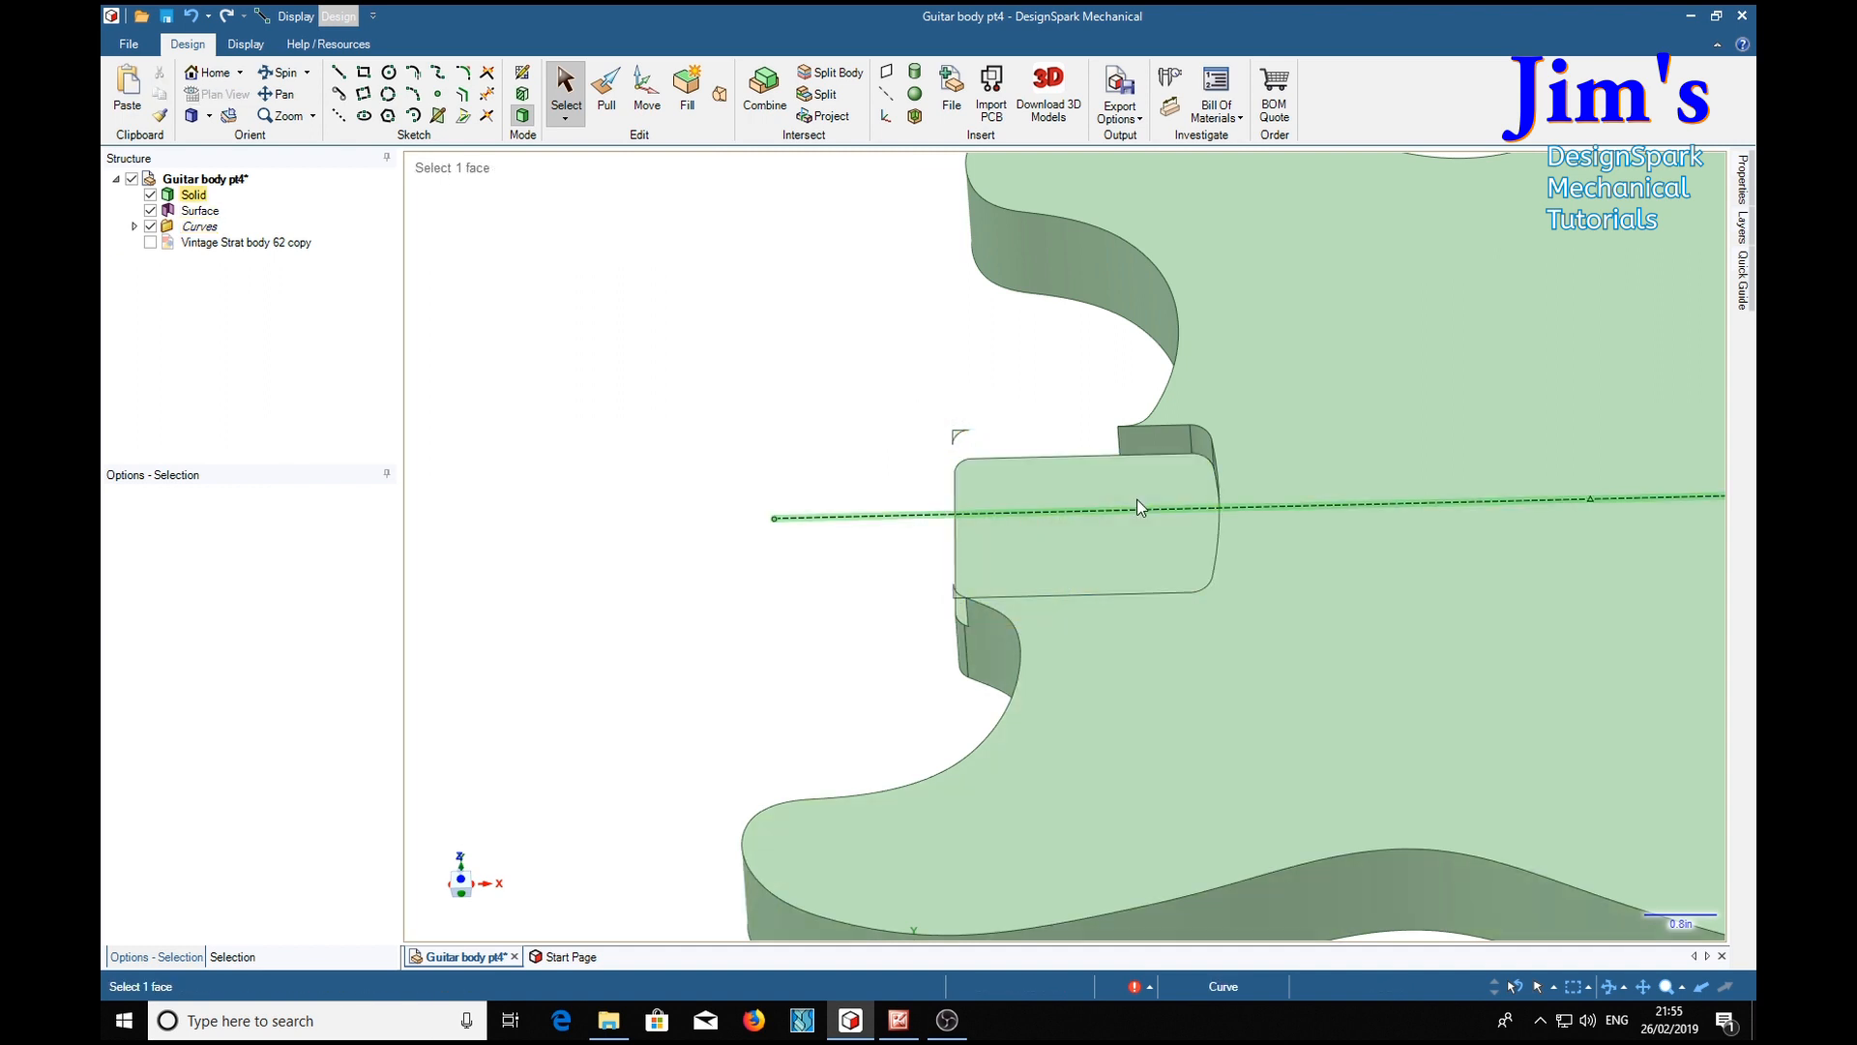
Delete the leftover Surface object and make the Strat blueprint image visible again
left_click(199, 209)
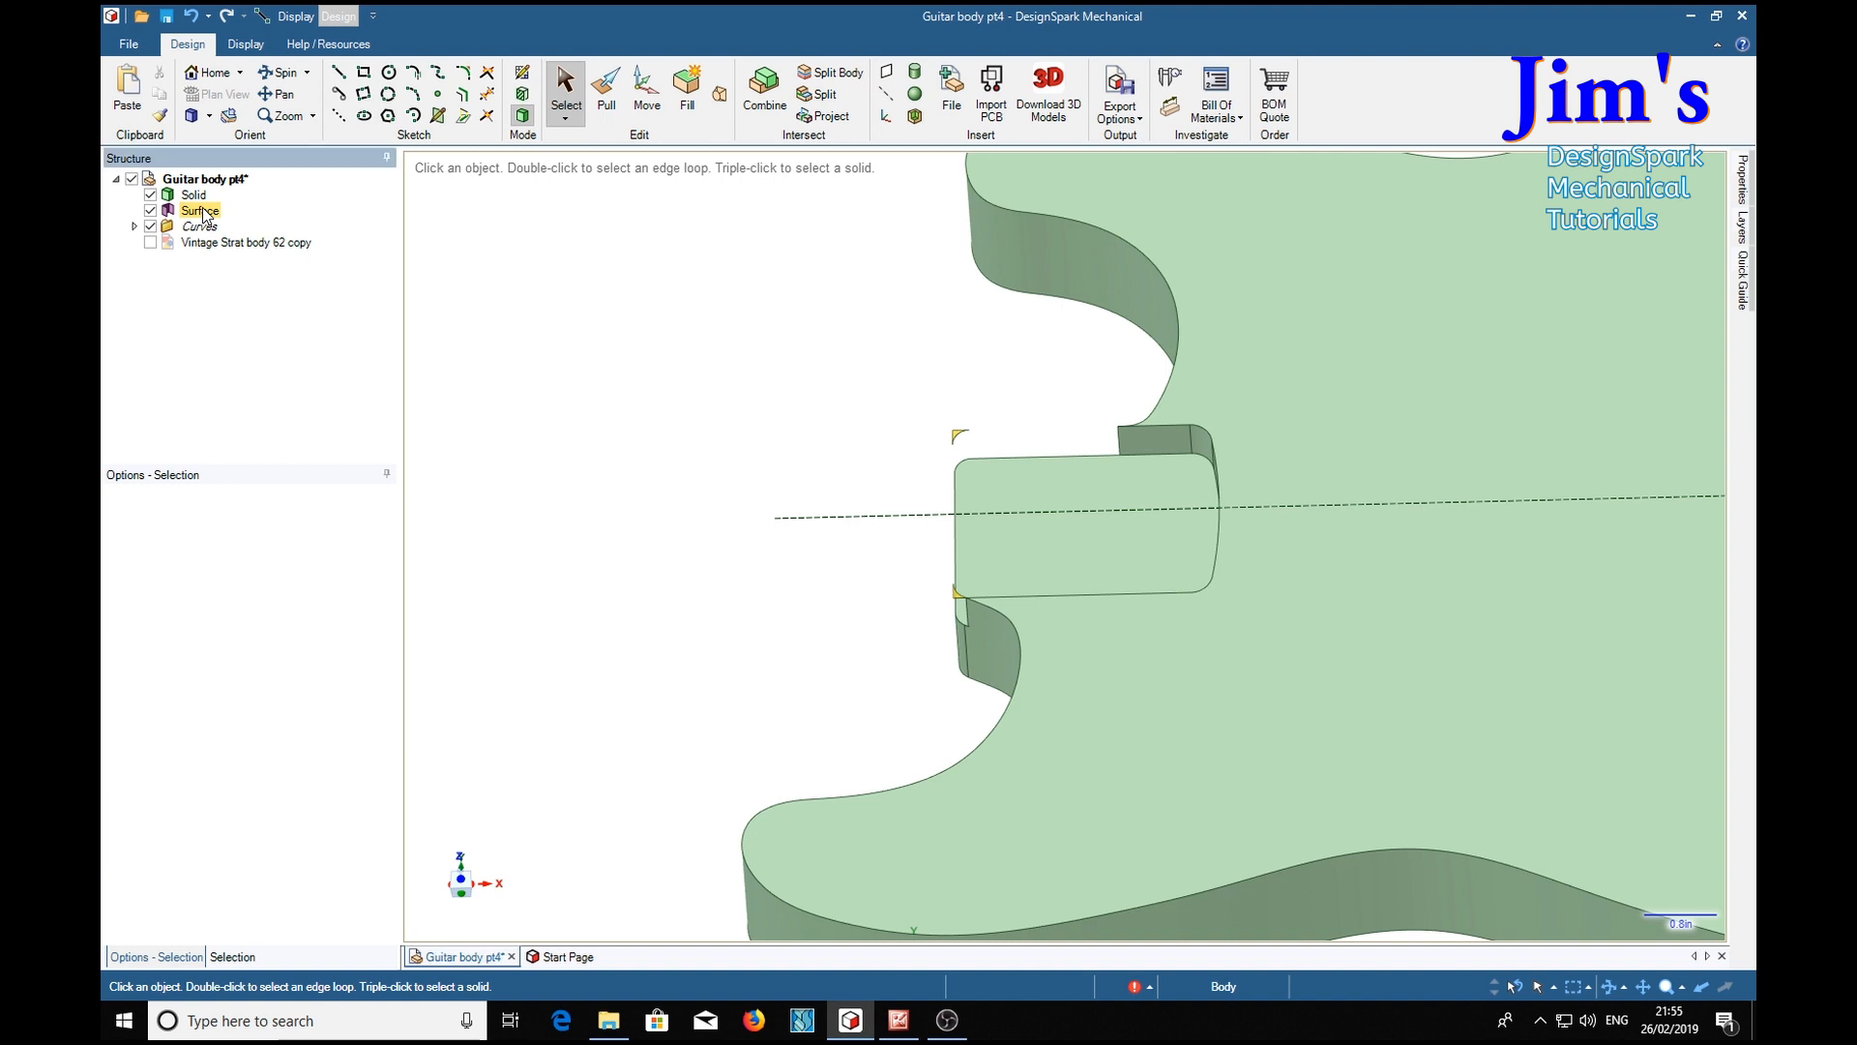
right_click(200, 209)
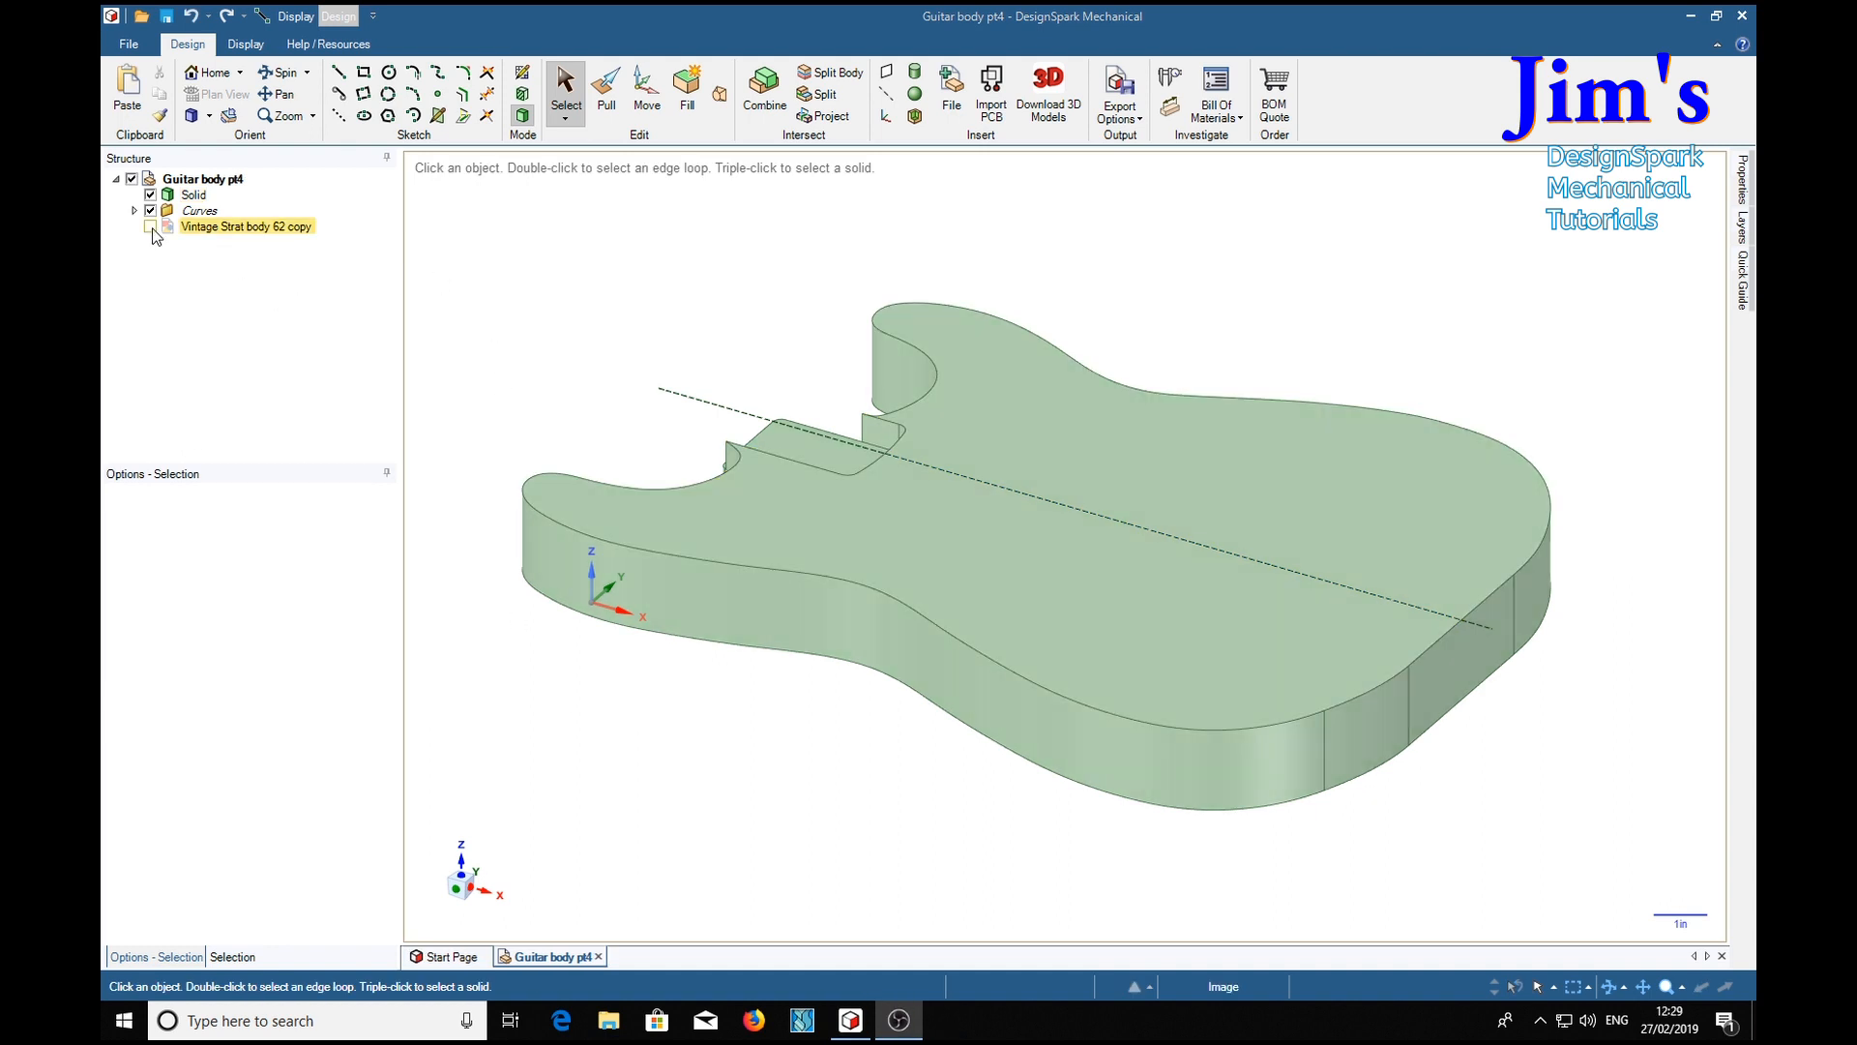
left_click(149, 227)
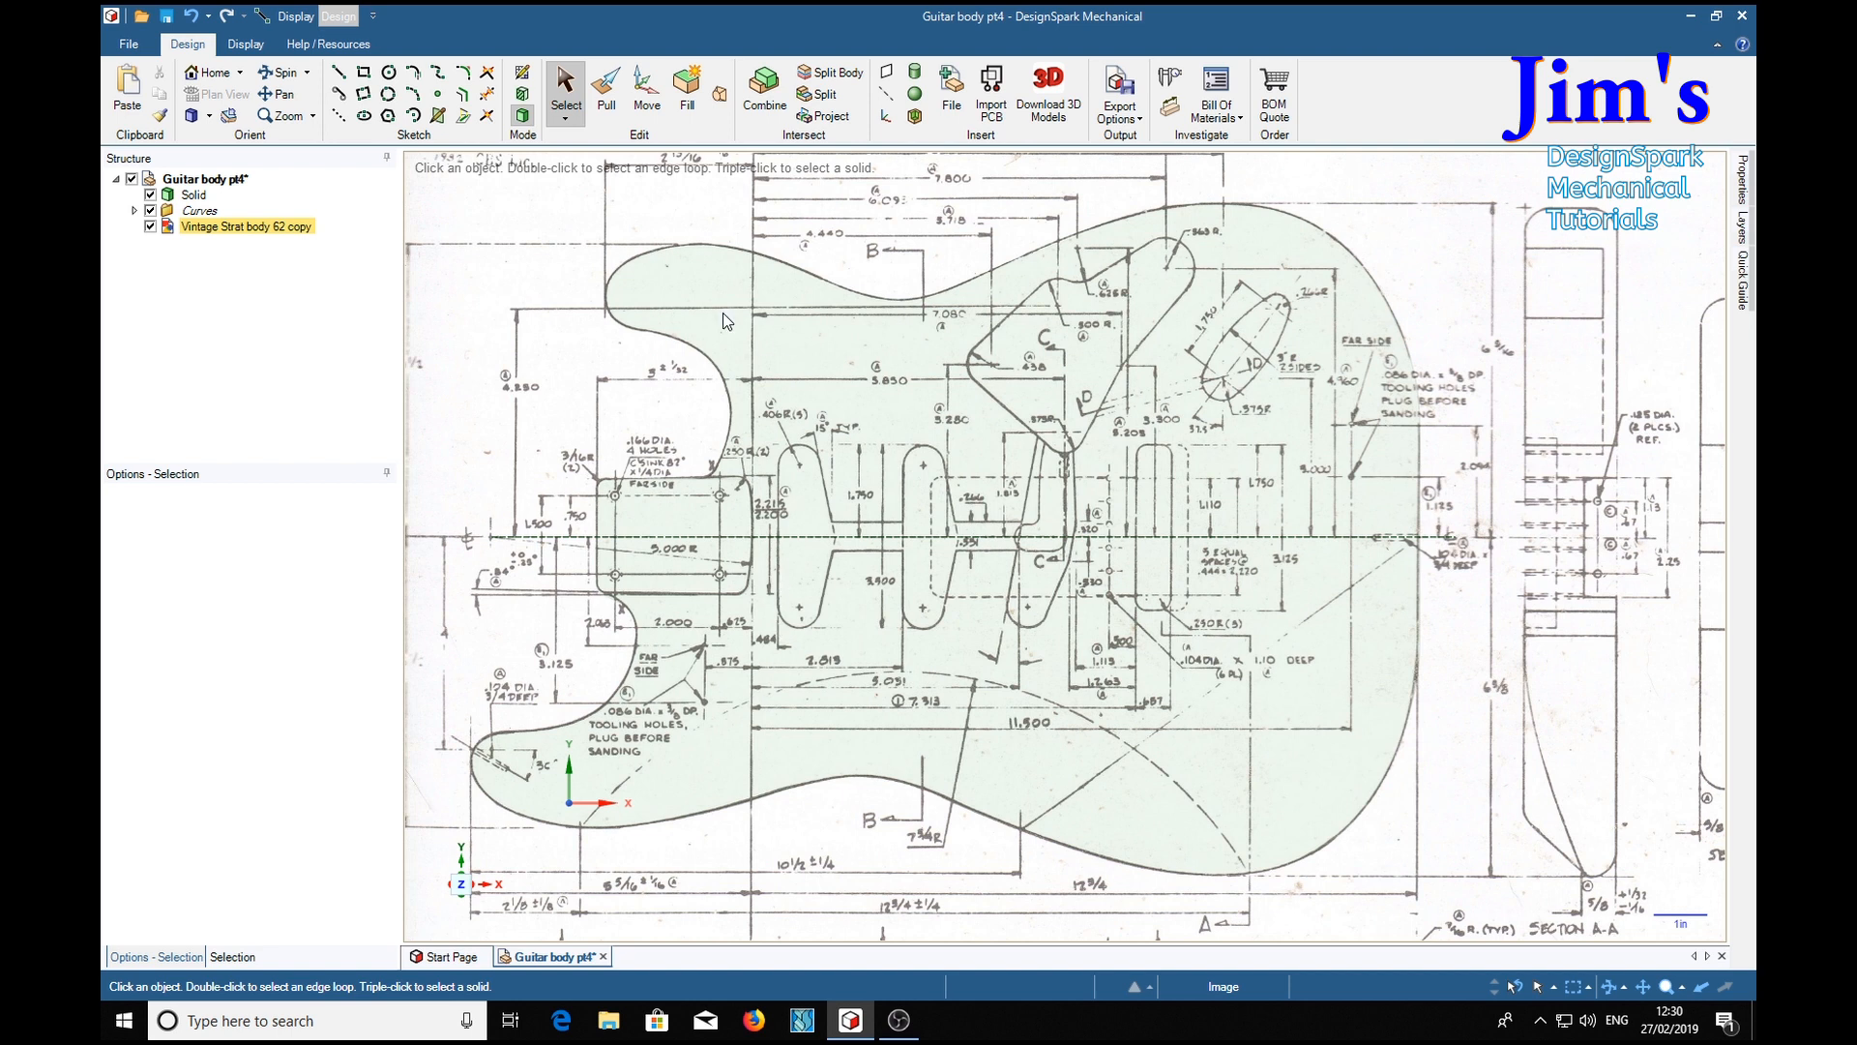
mouse_move(791, 472)
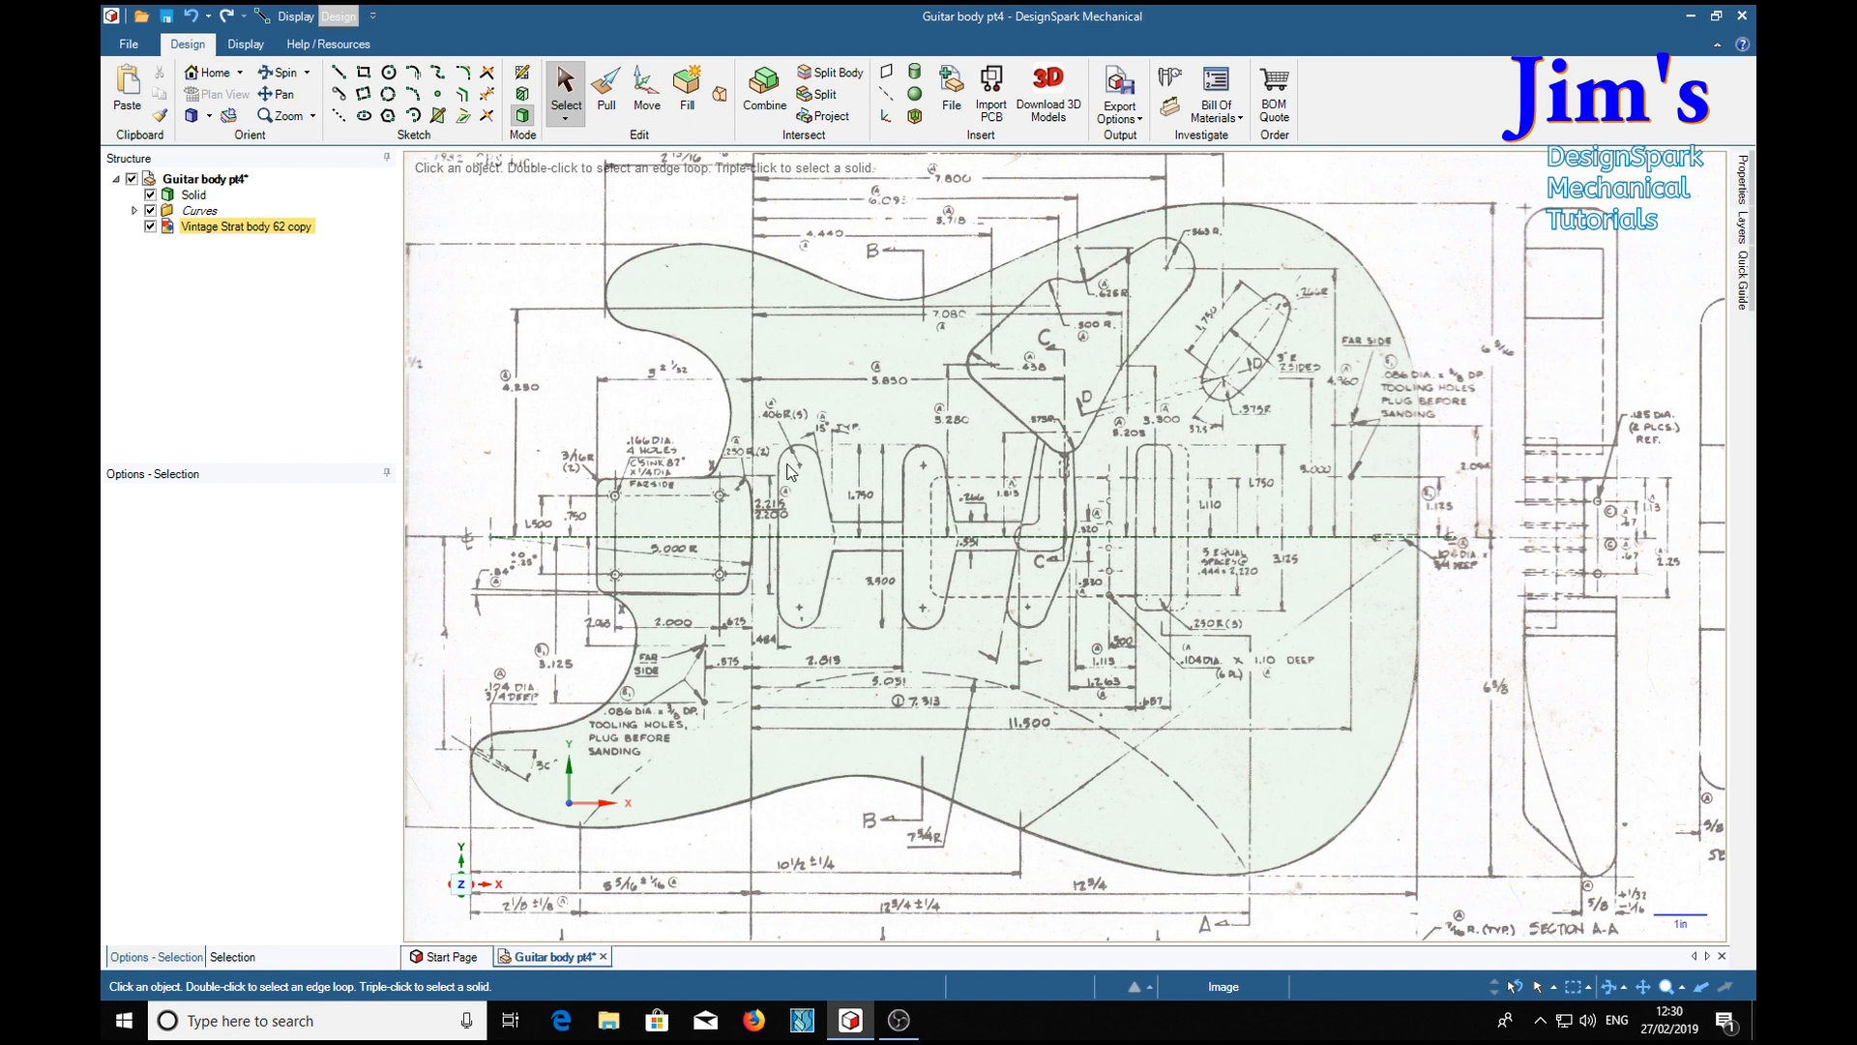
mouse_move(886, 598)
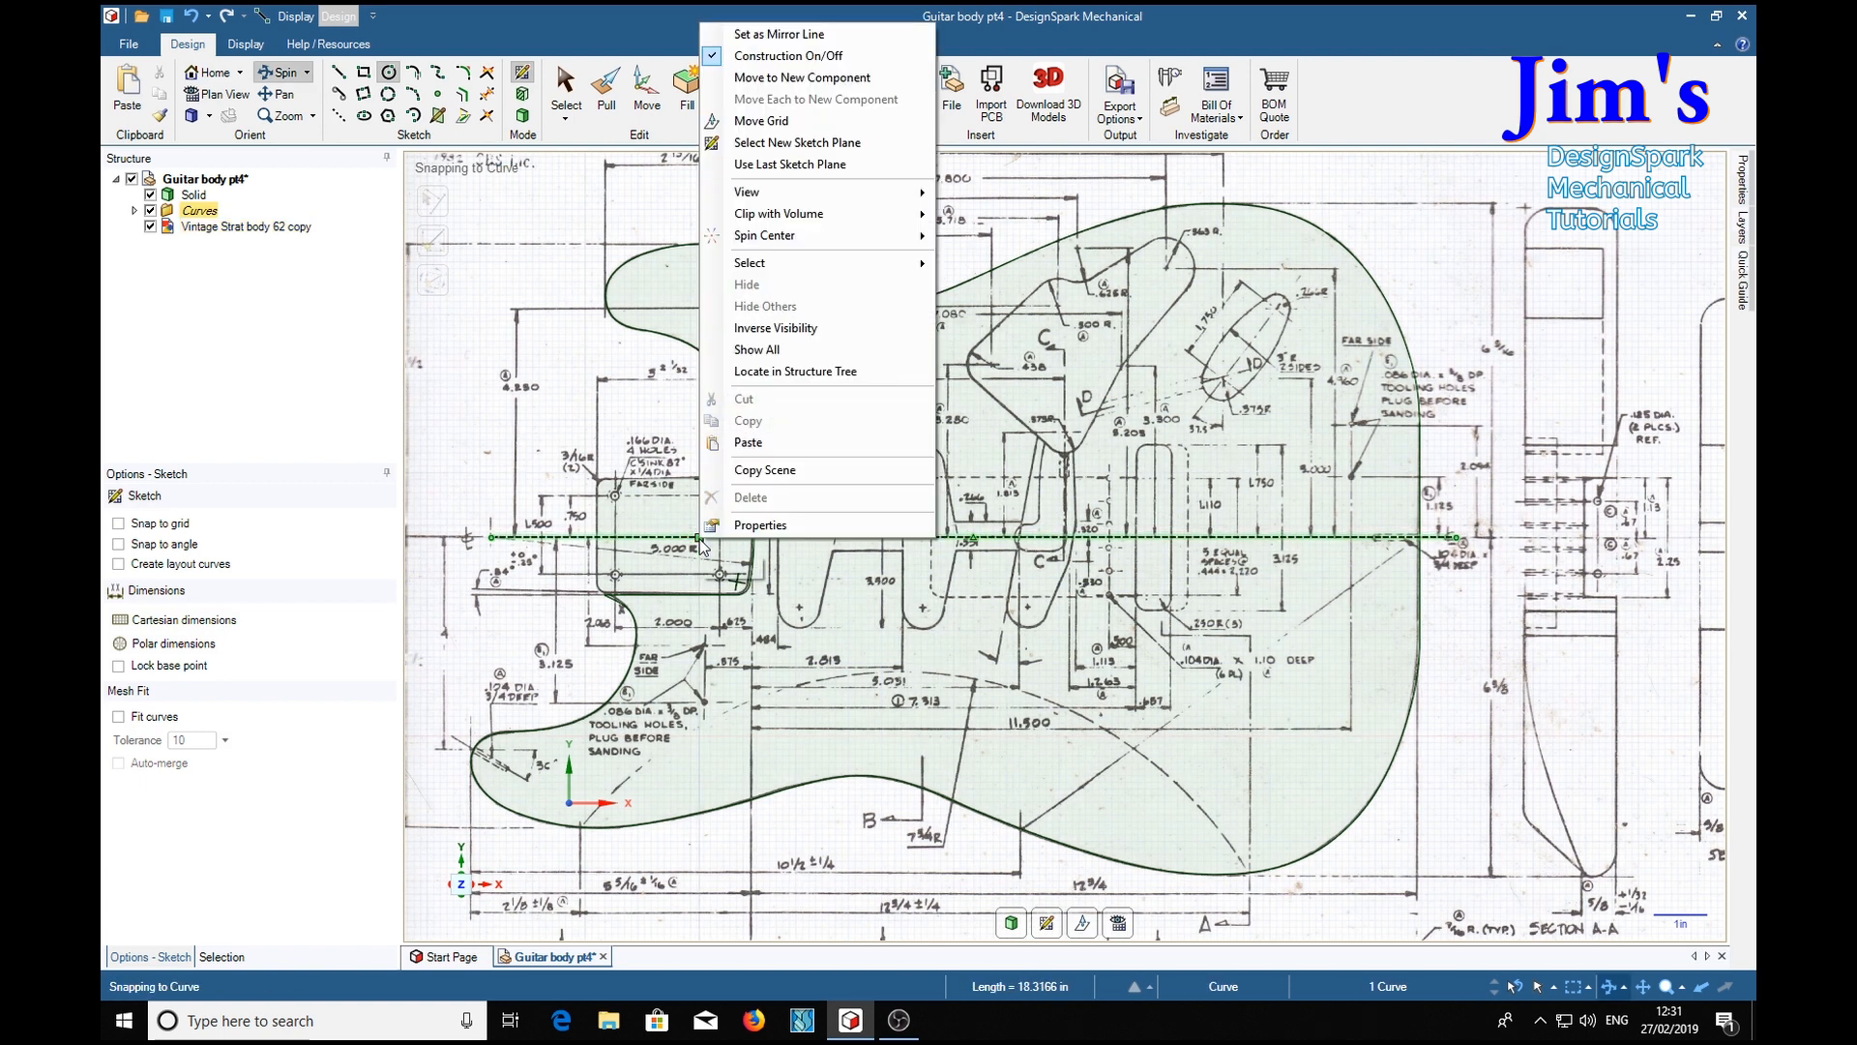
Set the centre line as mirror line and draw a .8 diameter circle pair at the pickup cavity ends
left_click(778, 33)
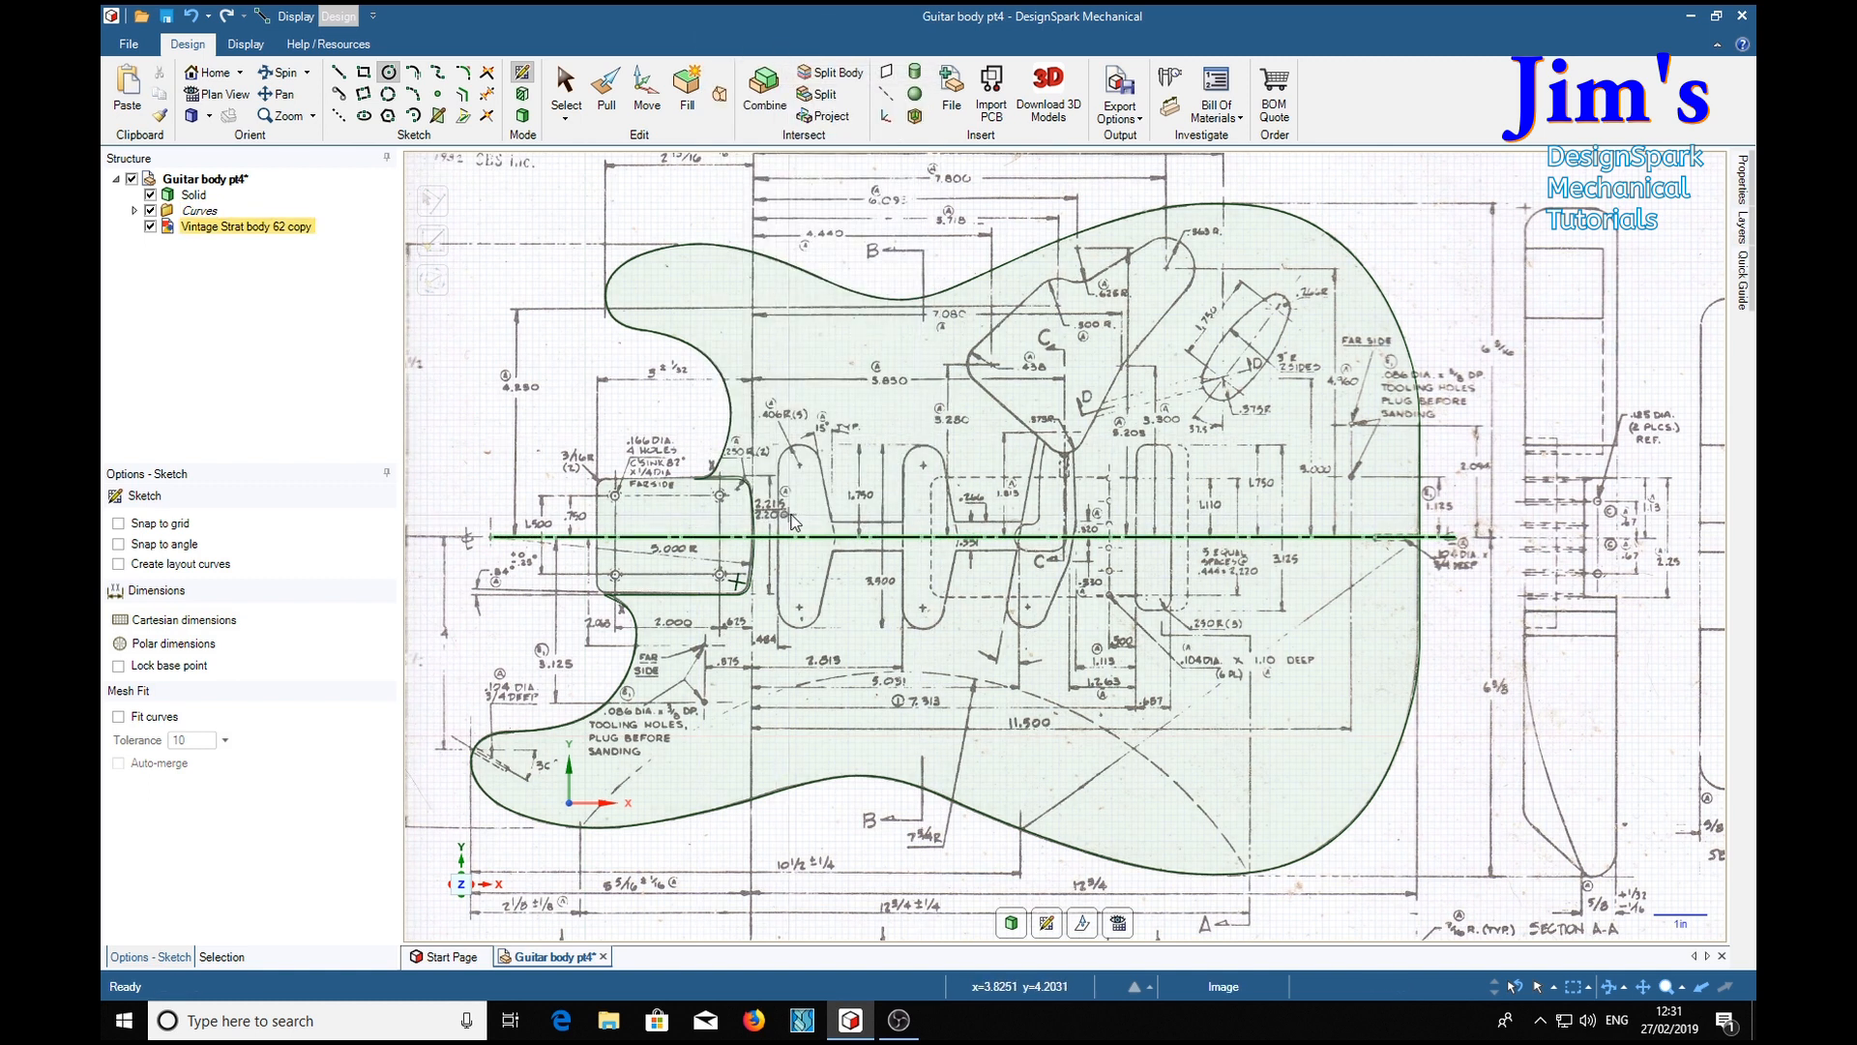
mouse_move(794, 470)
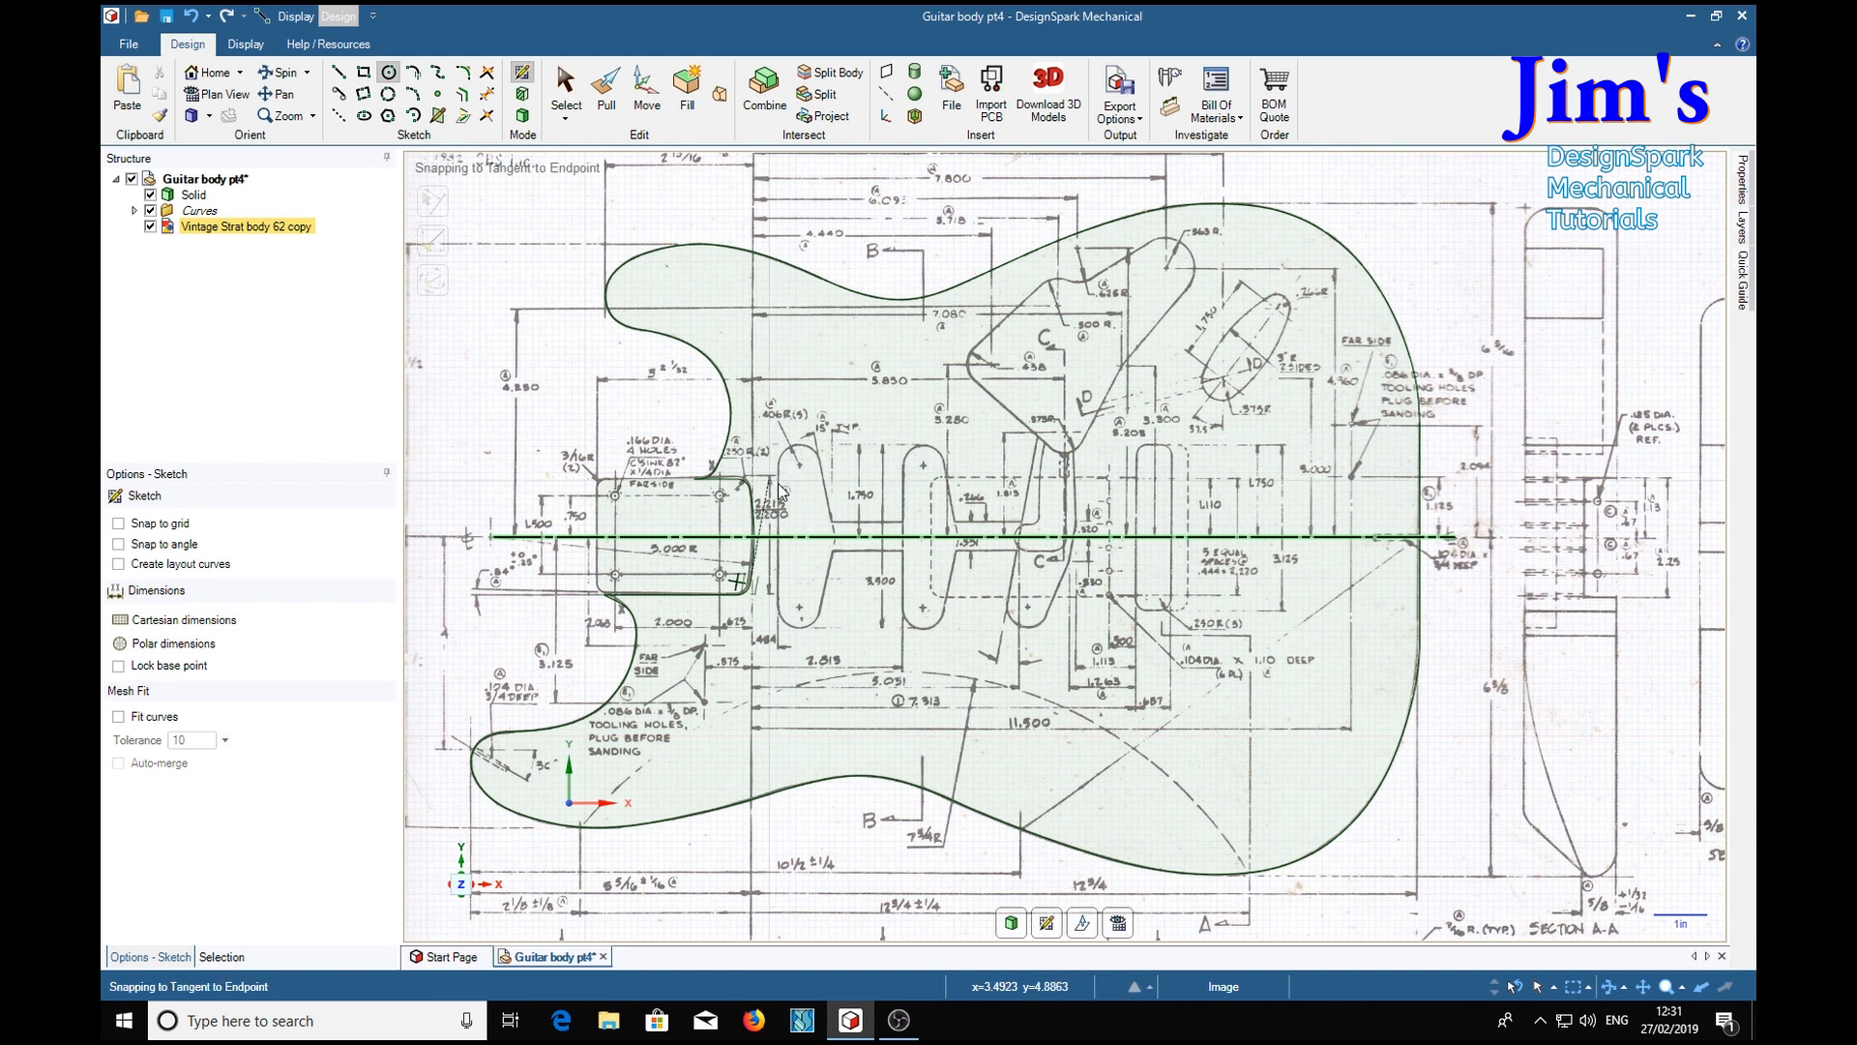
mouse_move(780, 423)
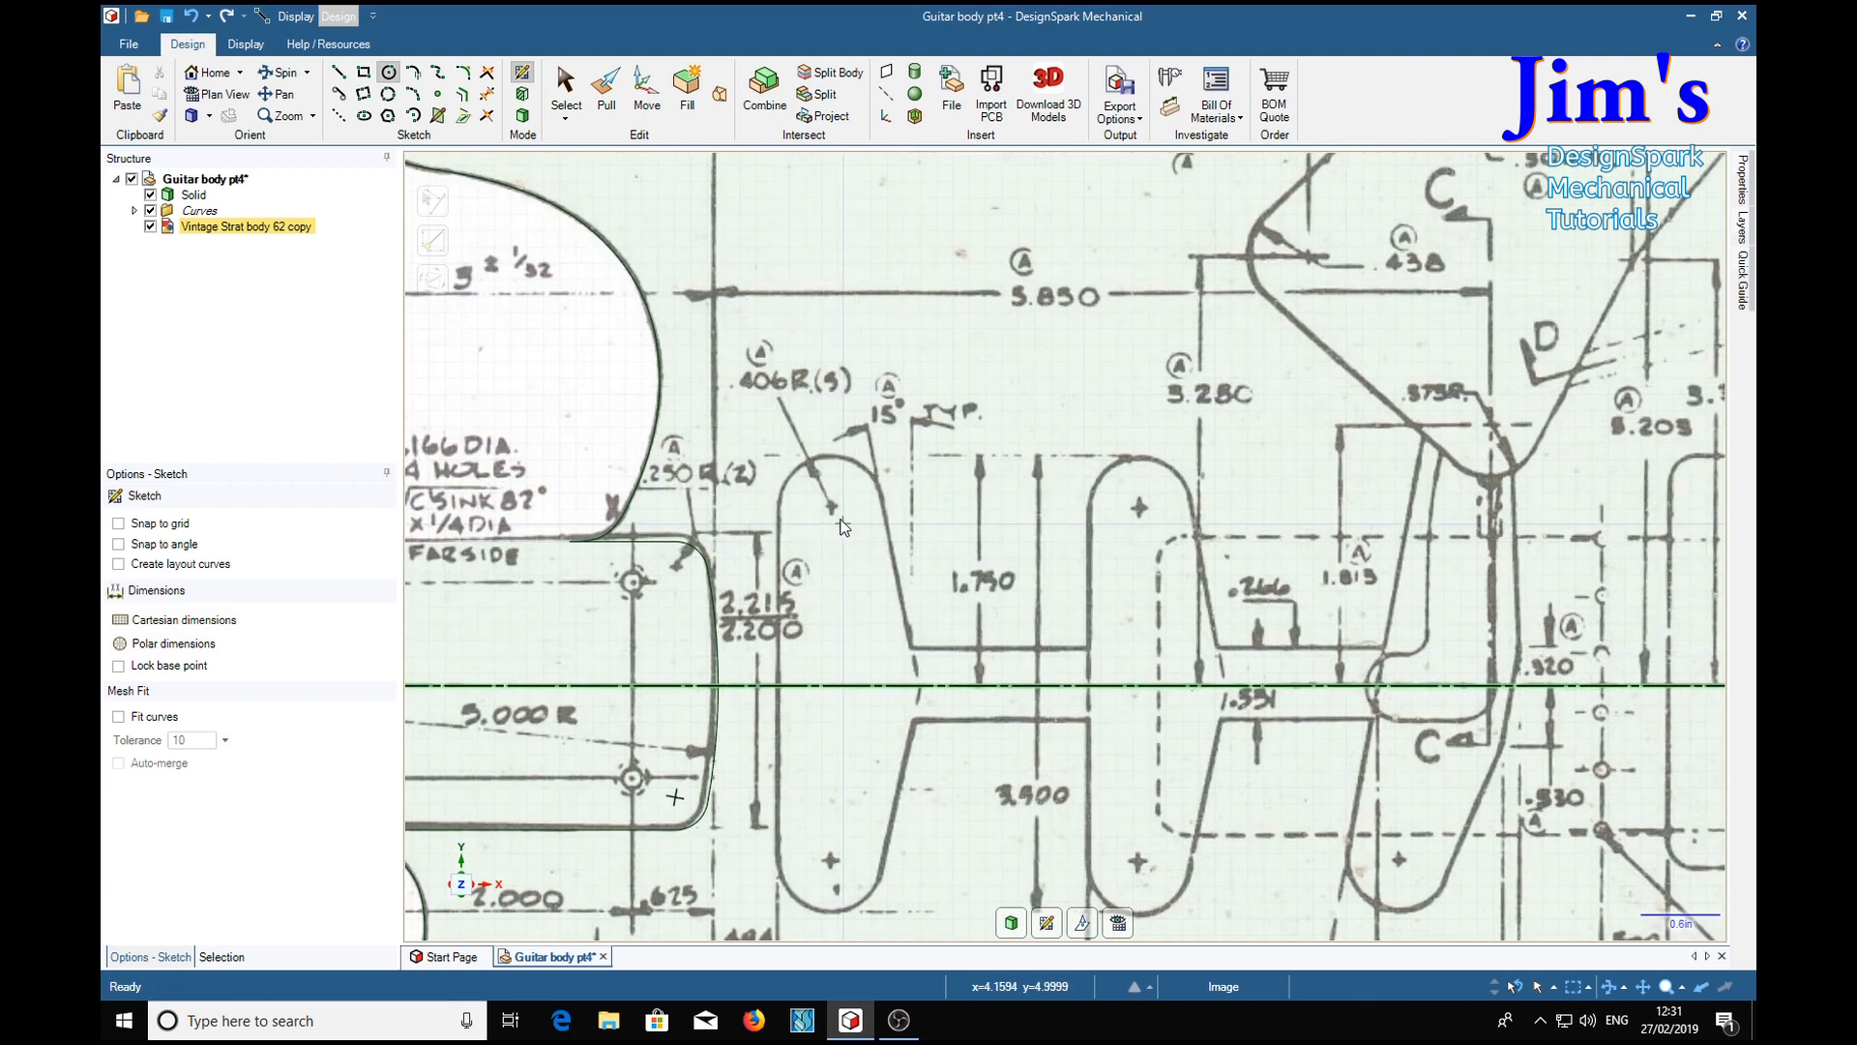
mouse_move(836, 515)
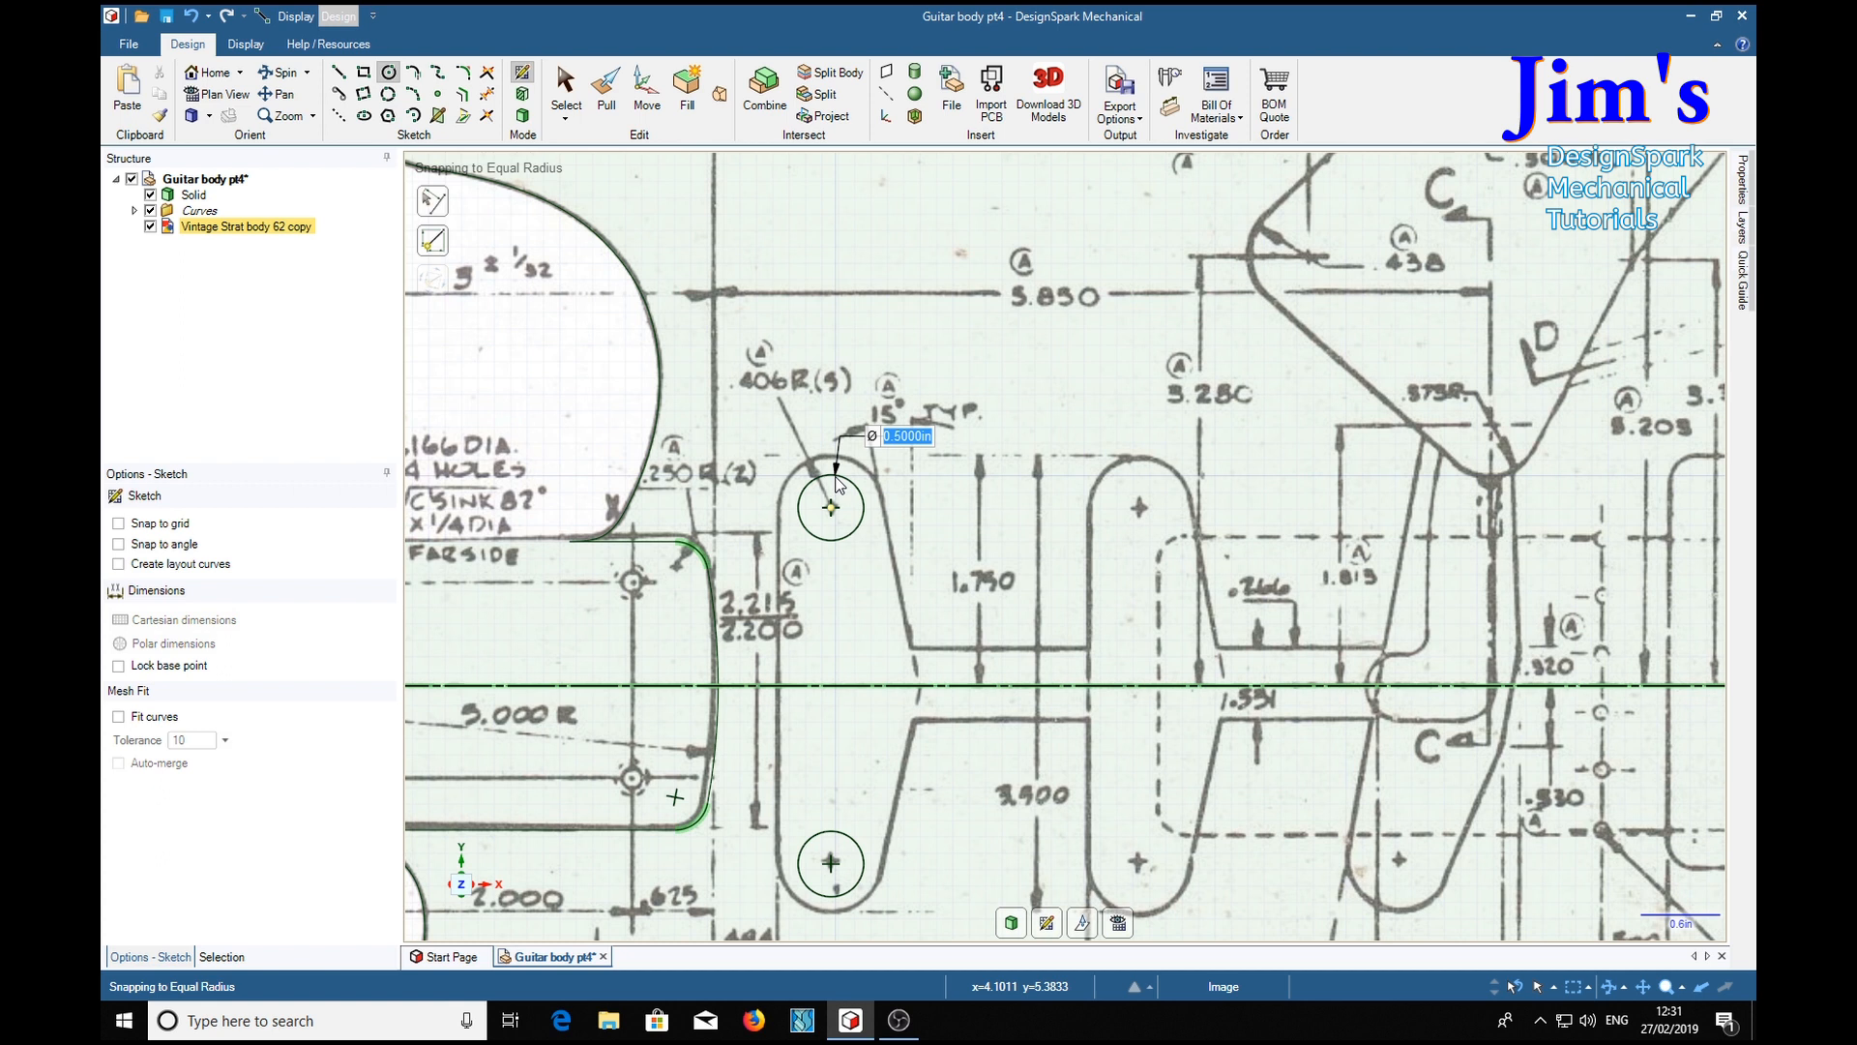
type(".8")
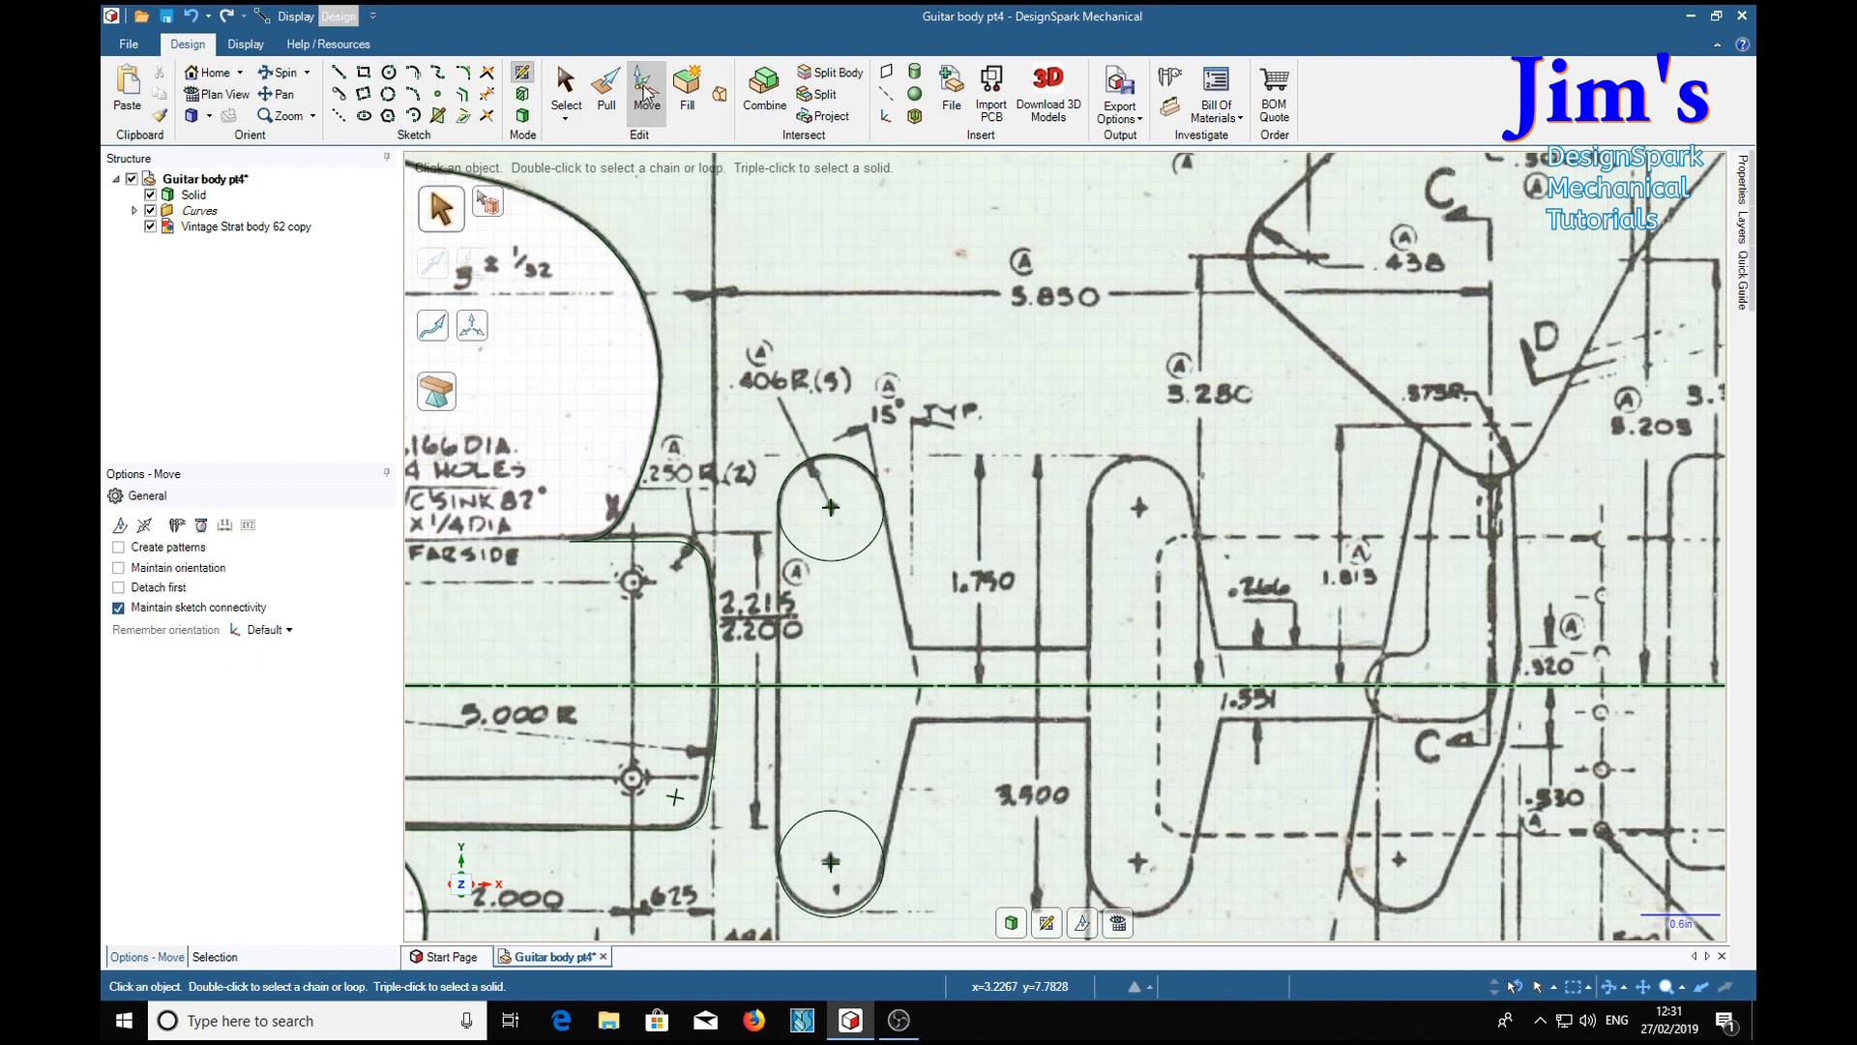
Copy the two end circles rightward along the centreline onto the next pickup cavity's rounded ends
left_click(830, 509)
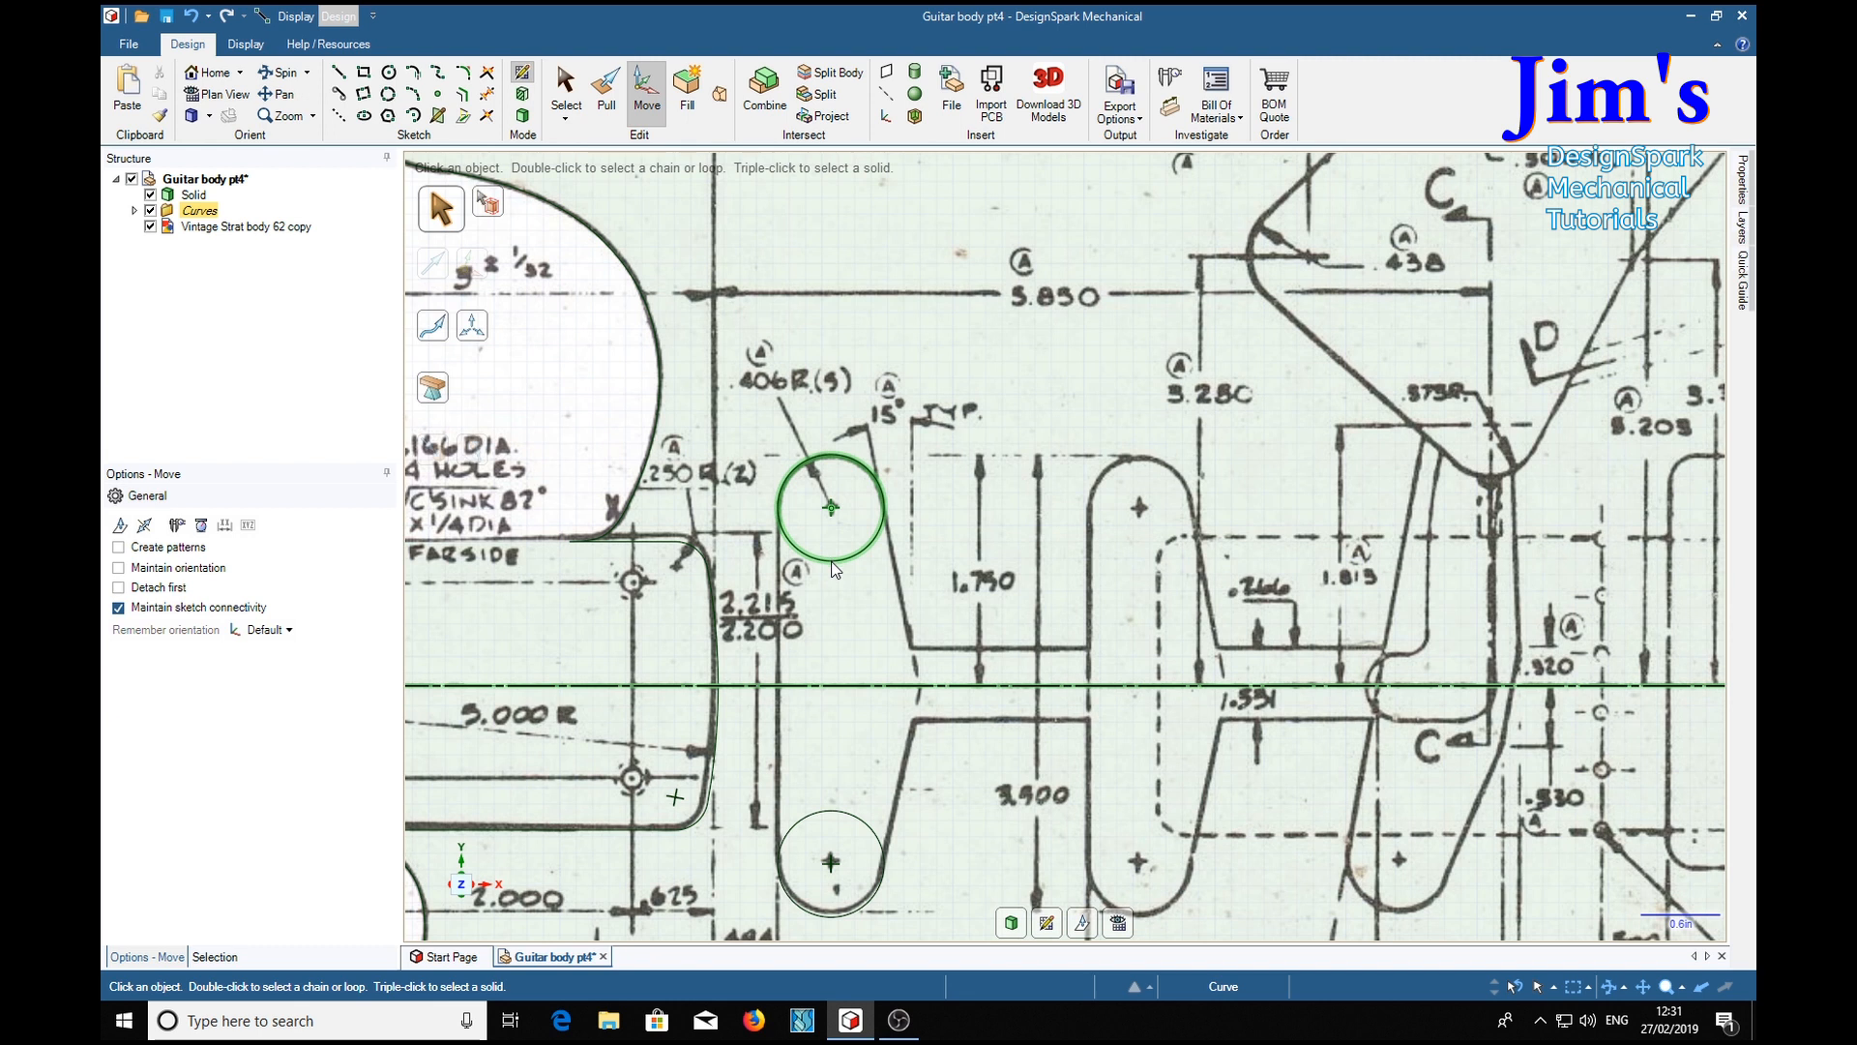
left_click(830, 507)
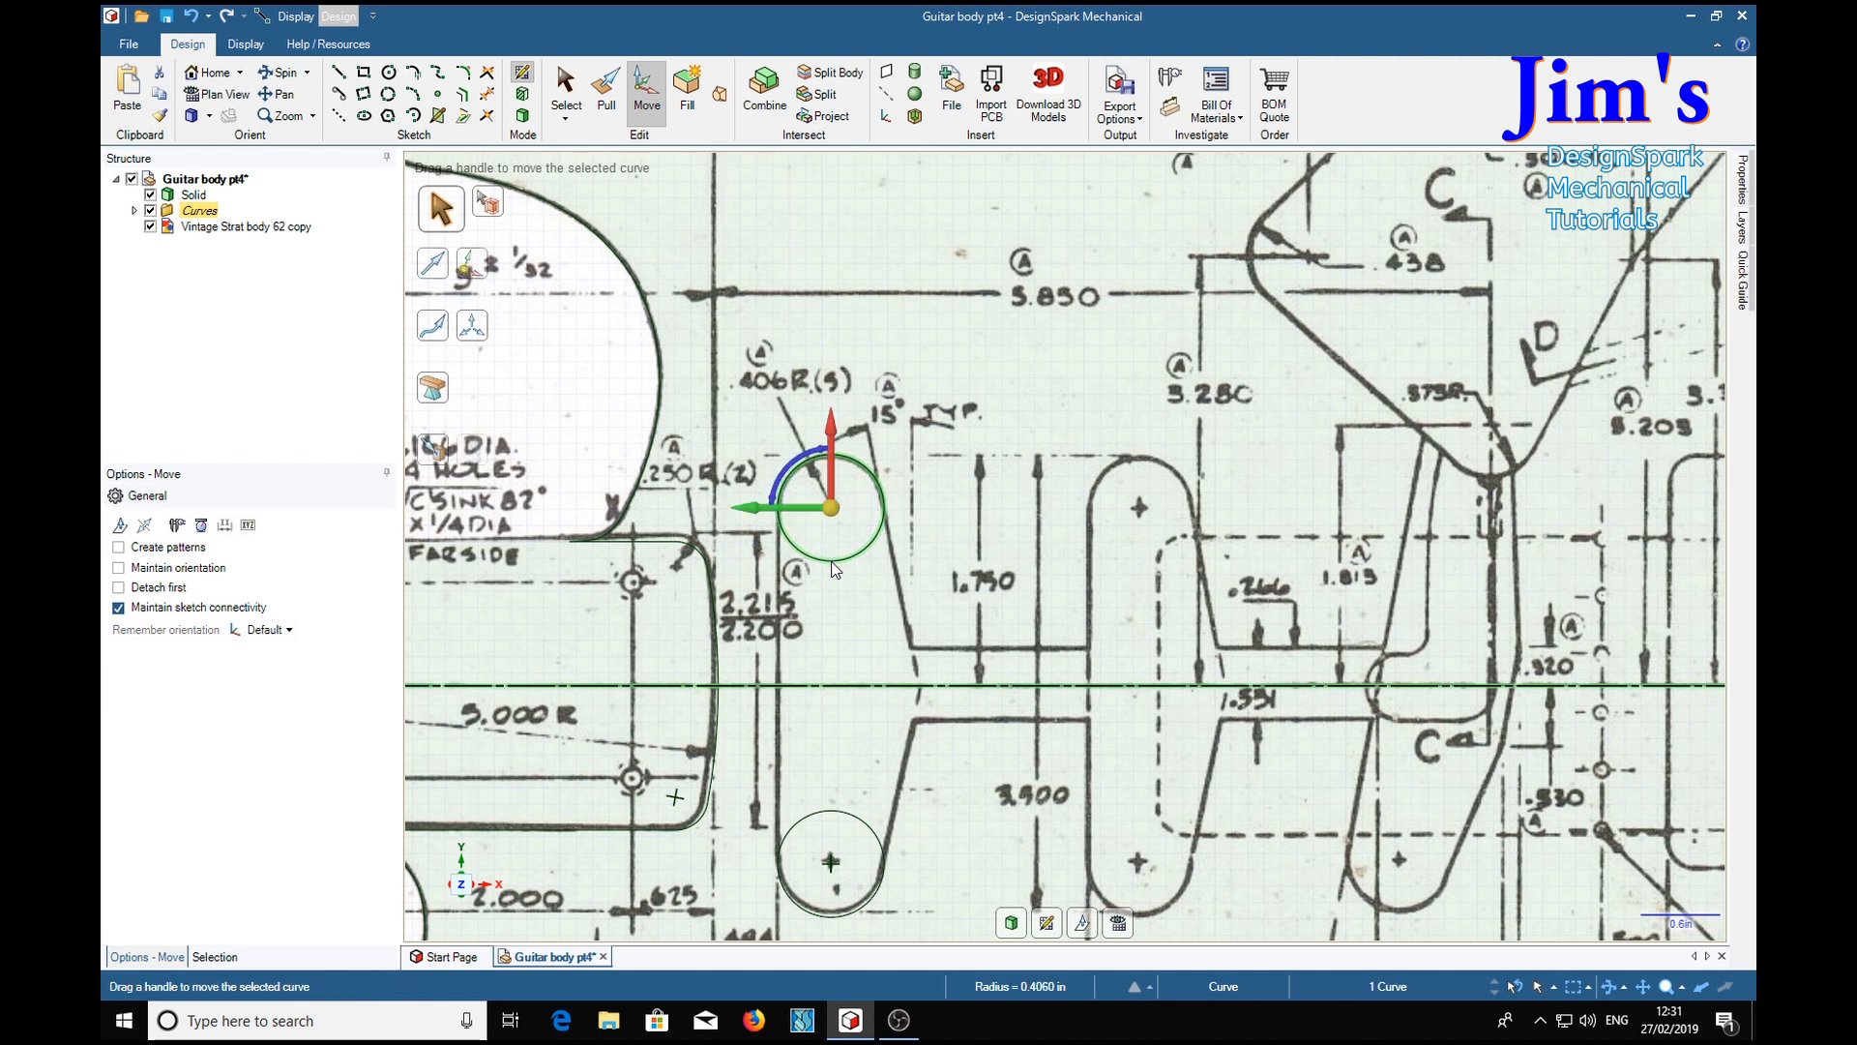
left_click(830, 861)
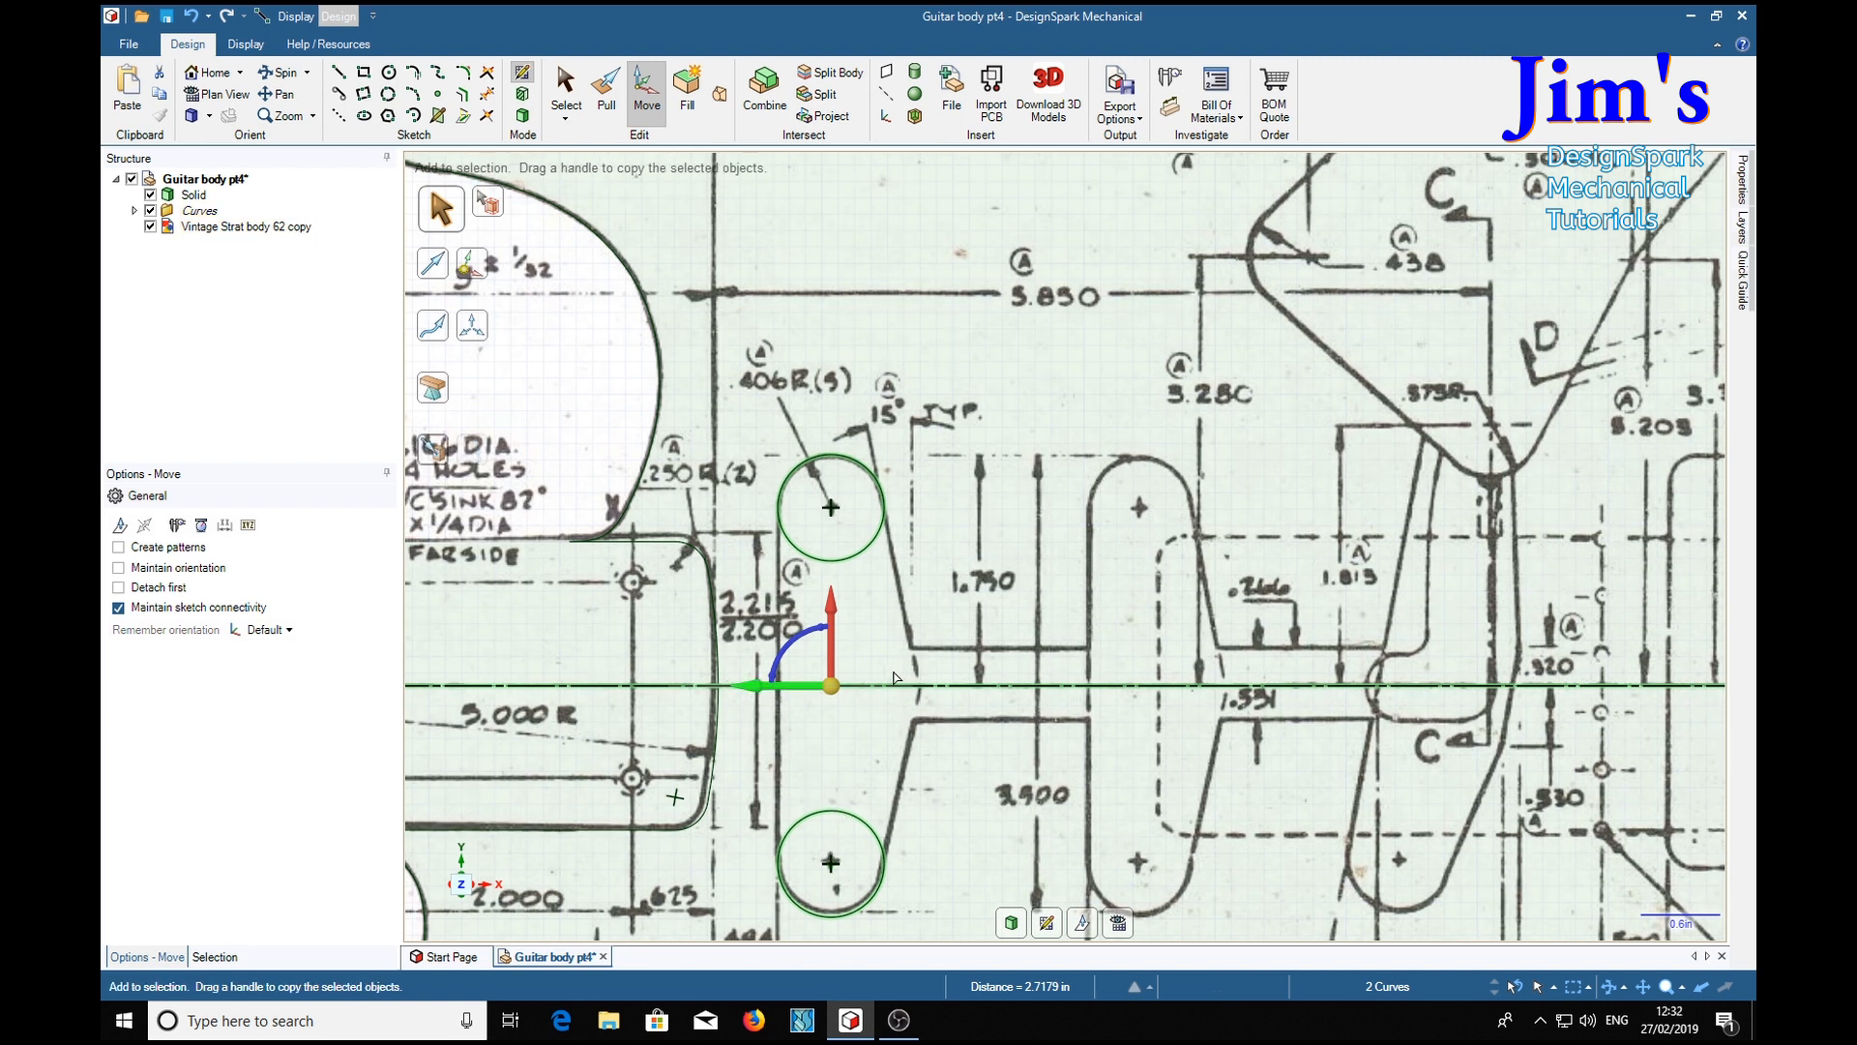
mouse_move(748, 693)
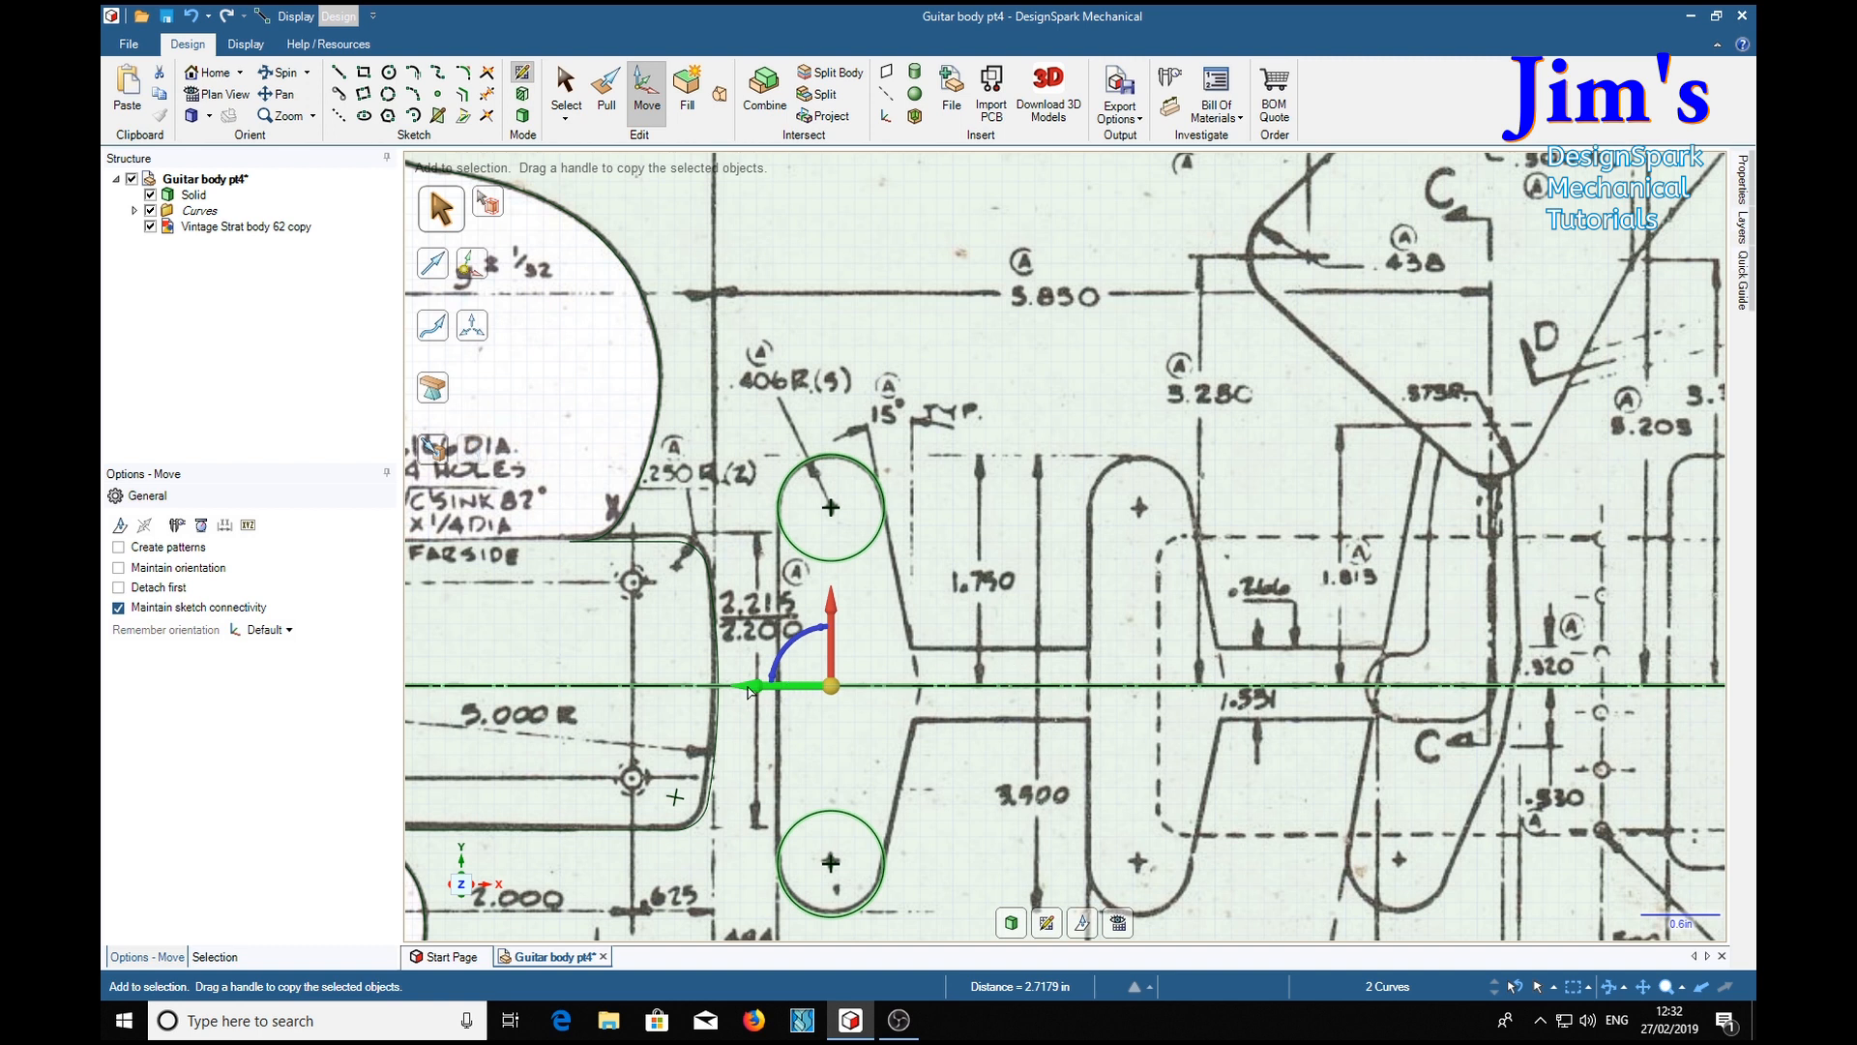
left_click_drag(830, 685, 1101, 685)
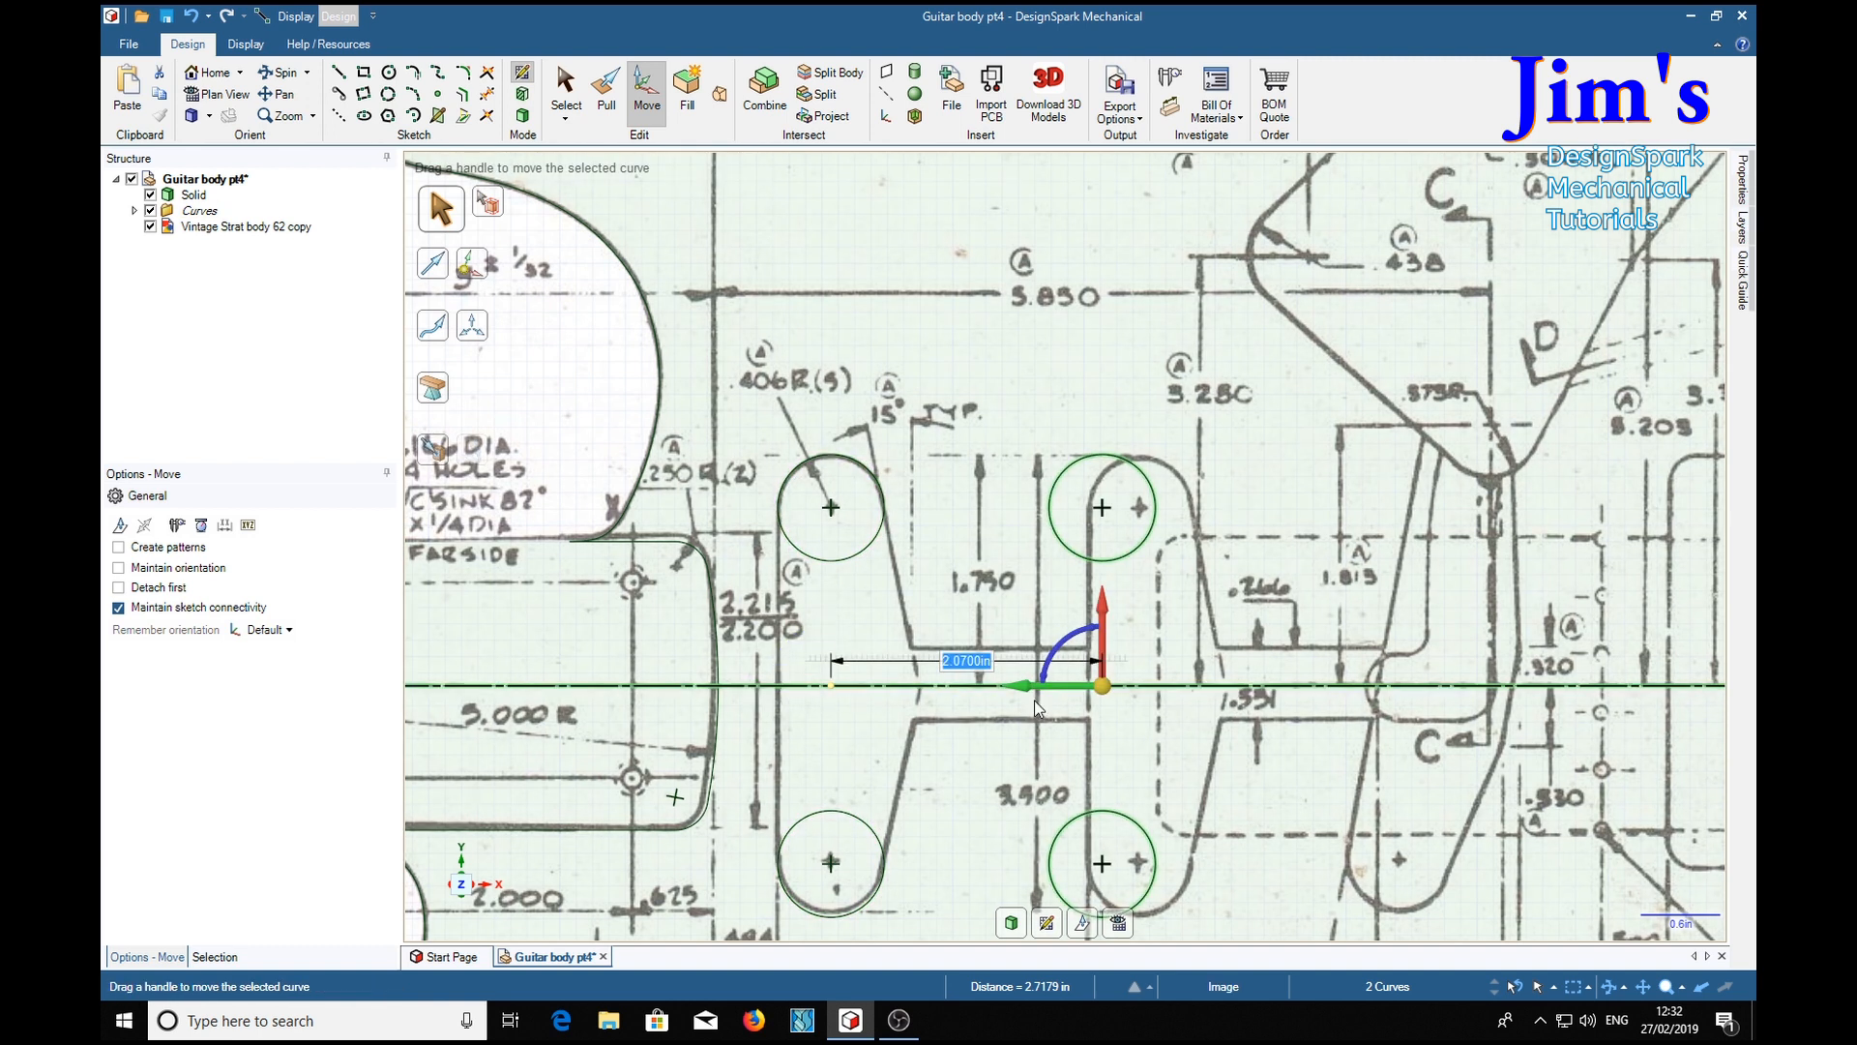
left_click_drag(1099, 687, 1132, 686)
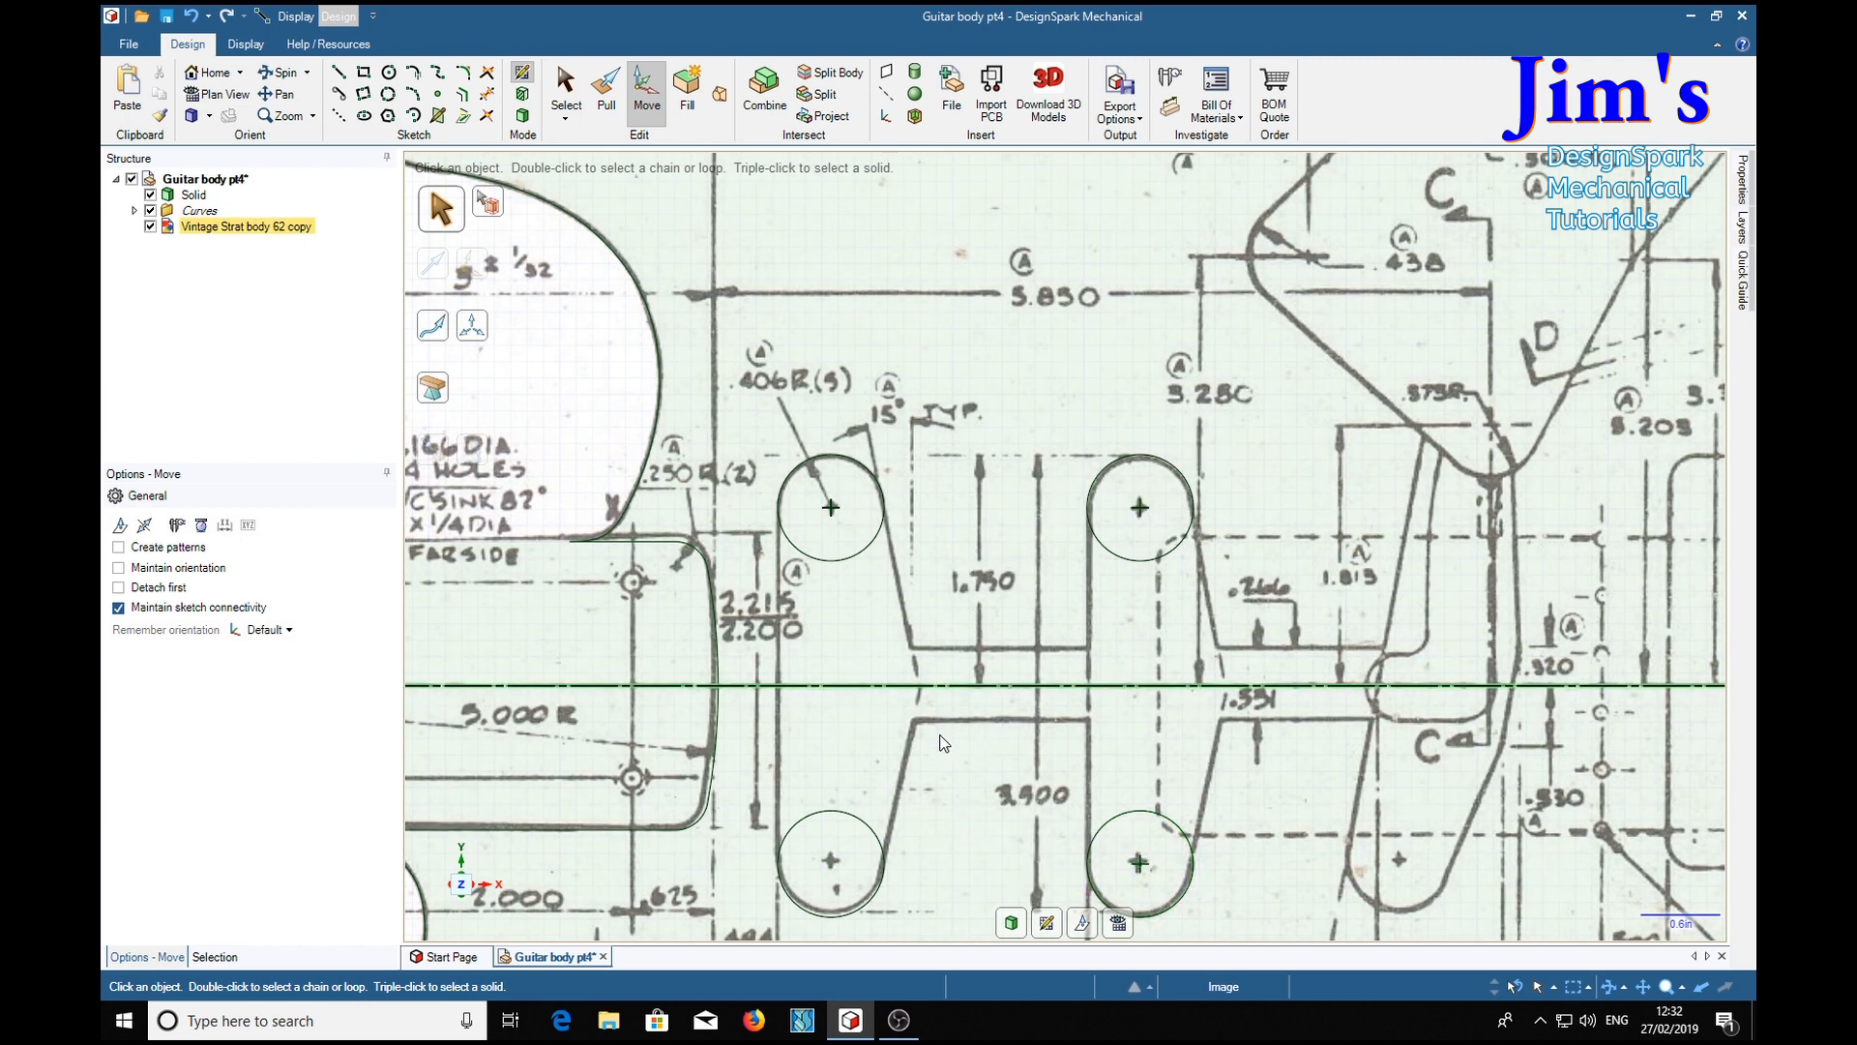
mouse_move(923, 674)
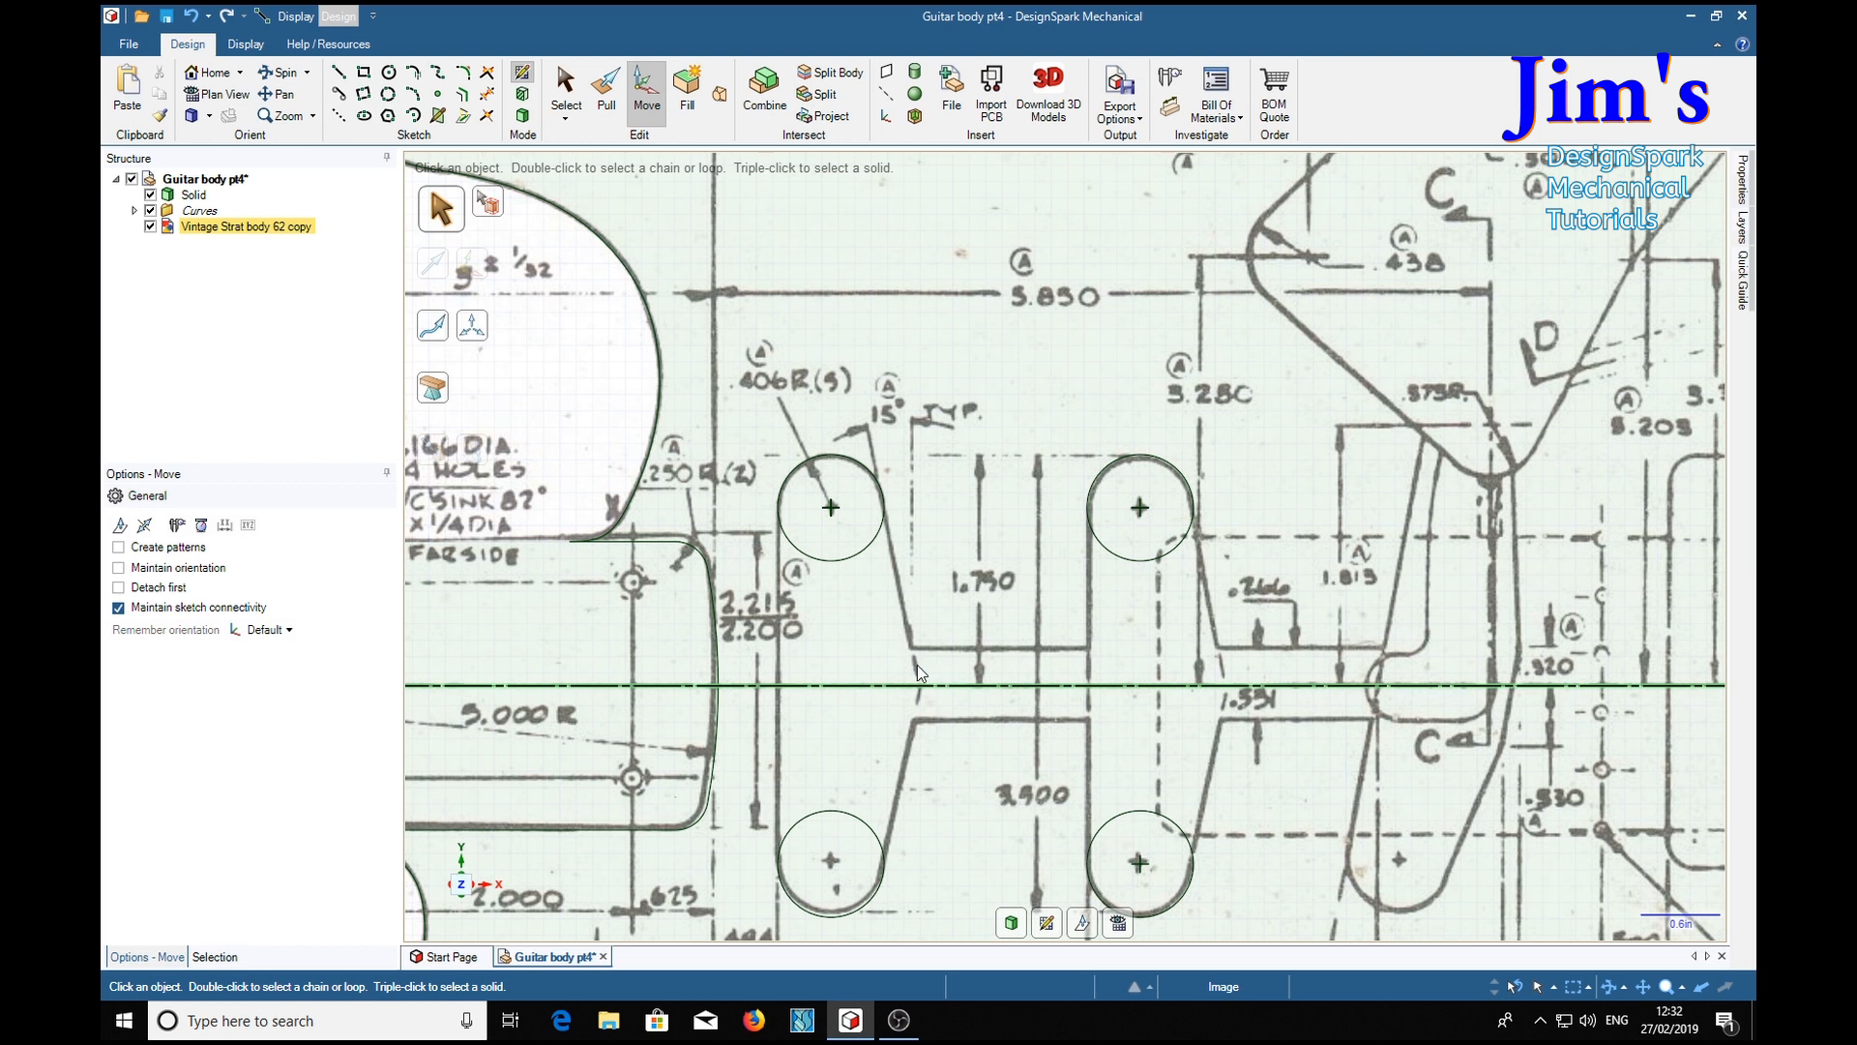
mouse_move(923, 657)
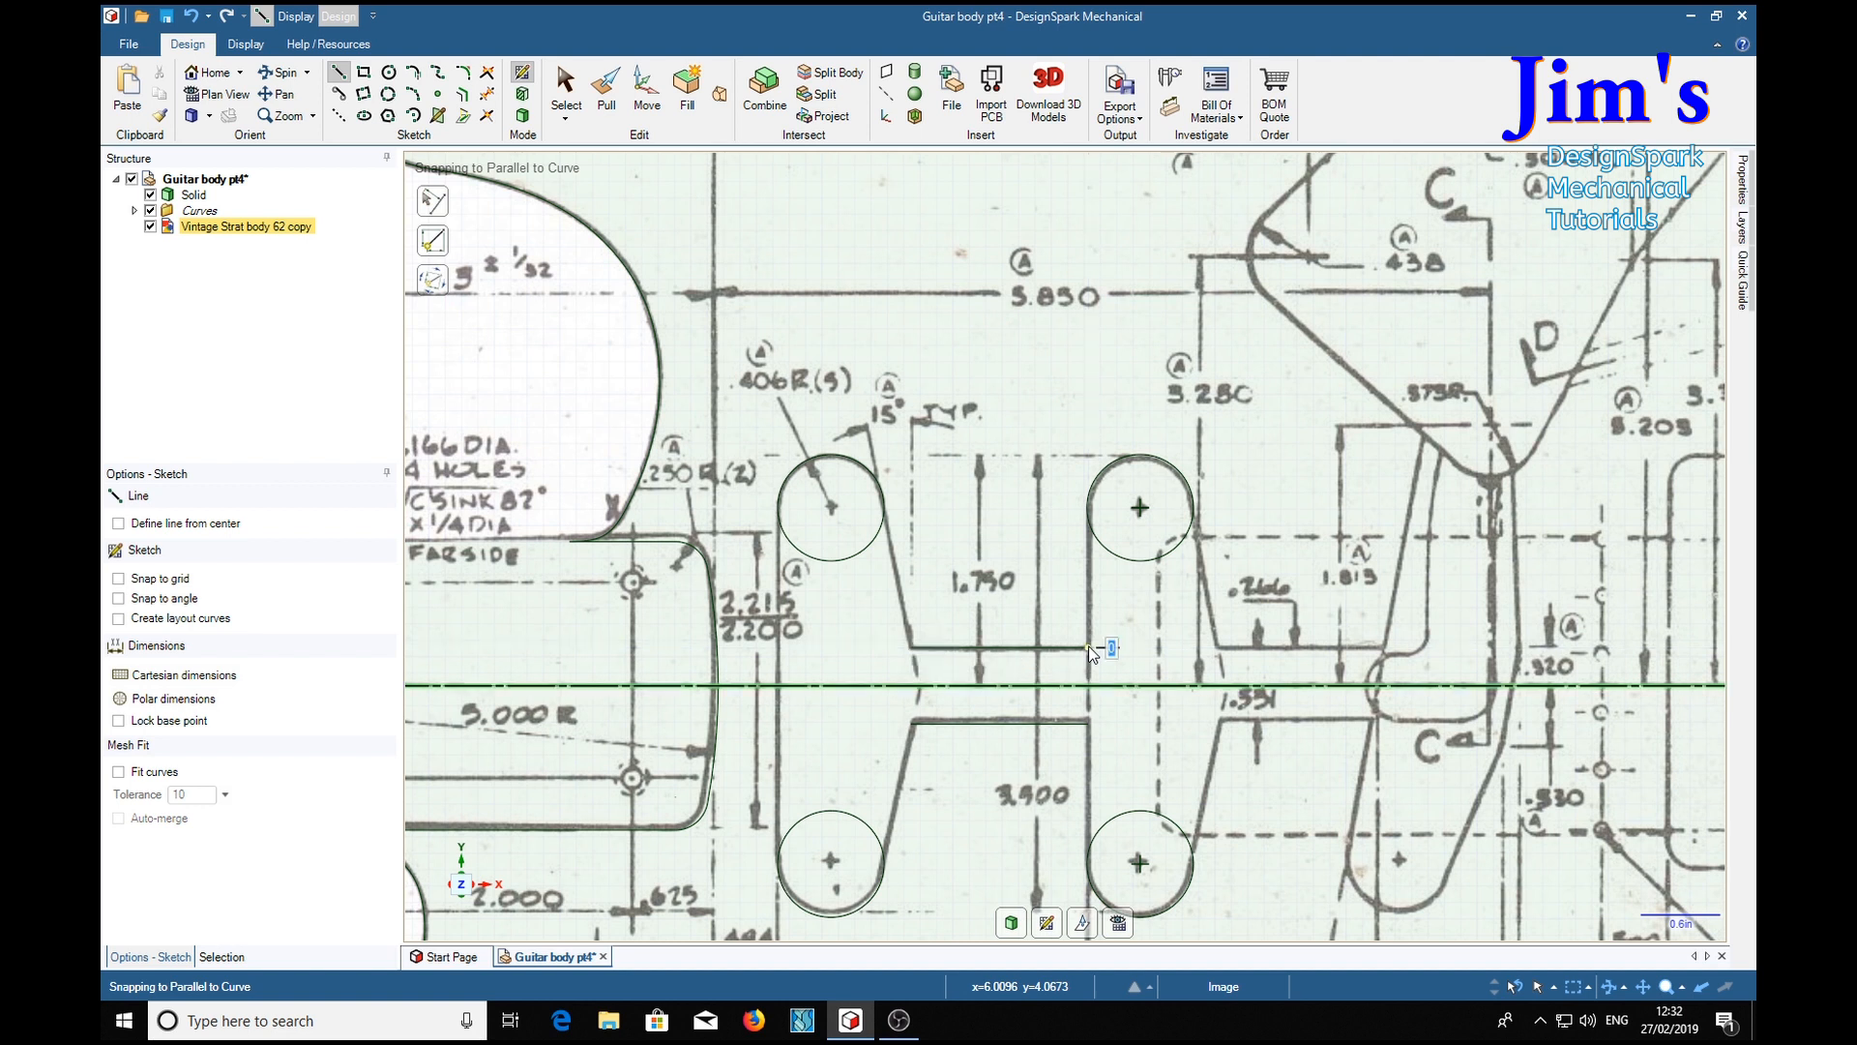
Draw the upper joining edge, the slanted edge from the lower circle, and extend the horizontal edge right
left_click_drag(1088, 650, 1136, 731)
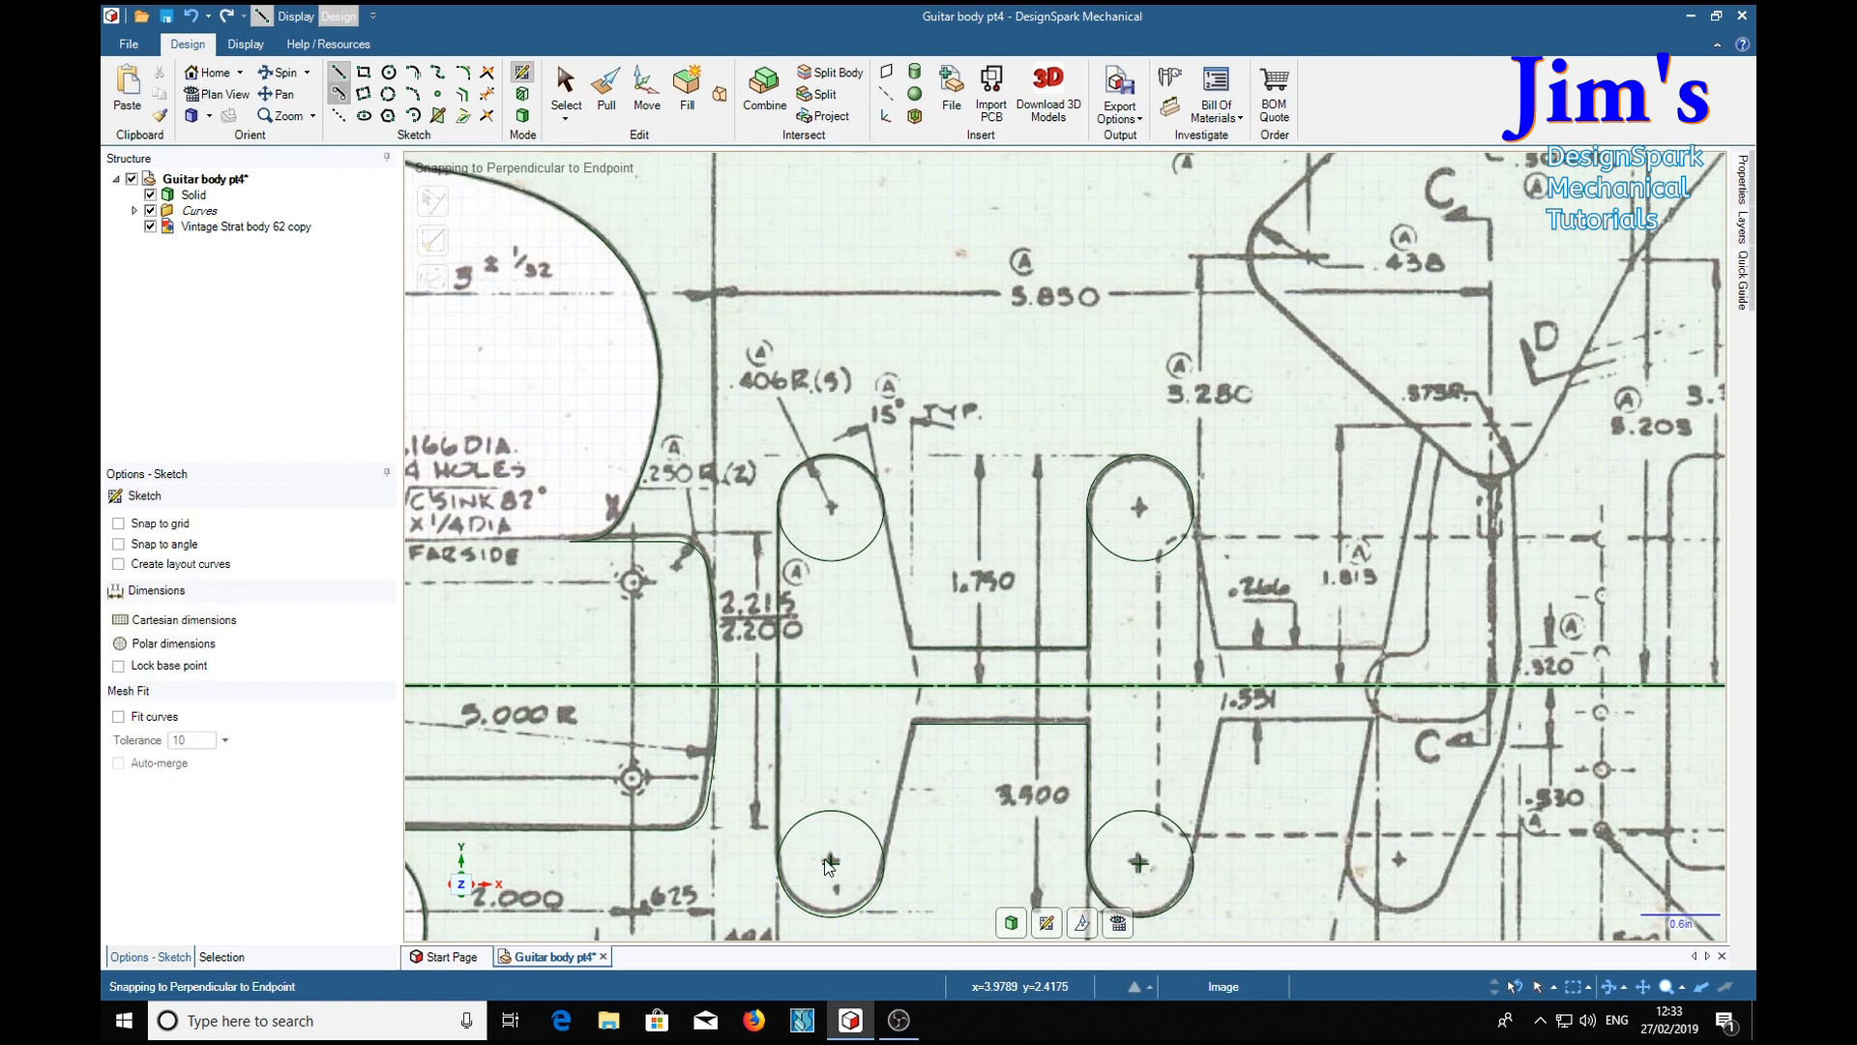
left_click_drag(830, 865, 931, 752)
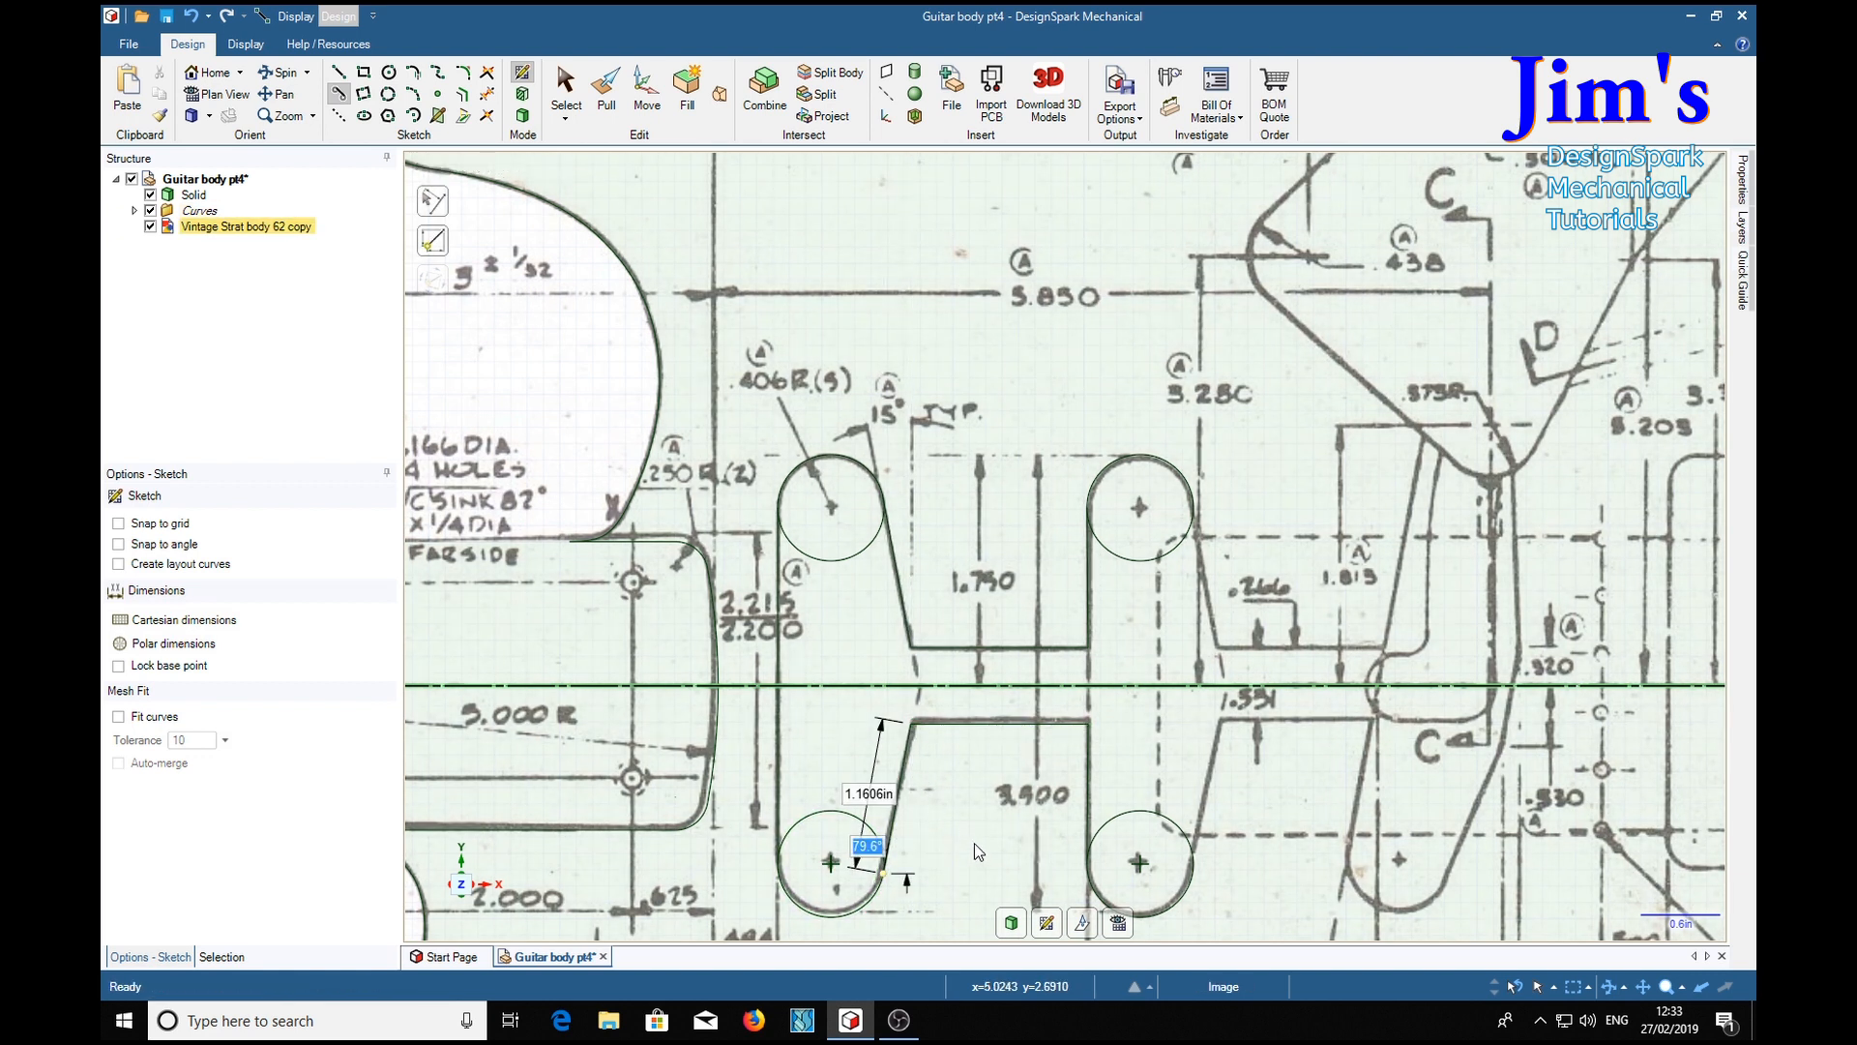
mouse_move(1025, 832)
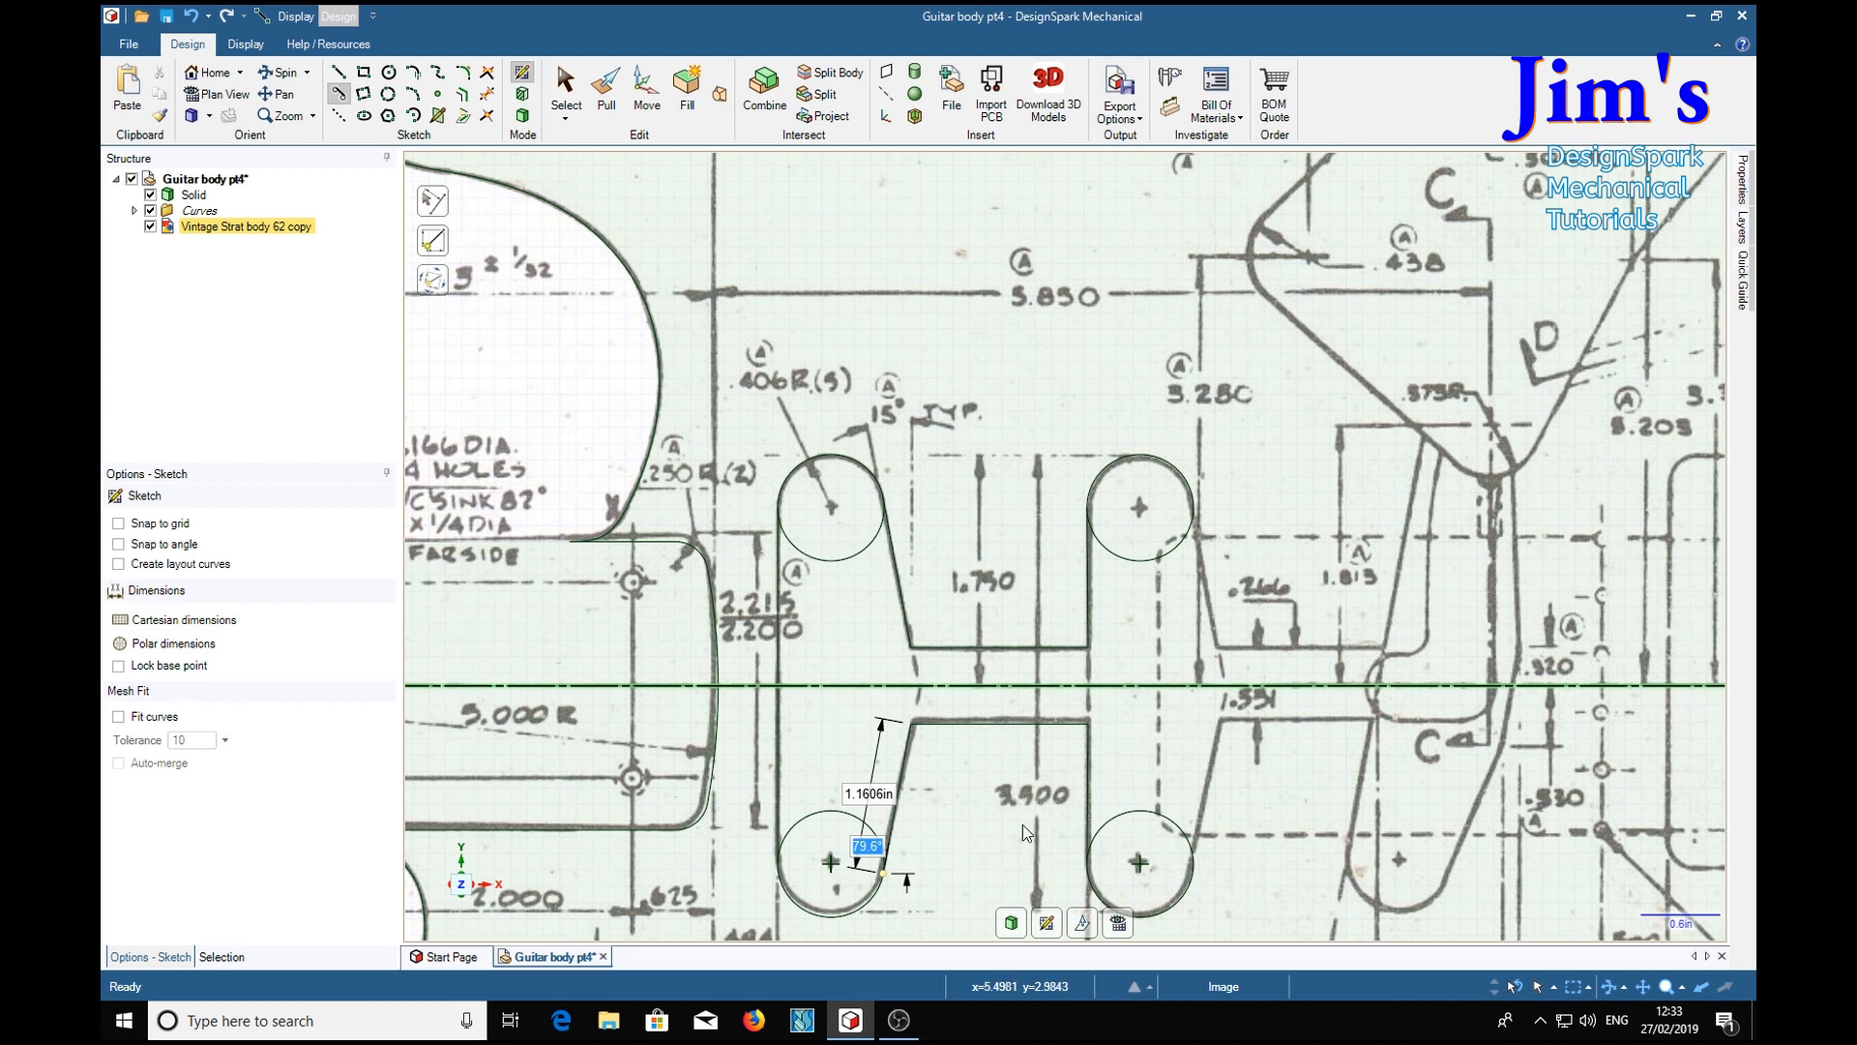
mouse_move(897, 563)
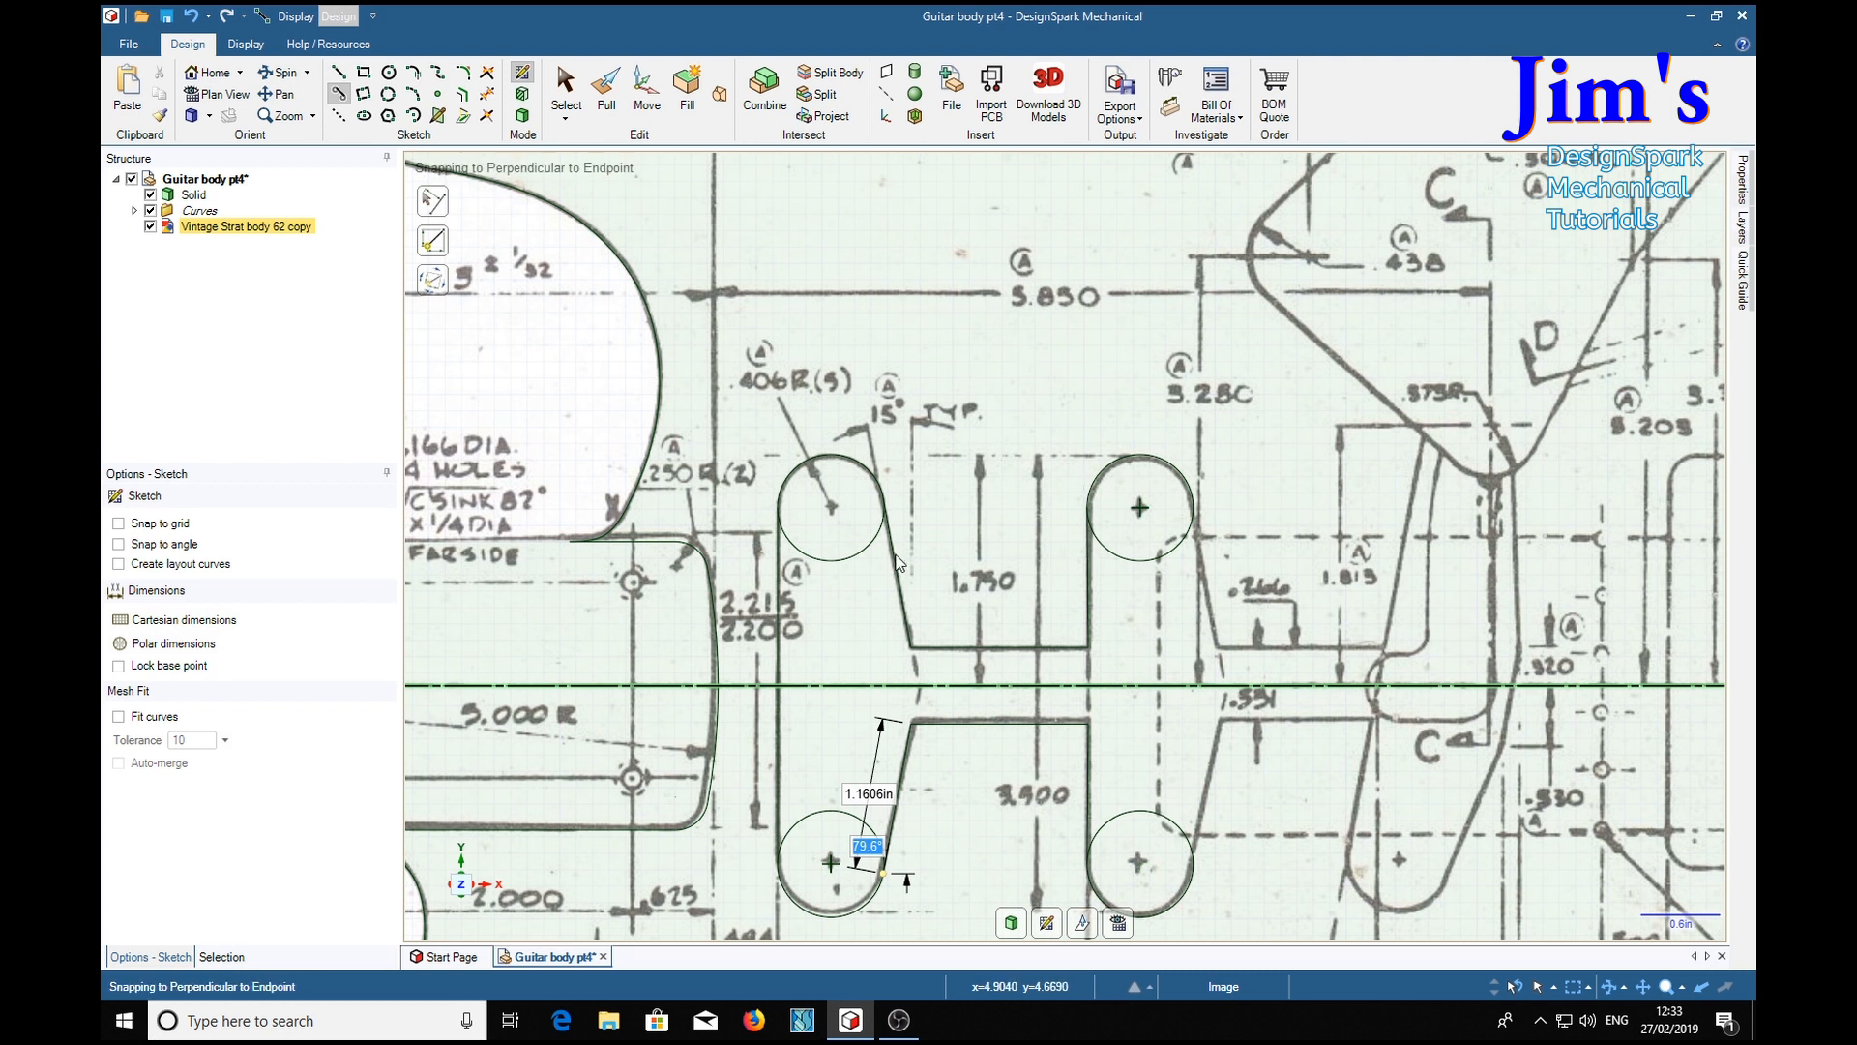
mouse_move(1213, 658)
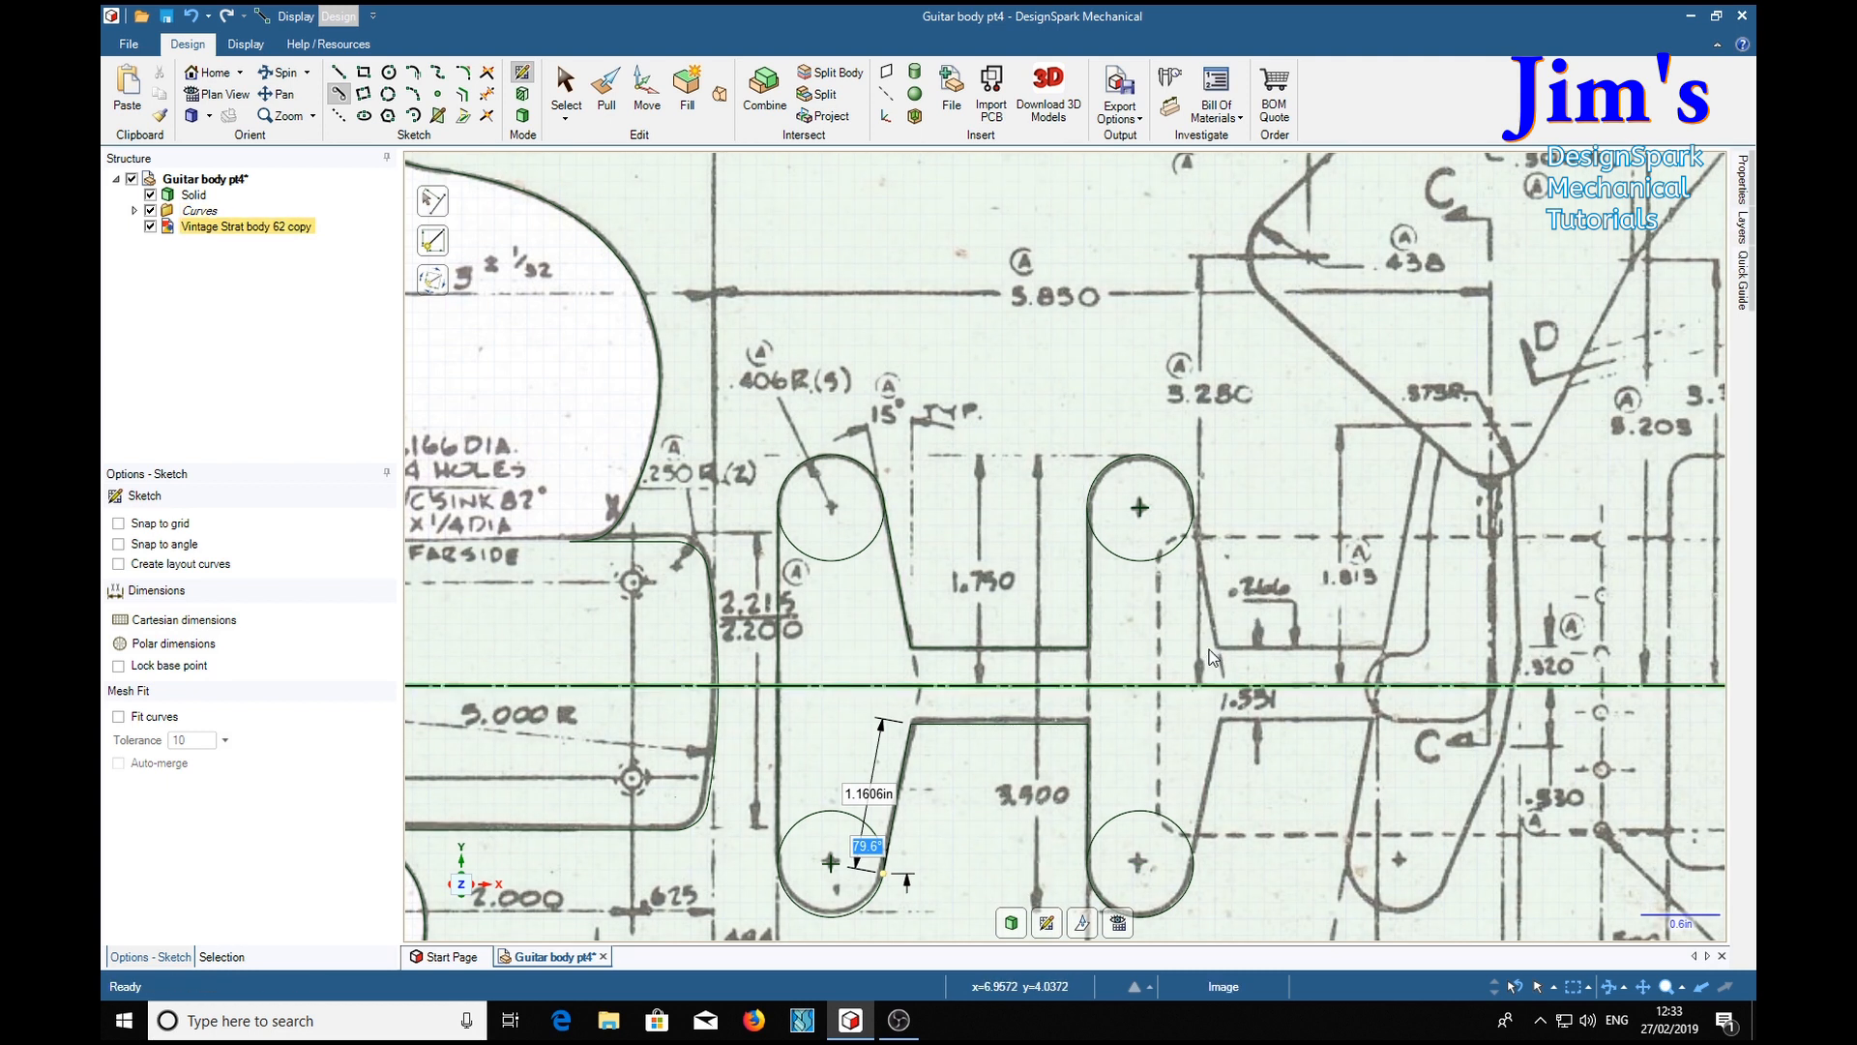
mouse_move(1397, 656)
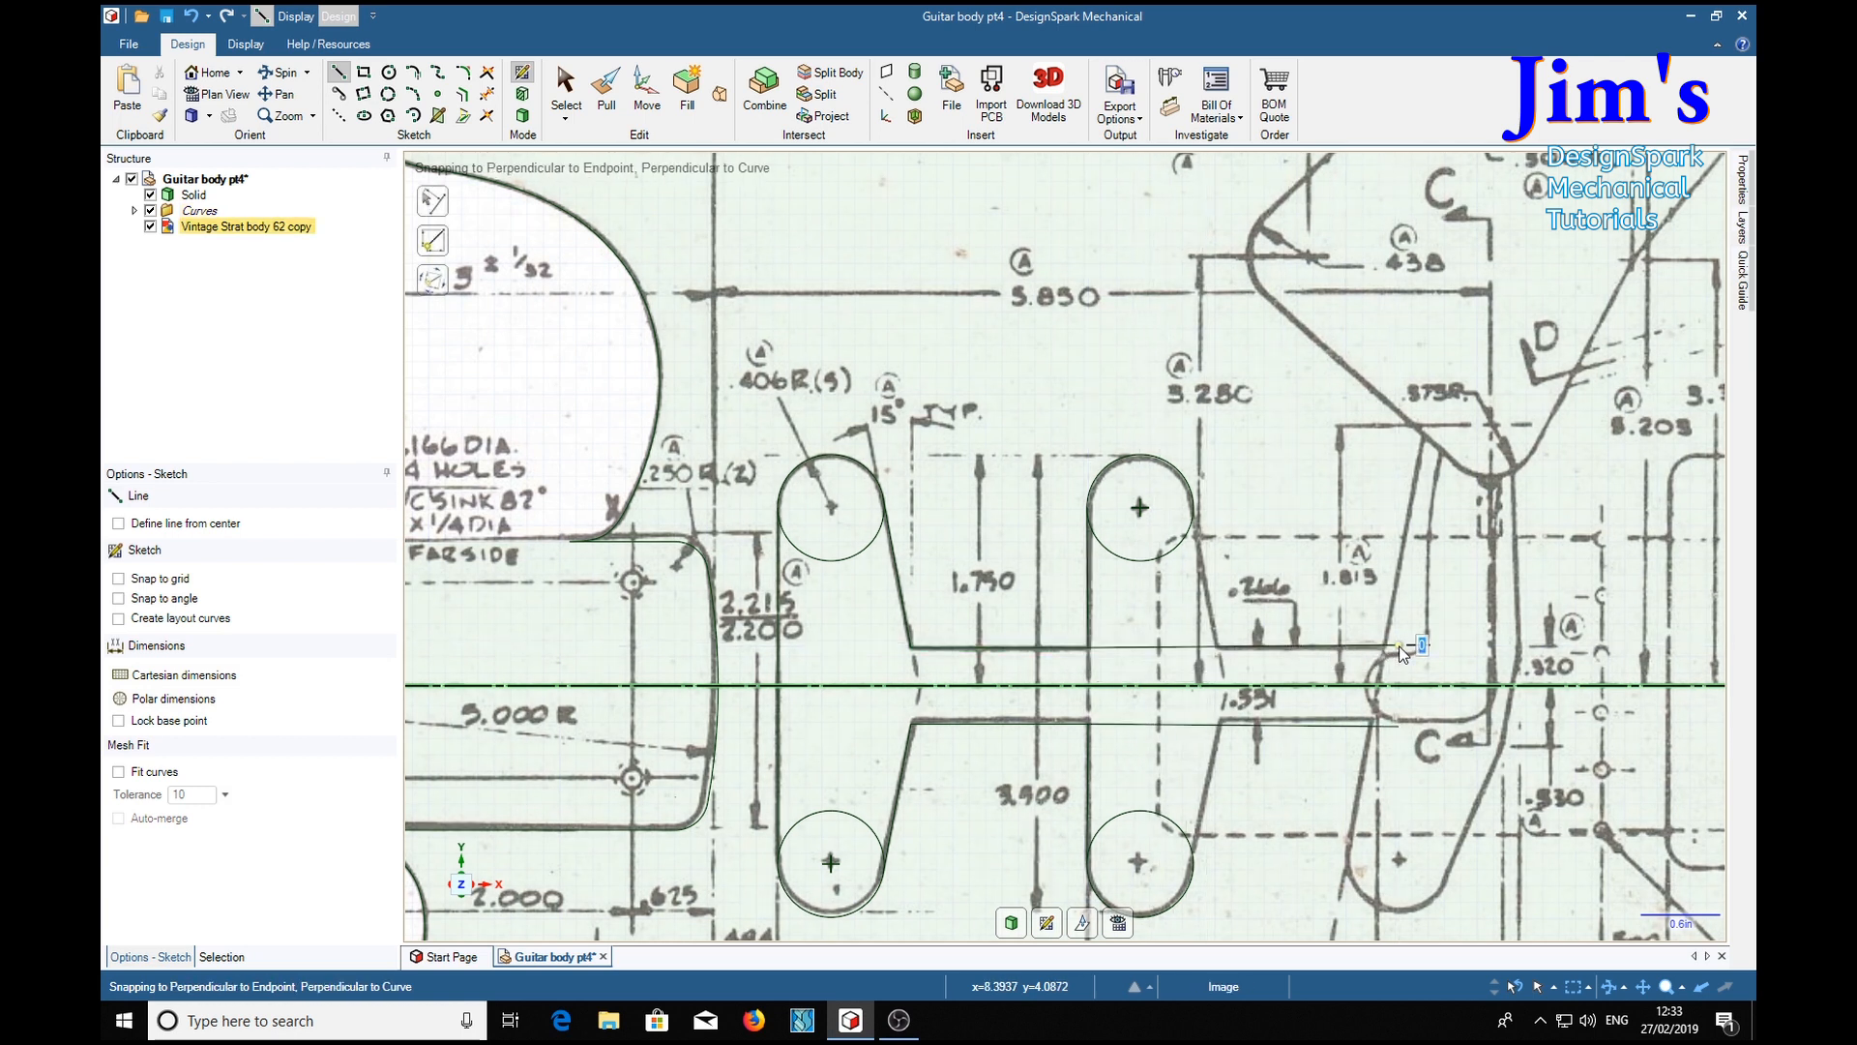
left_click_drag(1397, 646, 1273, 859)
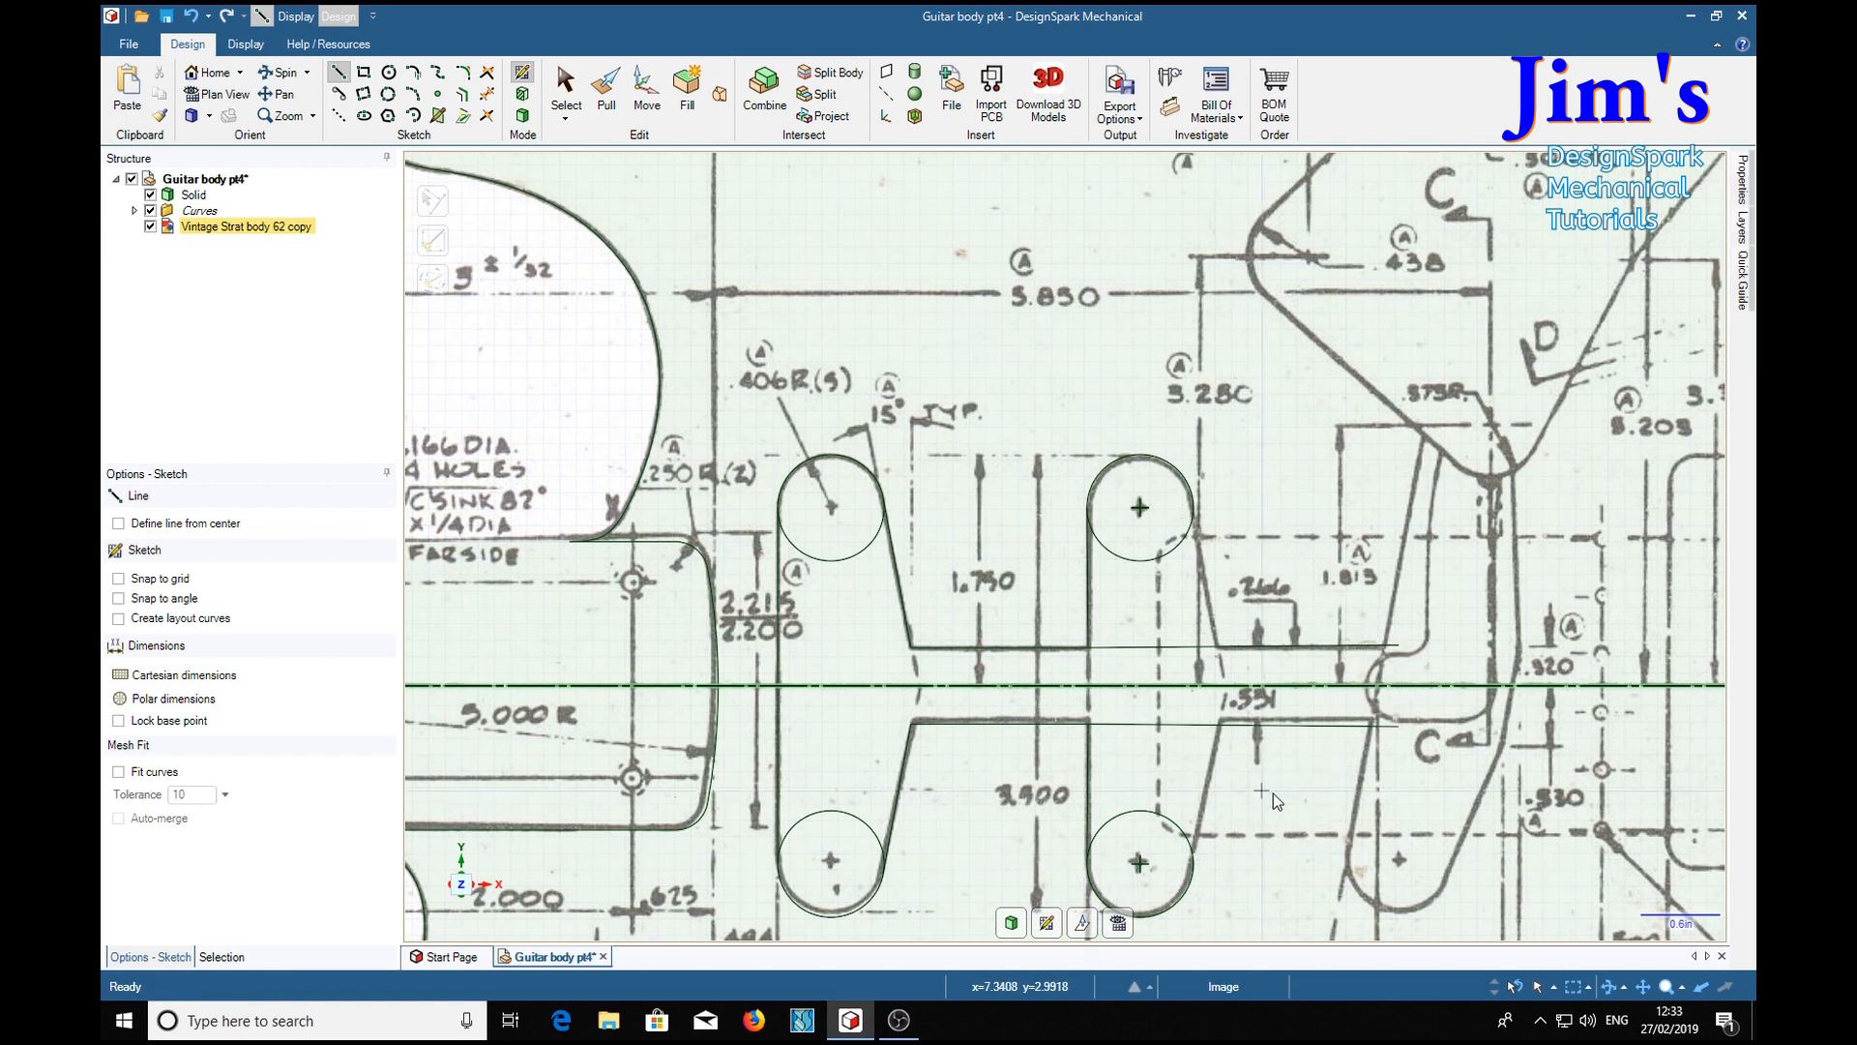
mouse_move(1279, 588)
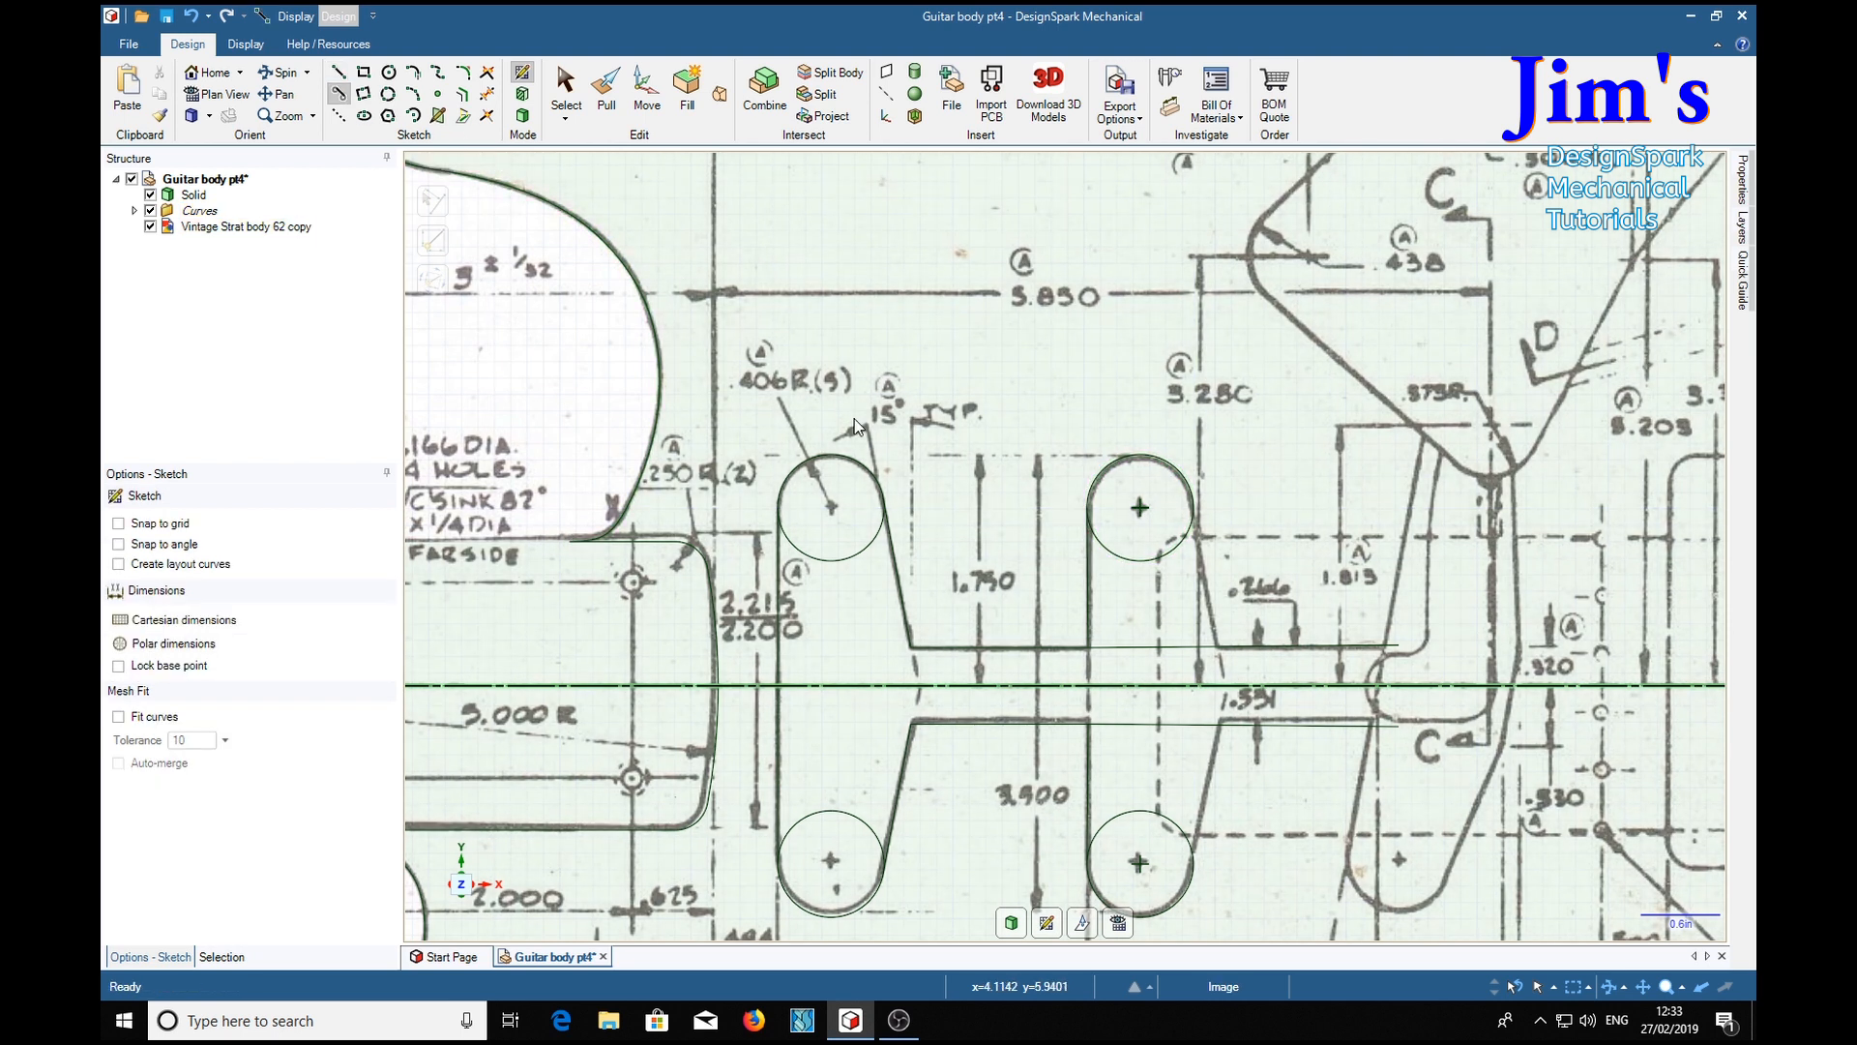
mouse_move(1194, 503)
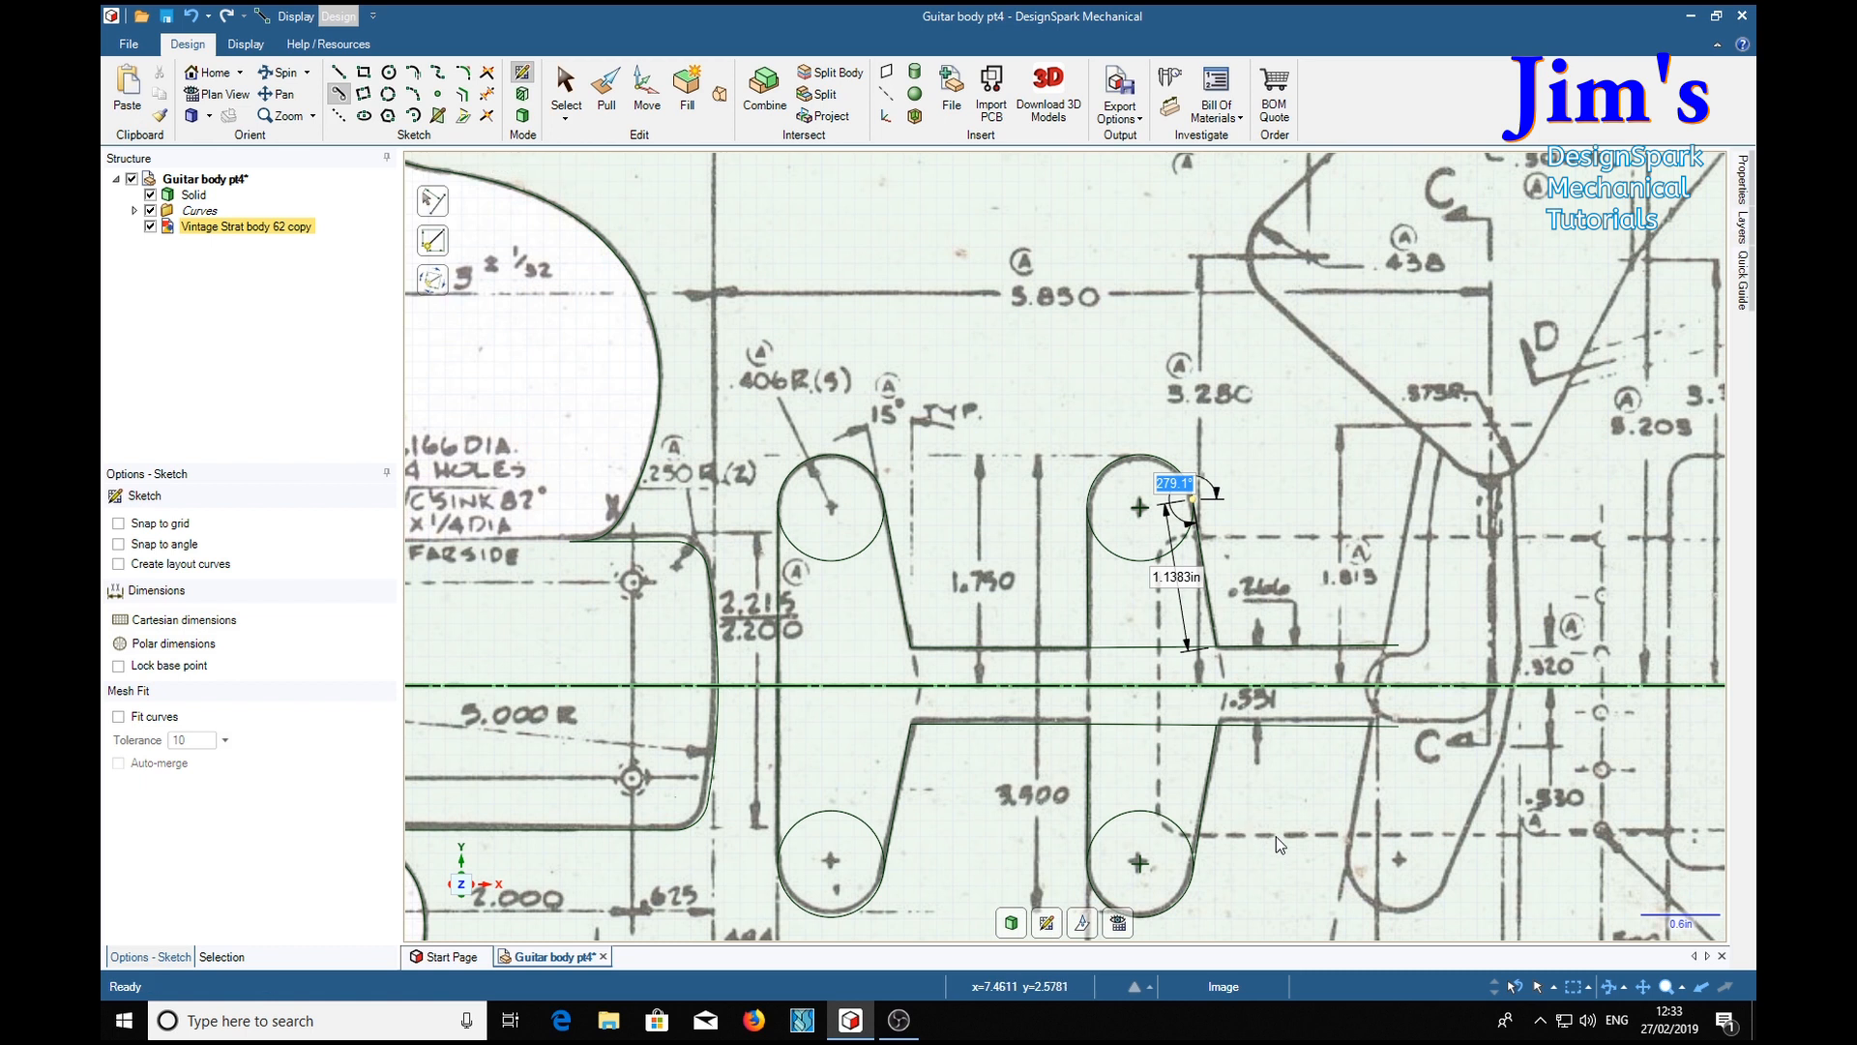
mouse_move(661, 474)
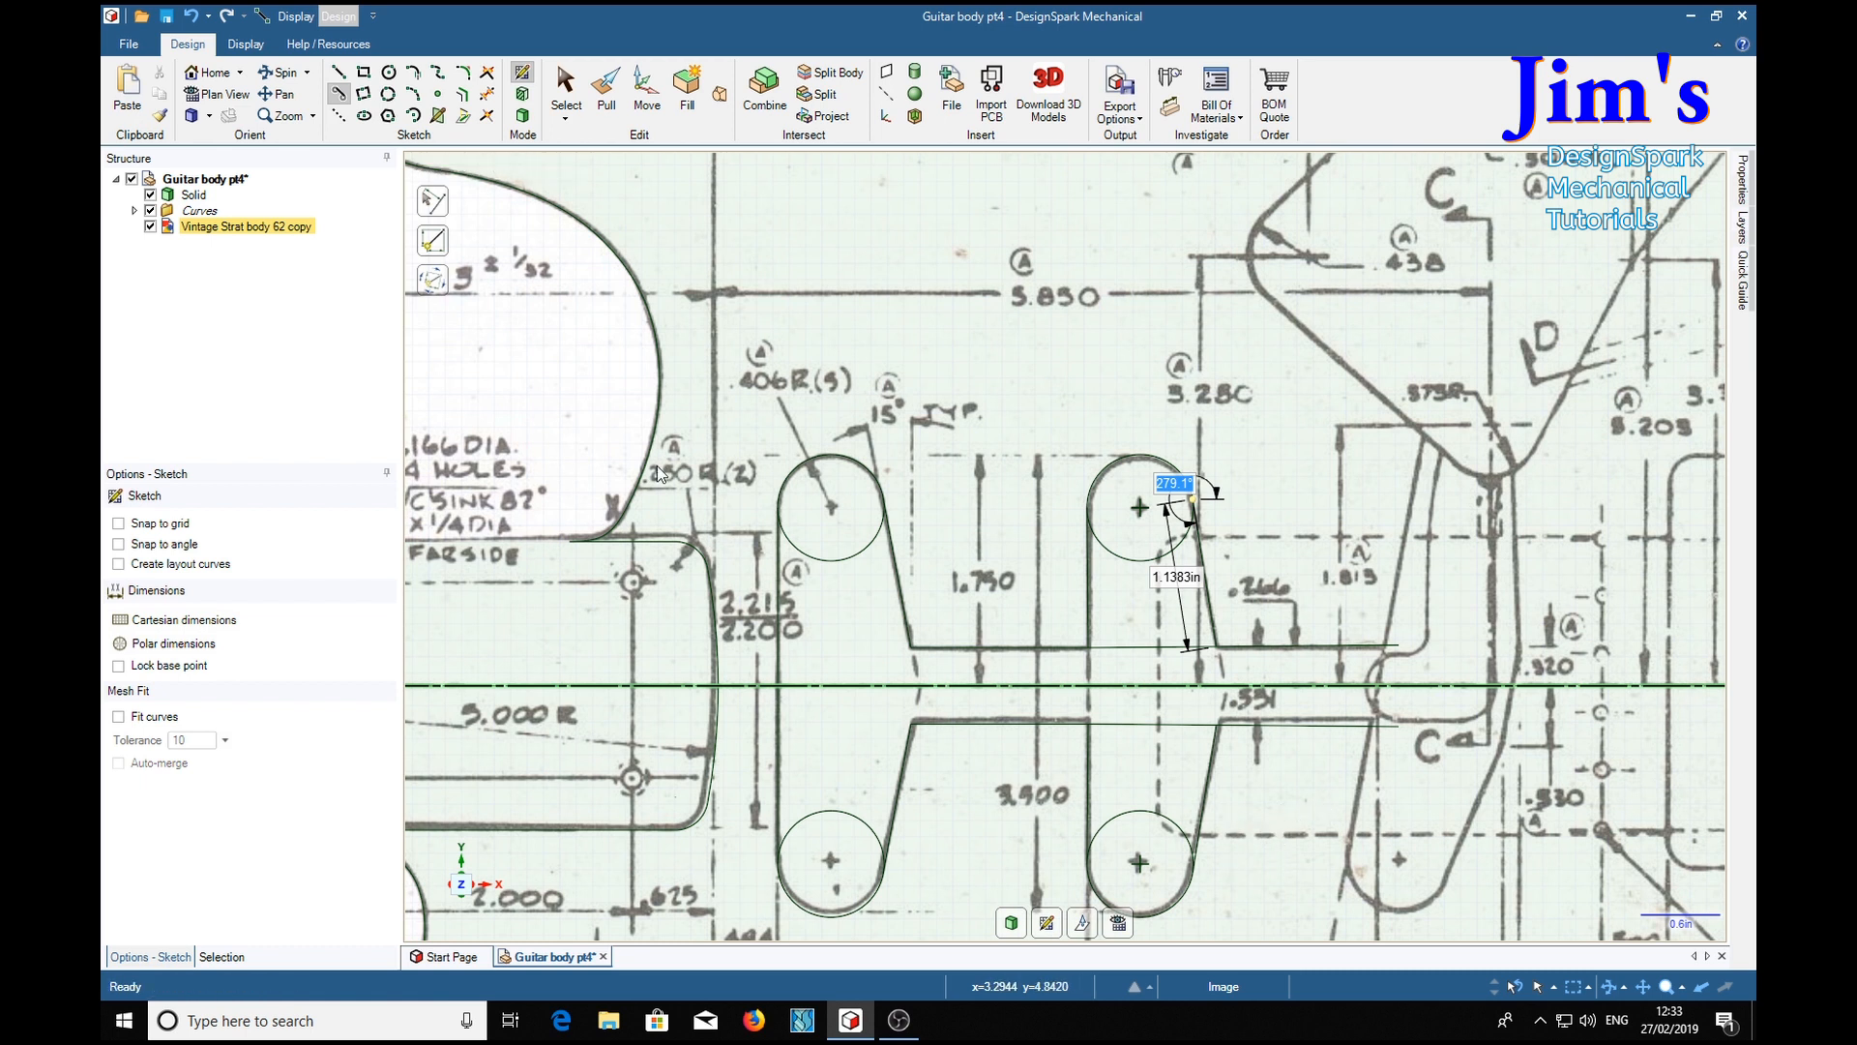
Finish the last slanted edge and trim the stray centreline piece between the cavity outlines
left_click(149, 226)
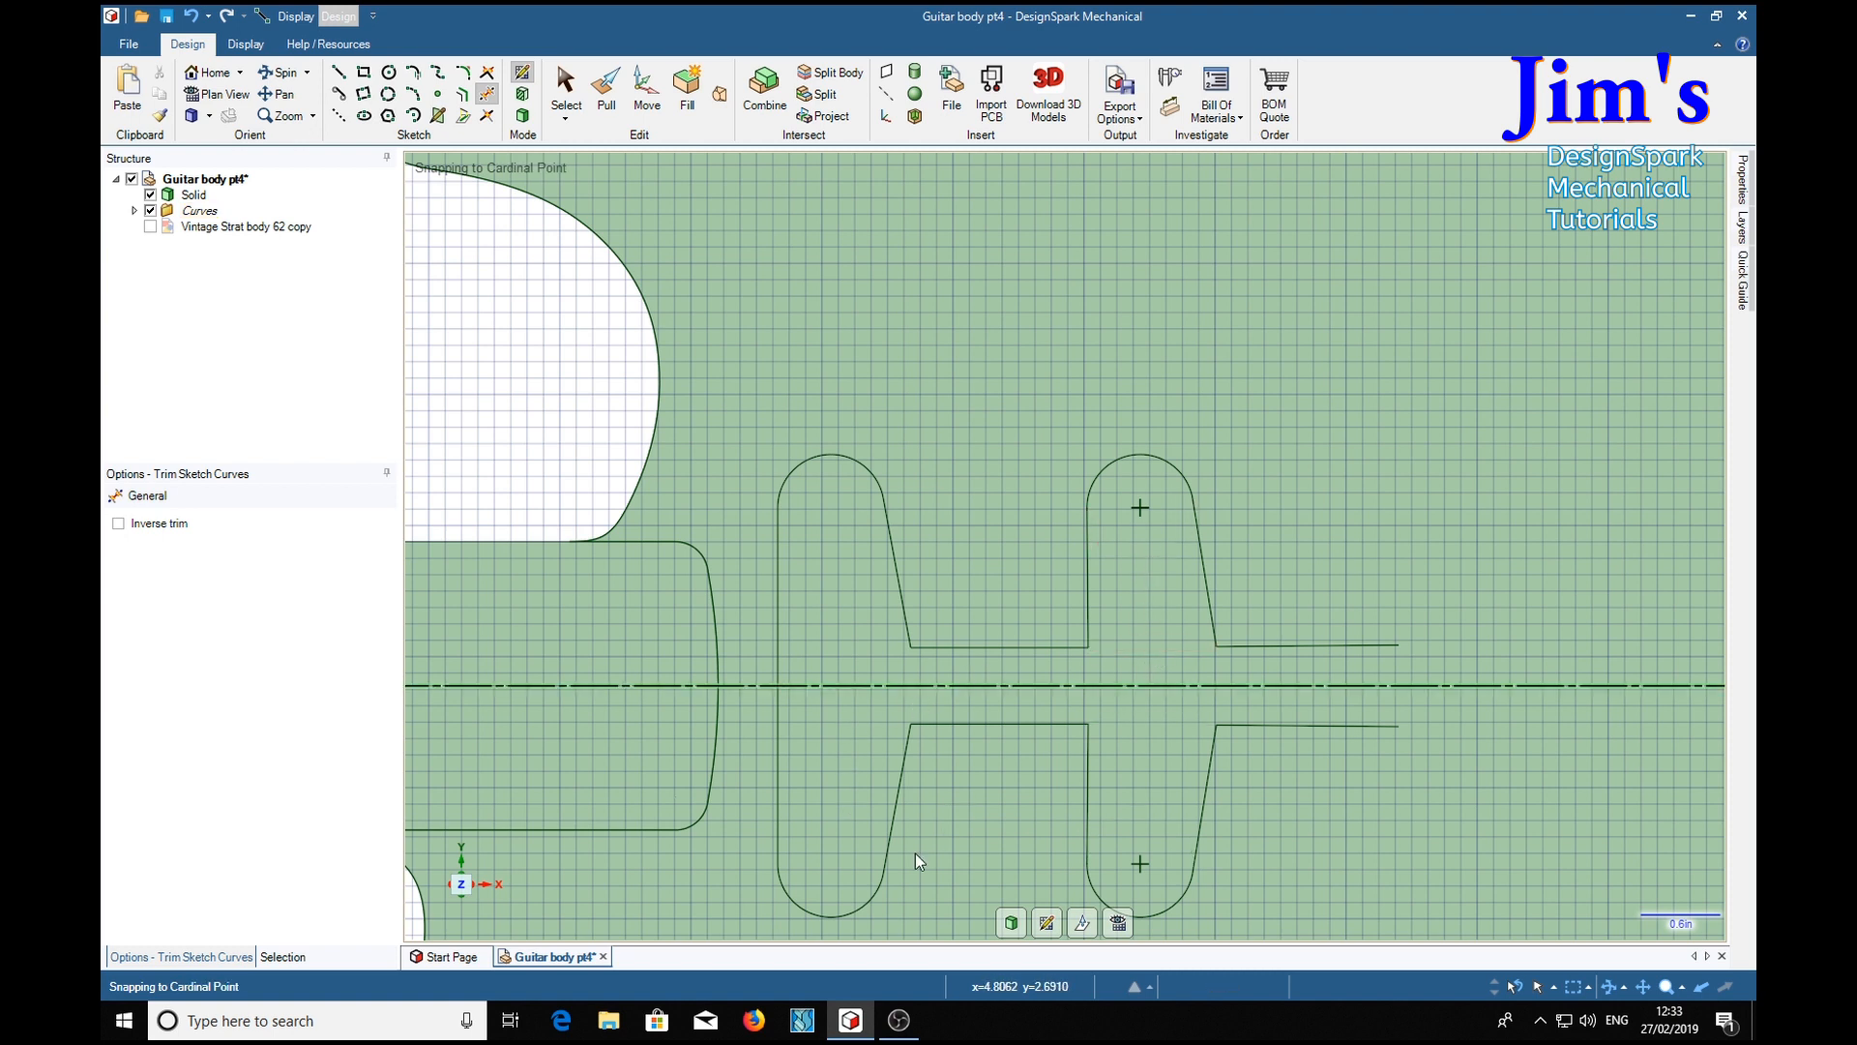
mouse_move(975, 861)
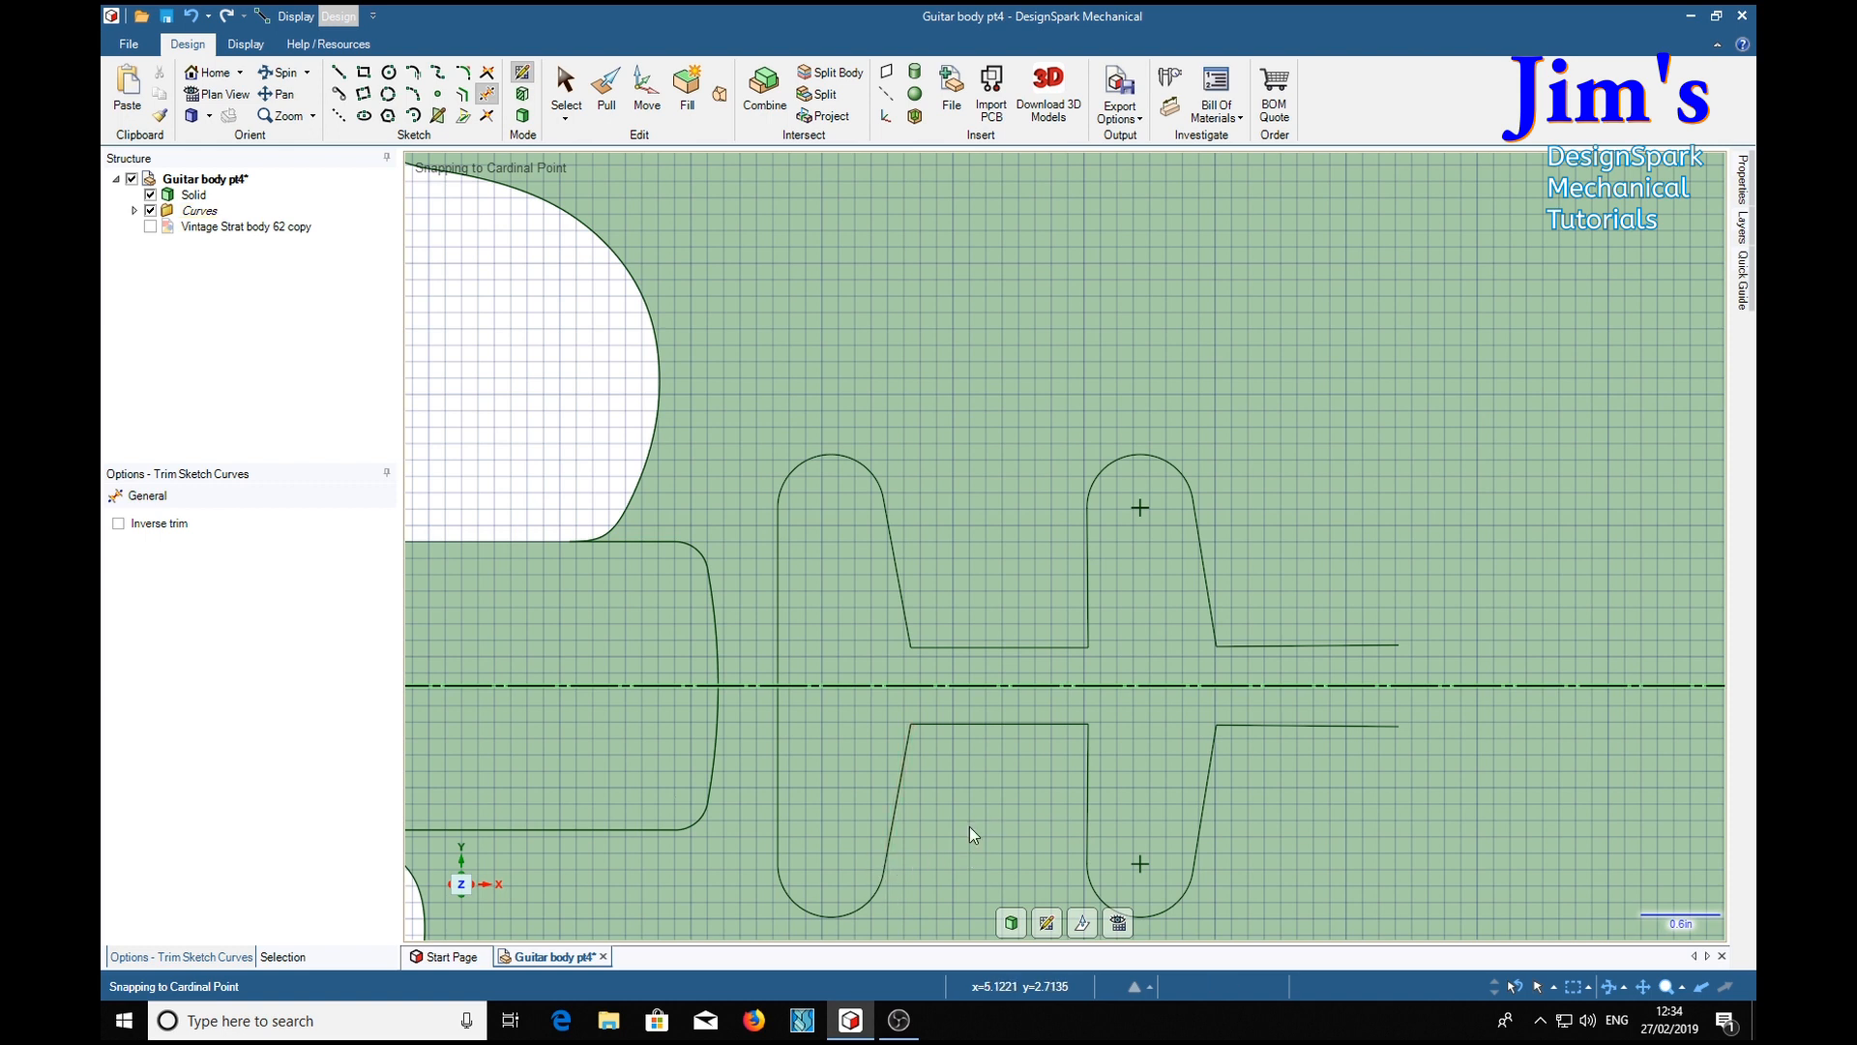
mouse_move(1345, 781)
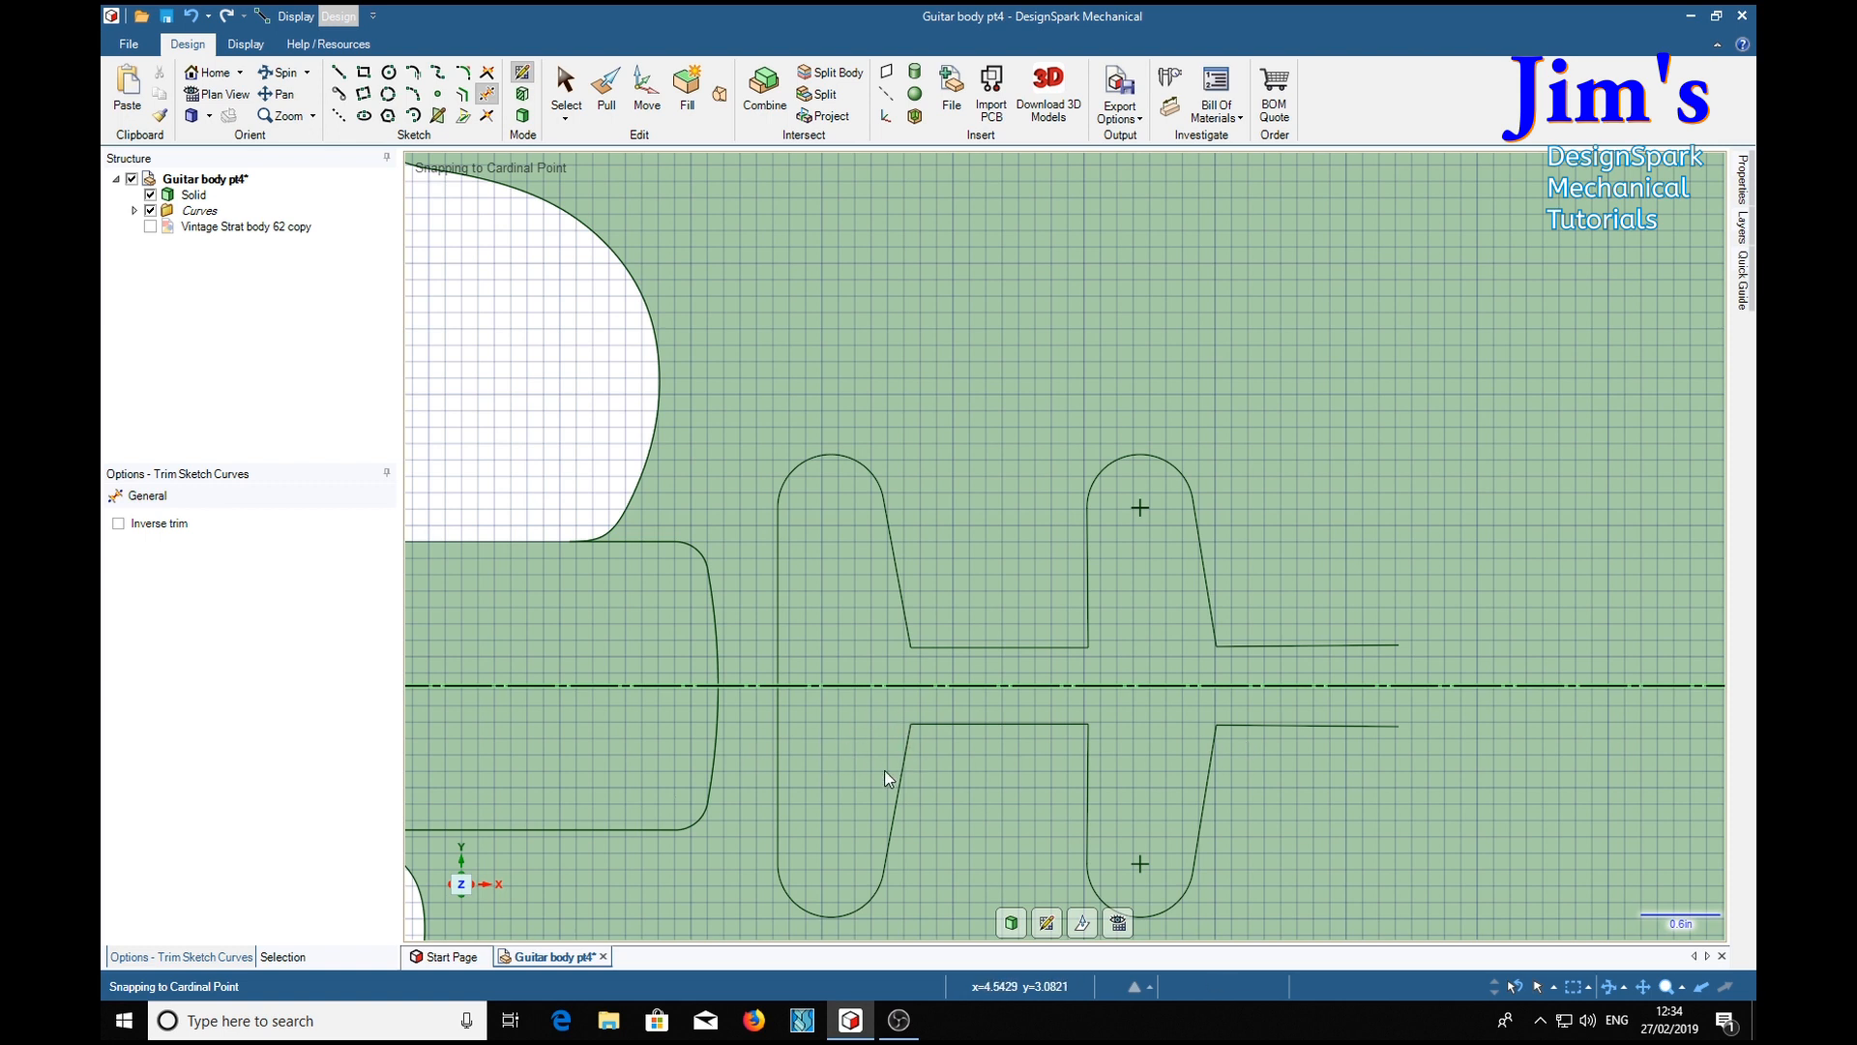
left_click(883, 687)
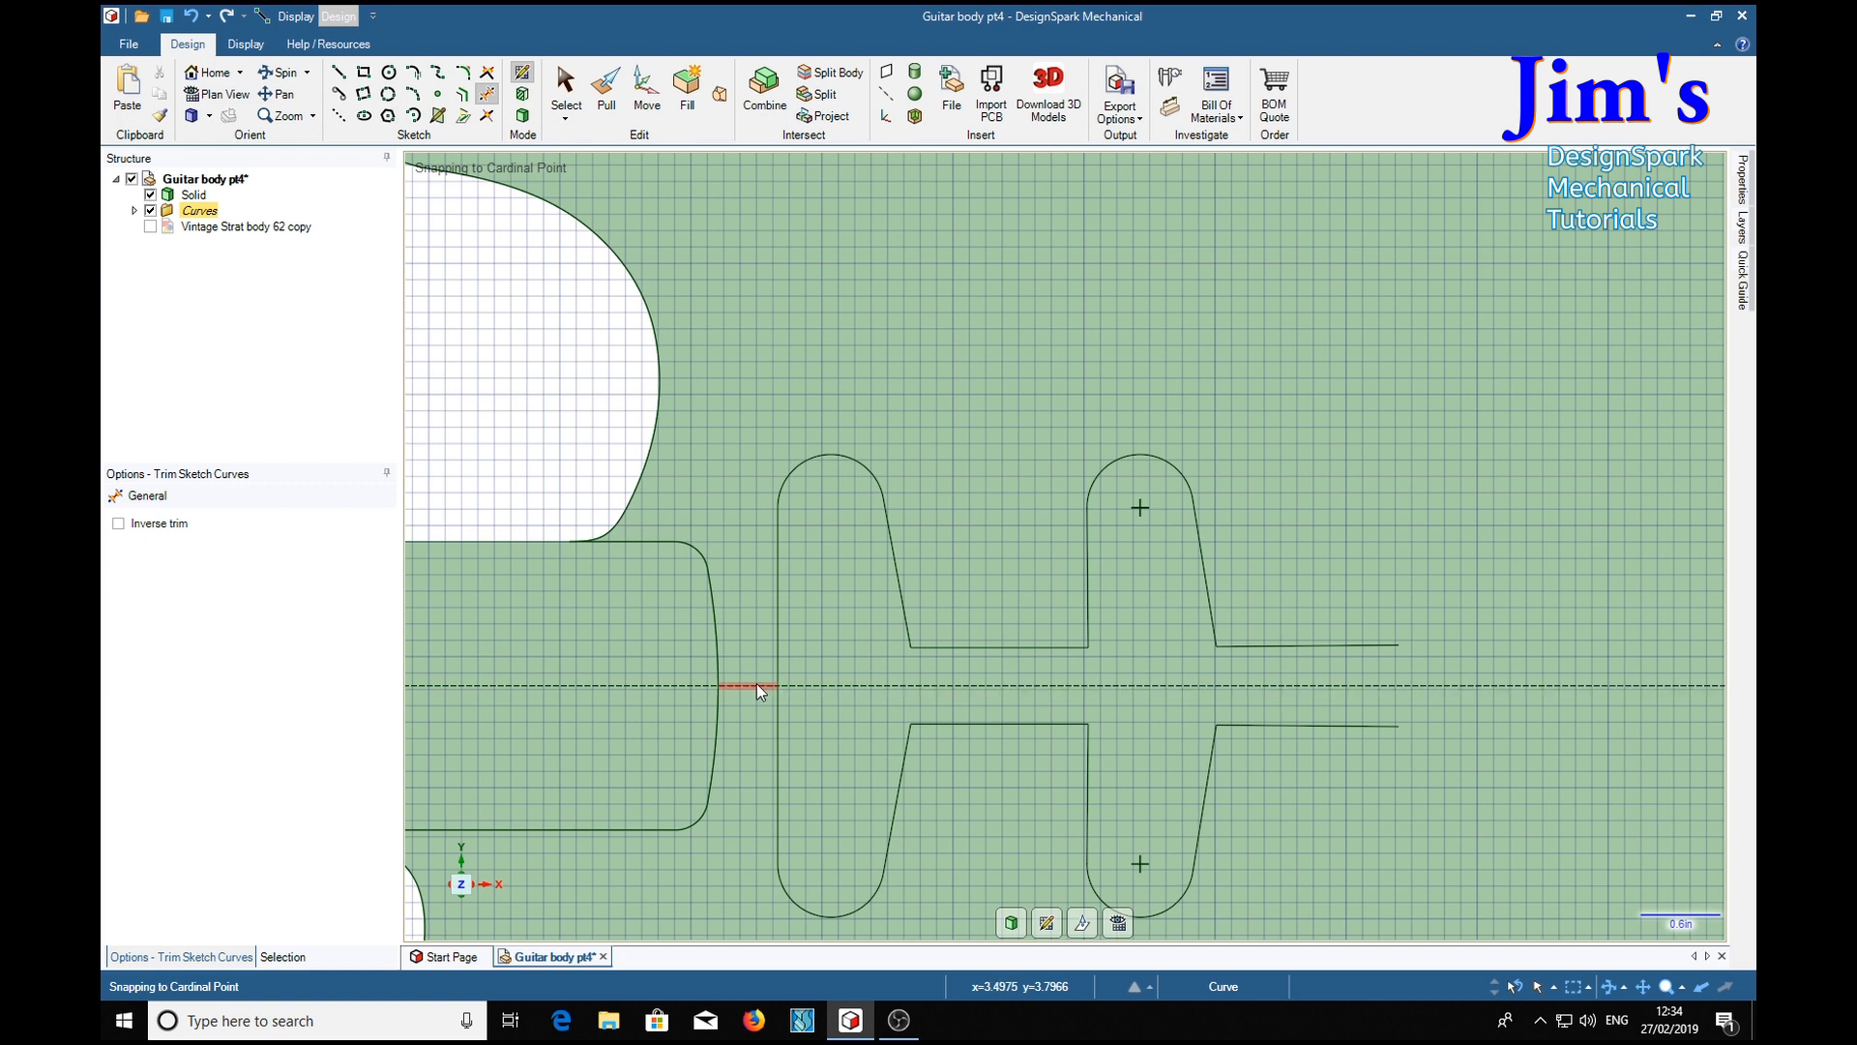
right_click(758, 691)
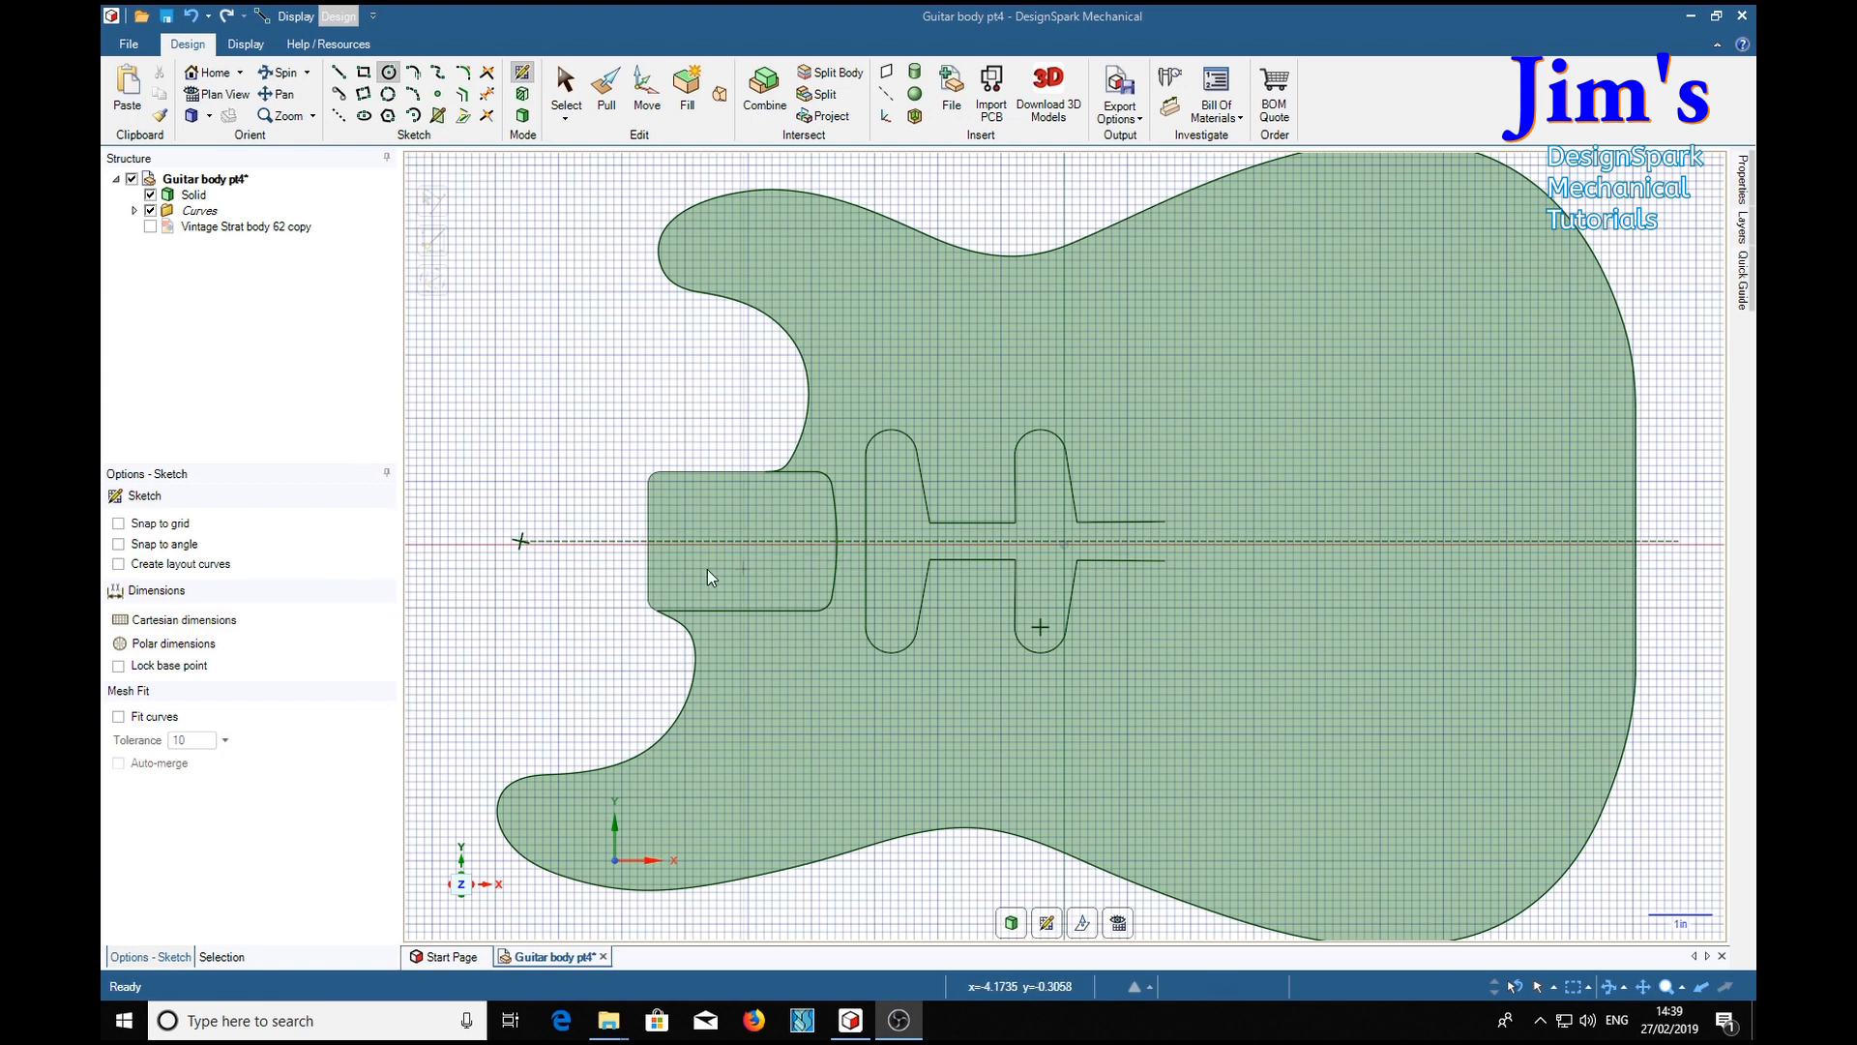
mouse_move(546, 583)
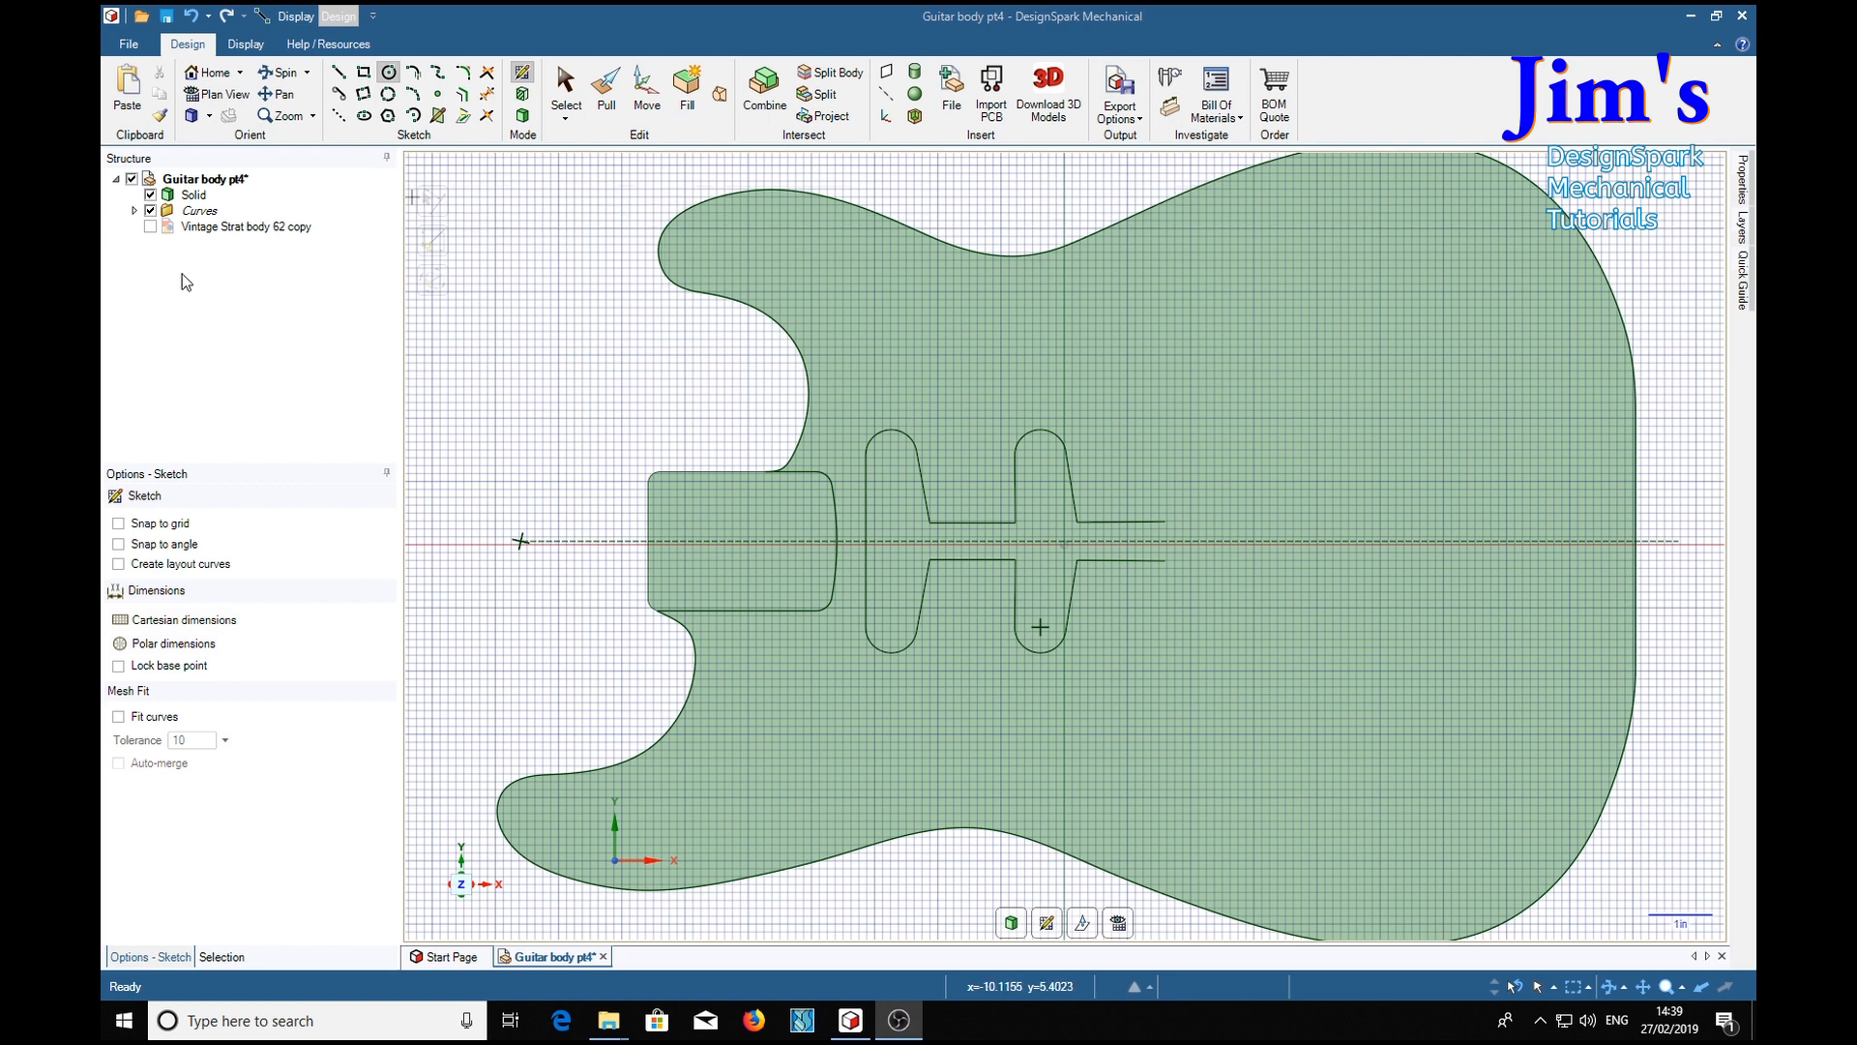
Re-tick the Vintage Strat body image so the blueprint shows over the trimmed pickup outlines
left_click(149, 226)
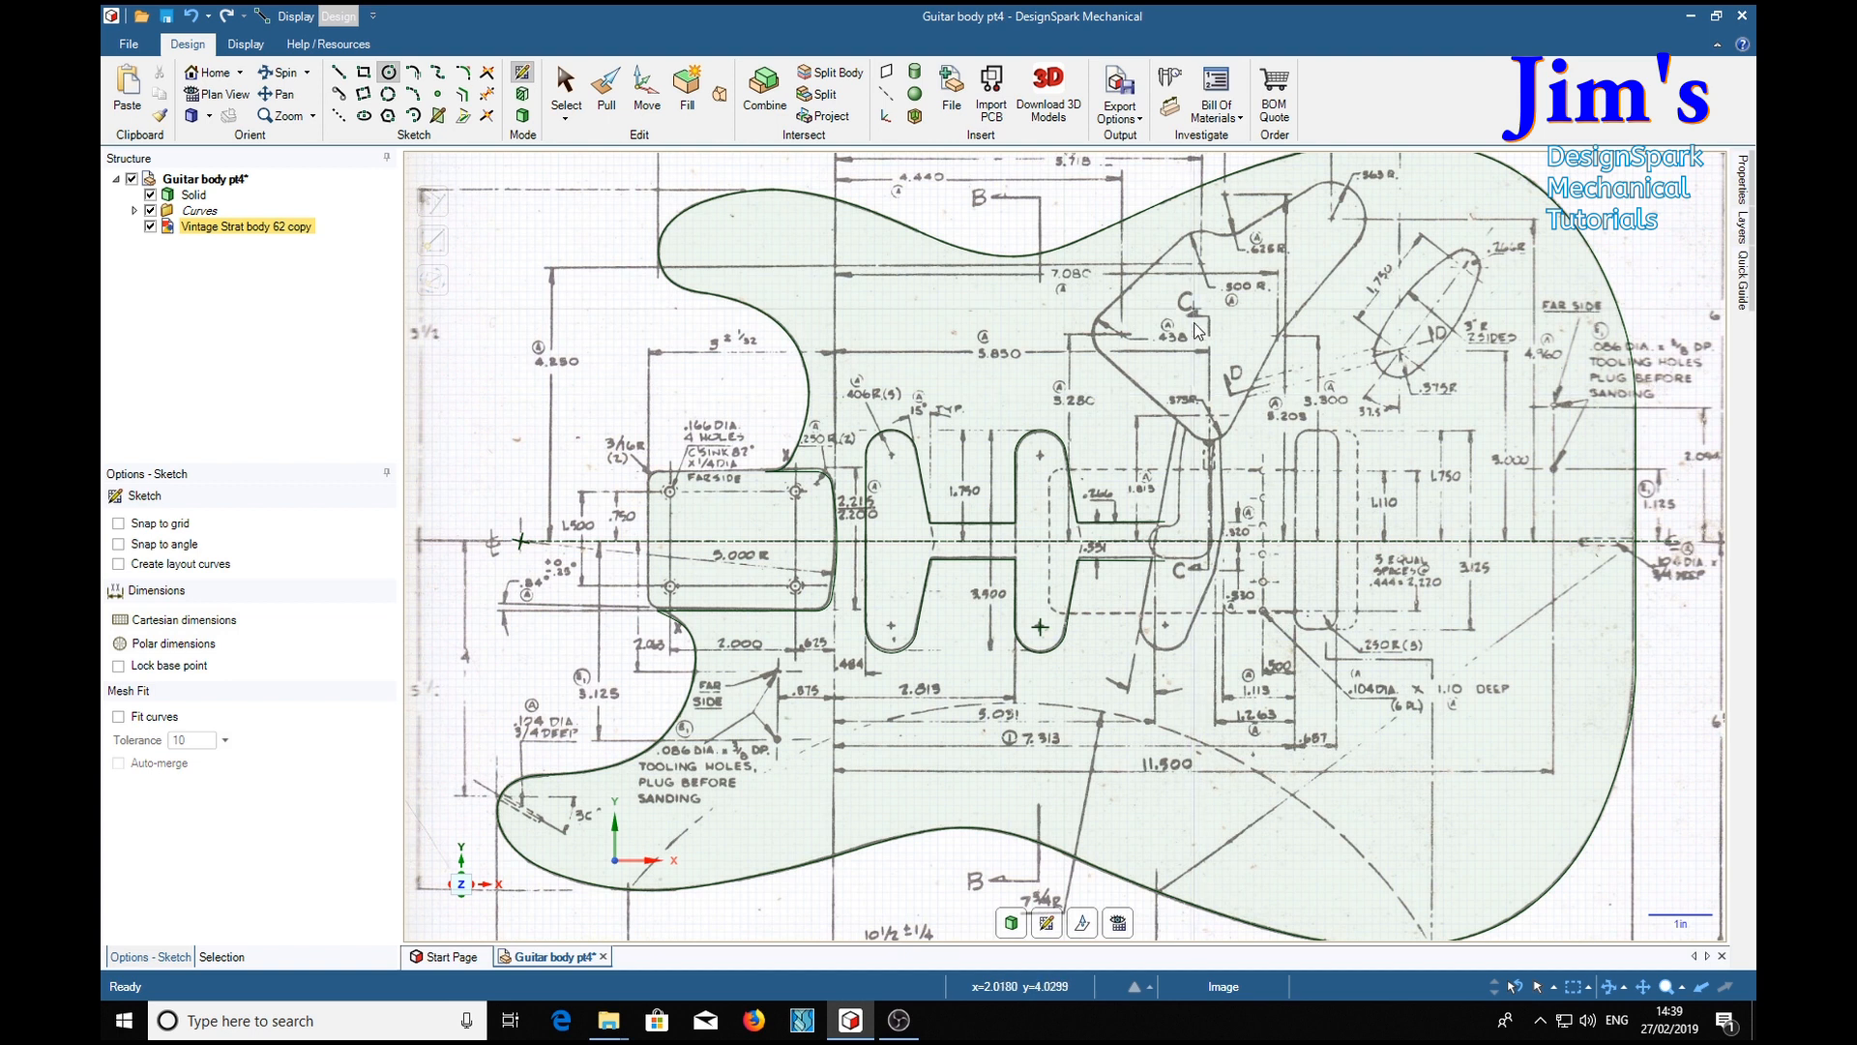
mouse_move(1197, 528)
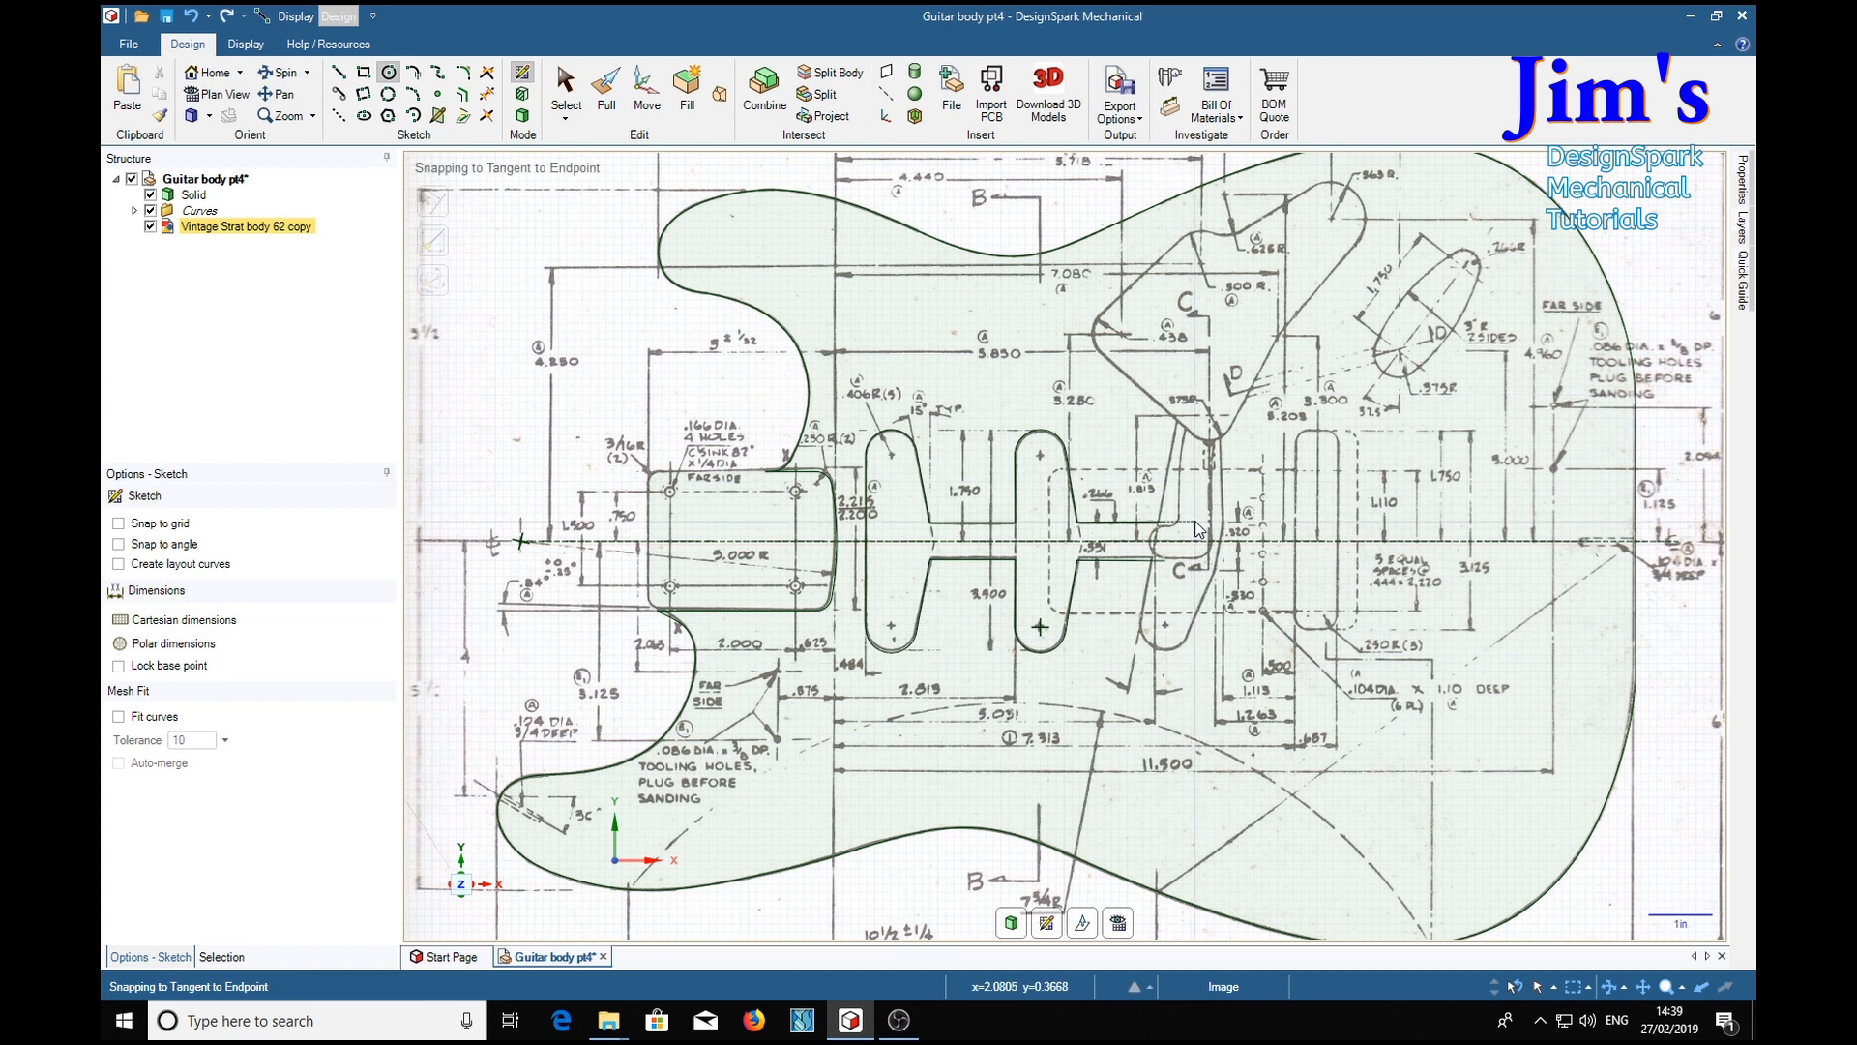
mouse_move(1350, 229)
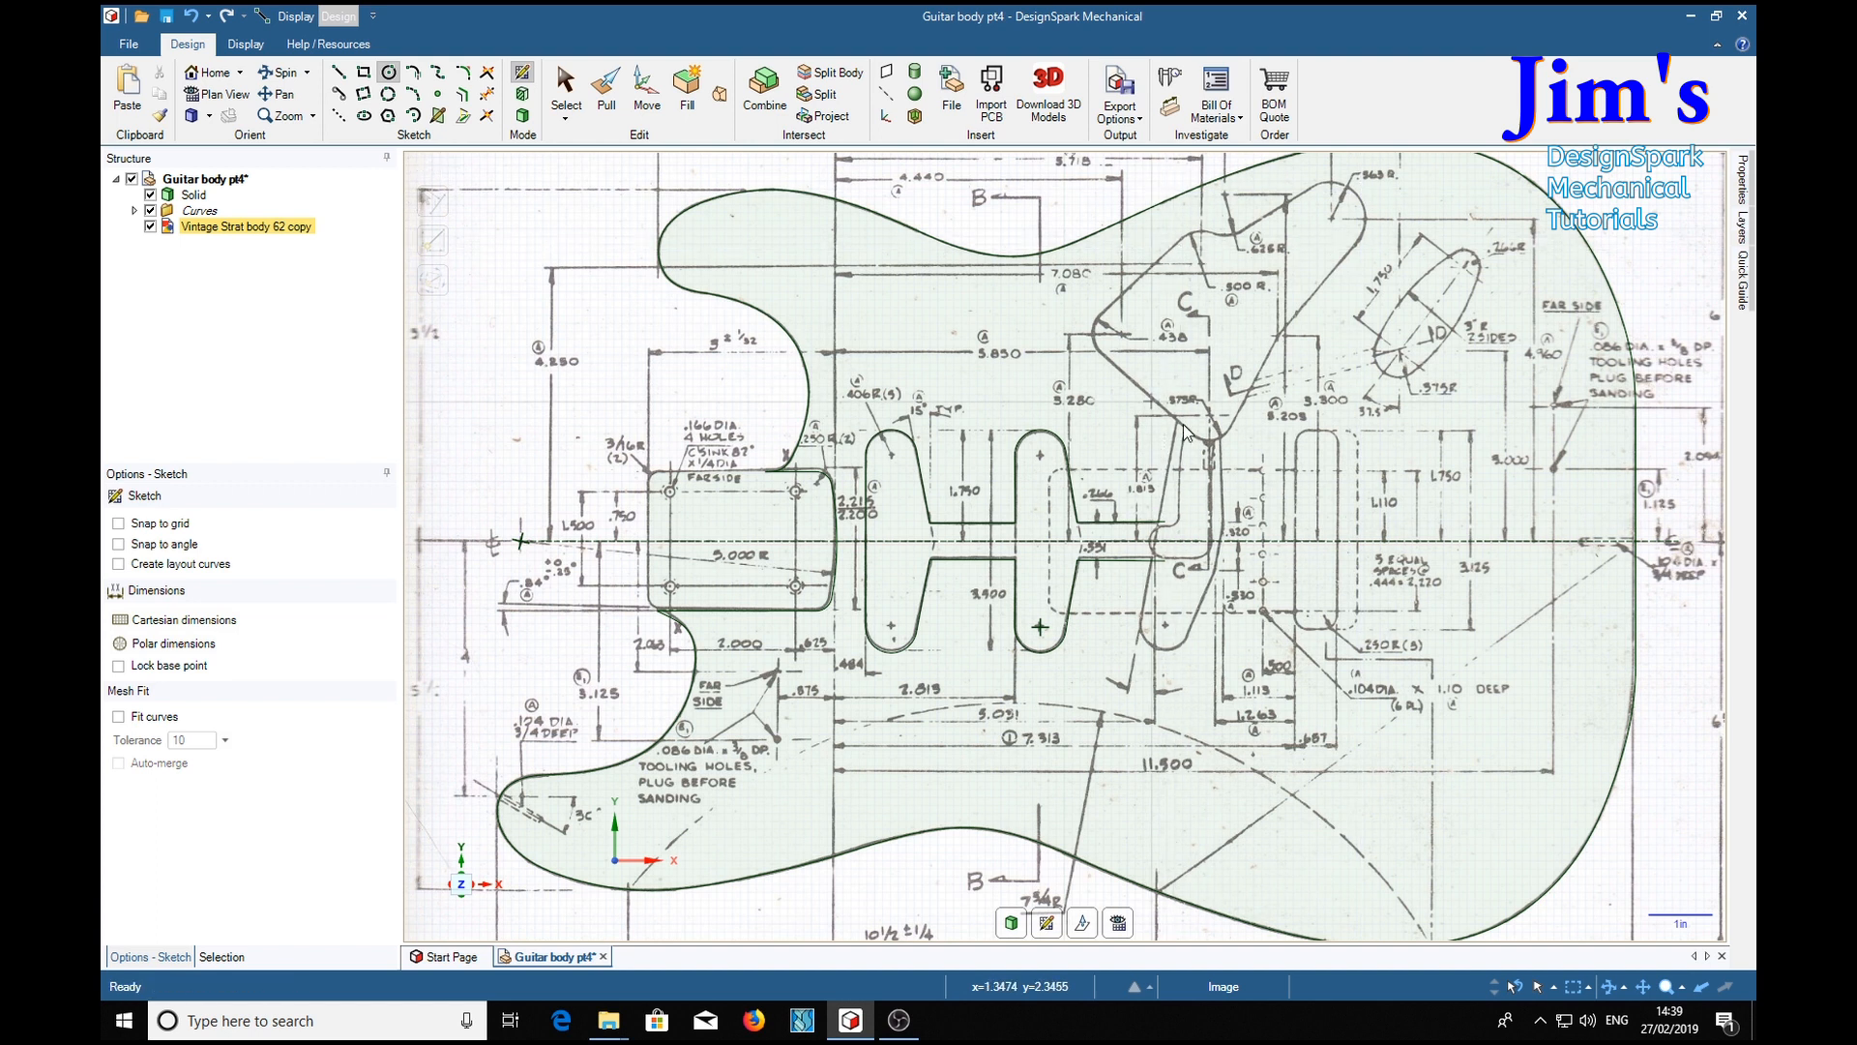
mouse_move(1397, 509)
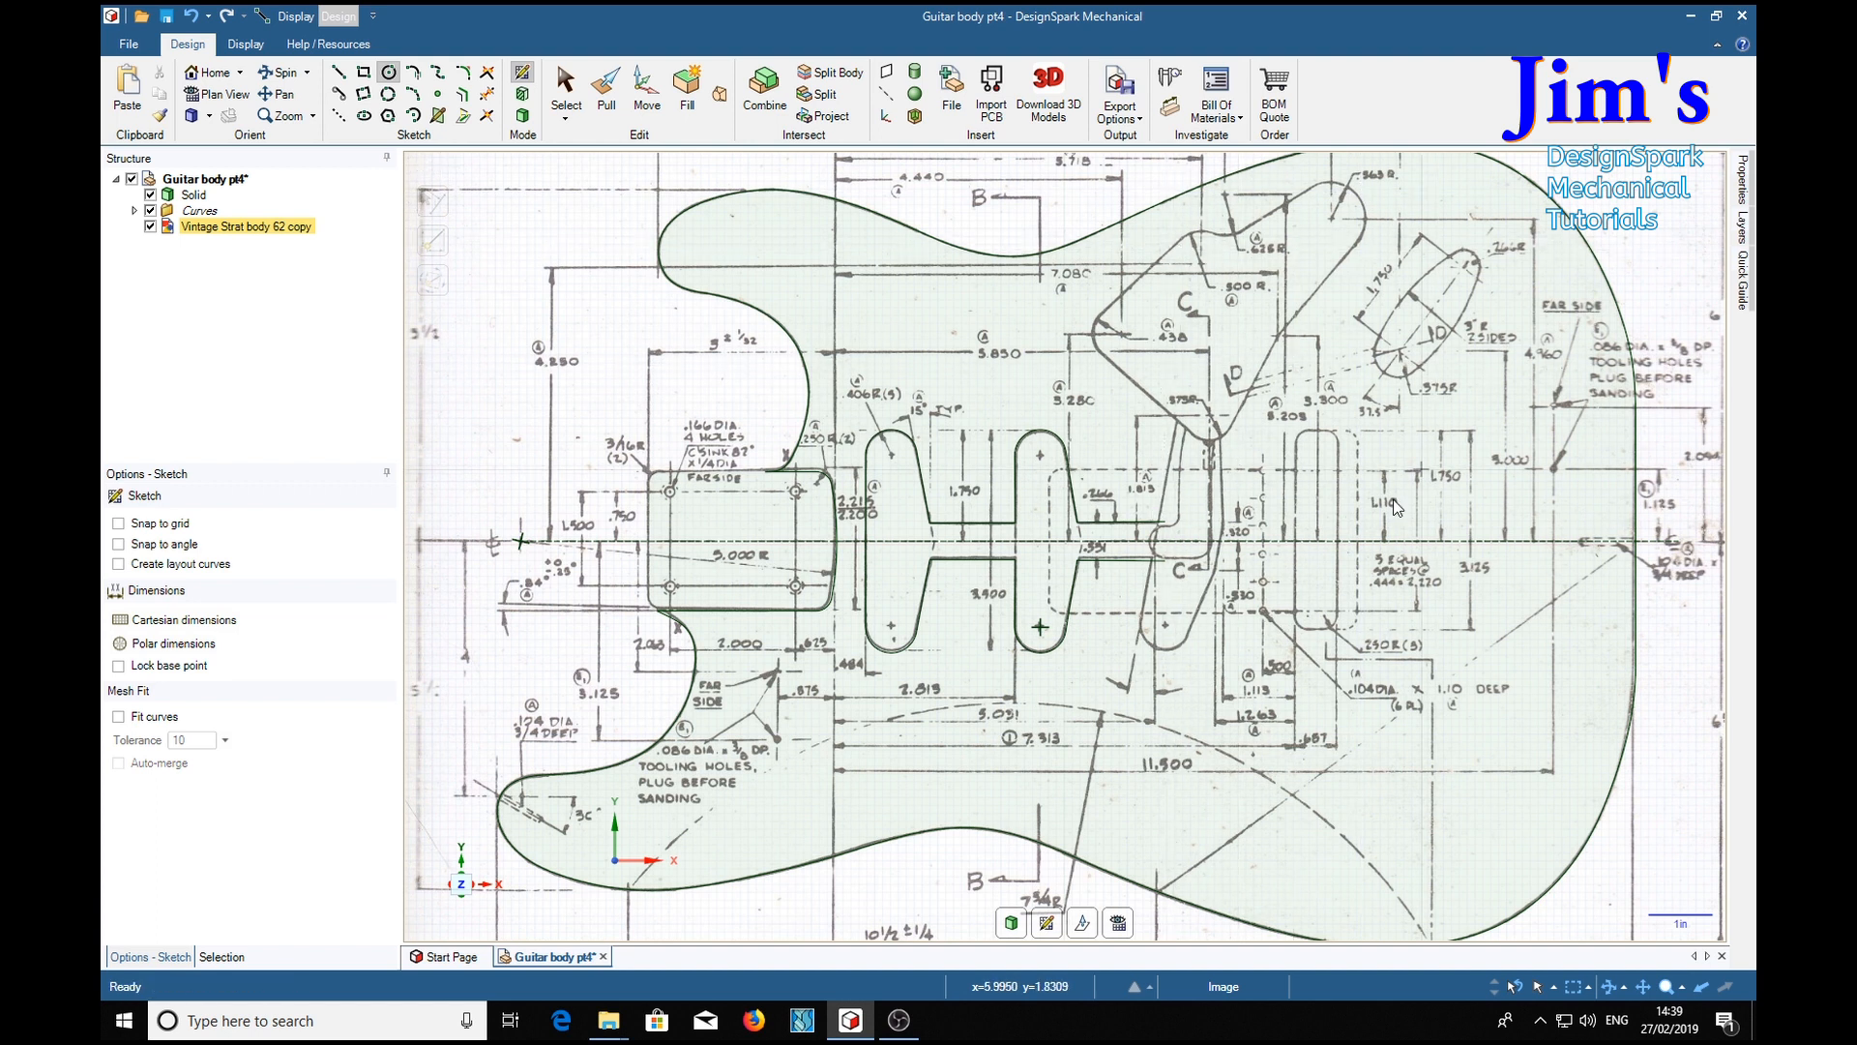
mouse_move(1285, 607)
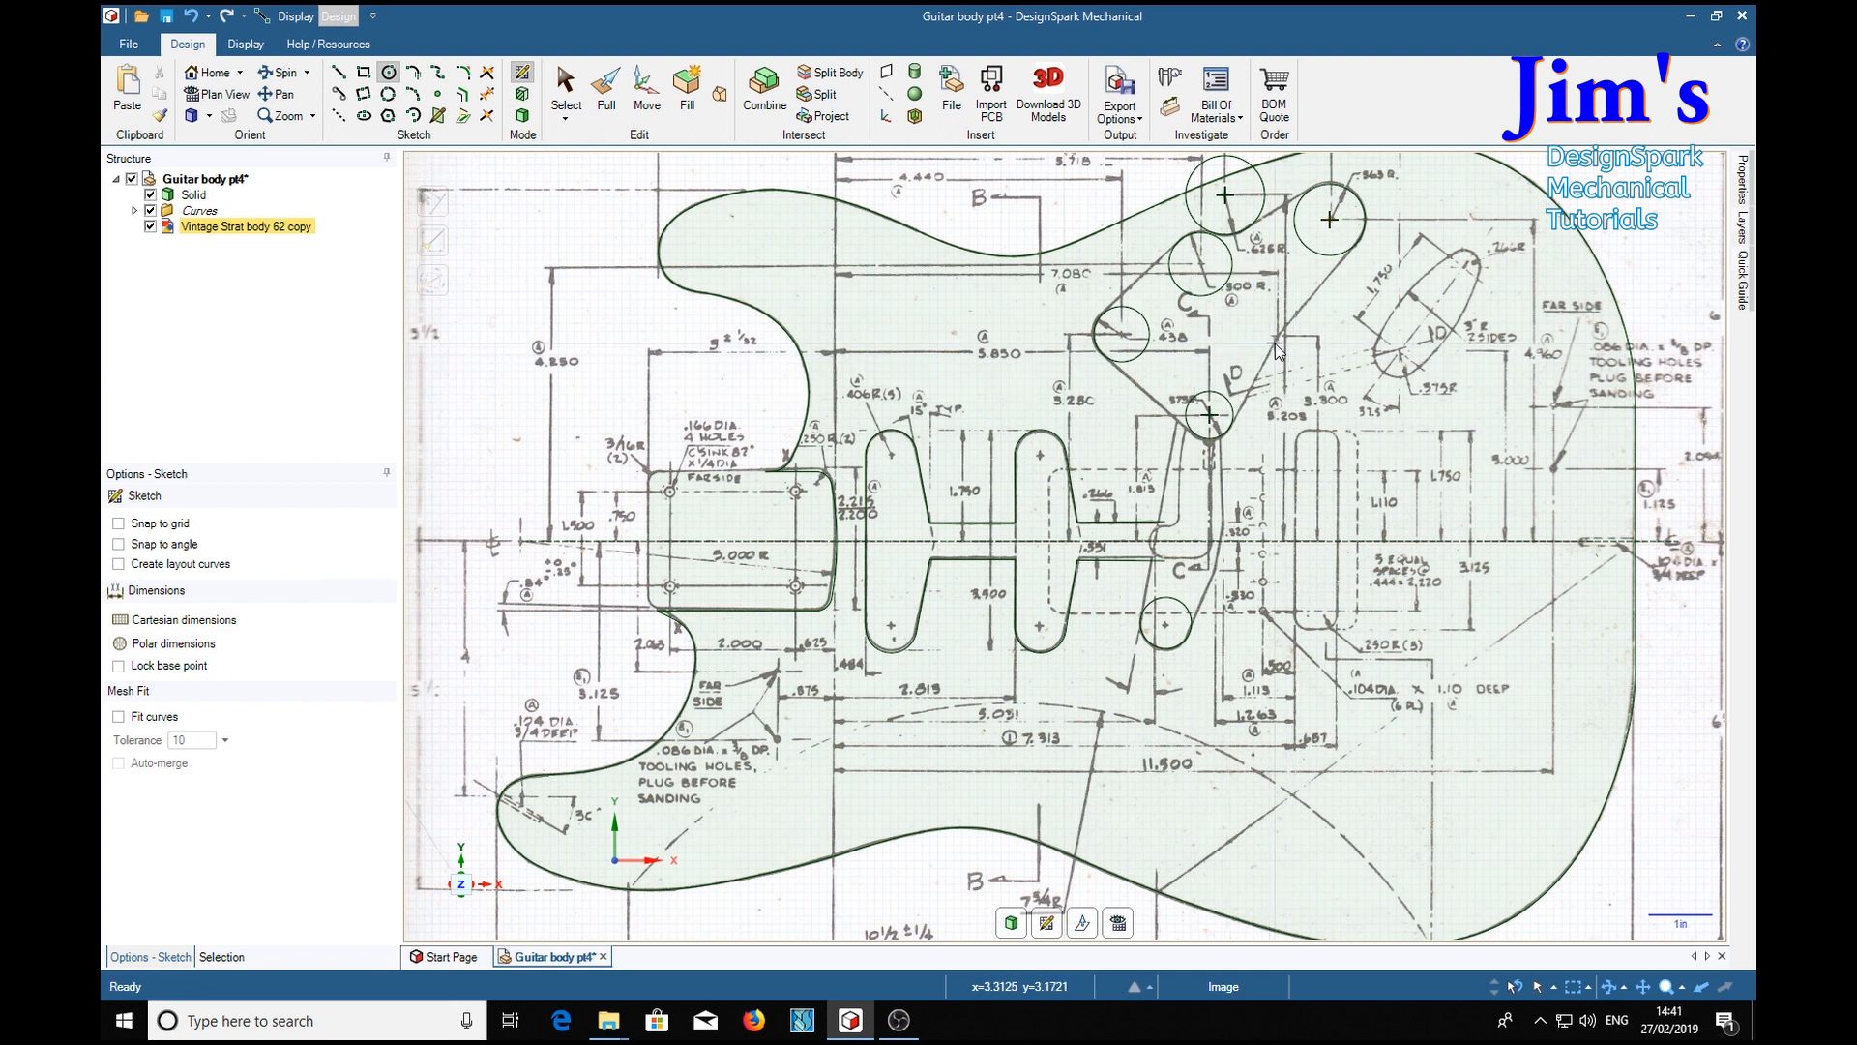
Link the control cavity's corner circles with a tangent line and trim the unneeded corner arcs
left_click(336, 72)
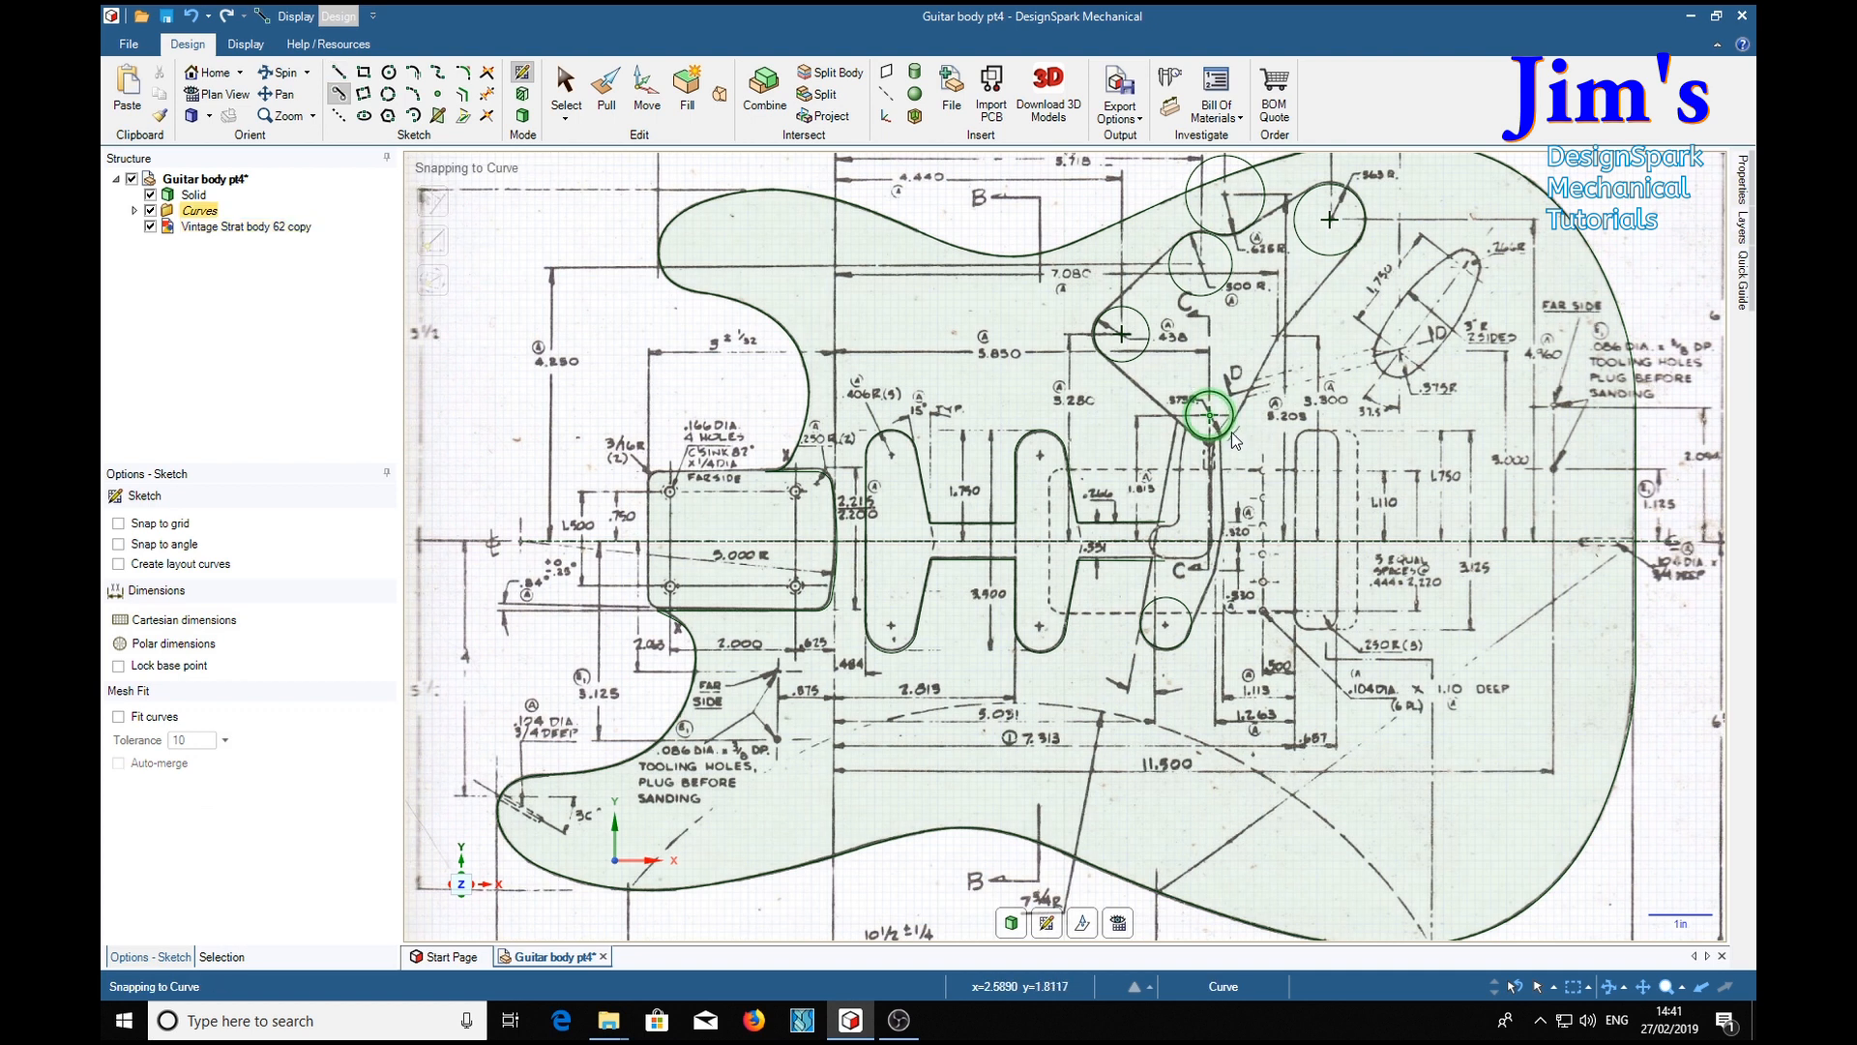
left_click_drag(1207, 414, 1285, 344)
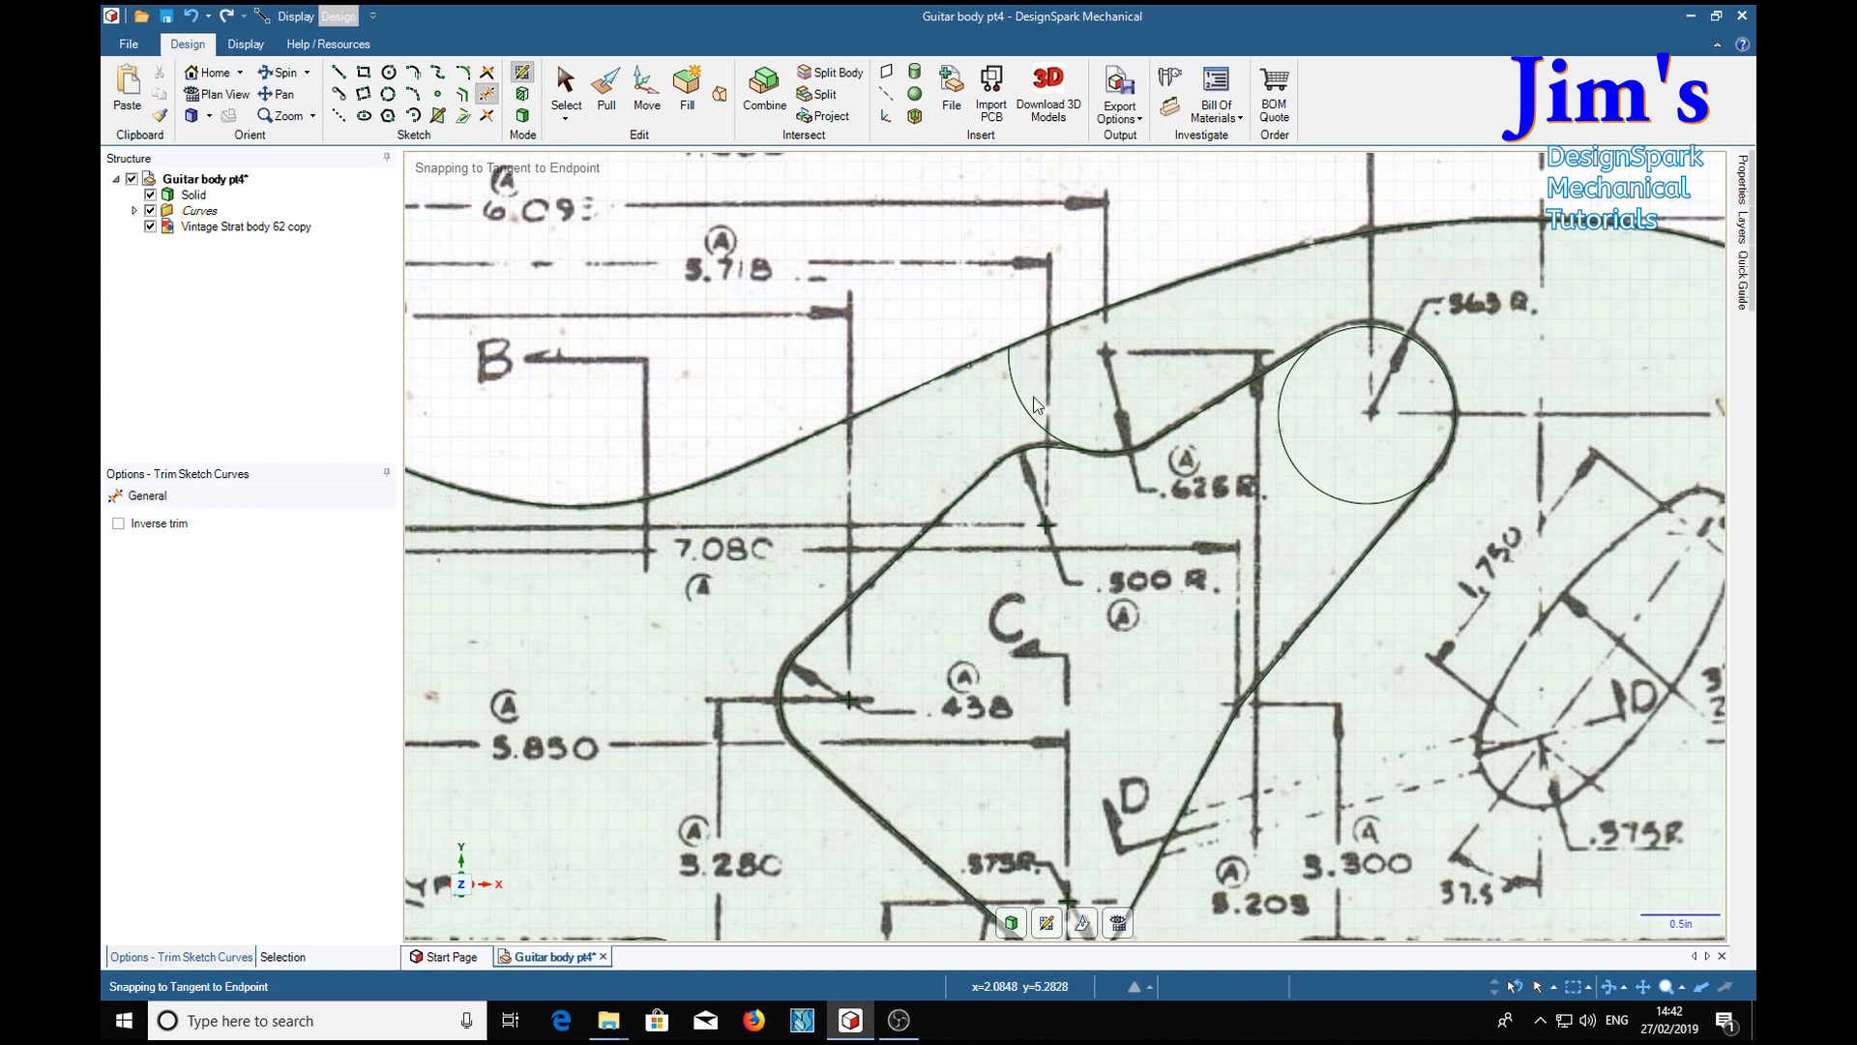
left_click(149, 226)
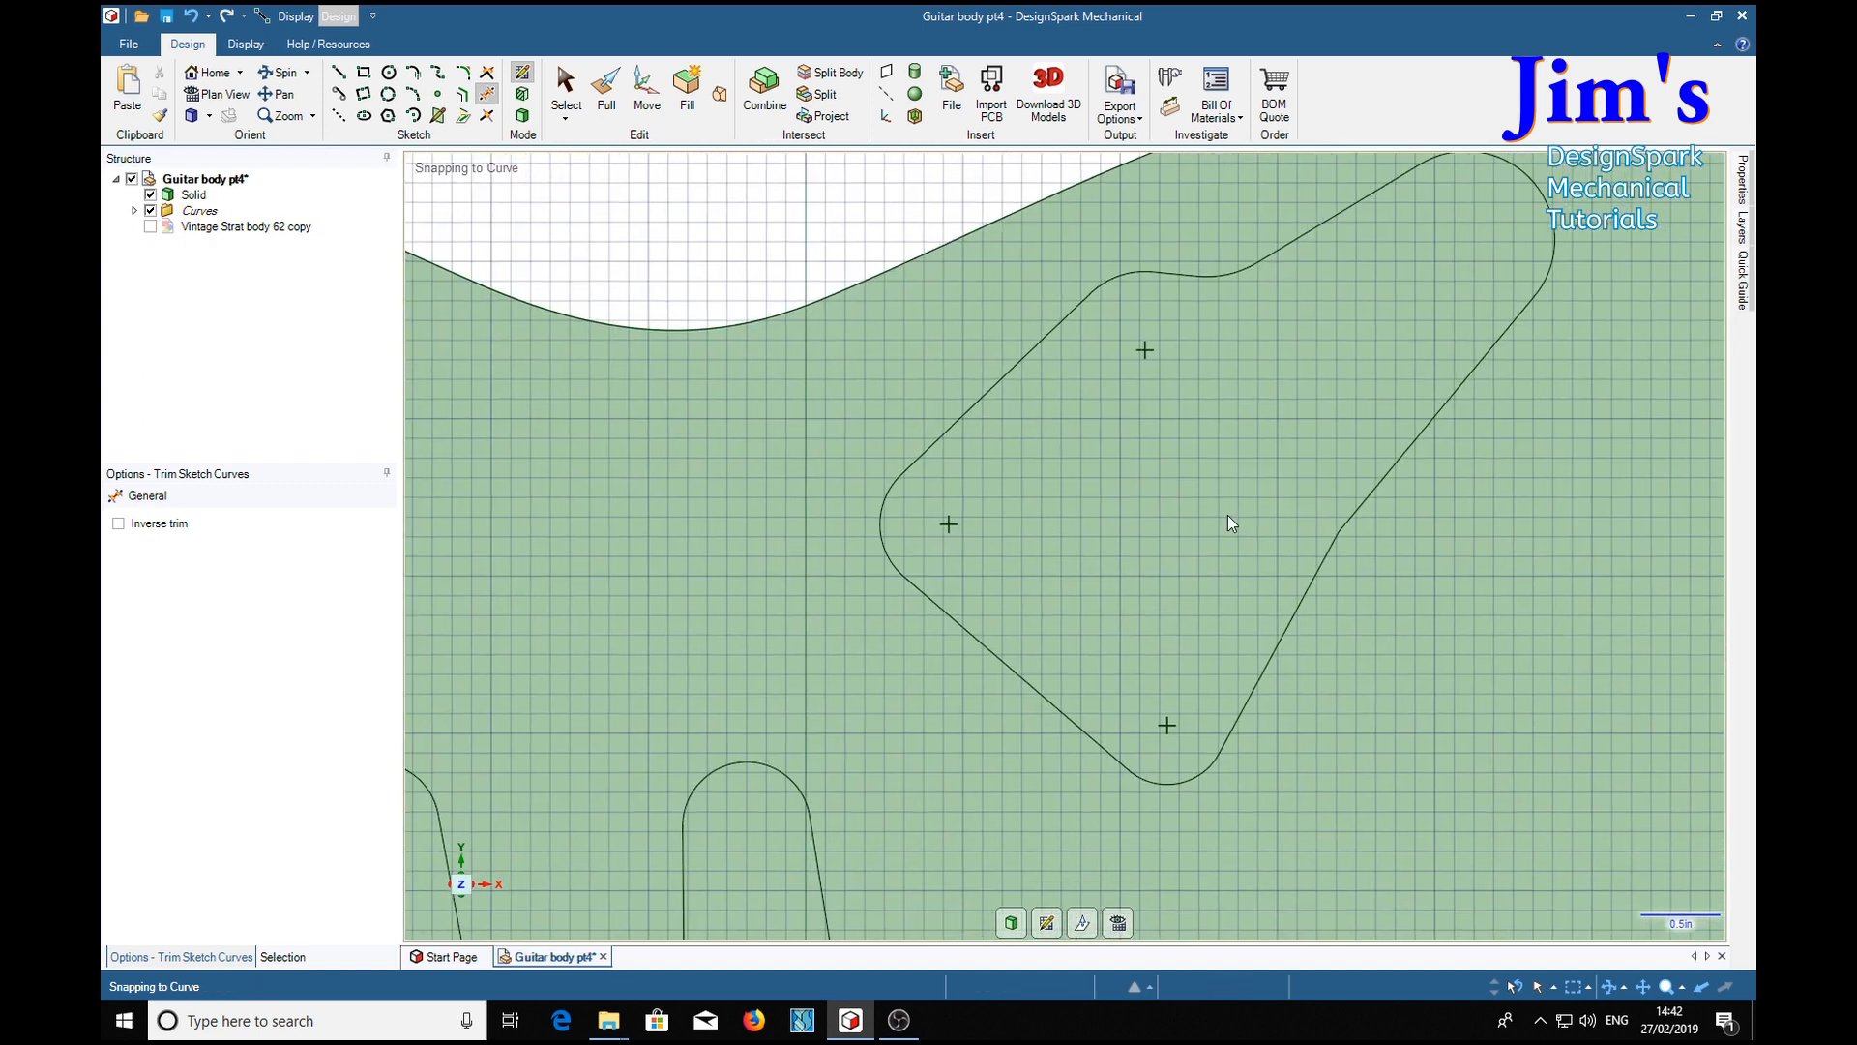
left_click(151, 226)
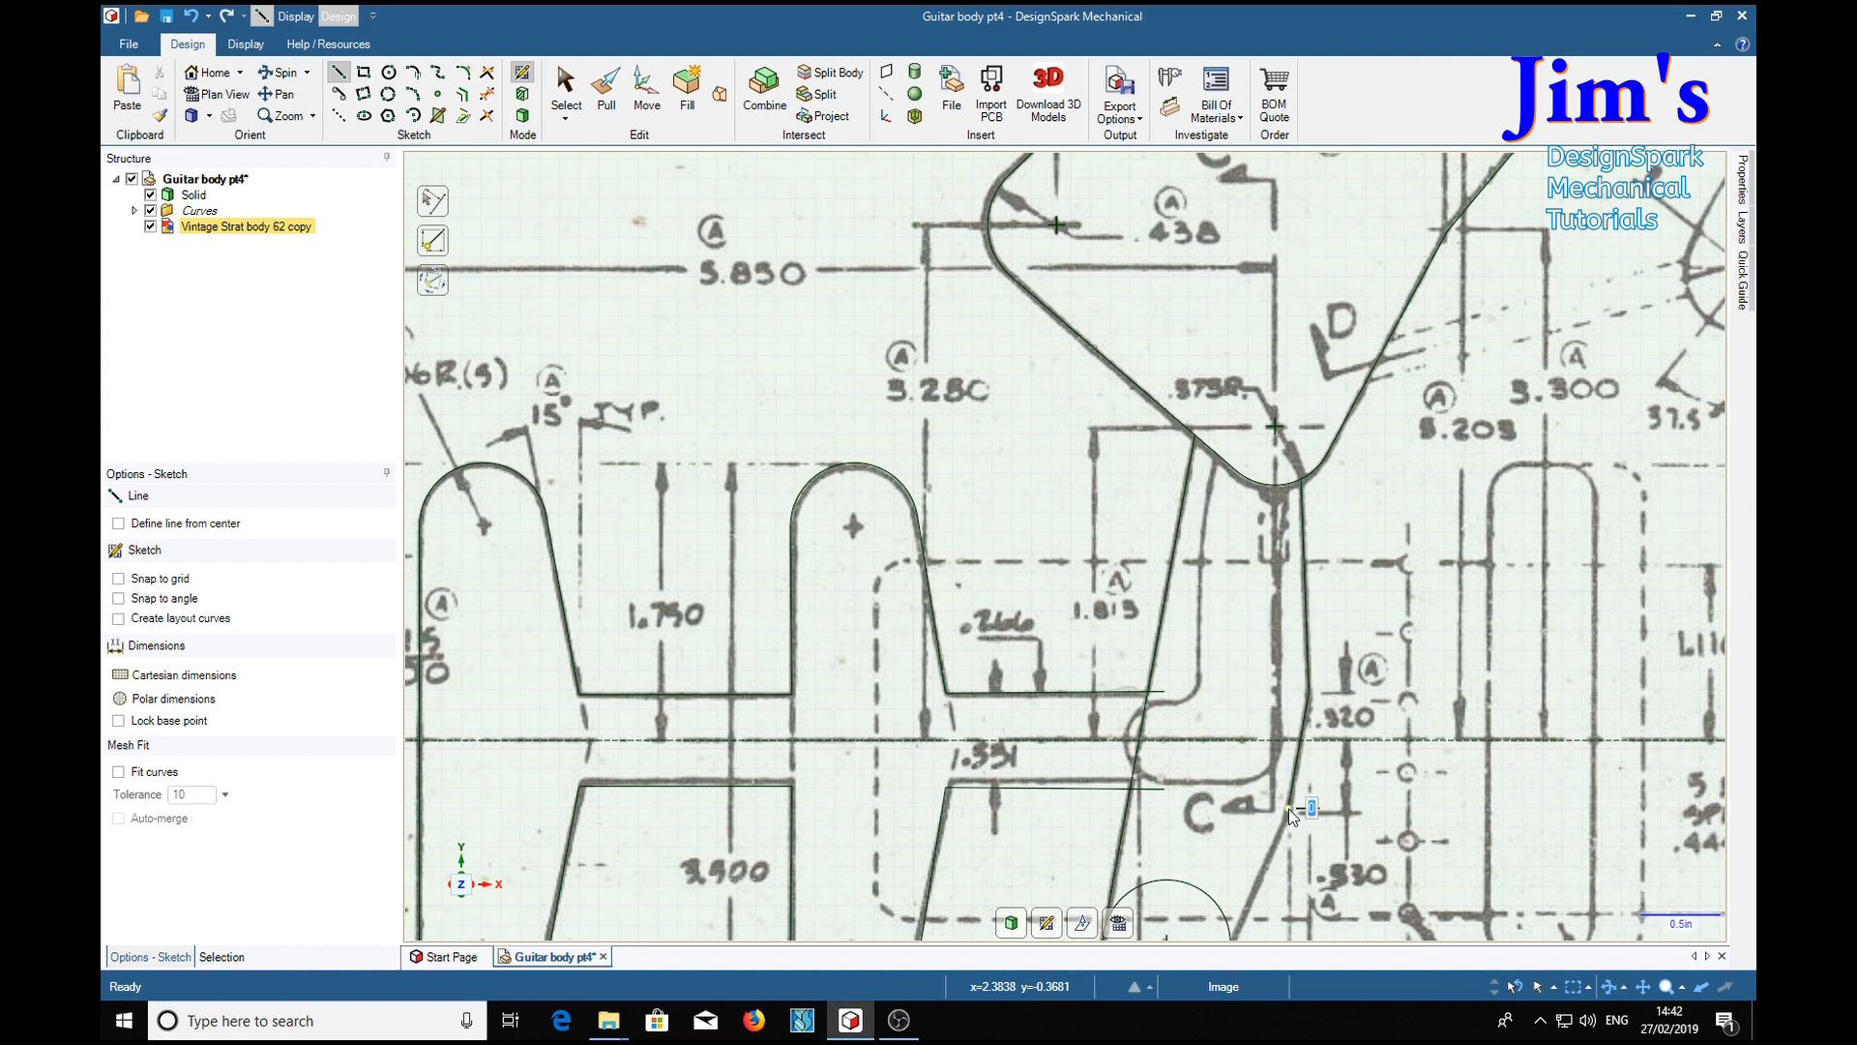
Work the wiring channel between the control cavity and pickup slots, then show the blueprint again
scroll("down", 3)
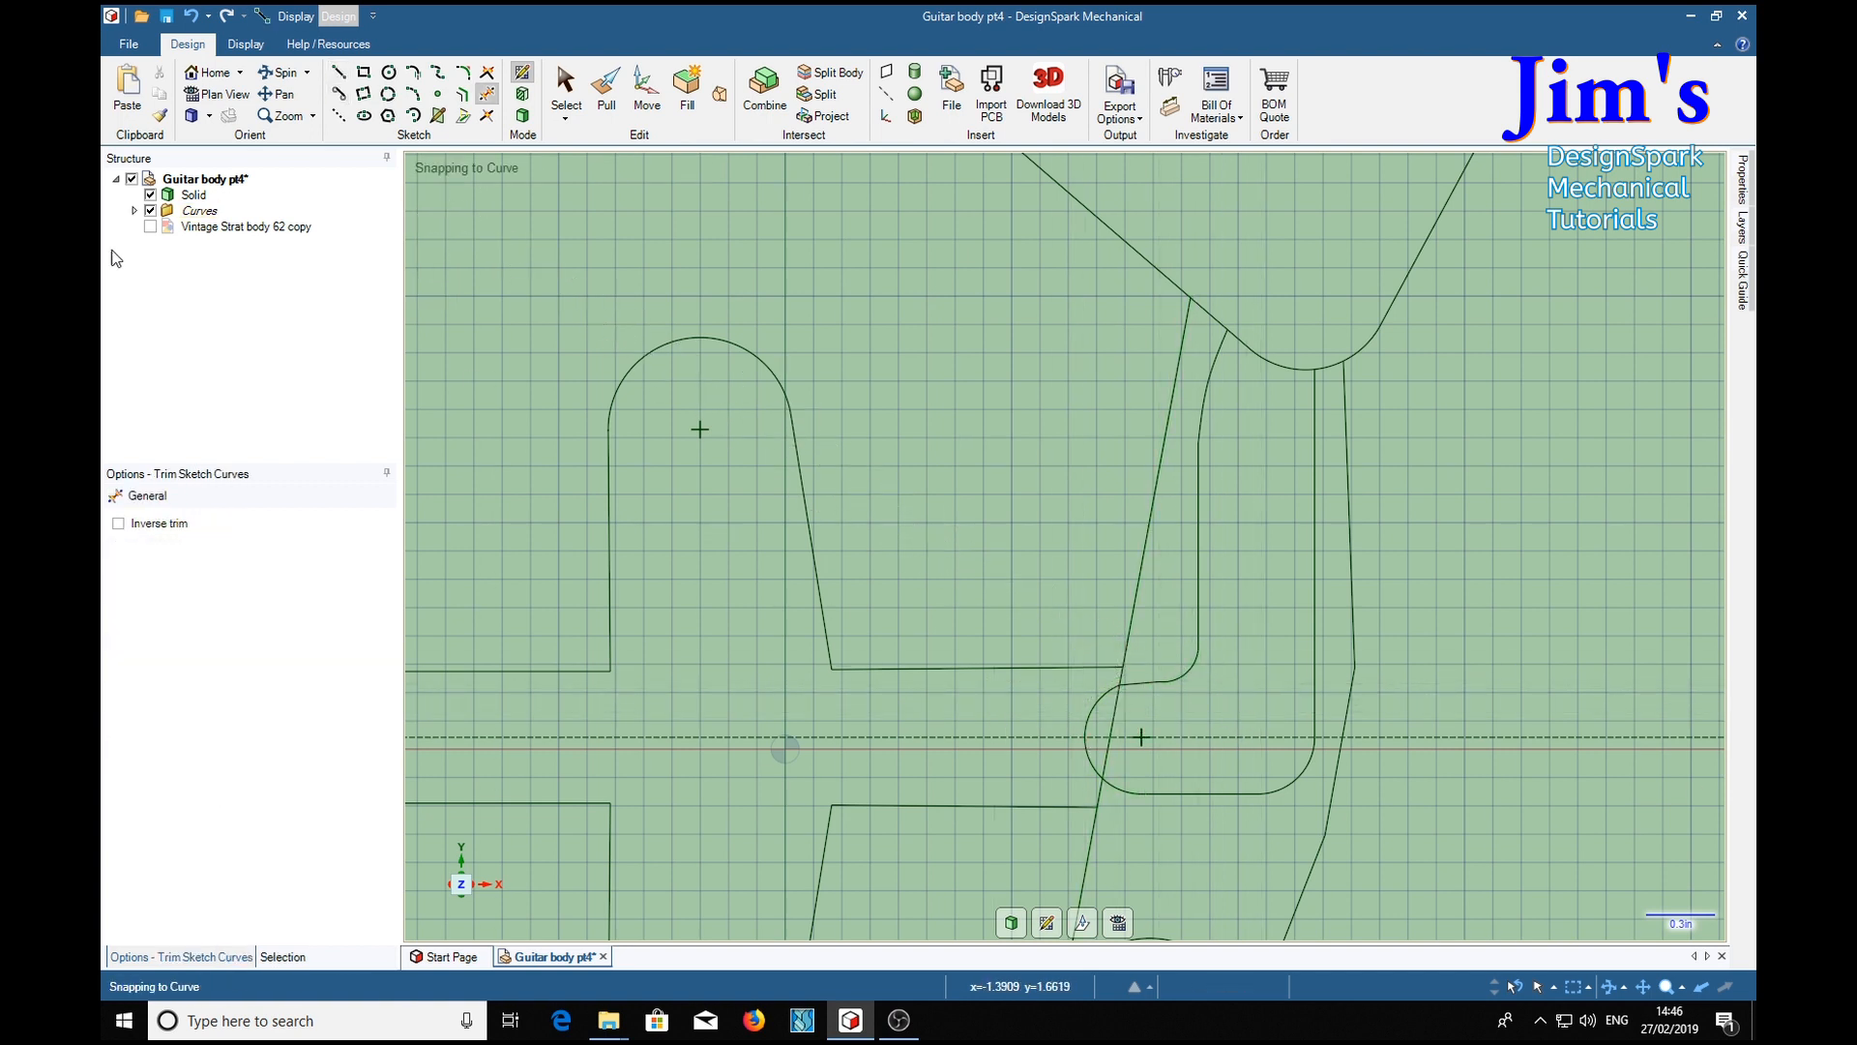
left_click(151, 226)
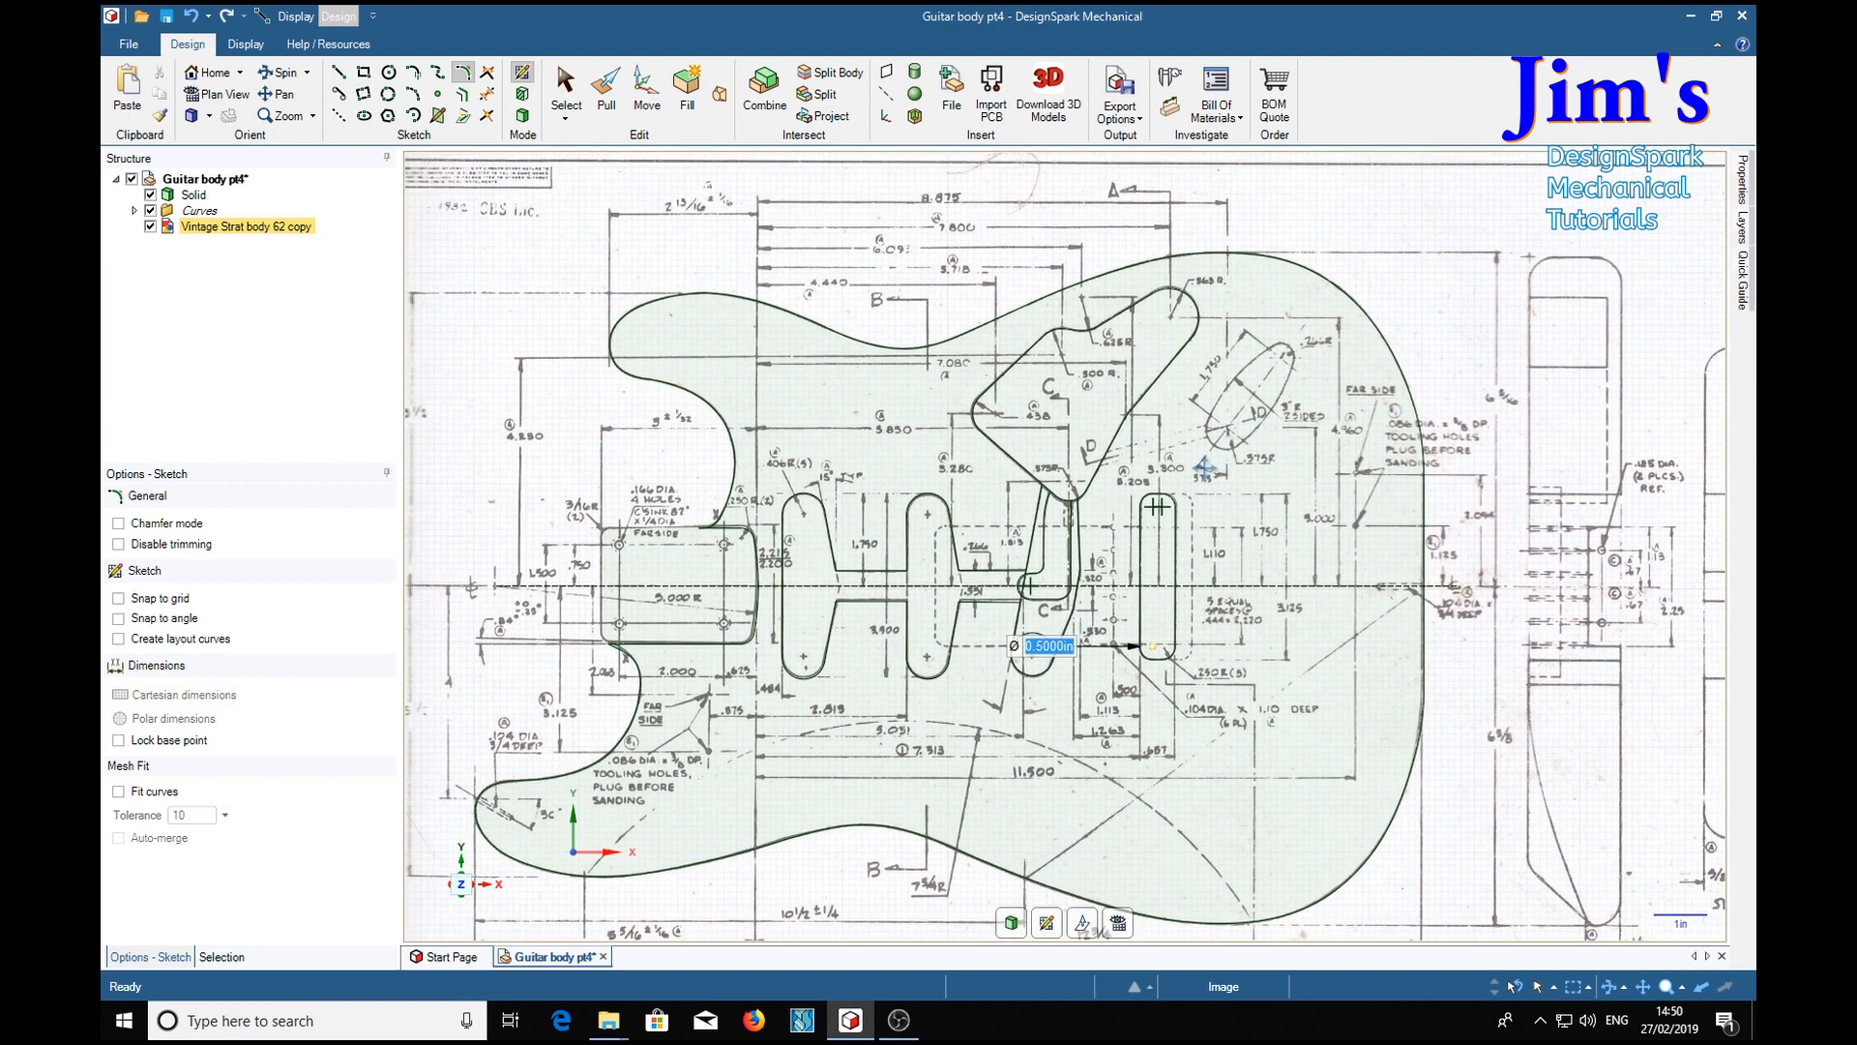
mouse_move(1213, 463)
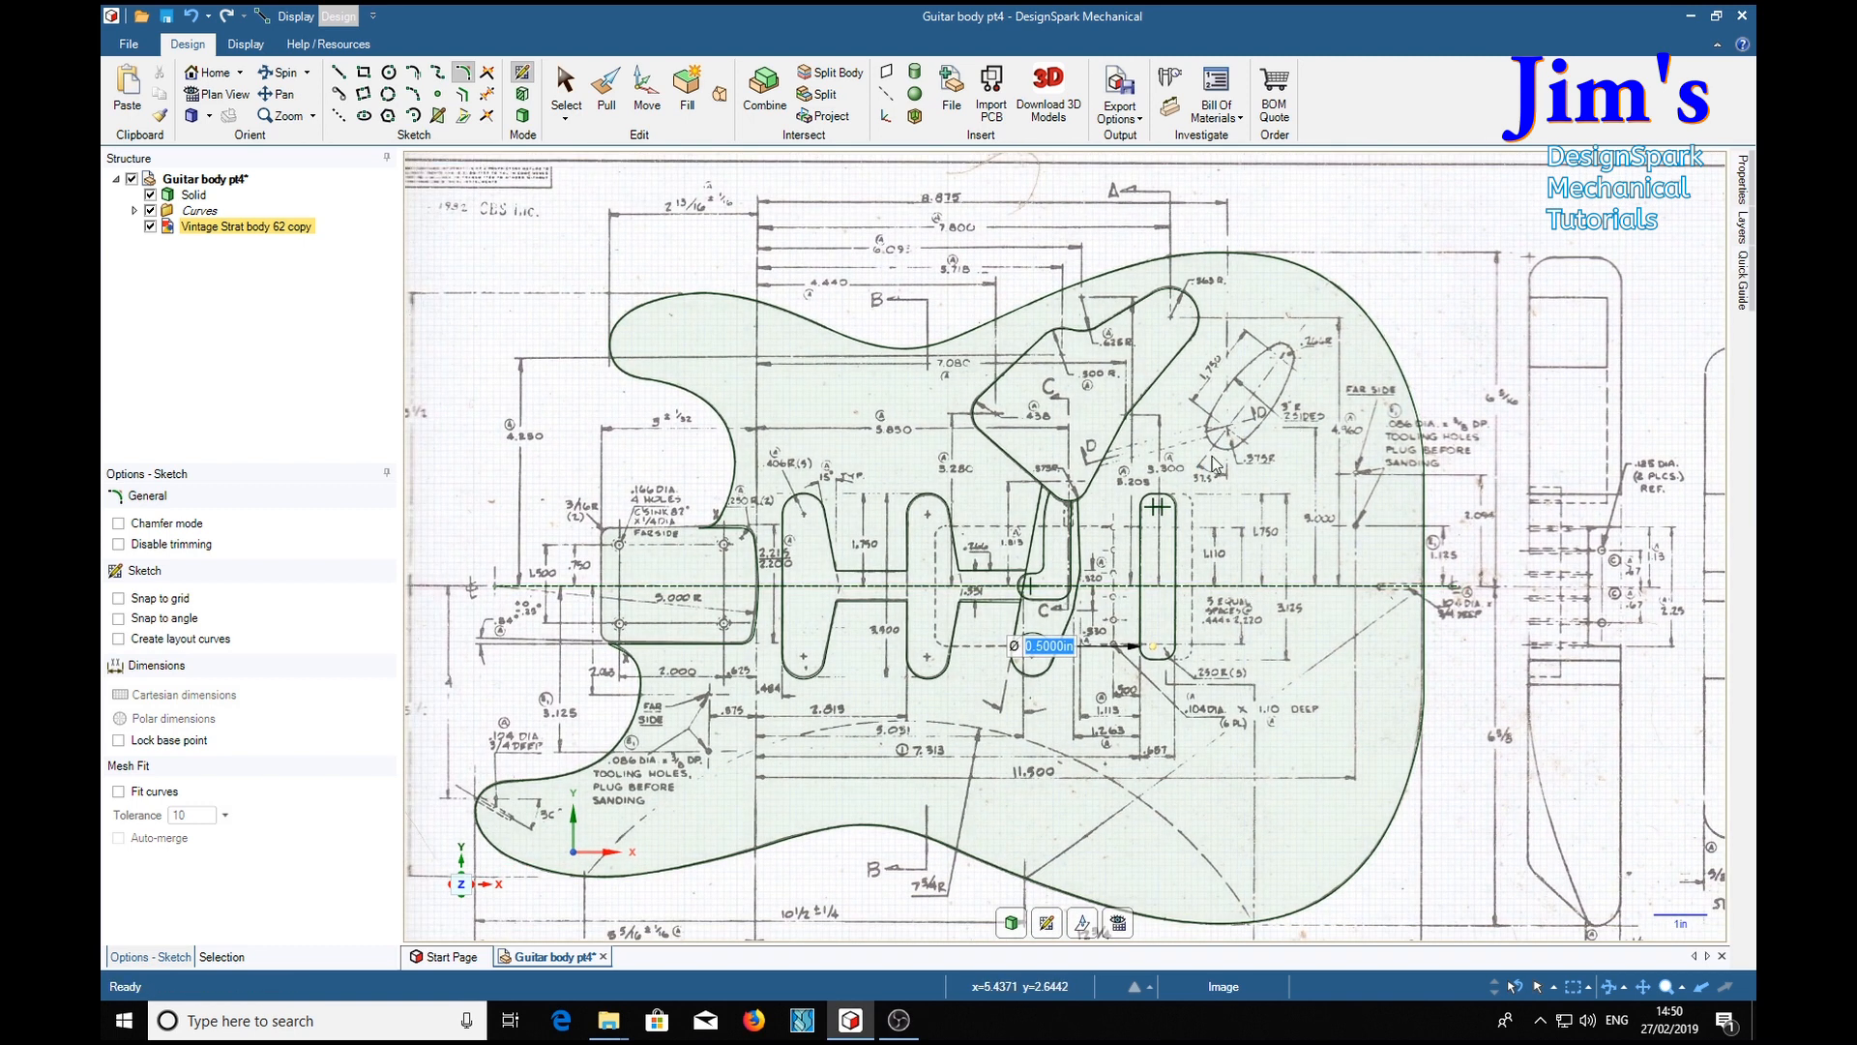
mouse_move(1092, 414)
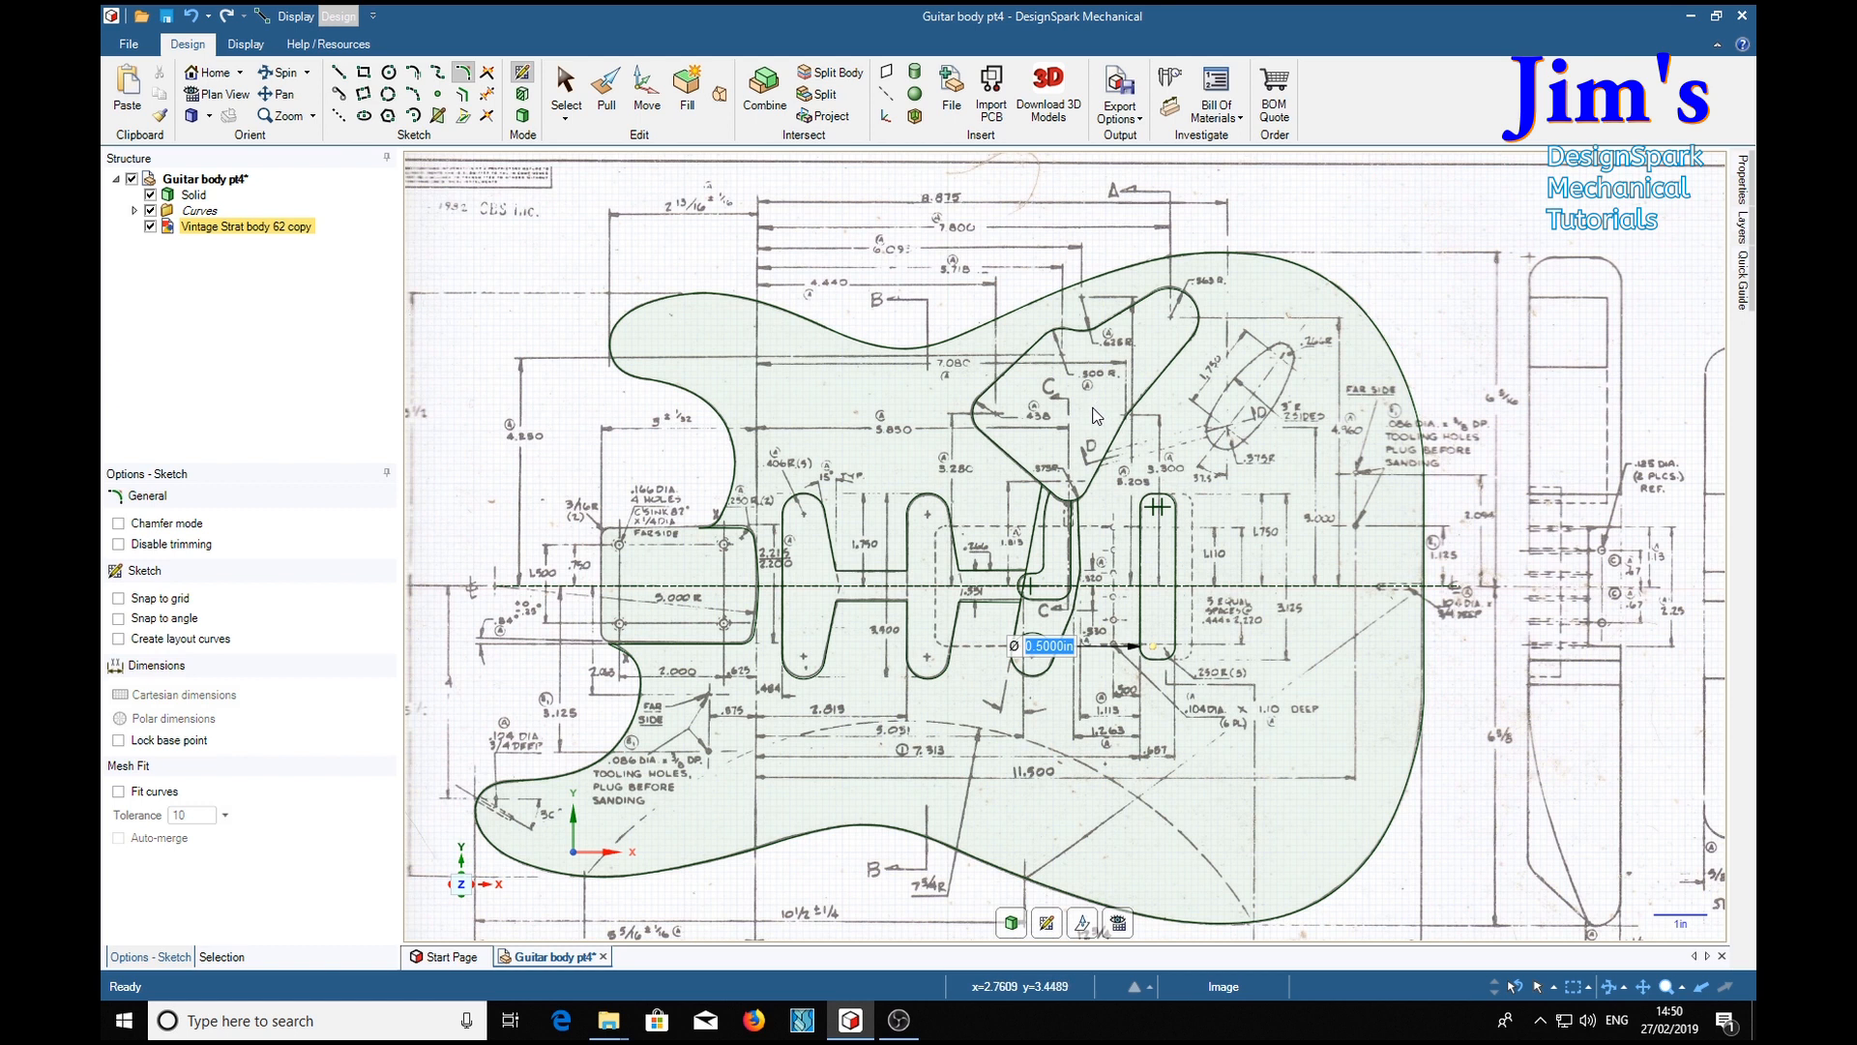
mouse_move(1295, 569)
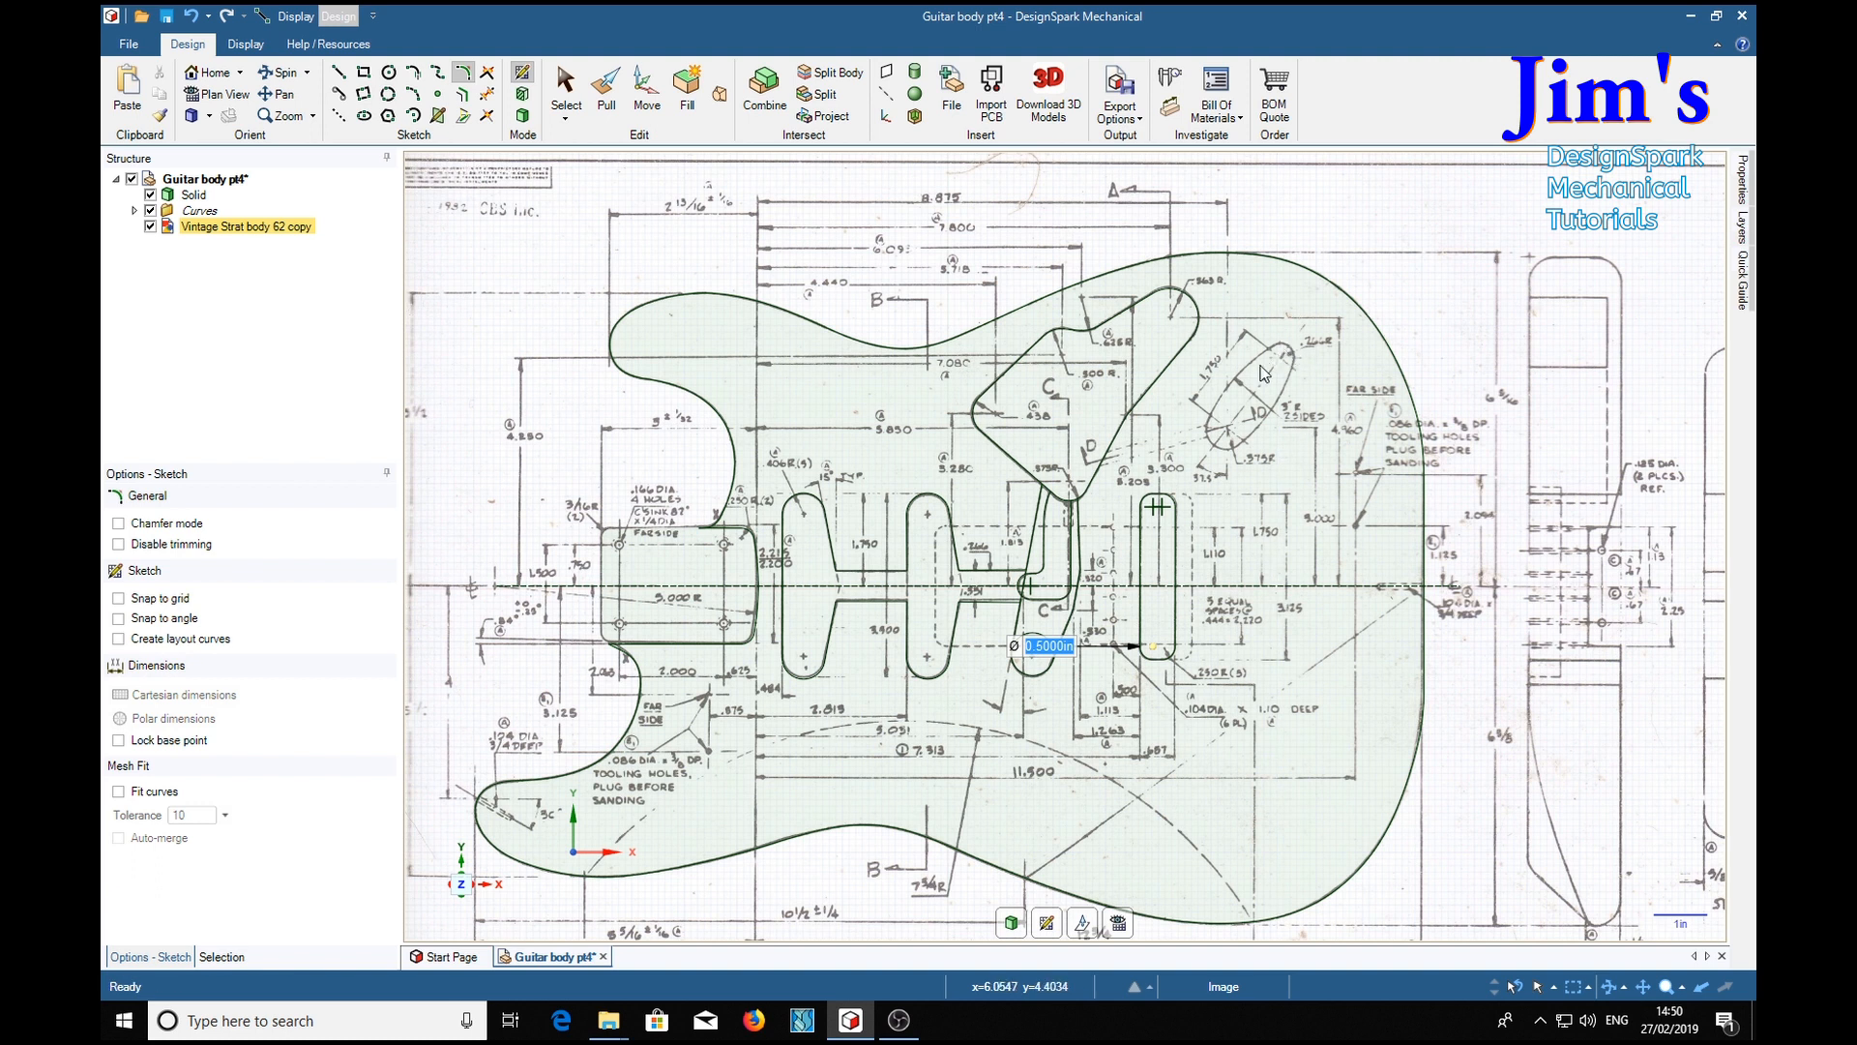
mouse_move(1232, 484)
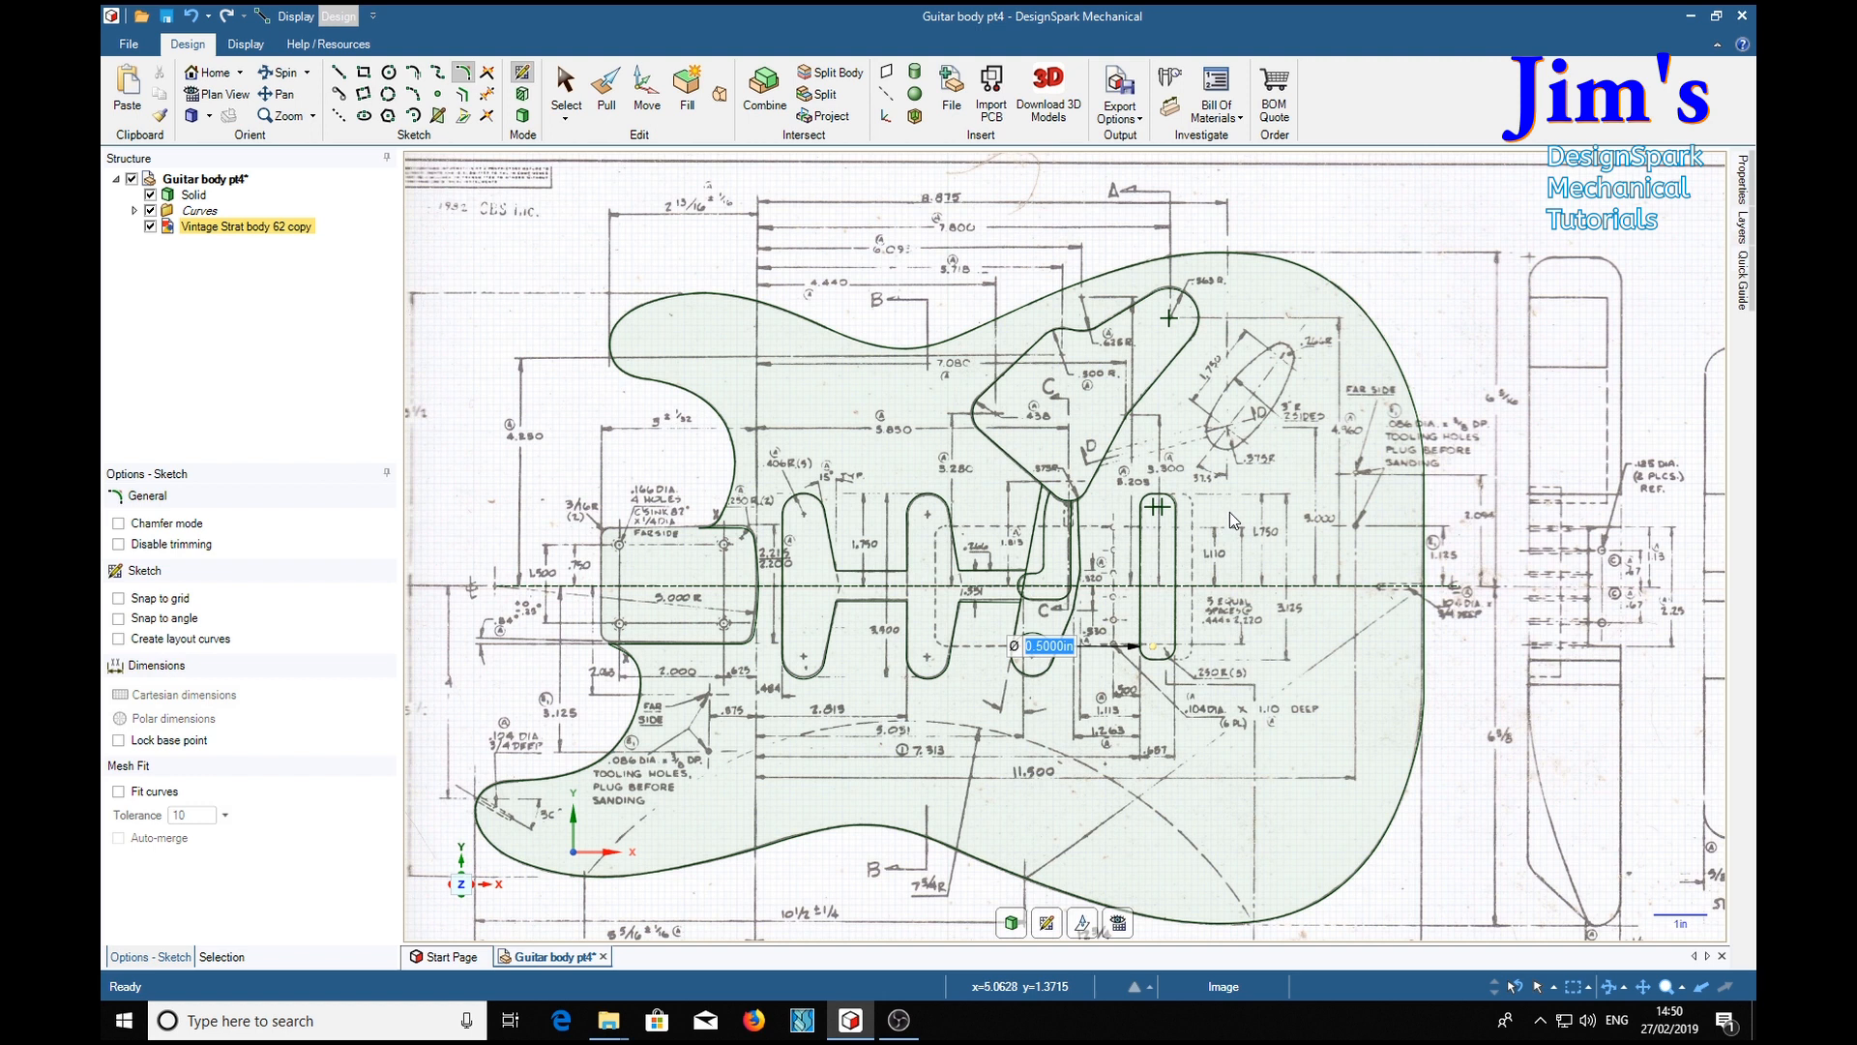
mouse_move(1323, 410)
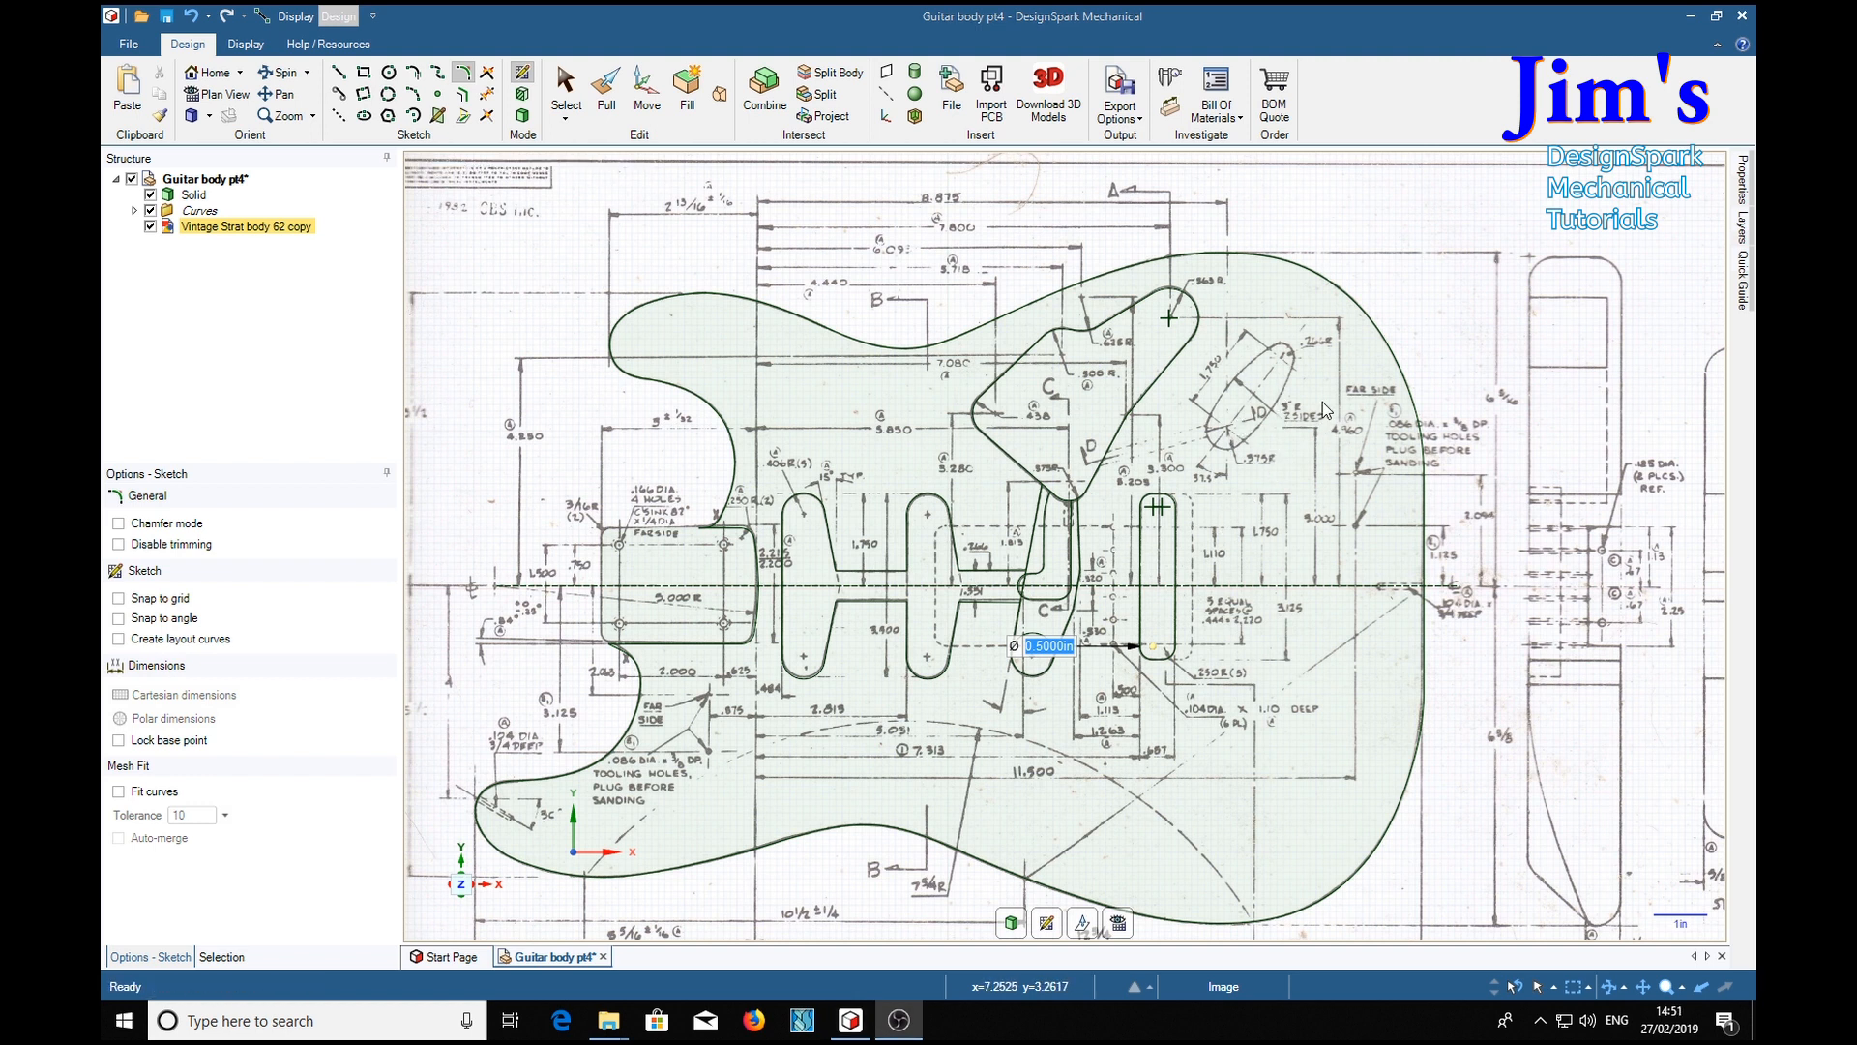
mouse_move(1228, 466)
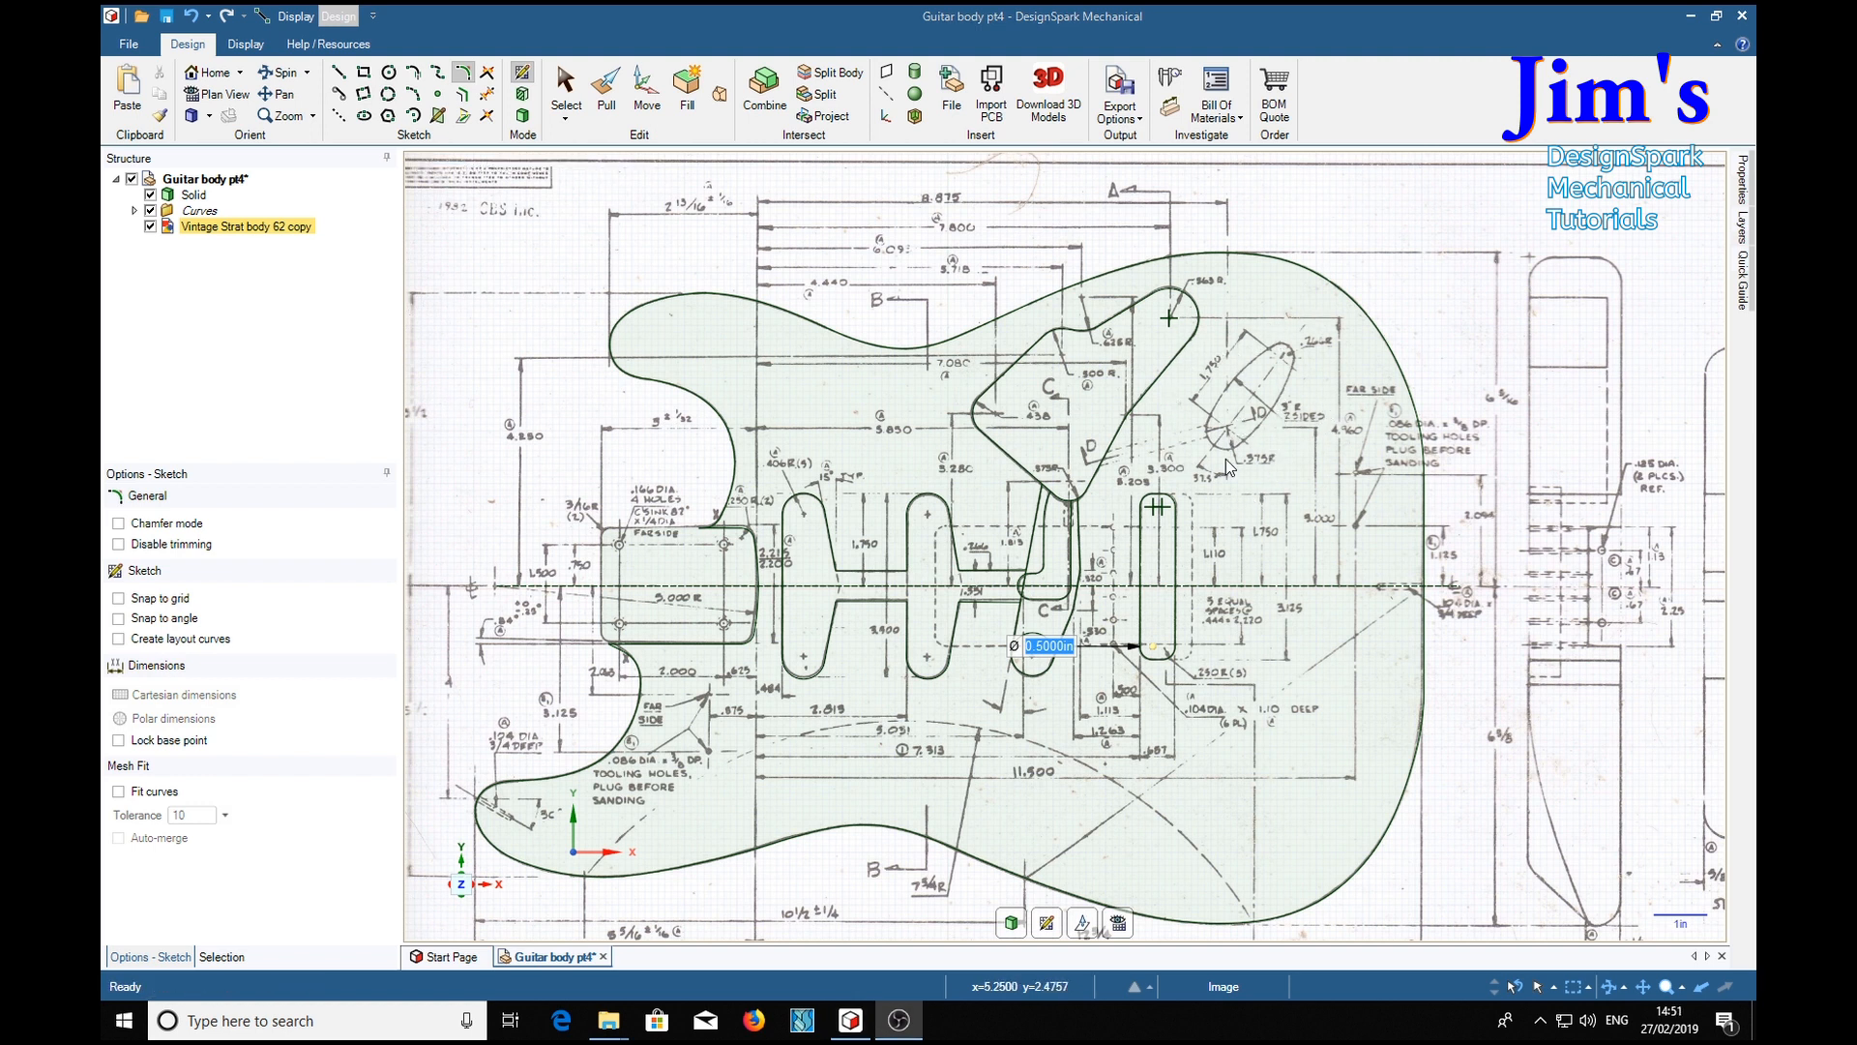
mouse_move(1246, 399)
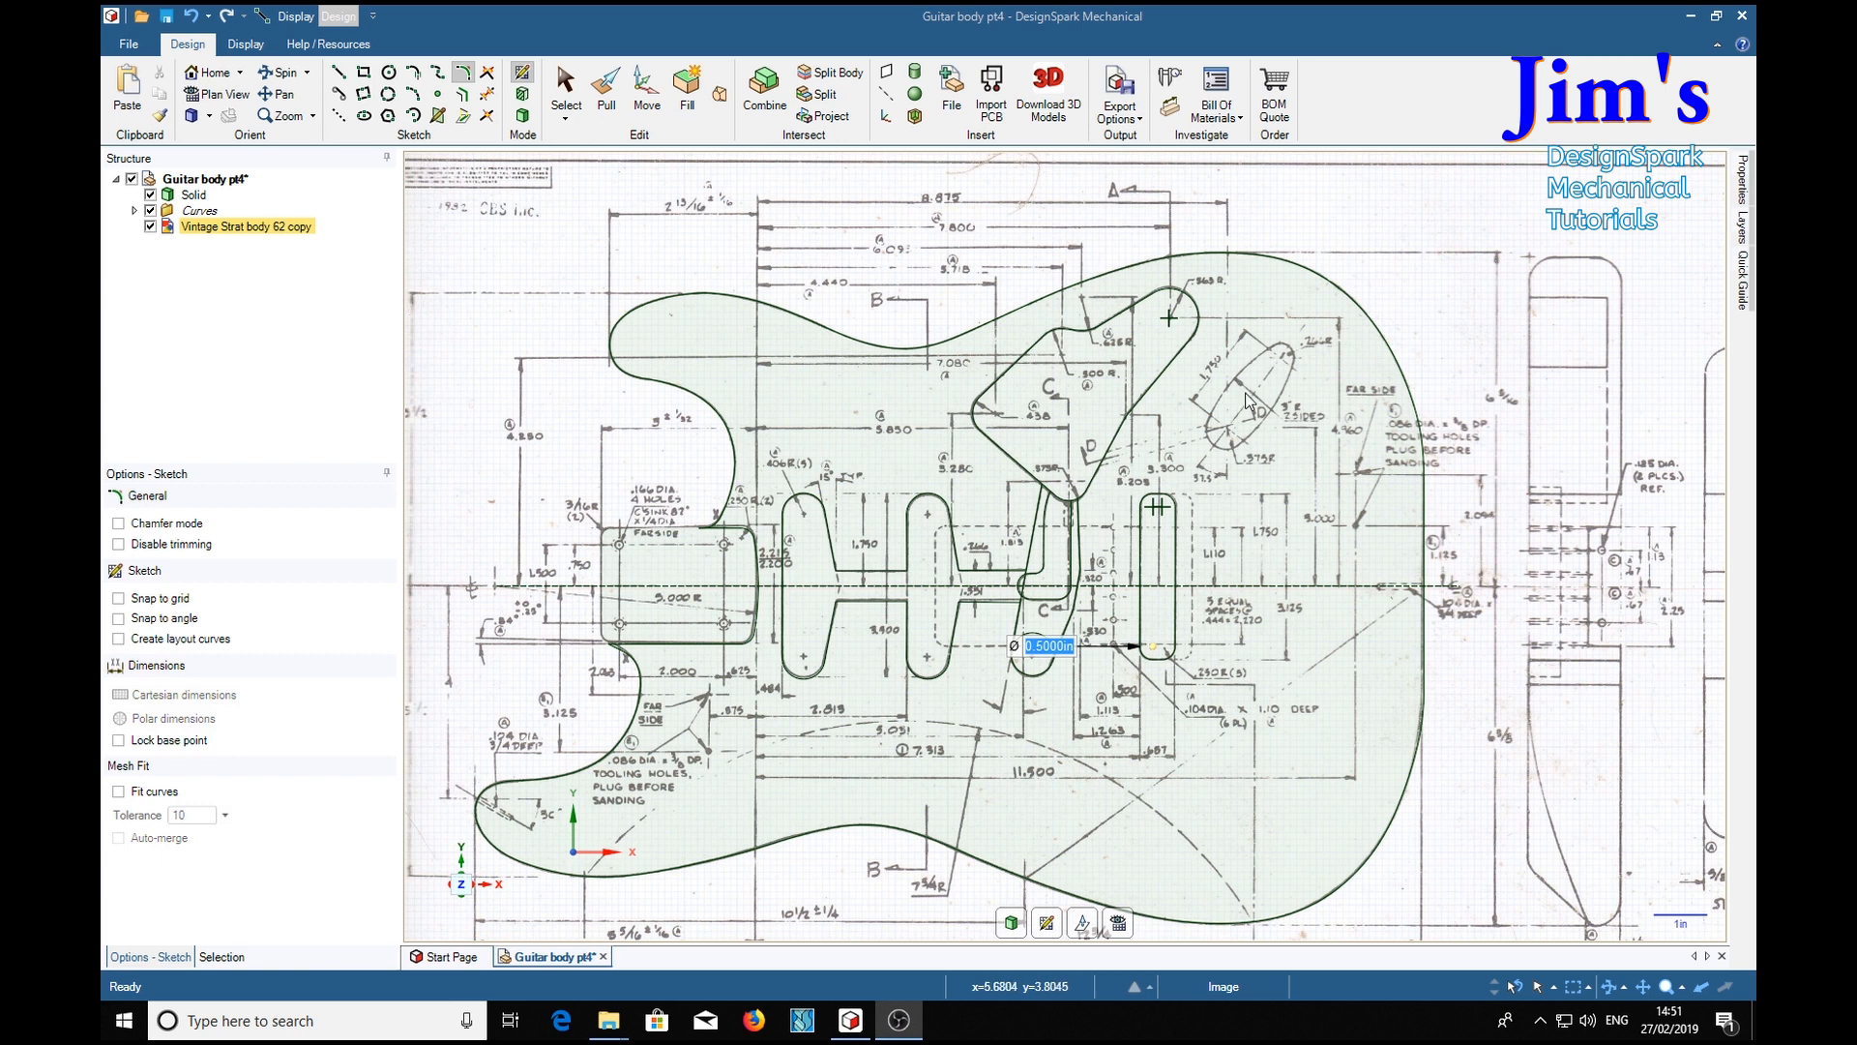
mouse_move(1258, 439)
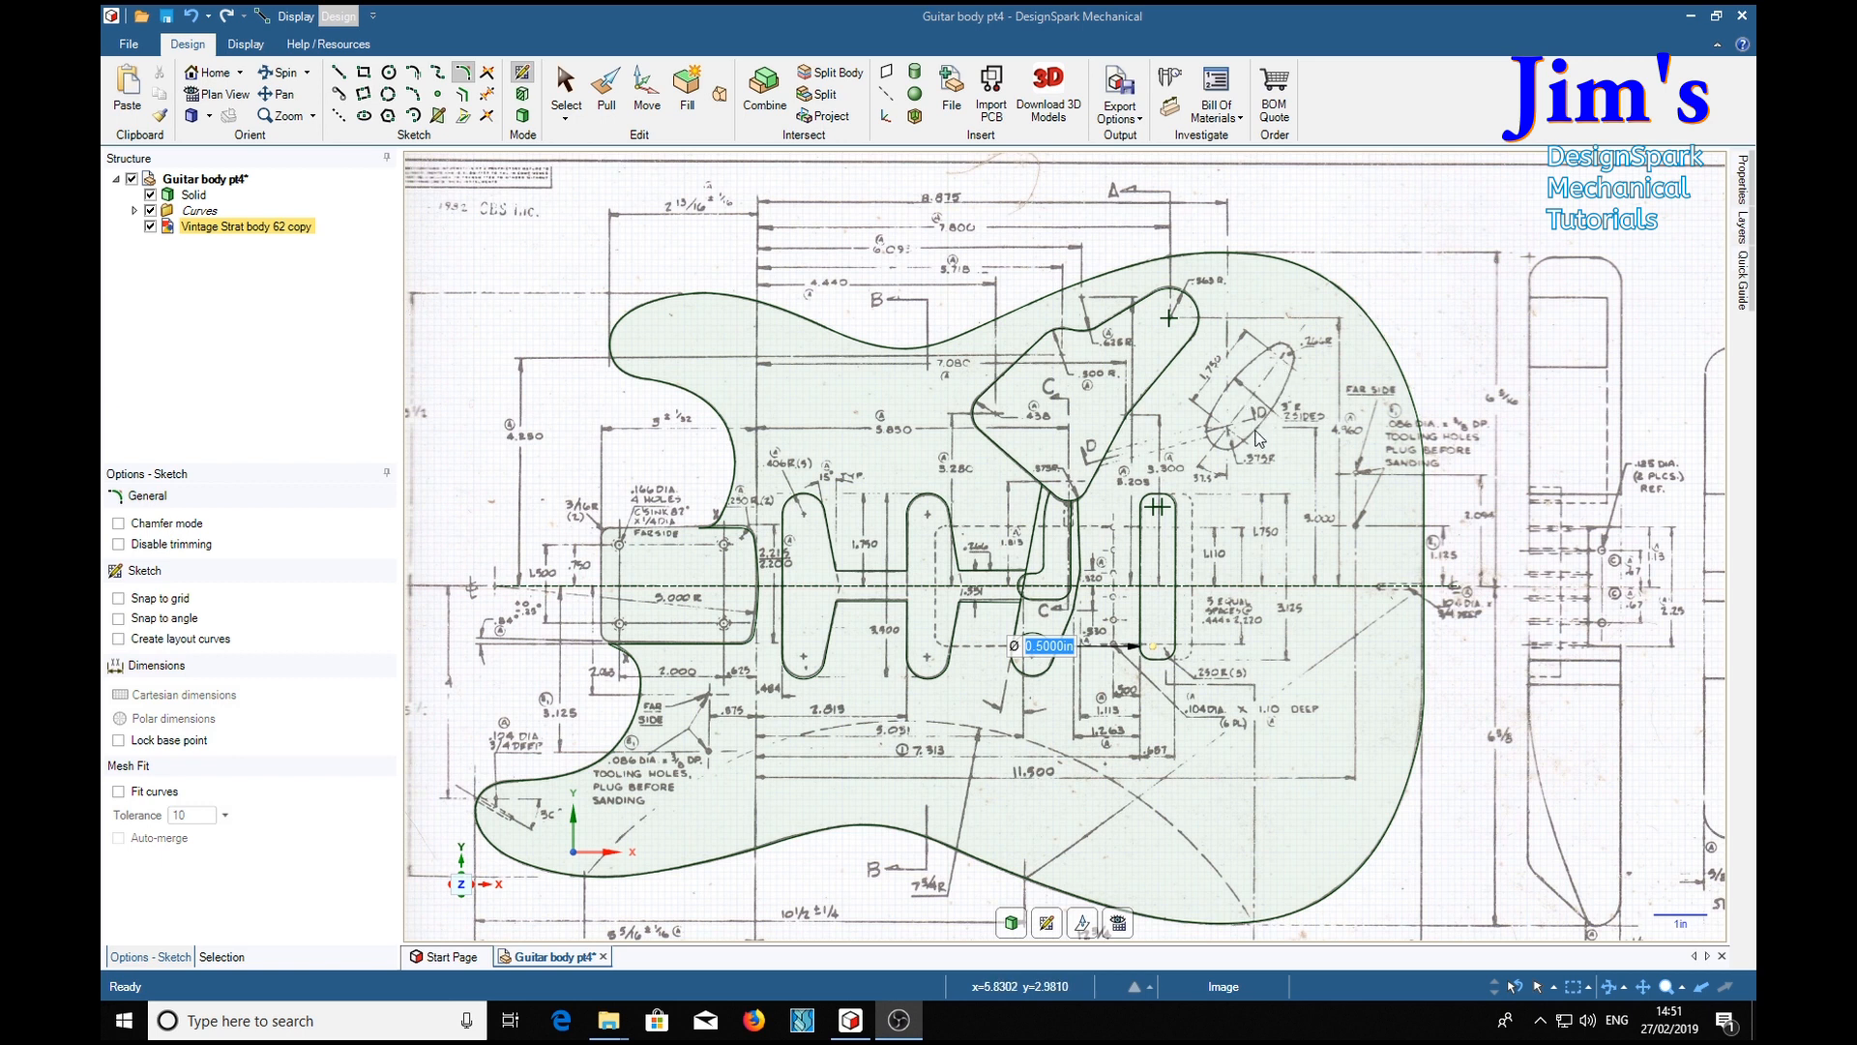
mouse_move(1260, 438)
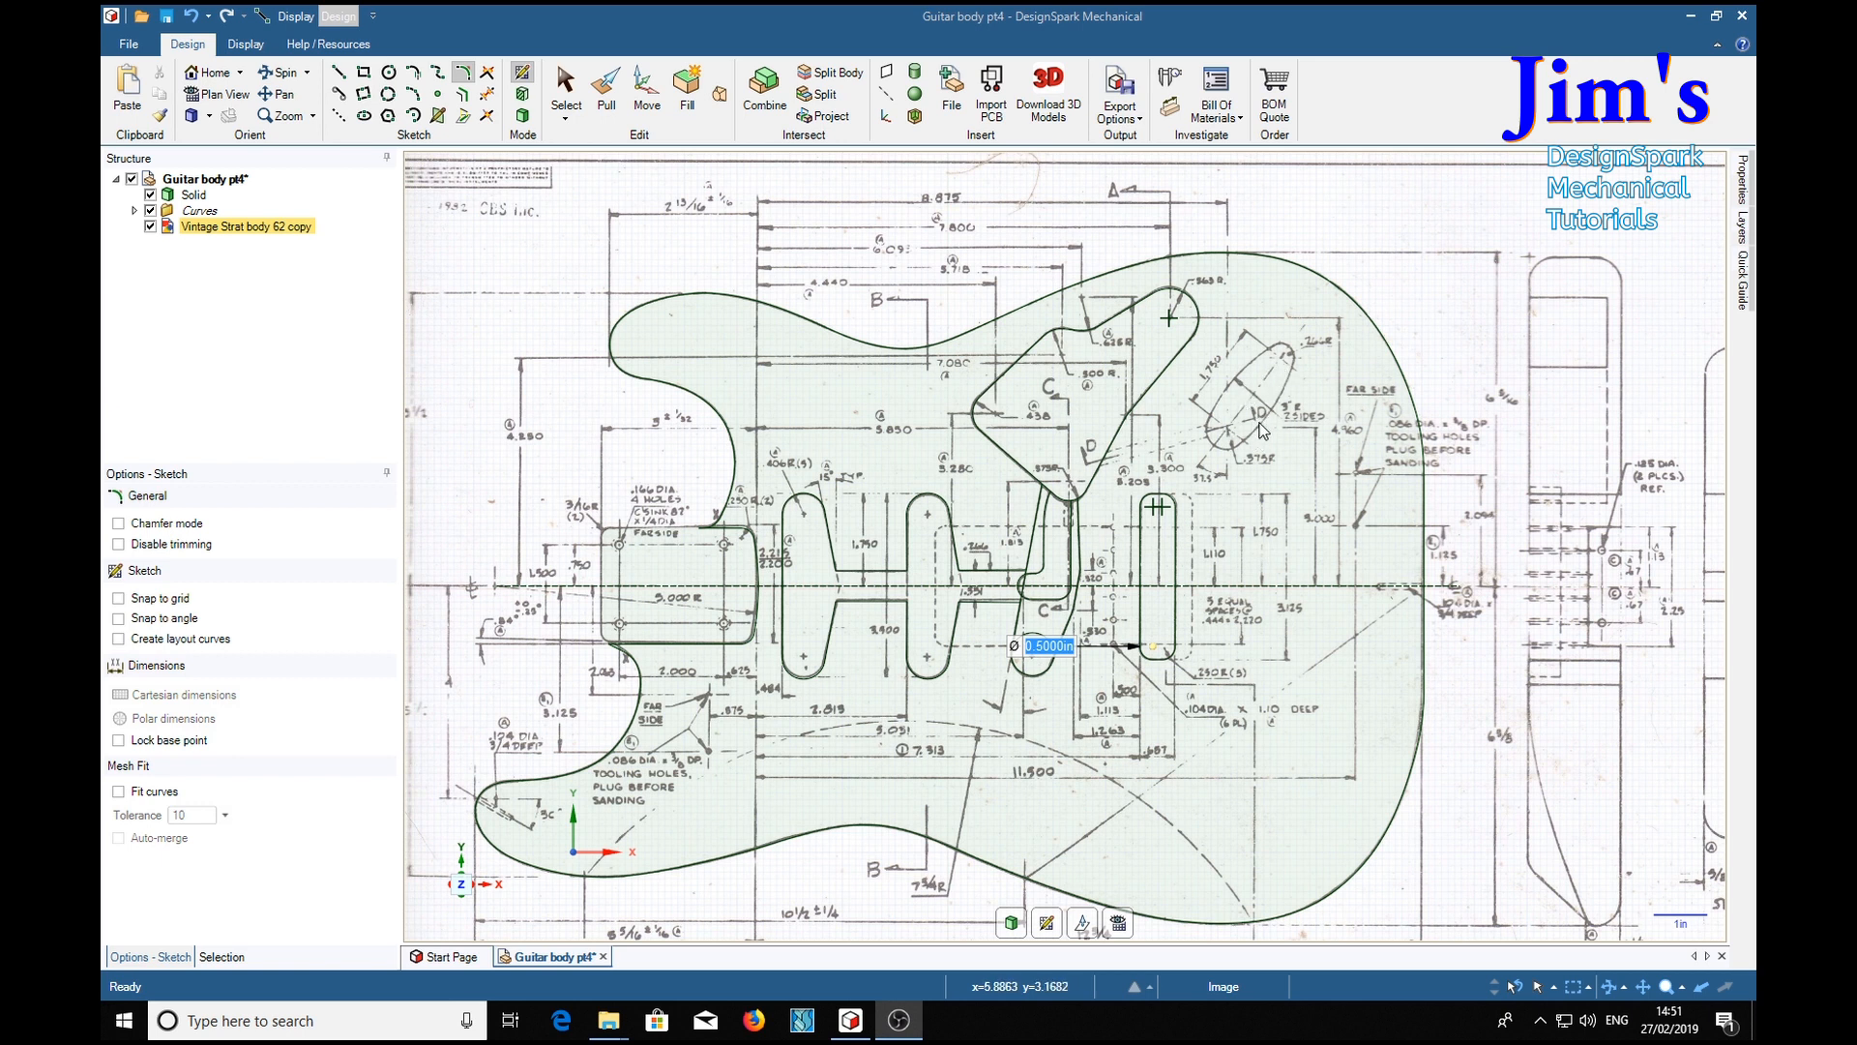
mouse_move(1318, 491)
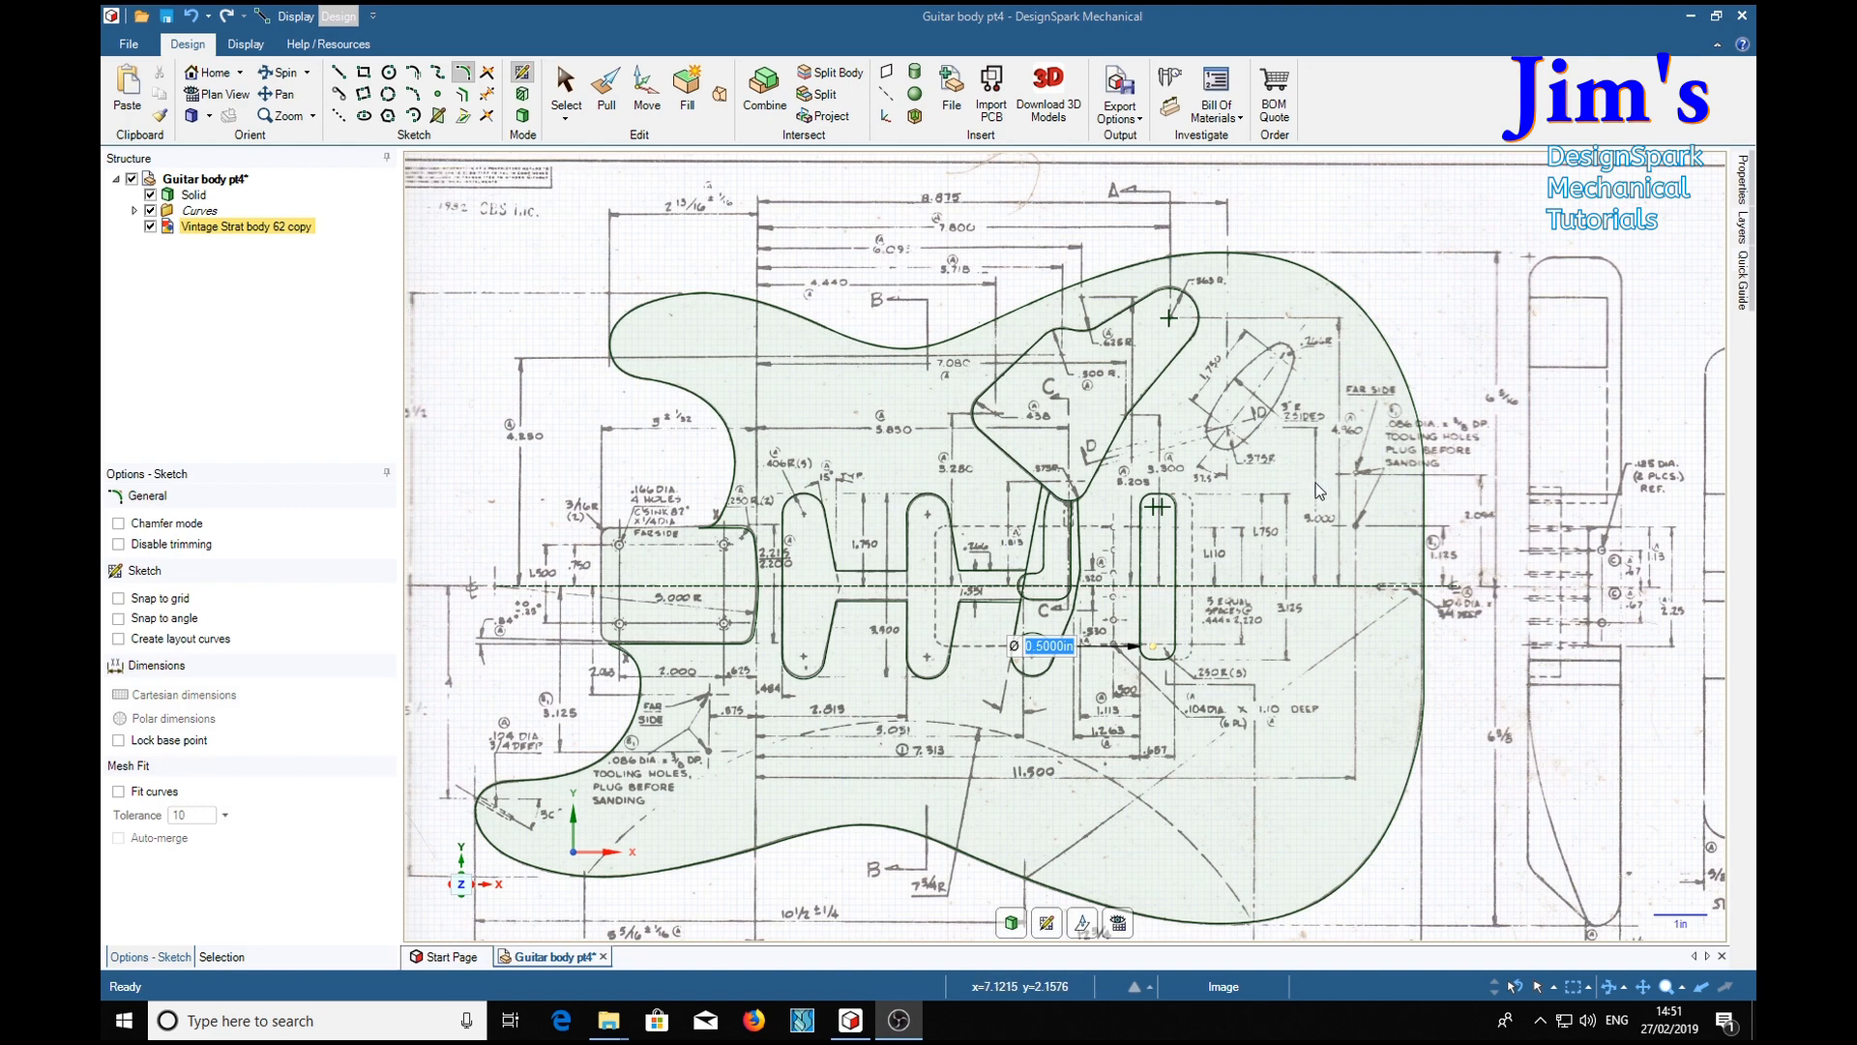